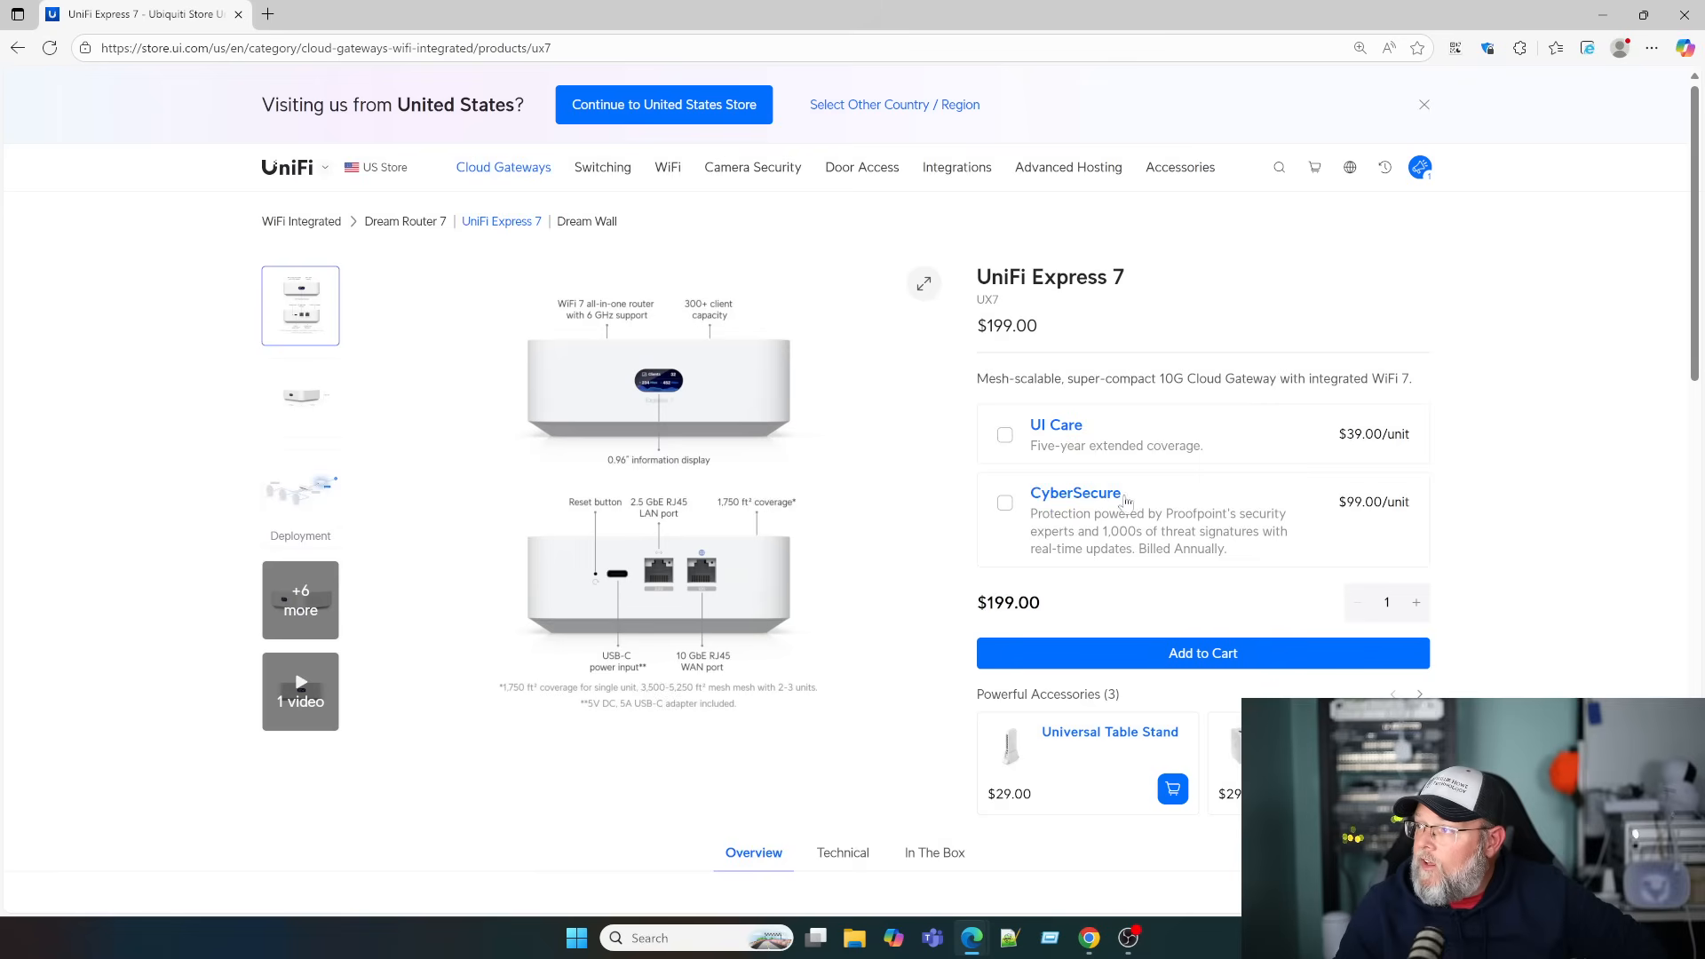
mouse_move(1190, 533)
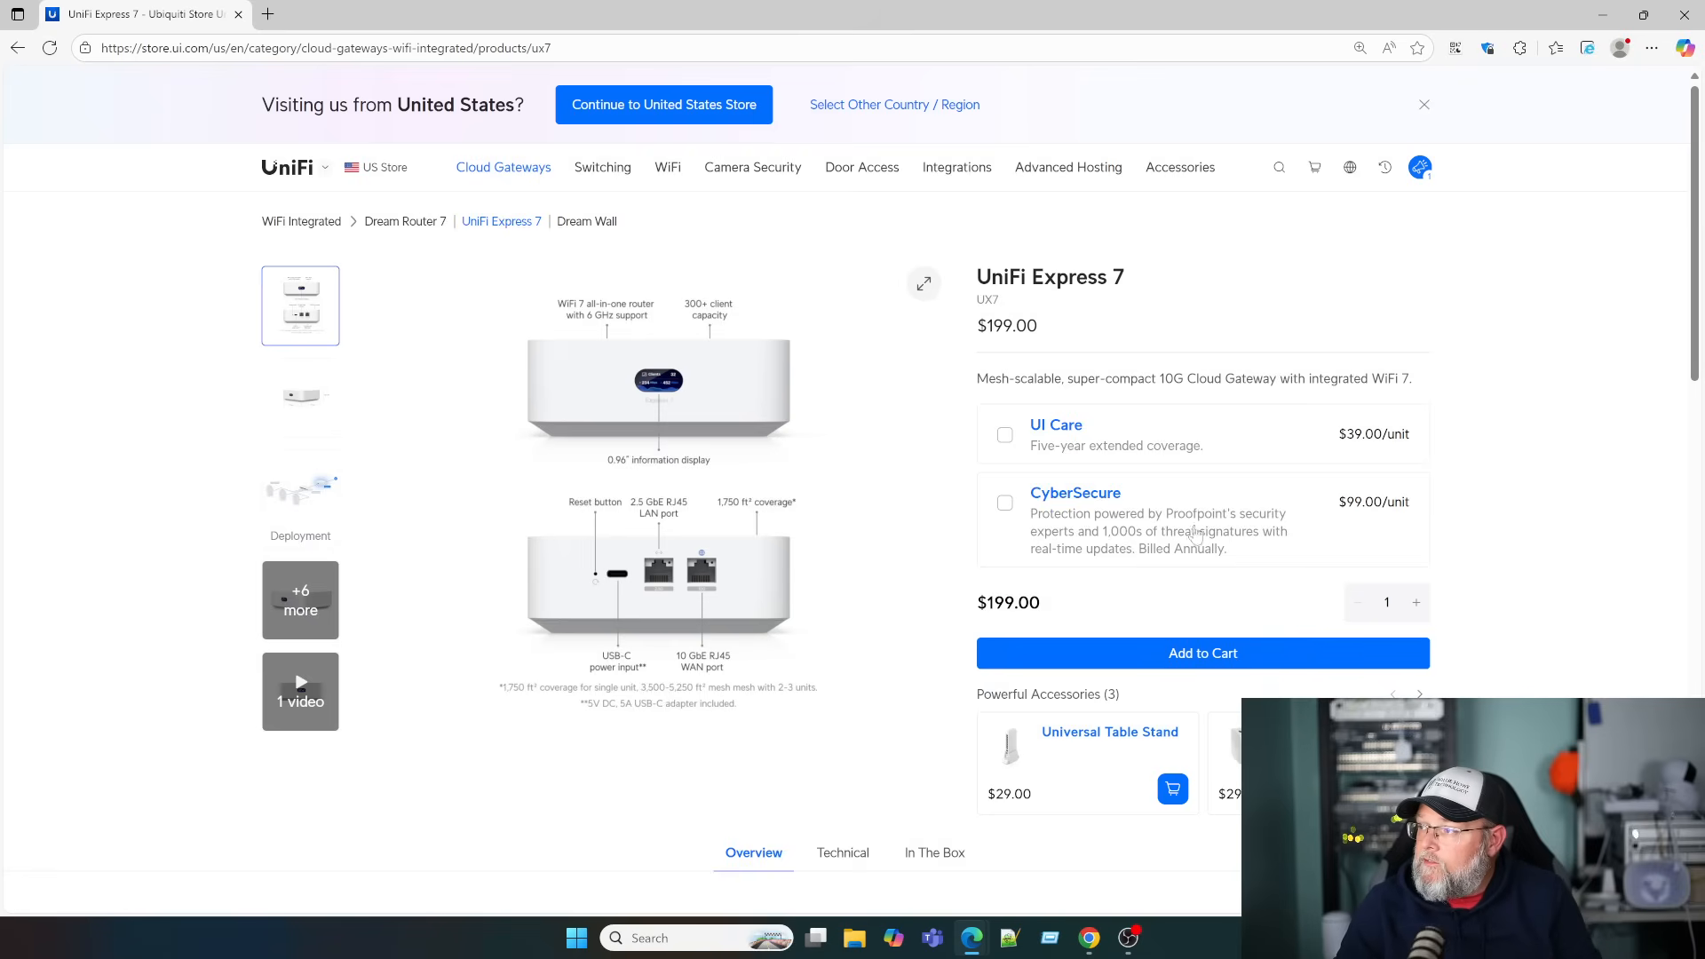
mouse_move(1039, 542)
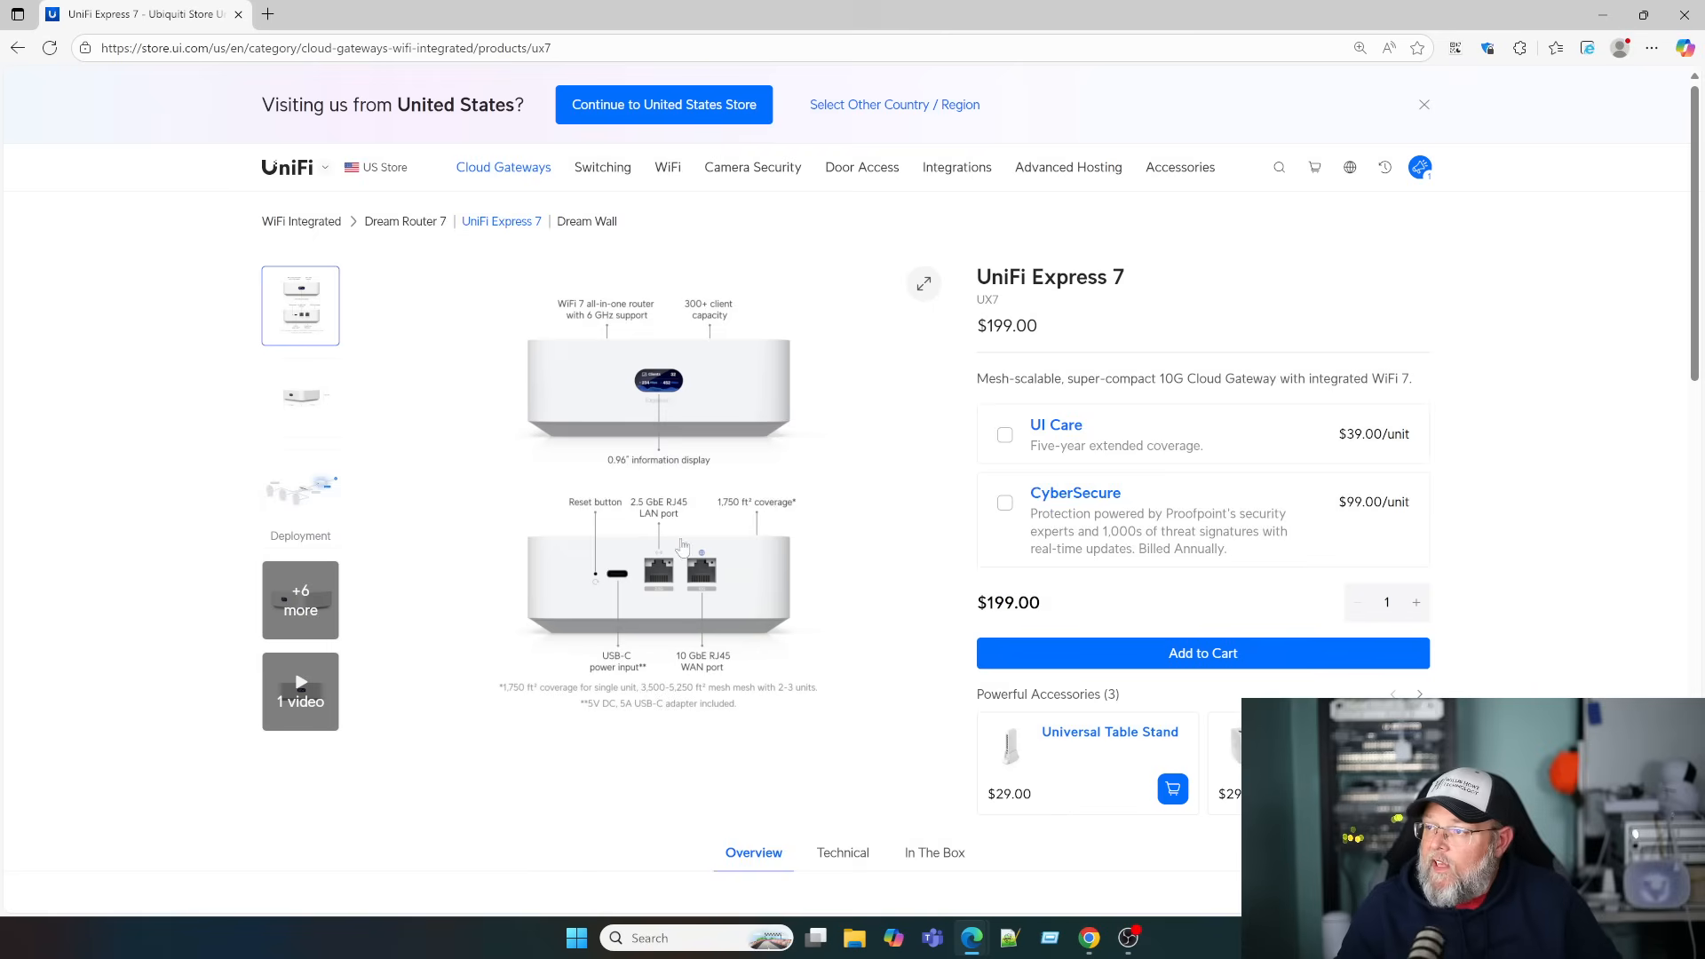
mouse_move(656, 568)
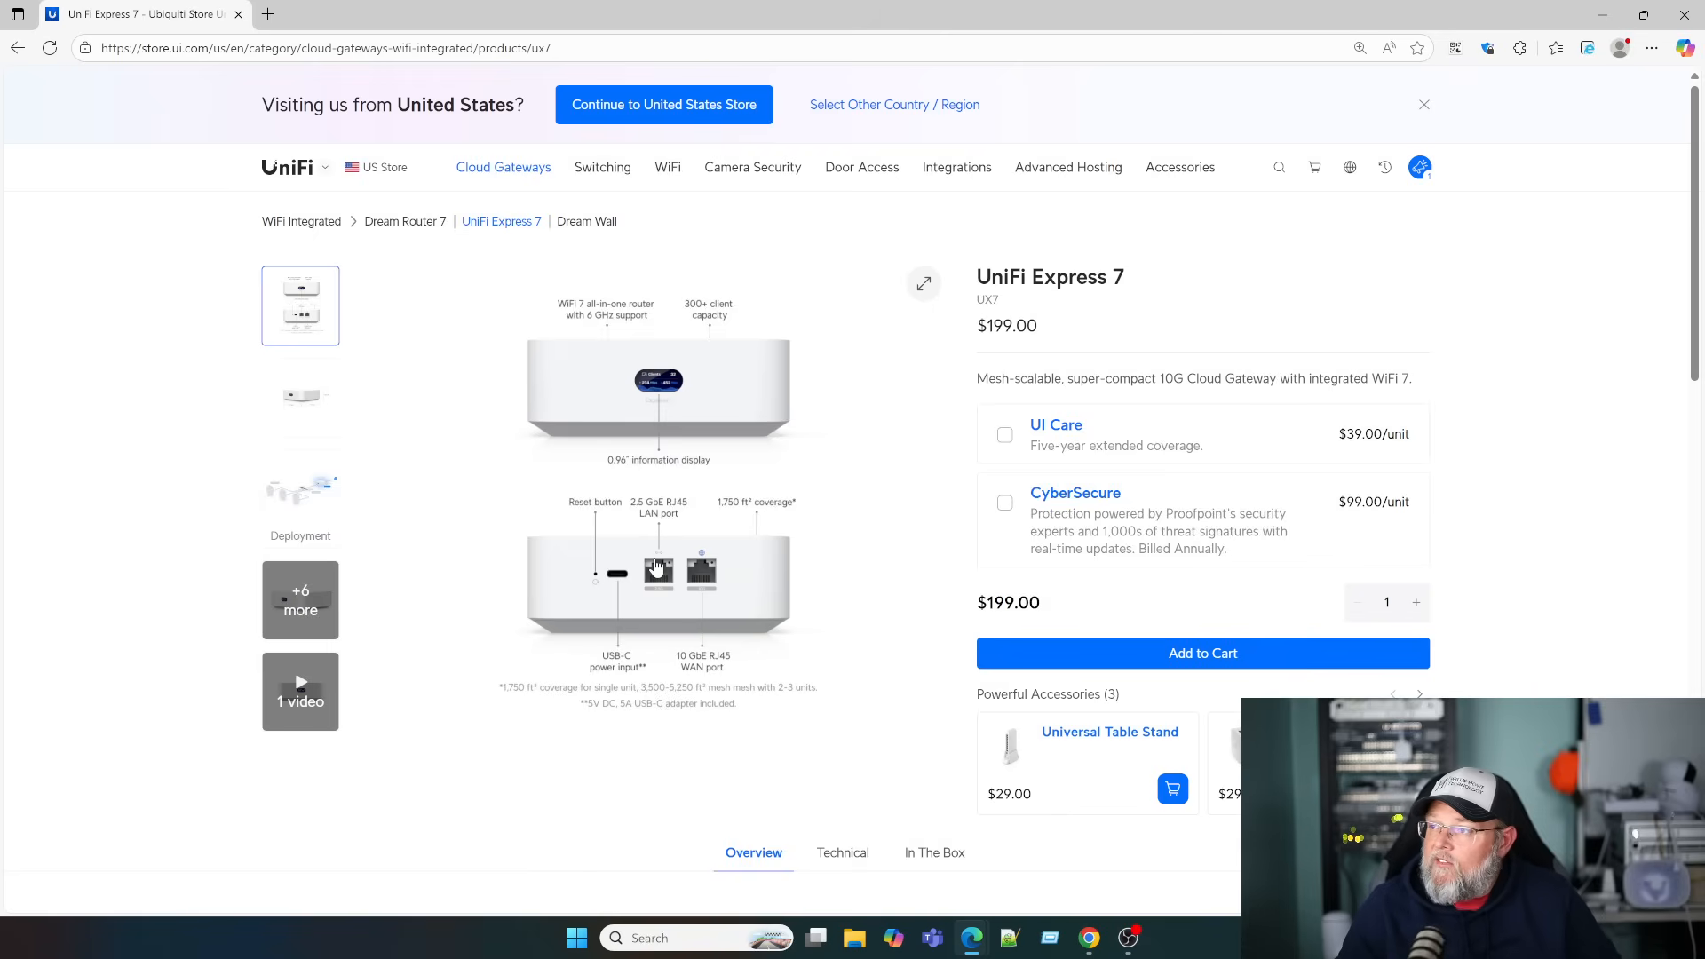
mouse_move(714, 607)
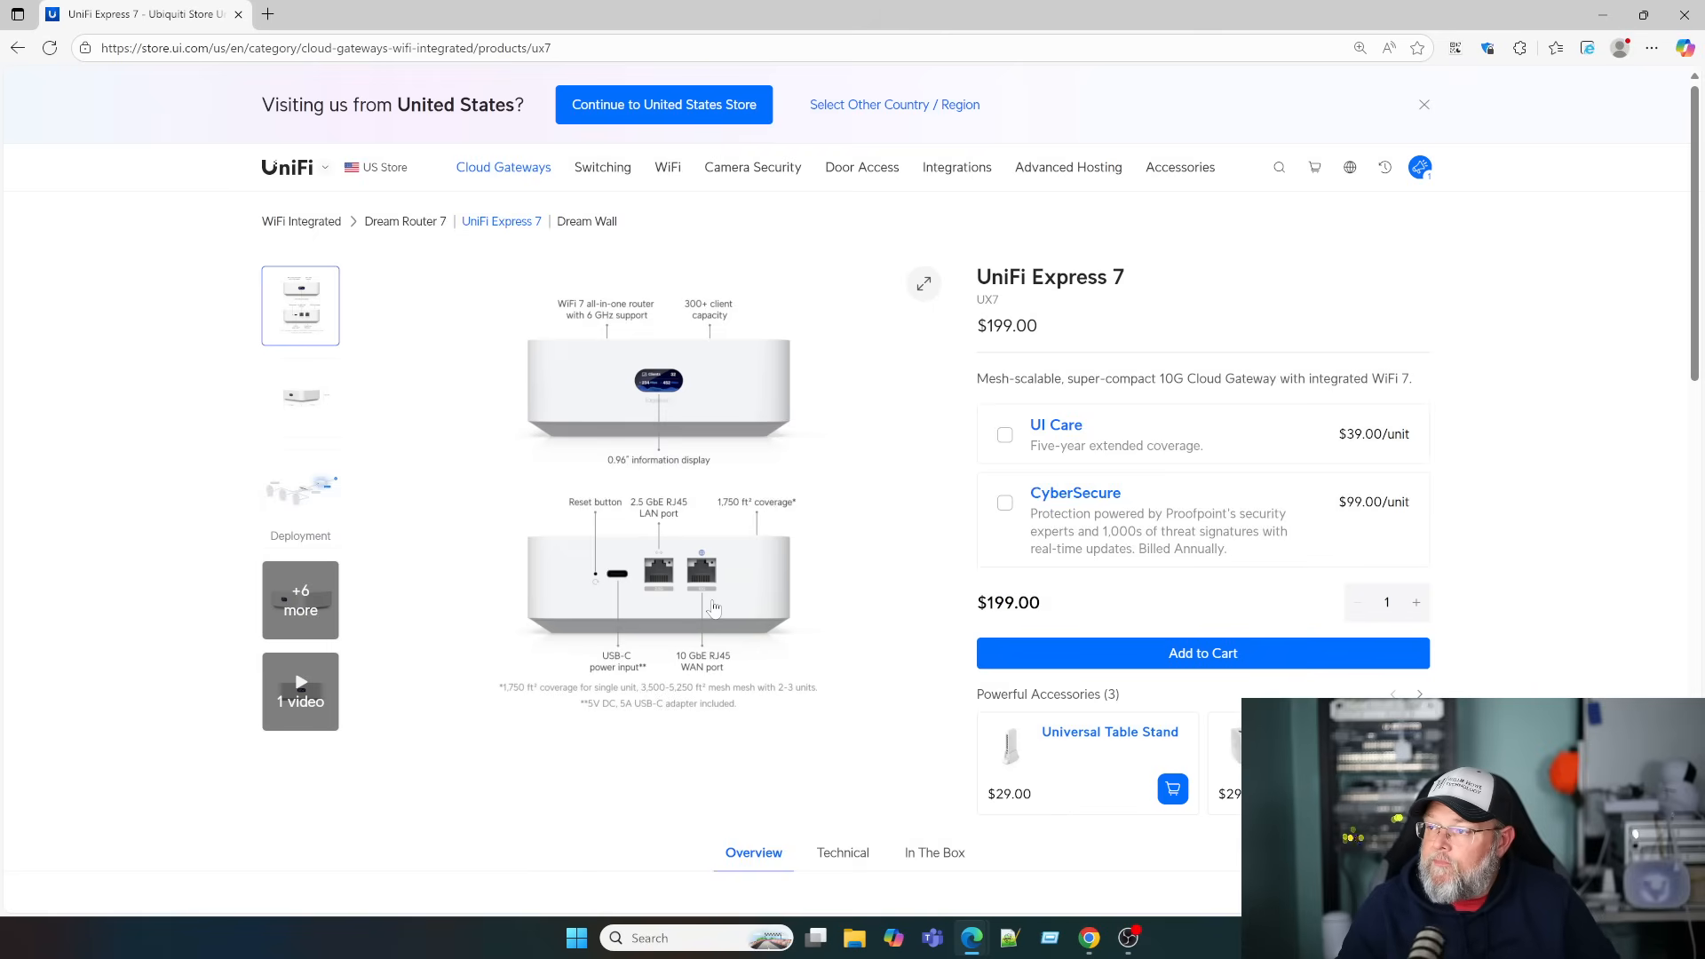
Look down the UniFi Express 7 store page before reaching the spec tabs
scroll(down, 3)
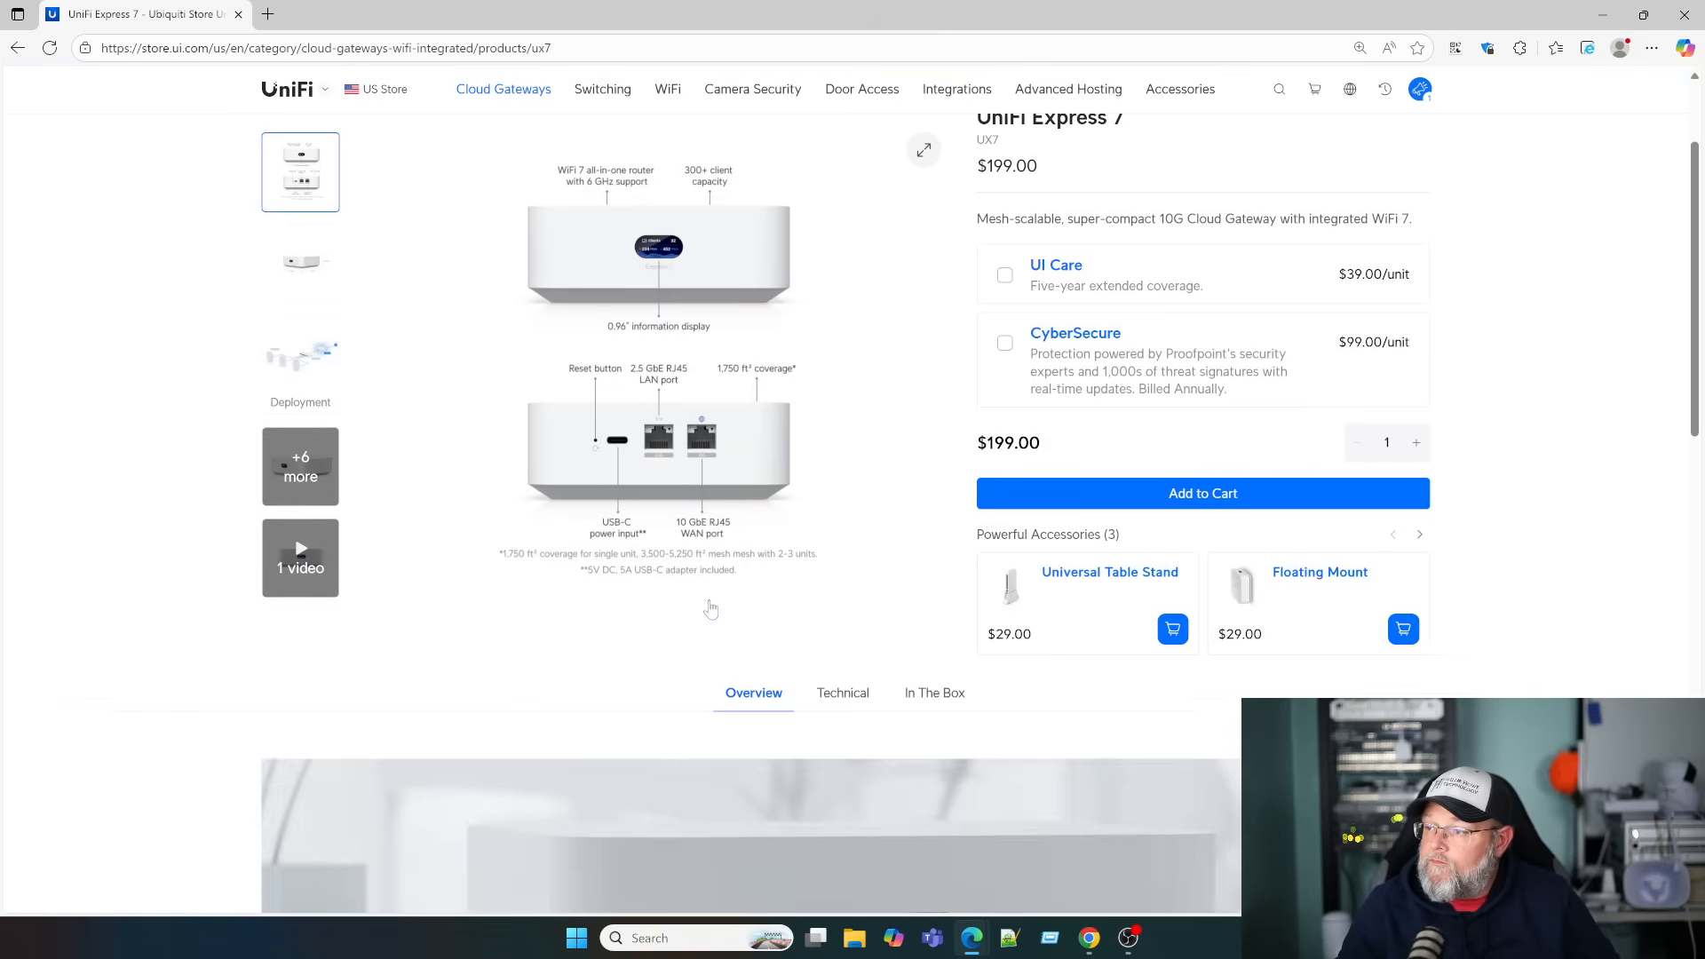
scroll(down, 3)
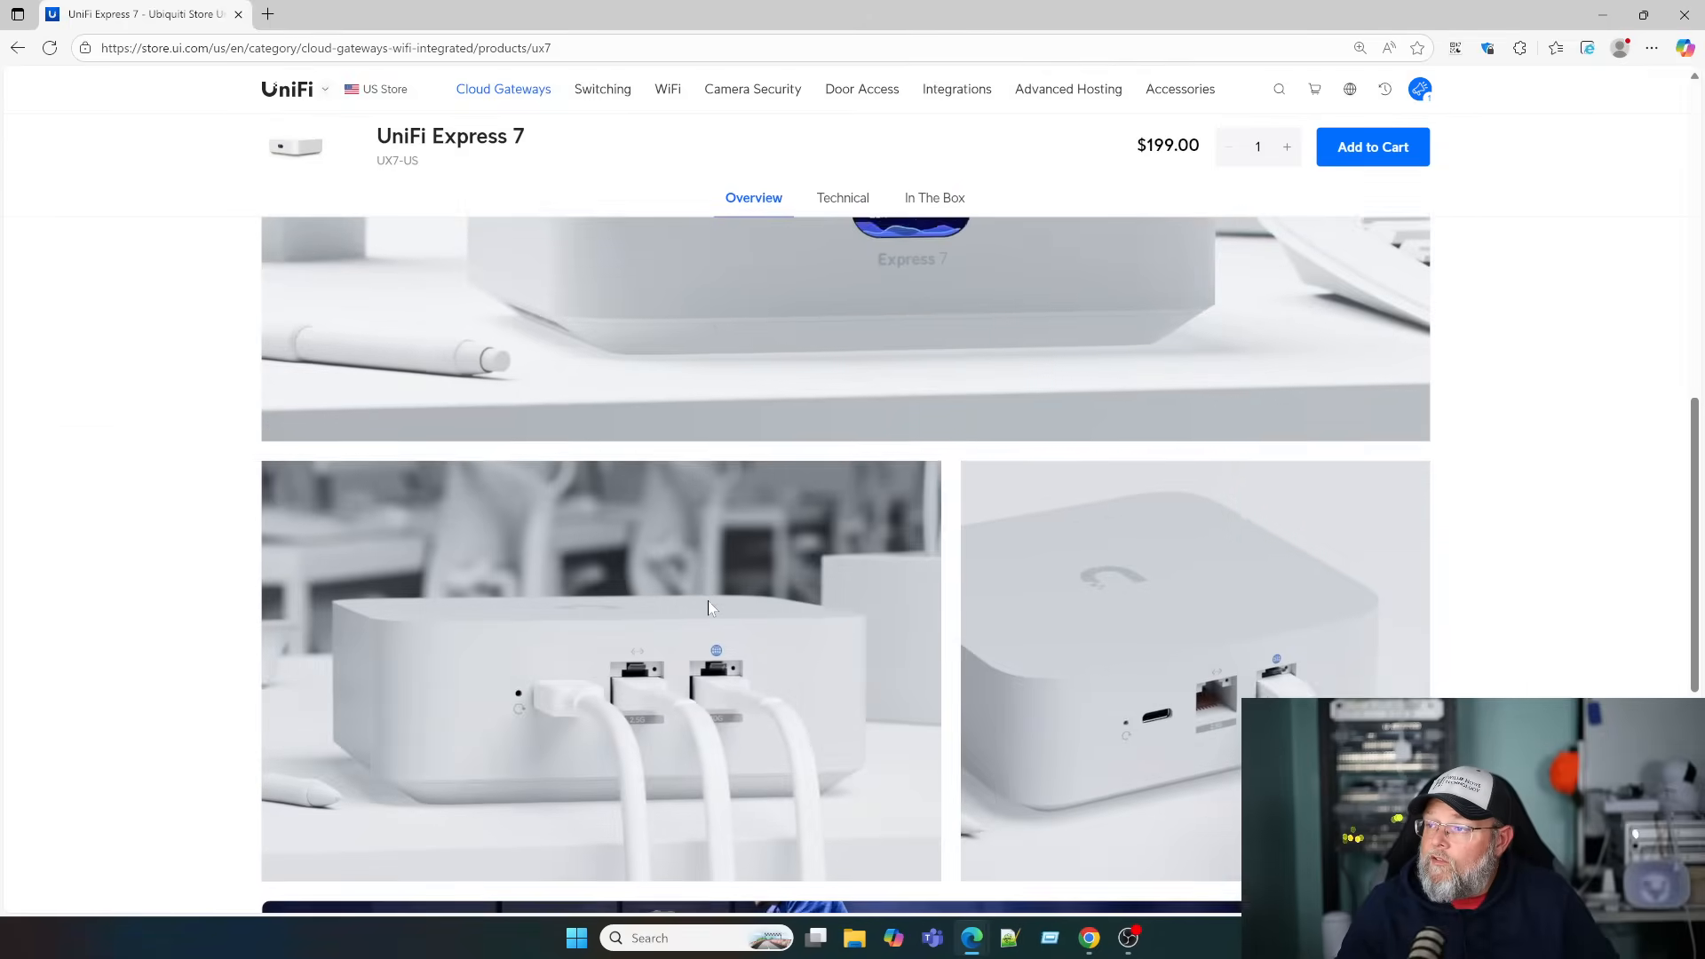
scroll(down, 3)
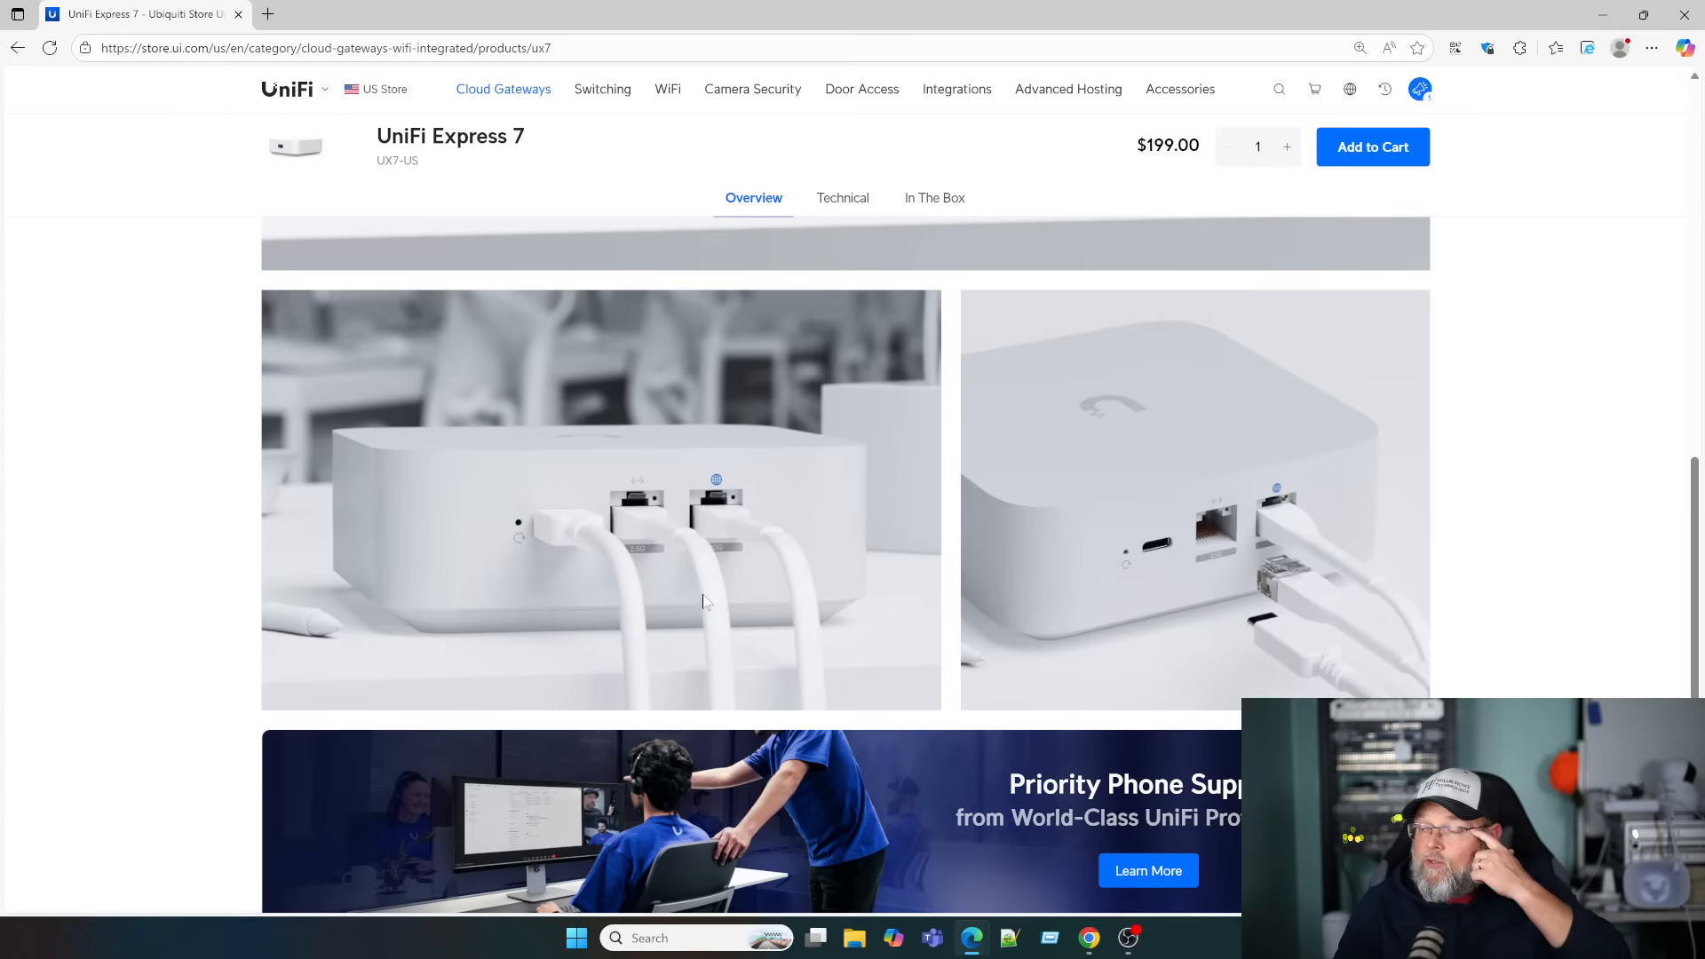
scroll(down, 3)
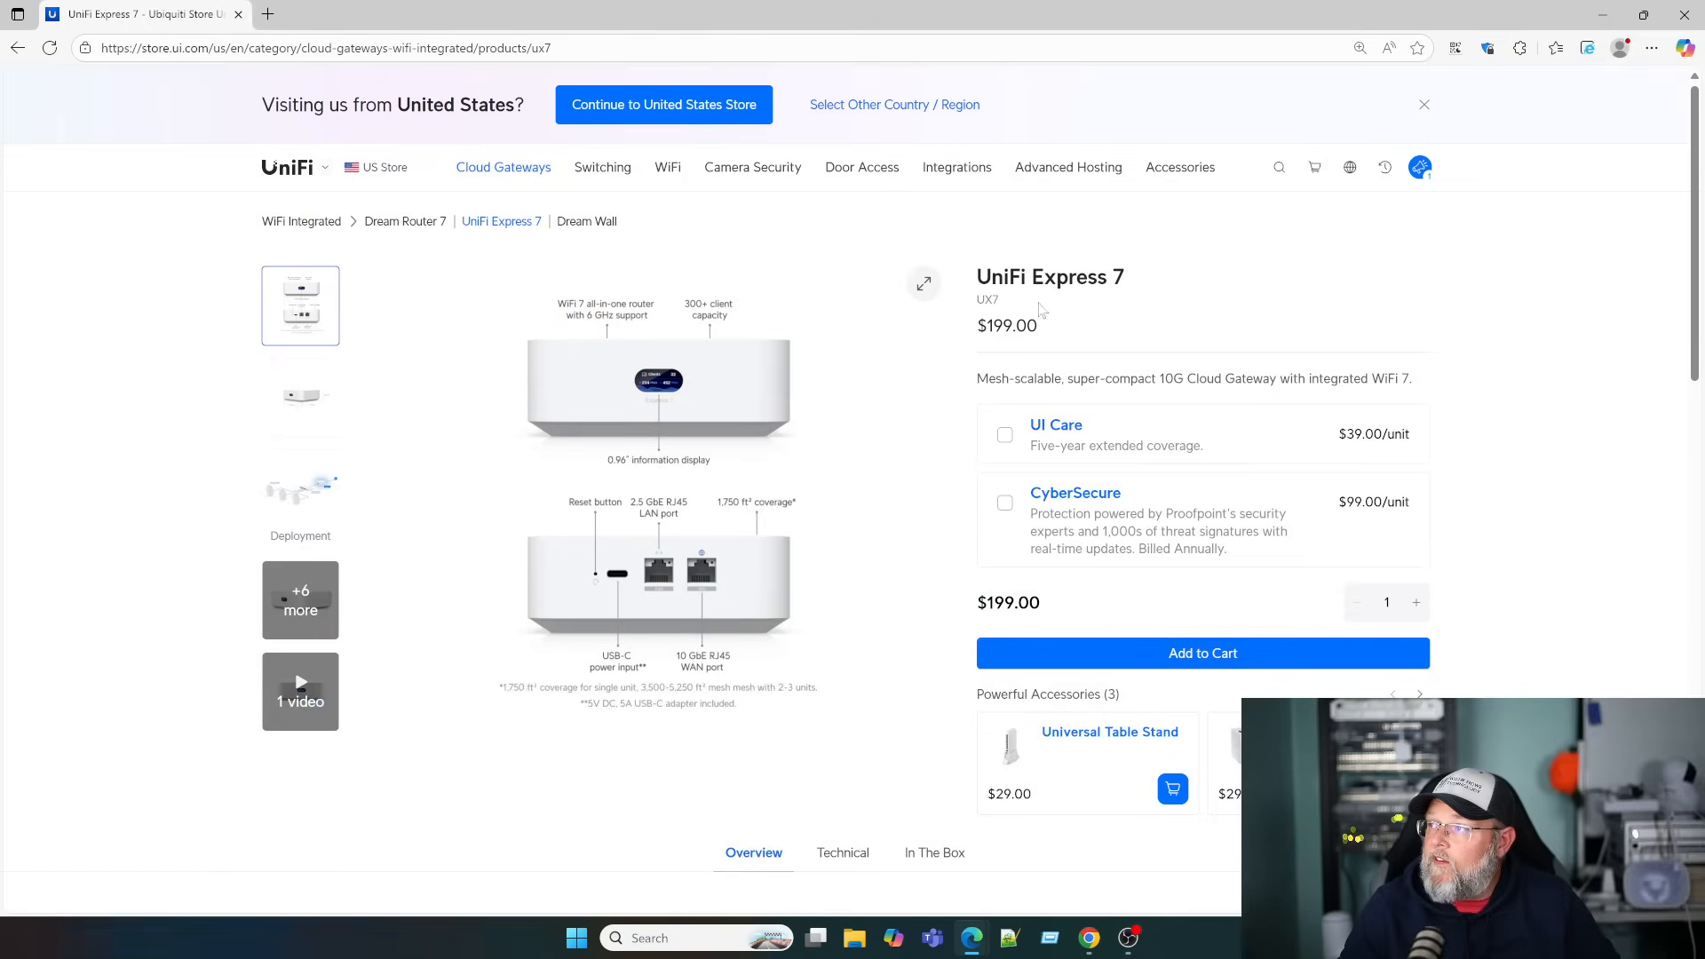
mouse_move(845, 520)
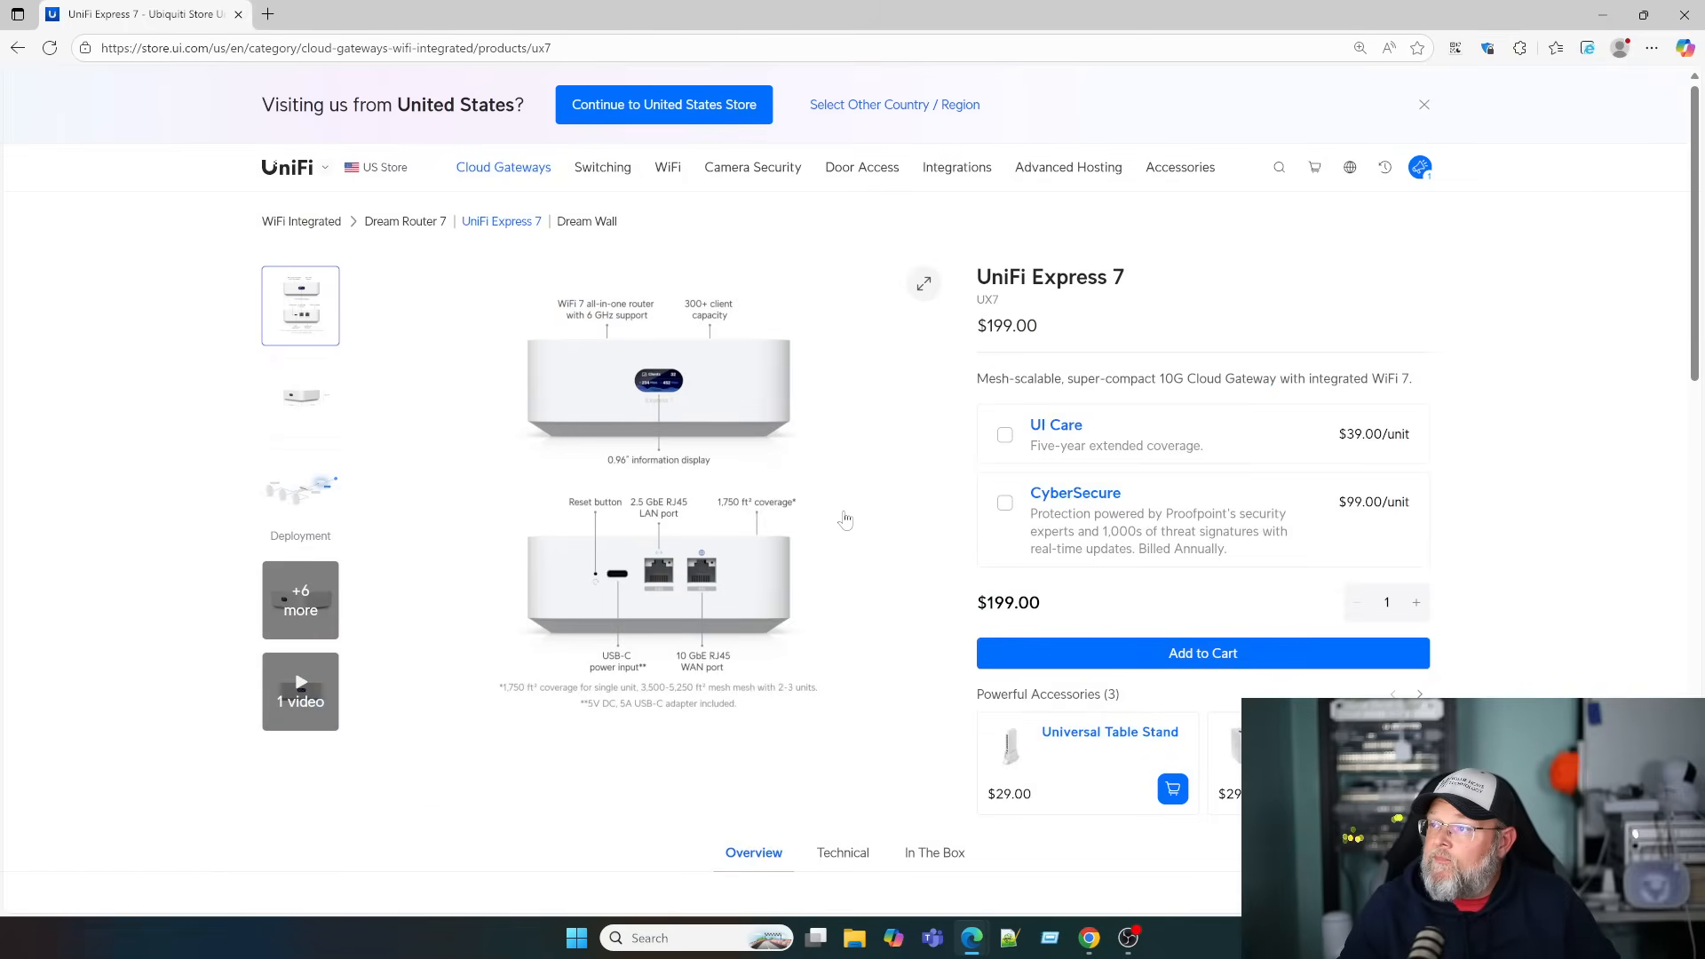
scroll(down, 3)
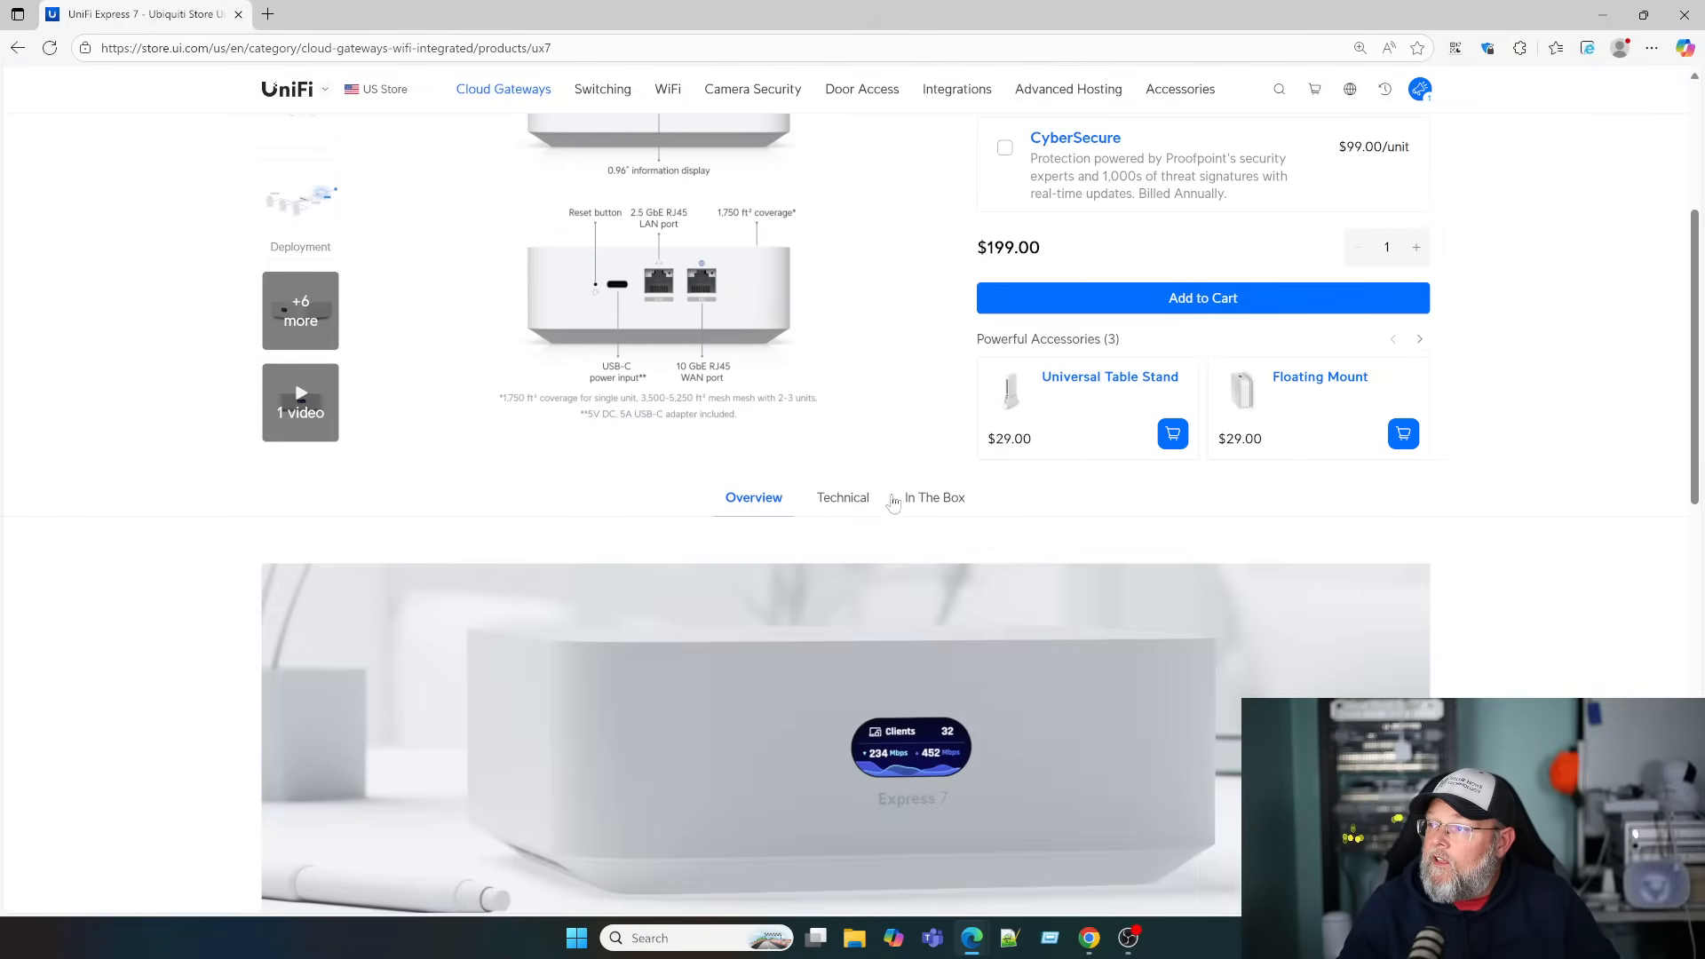
Show the Technical specs and read through security, VPN, networking and Integrated WiFi 7 figures
click(842, 497)
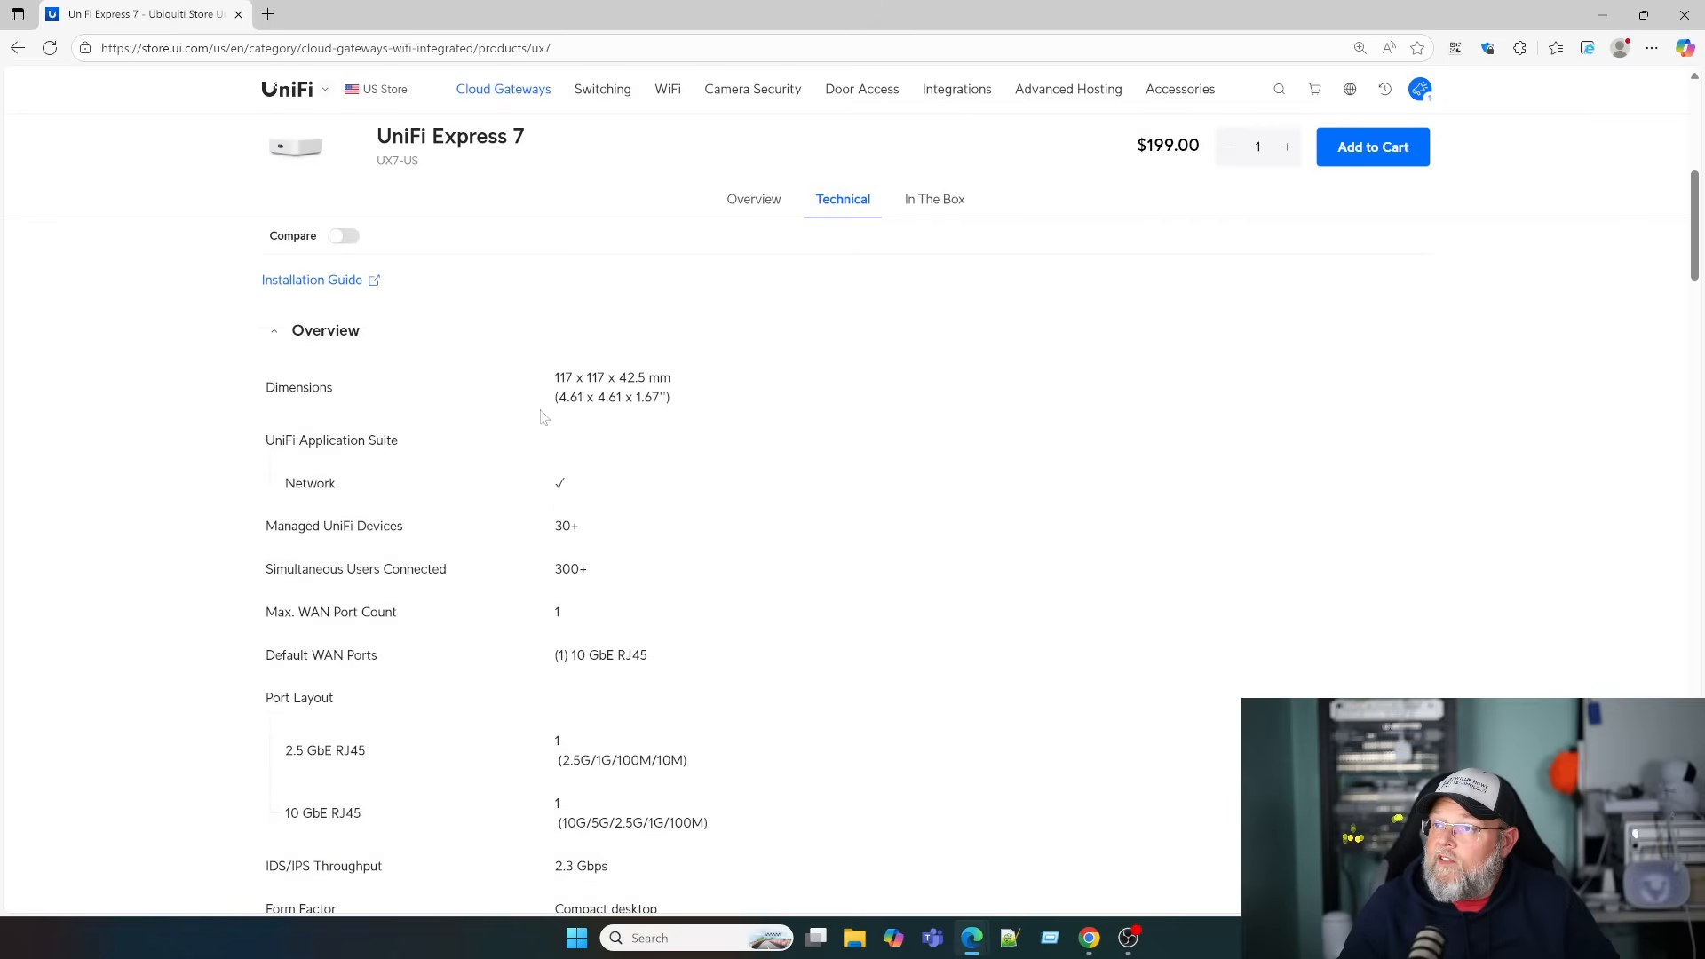
mouse_move(634, 476)
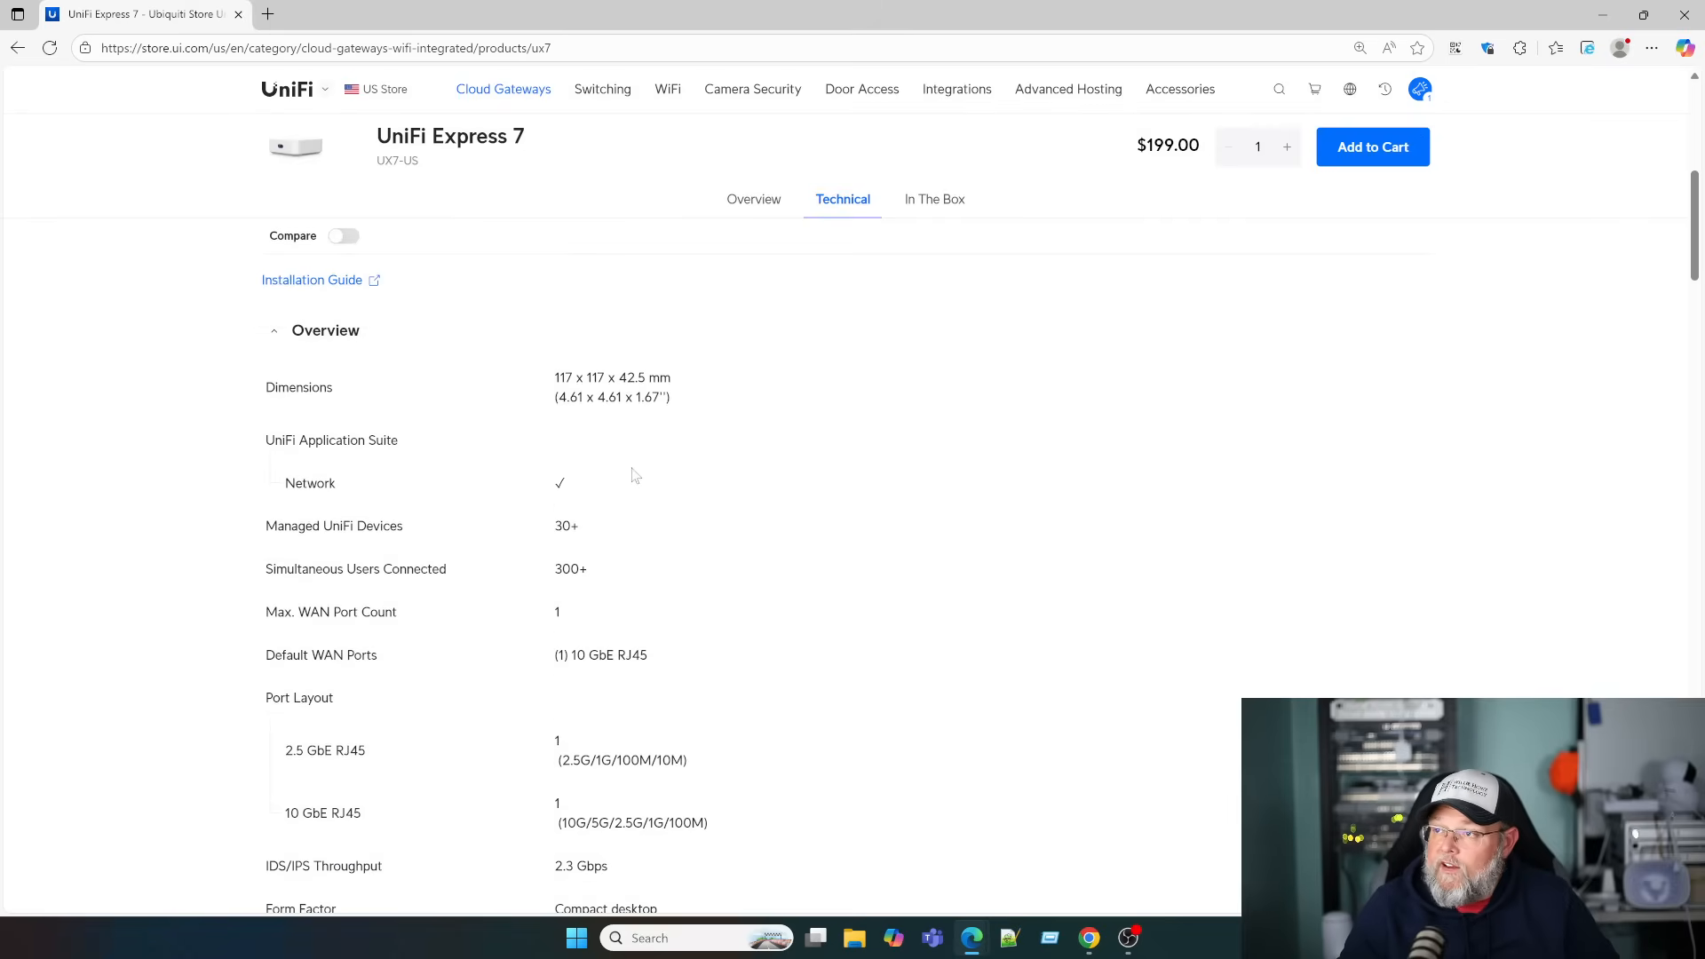
scroll(down, 3)
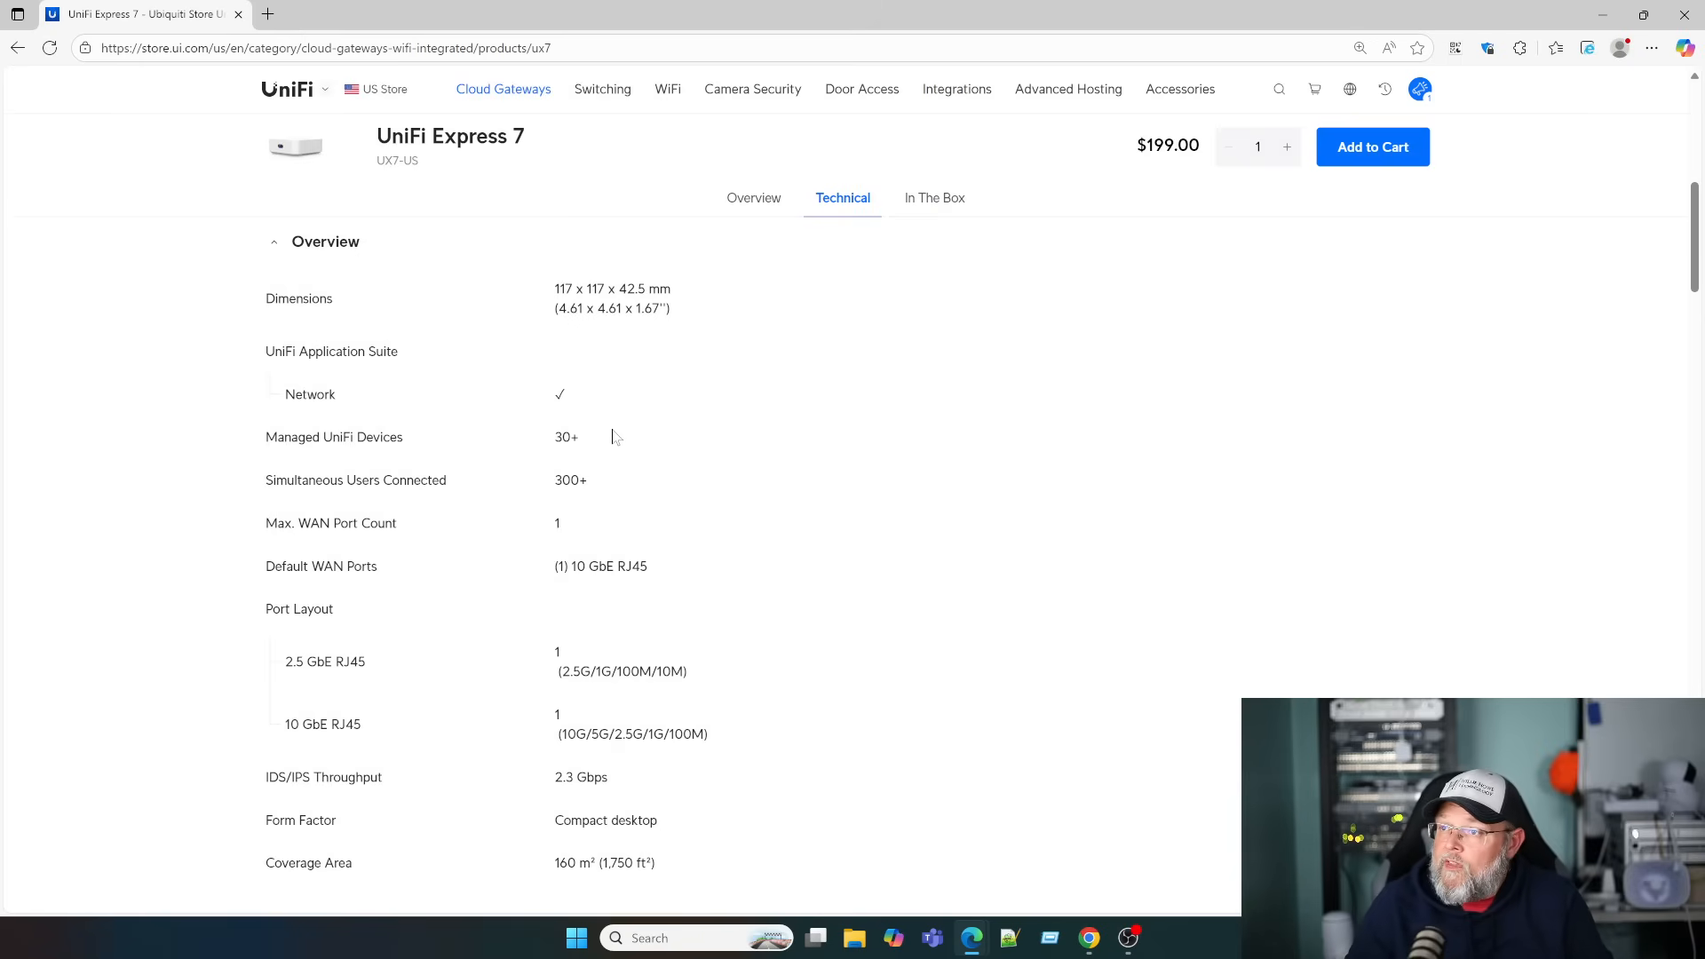
scroll(down, 3)
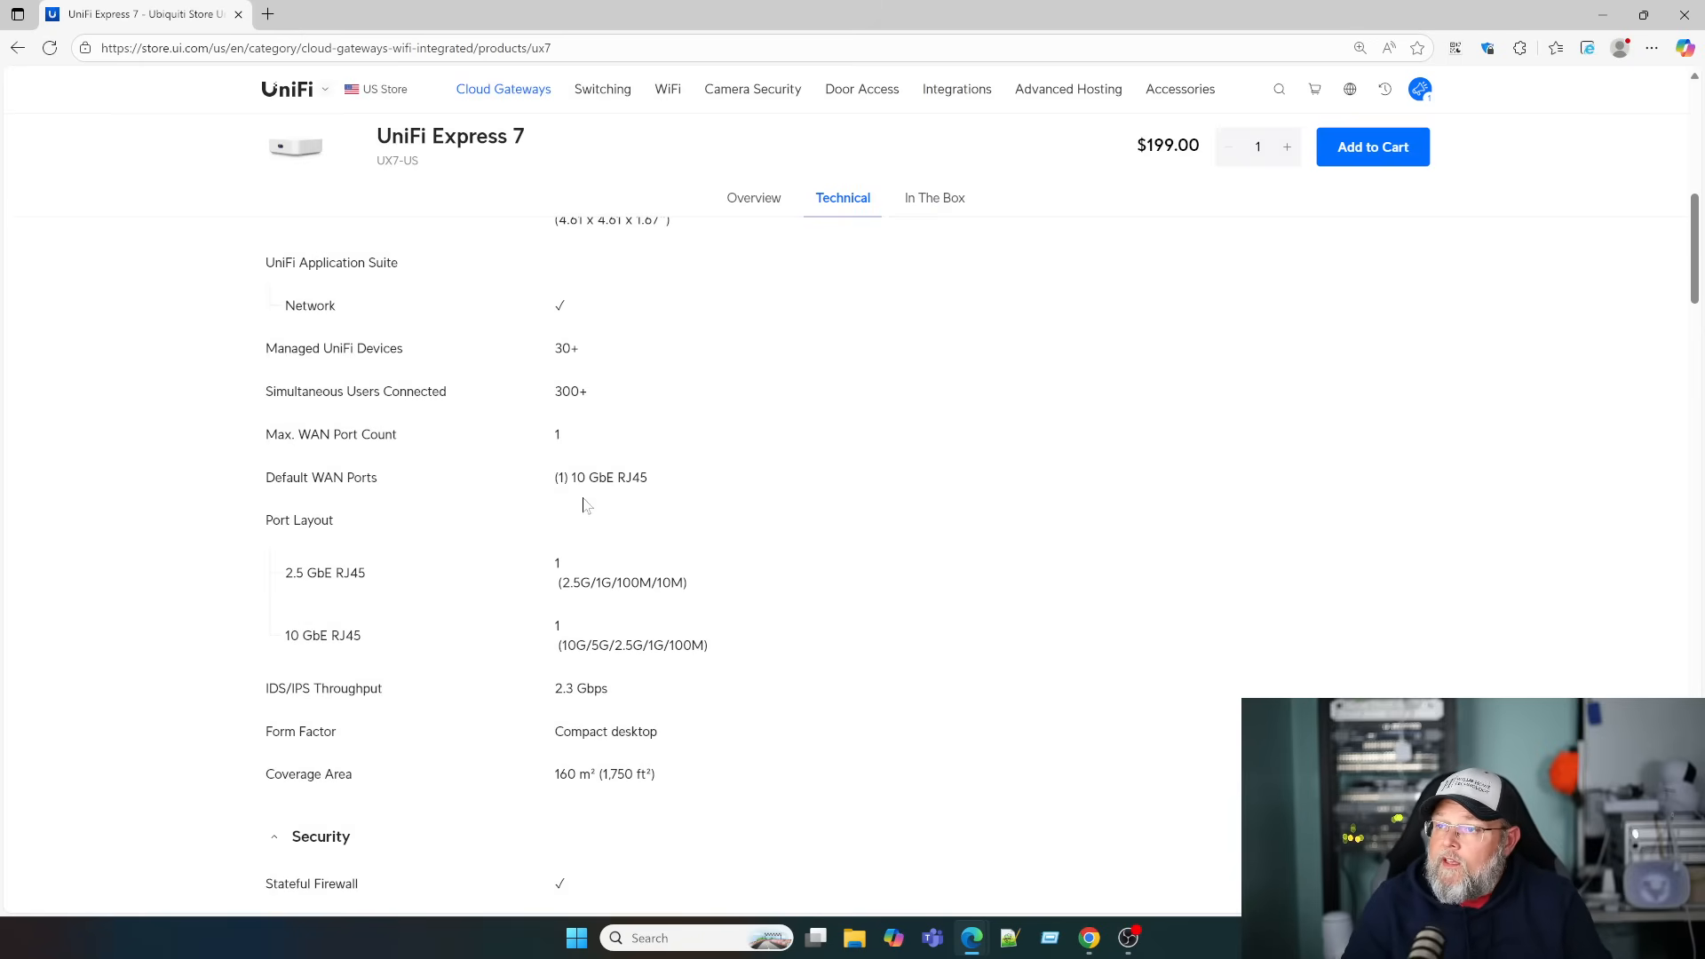
scroll(down, 3)
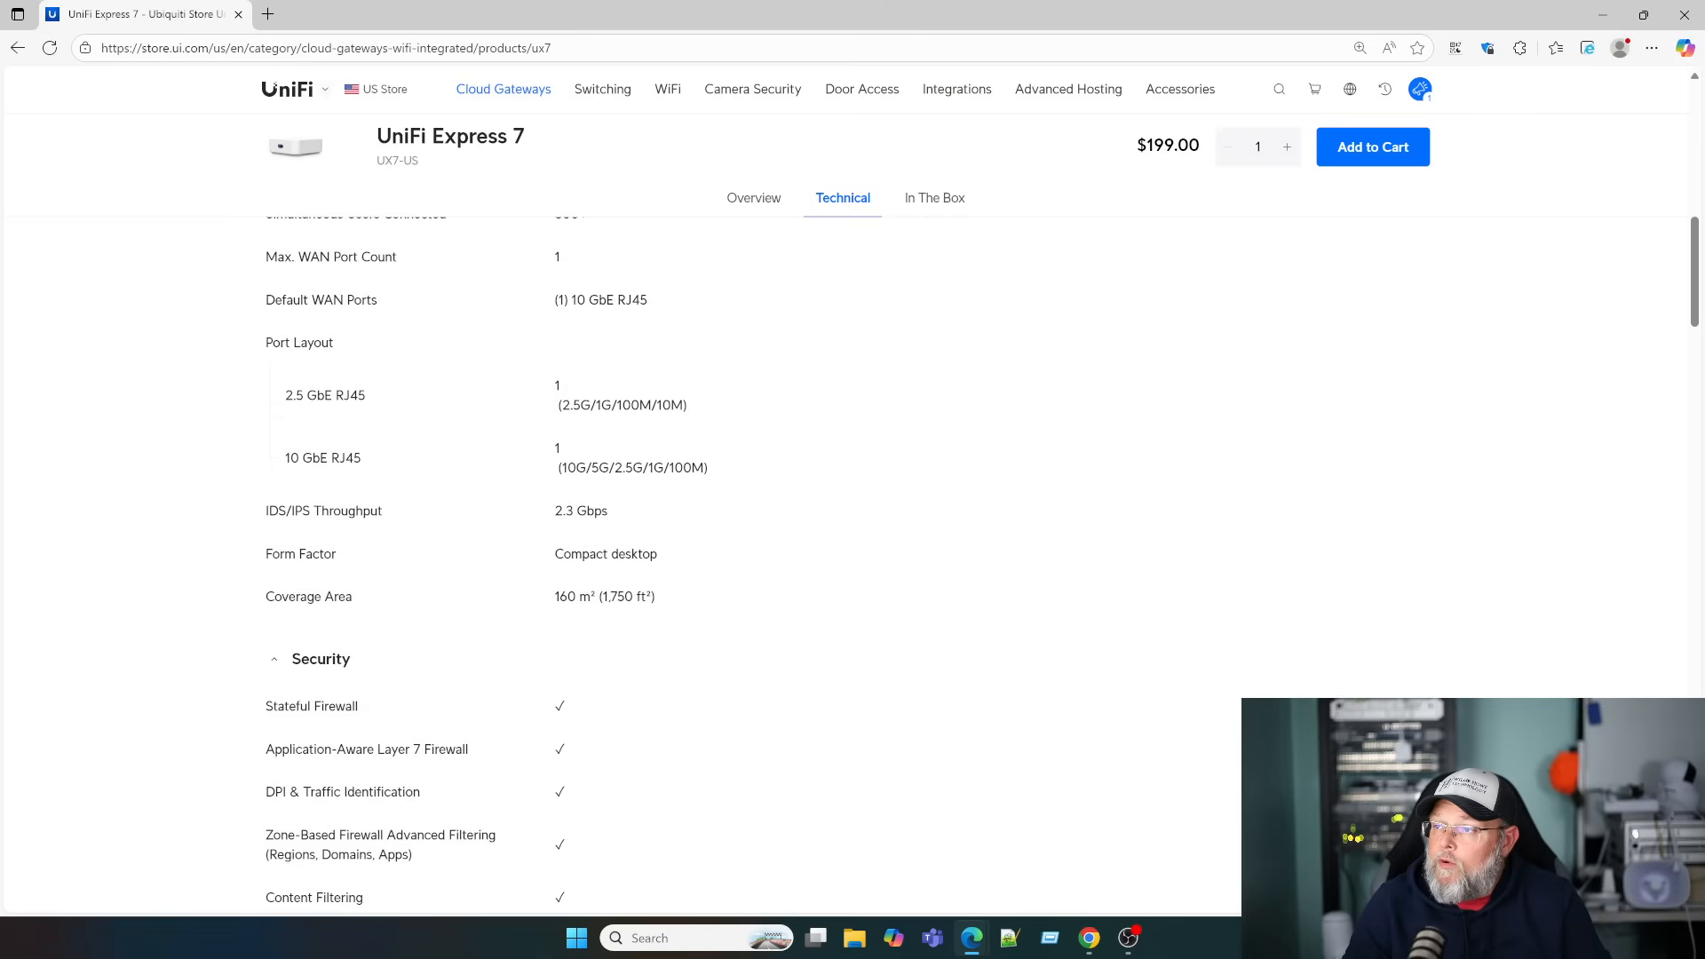
mouse_move(609, 540)
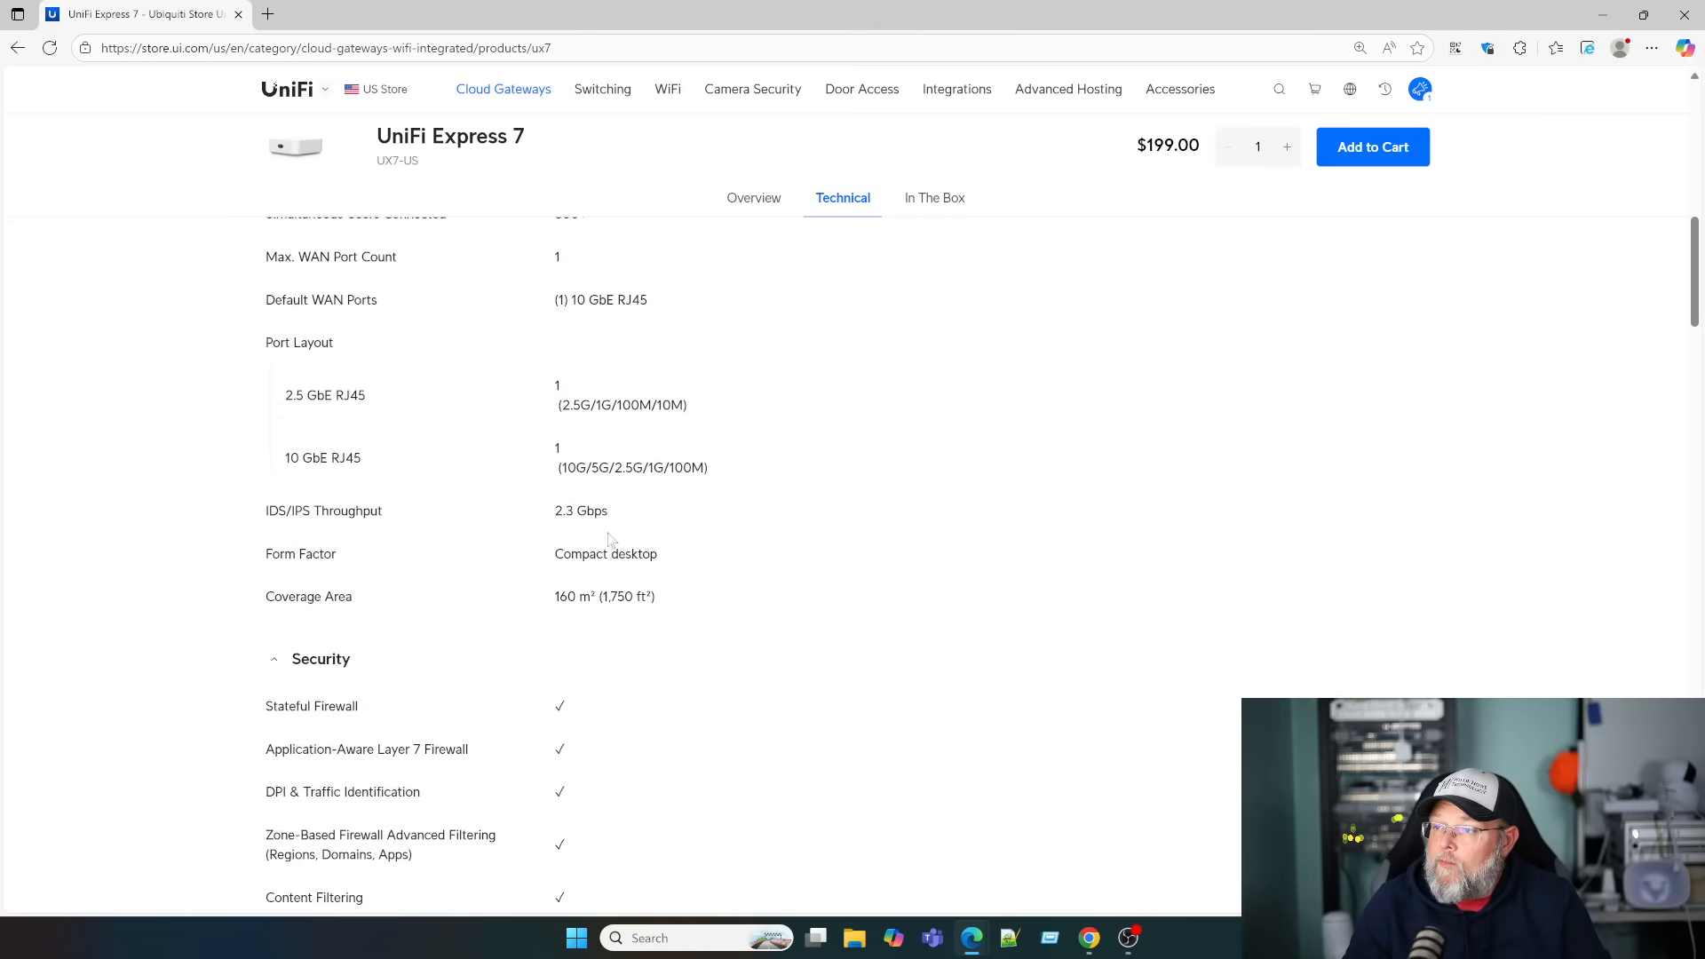
scroll(down, 3)
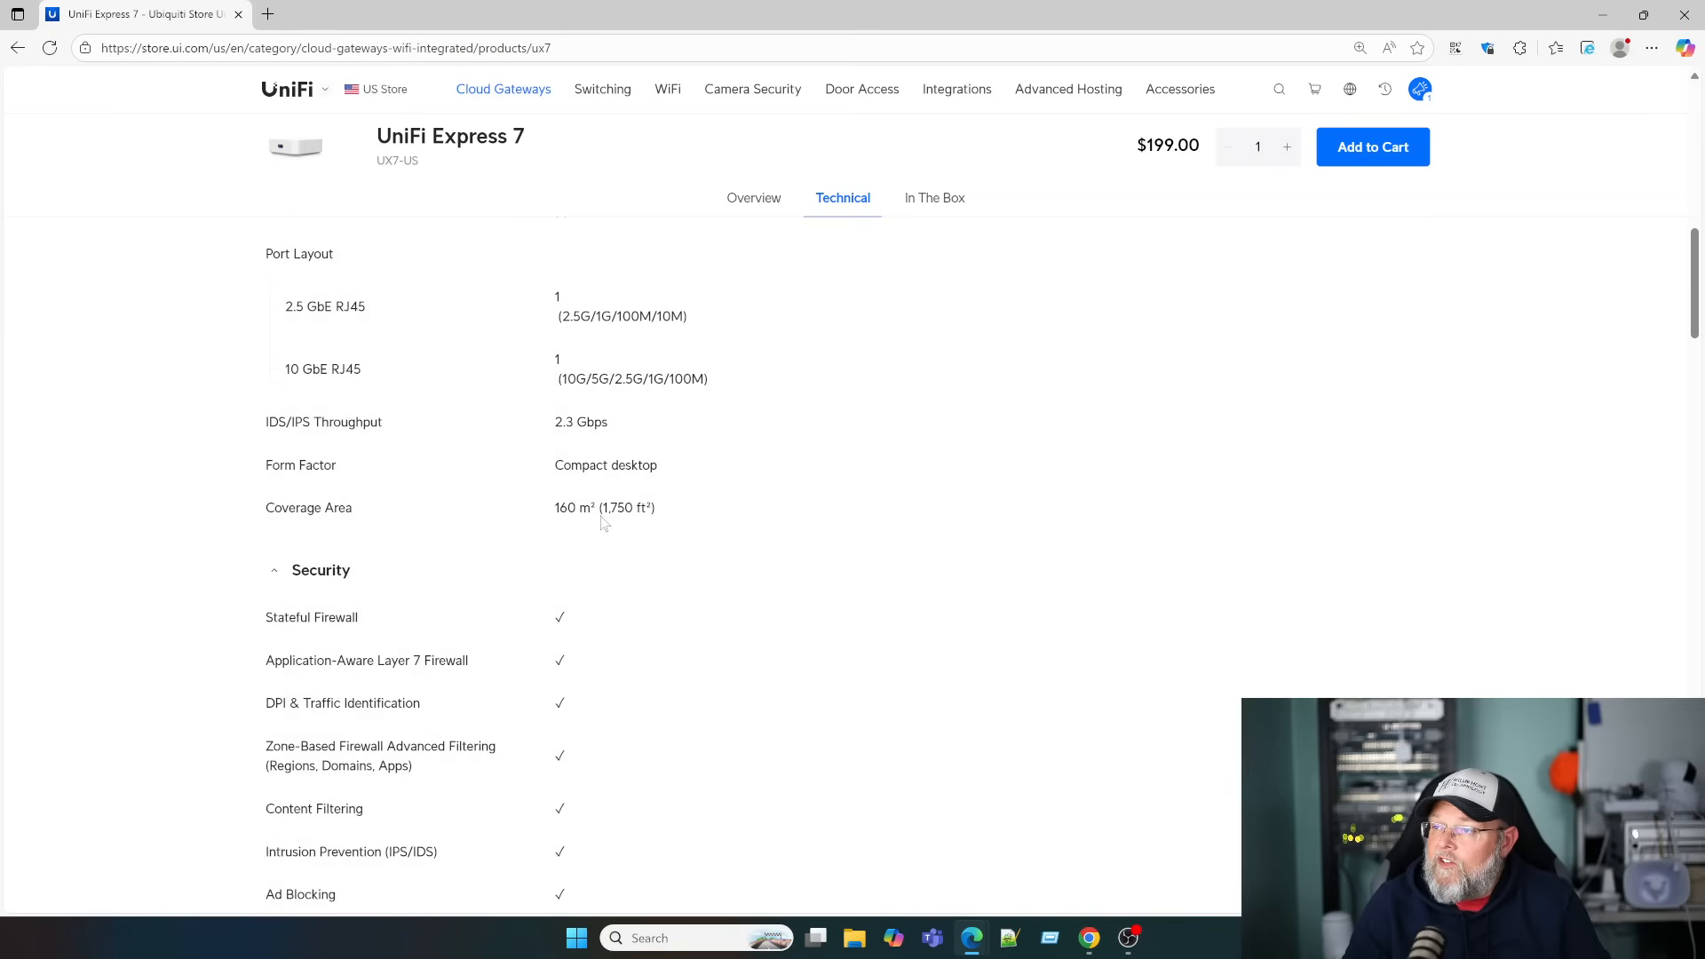
scroll(down, 3)
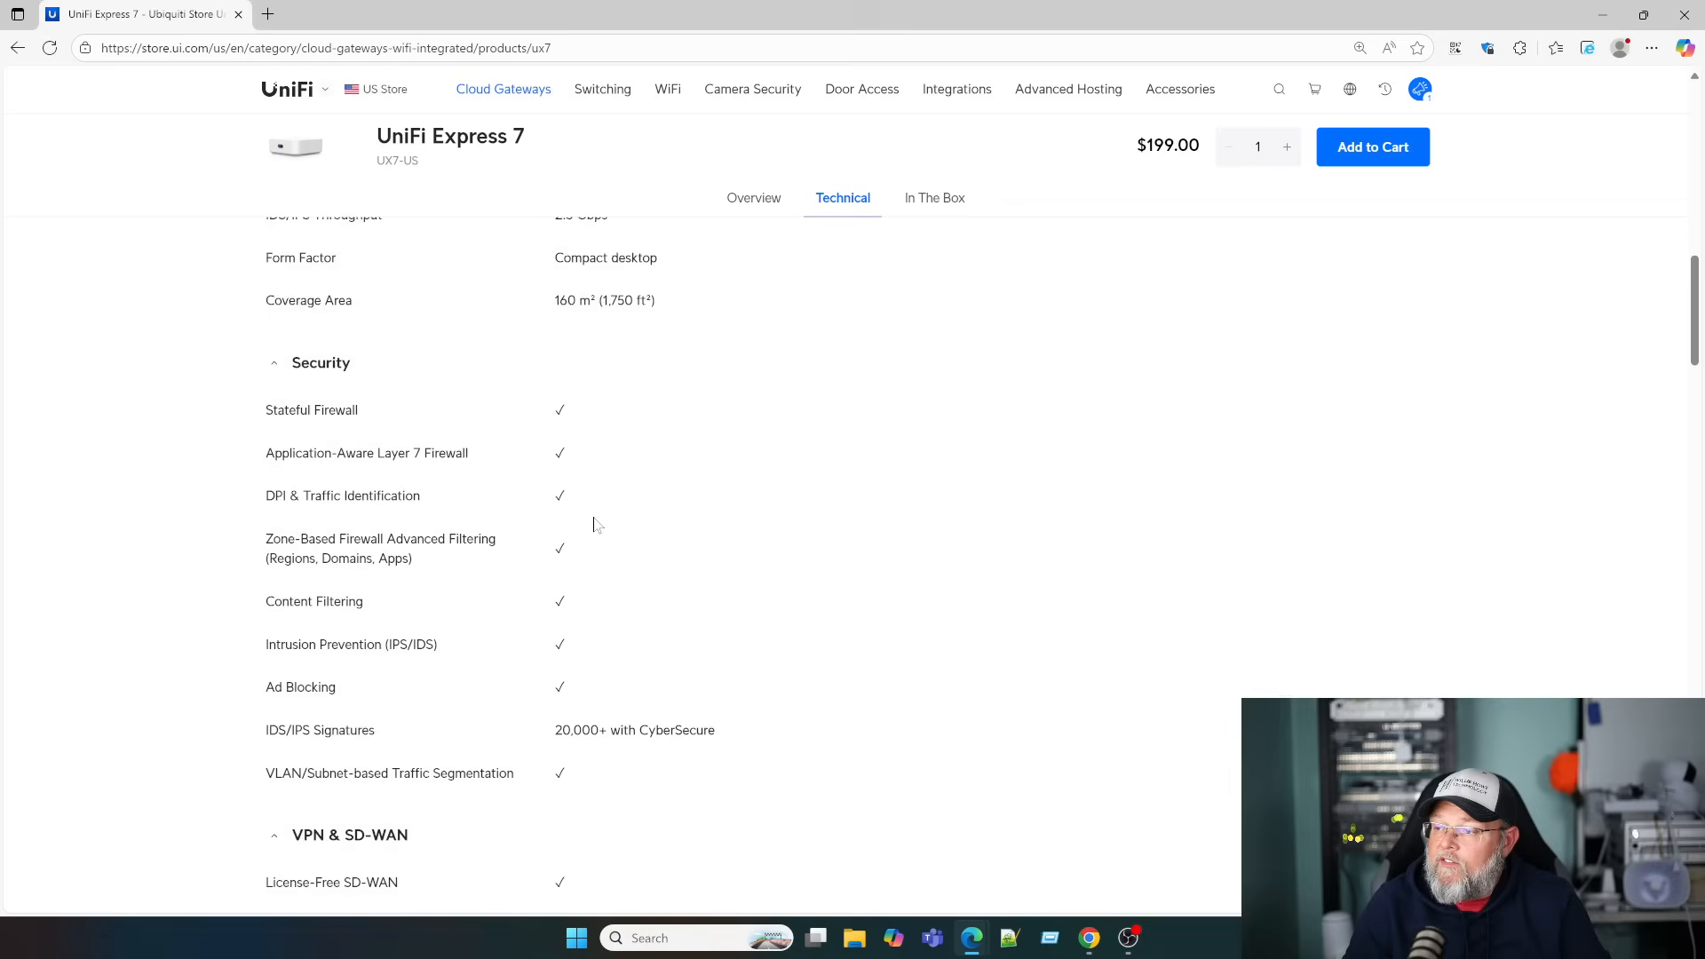
scroll(down, 3)
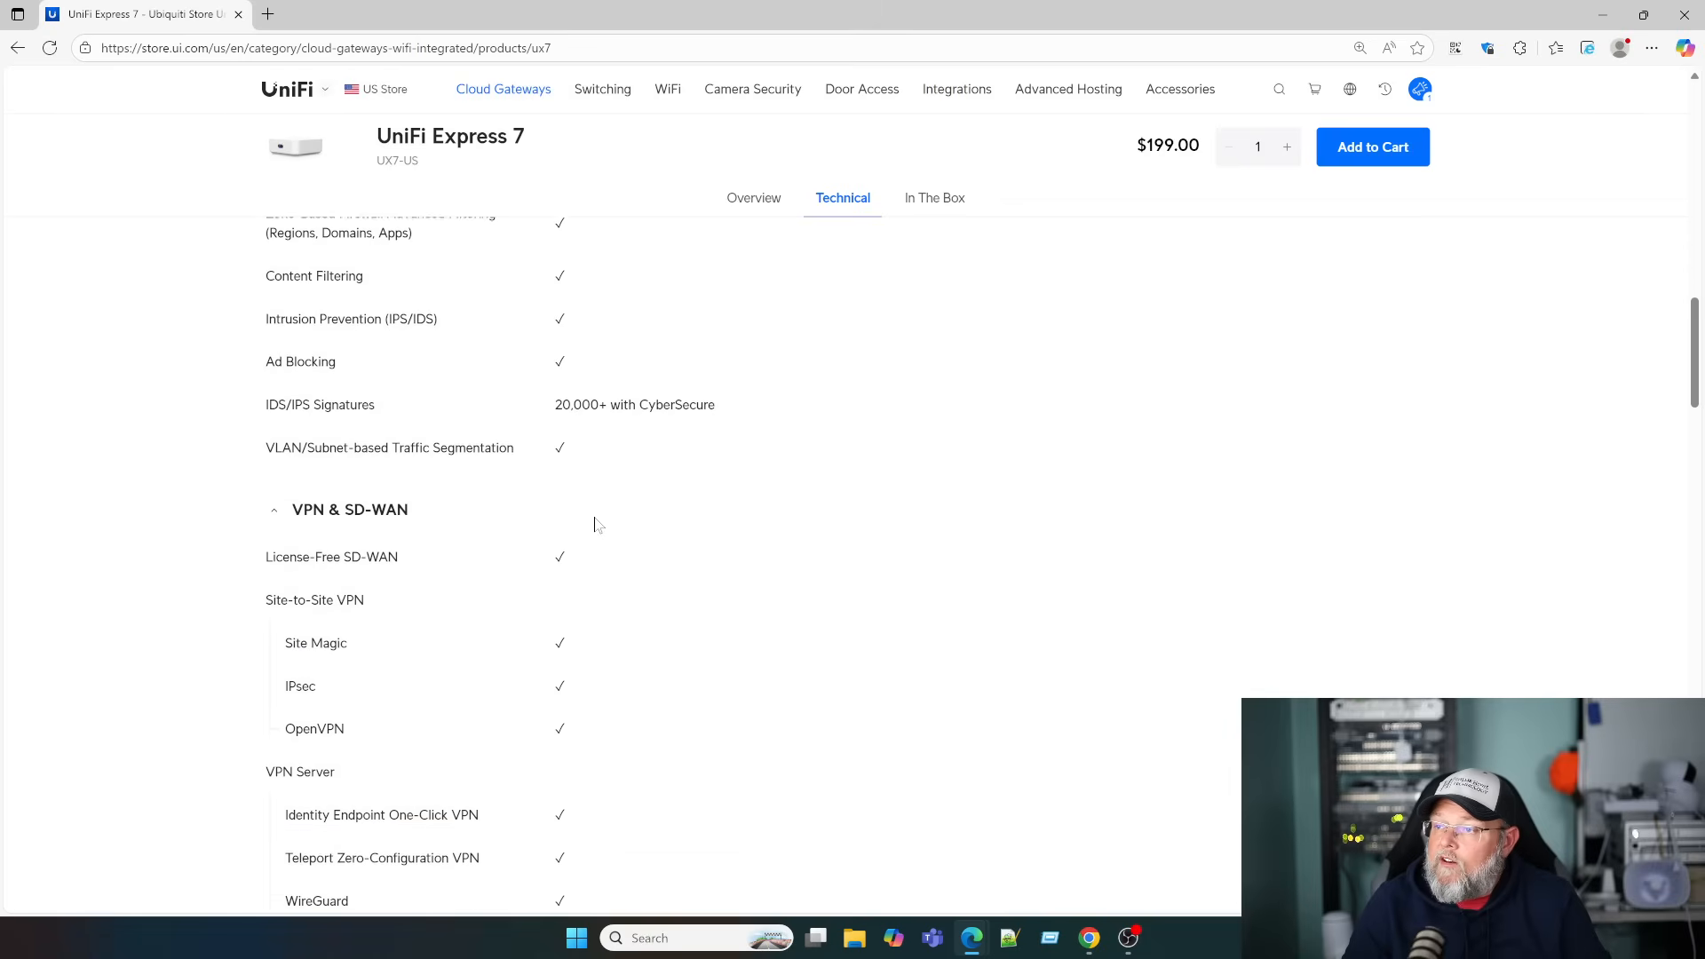
scroll(down, 3)
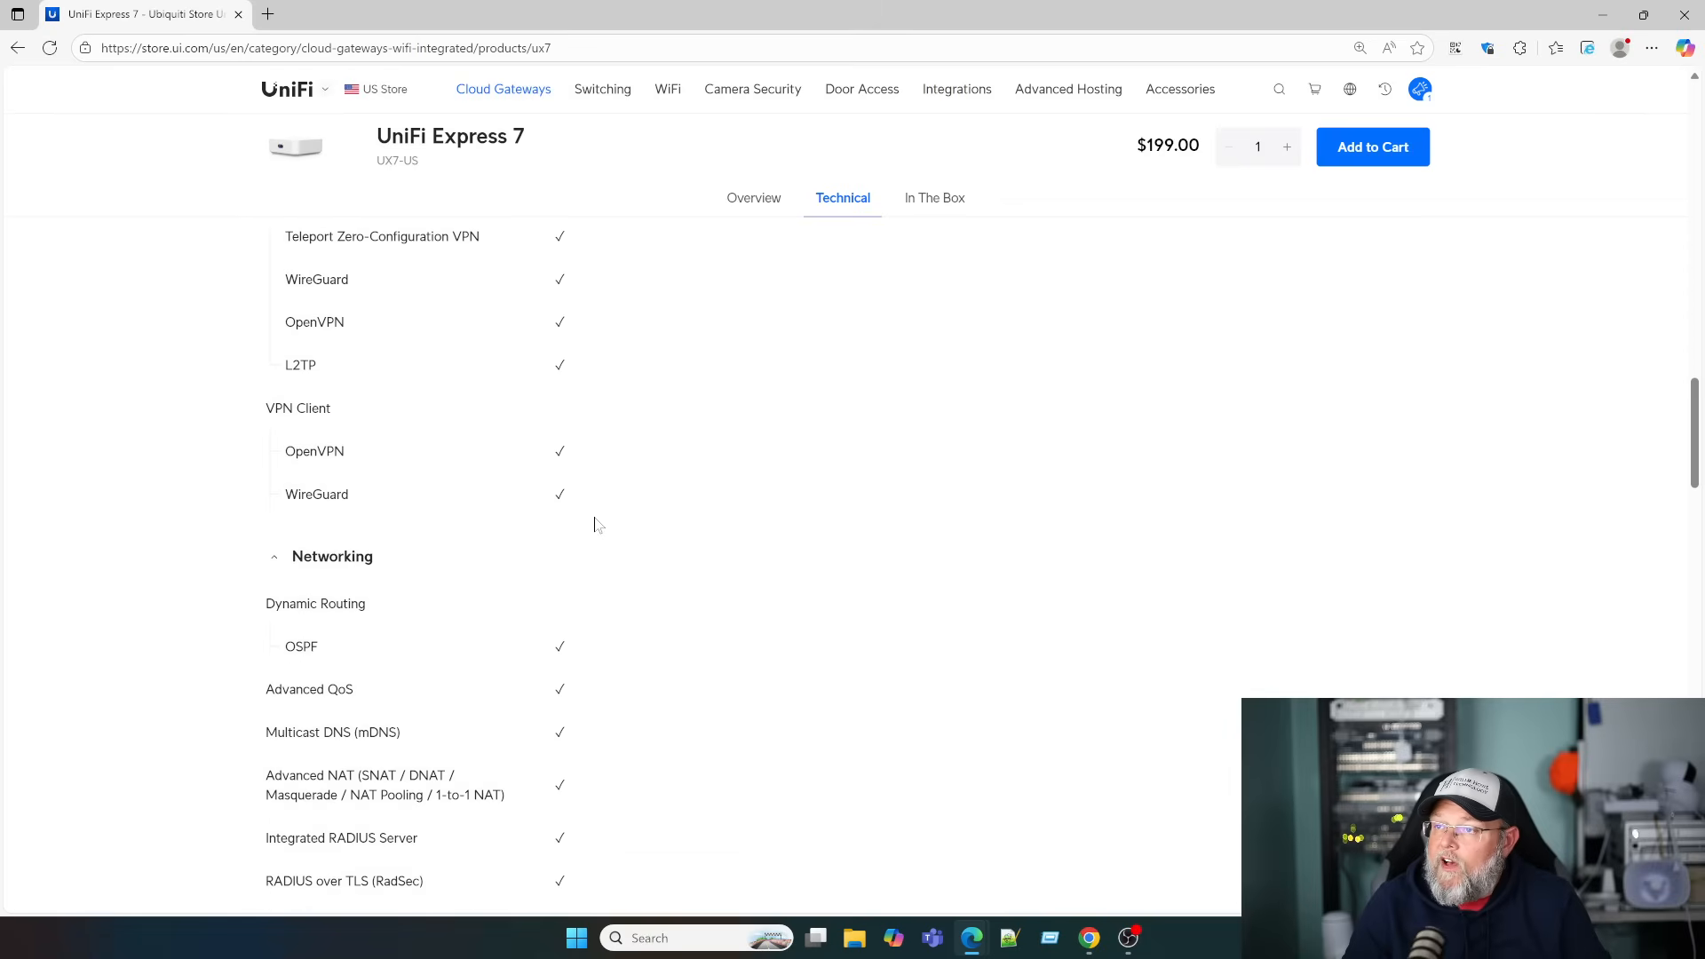
scroll(down, 3)
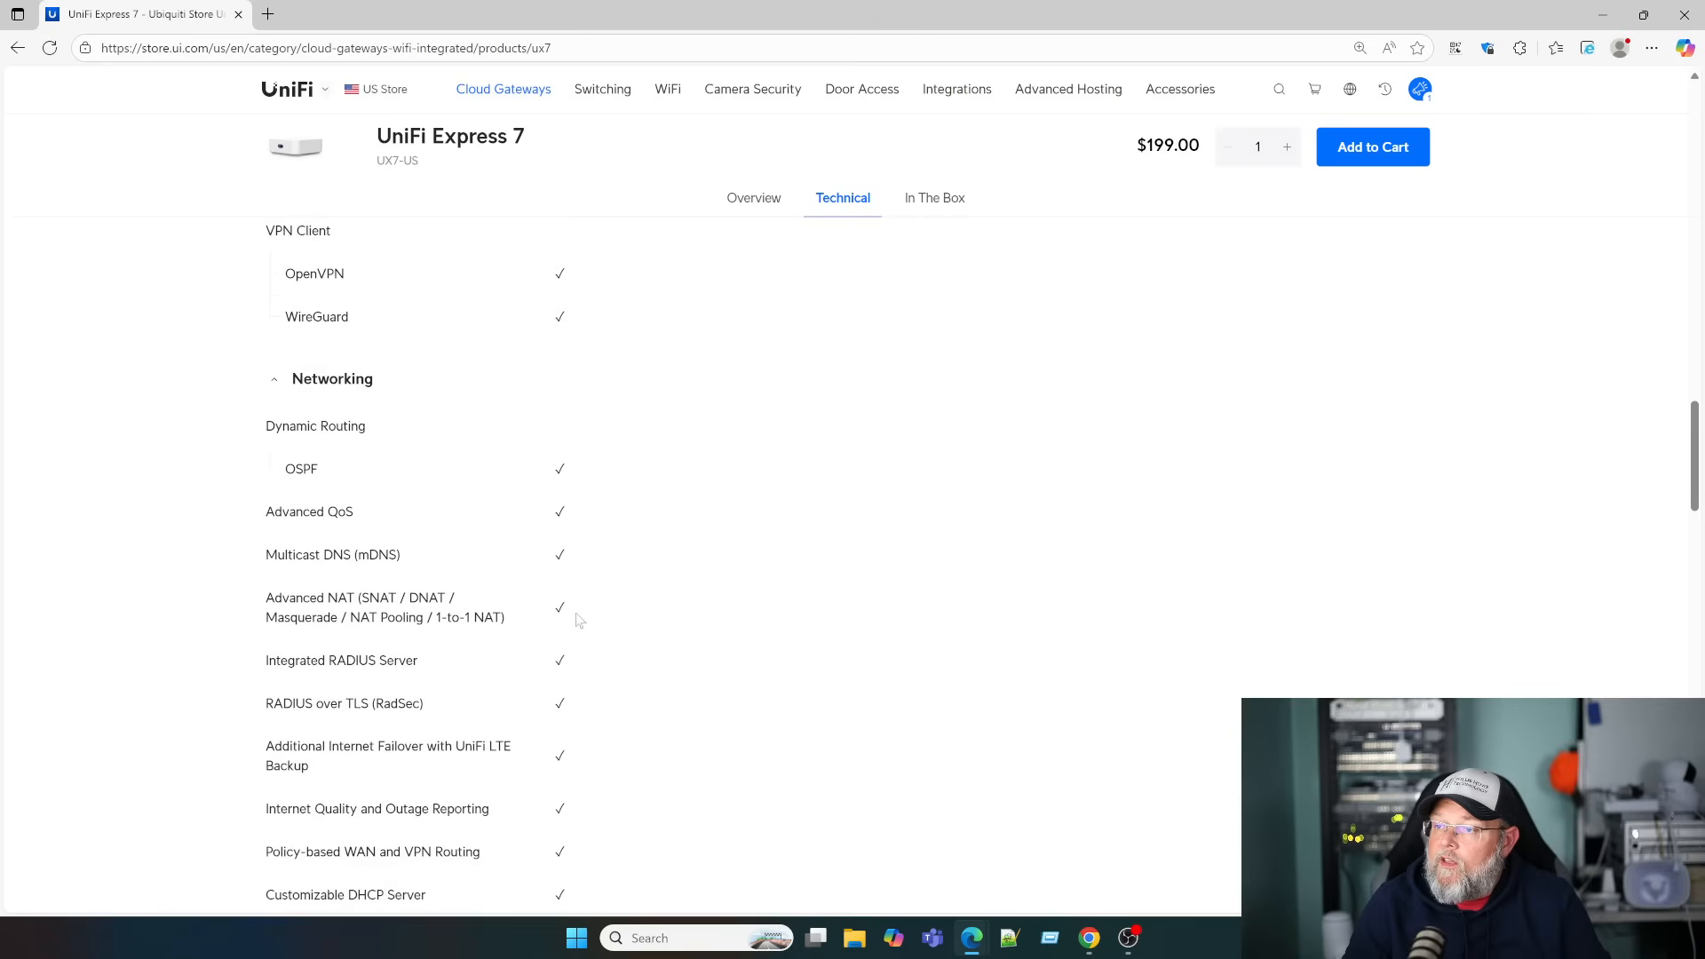
scroll(down, 3)
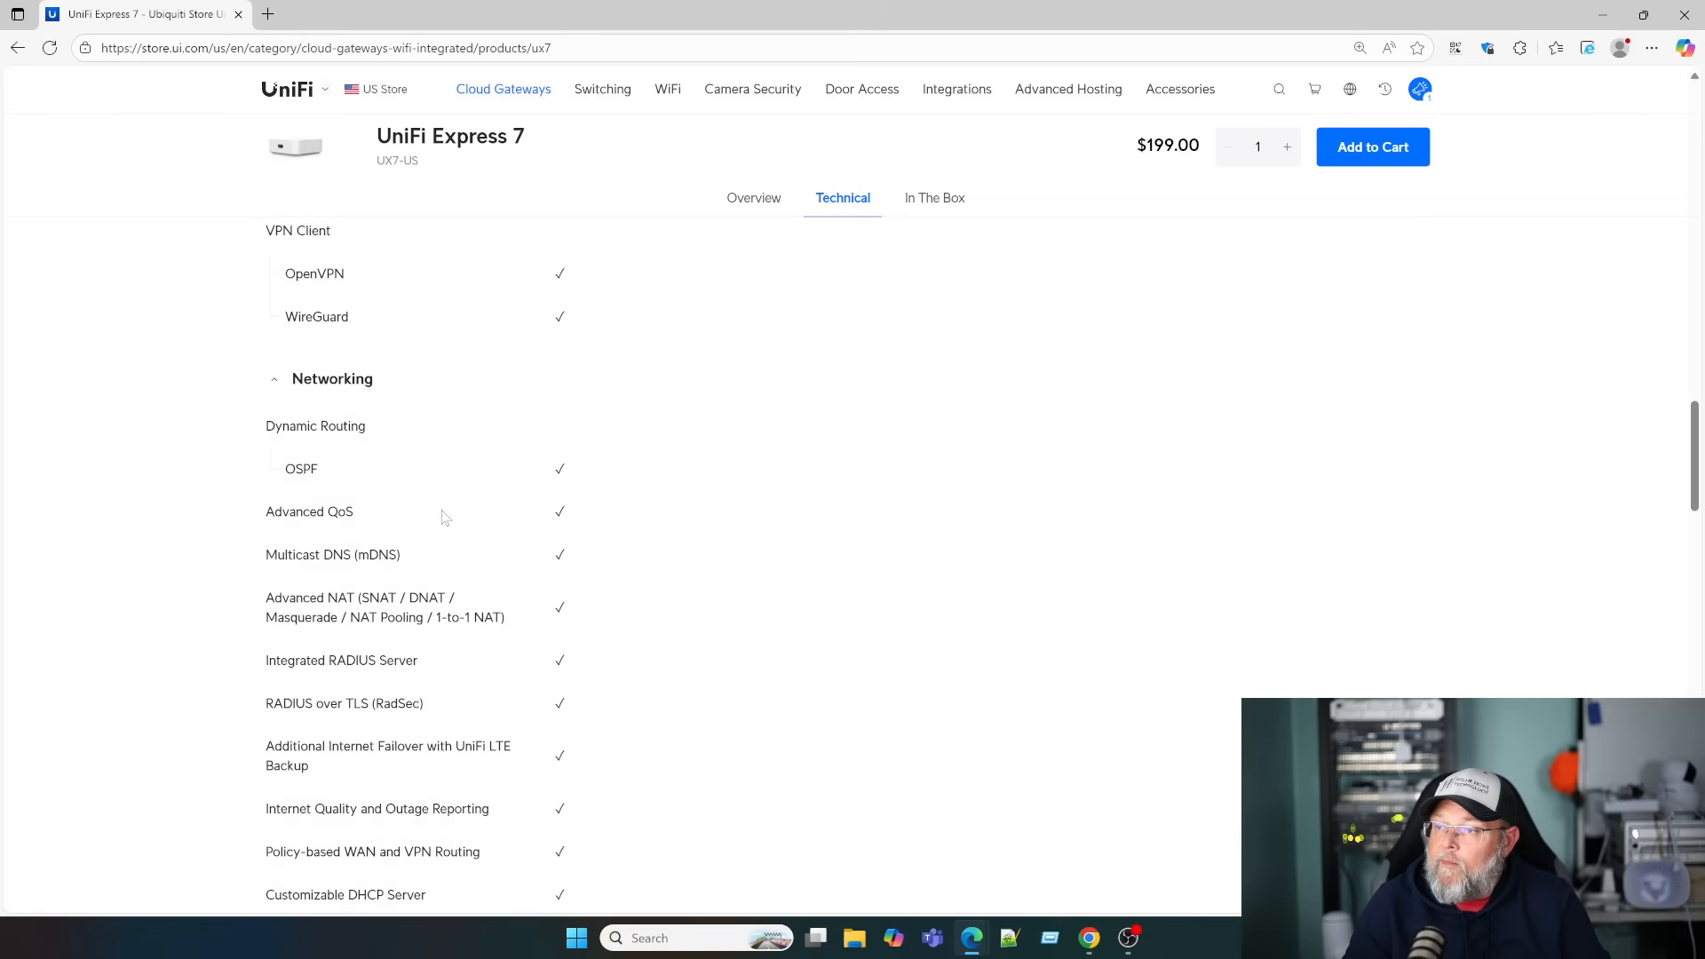
scroll(down, 3)
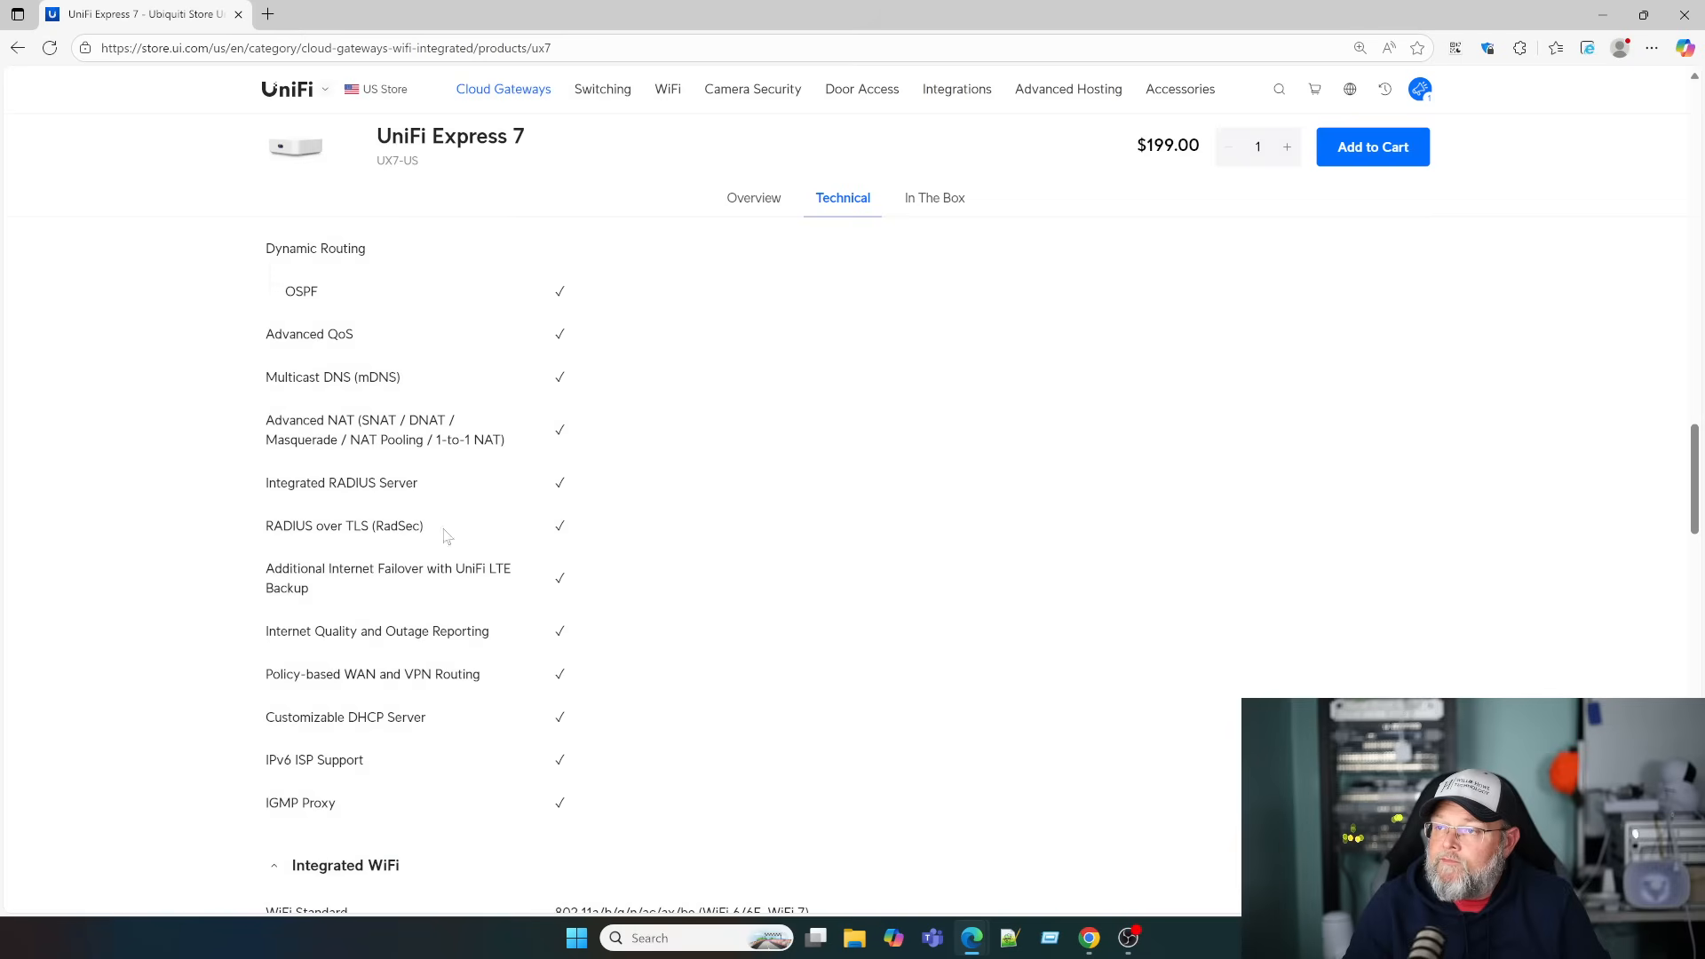
scroll(down, 3)
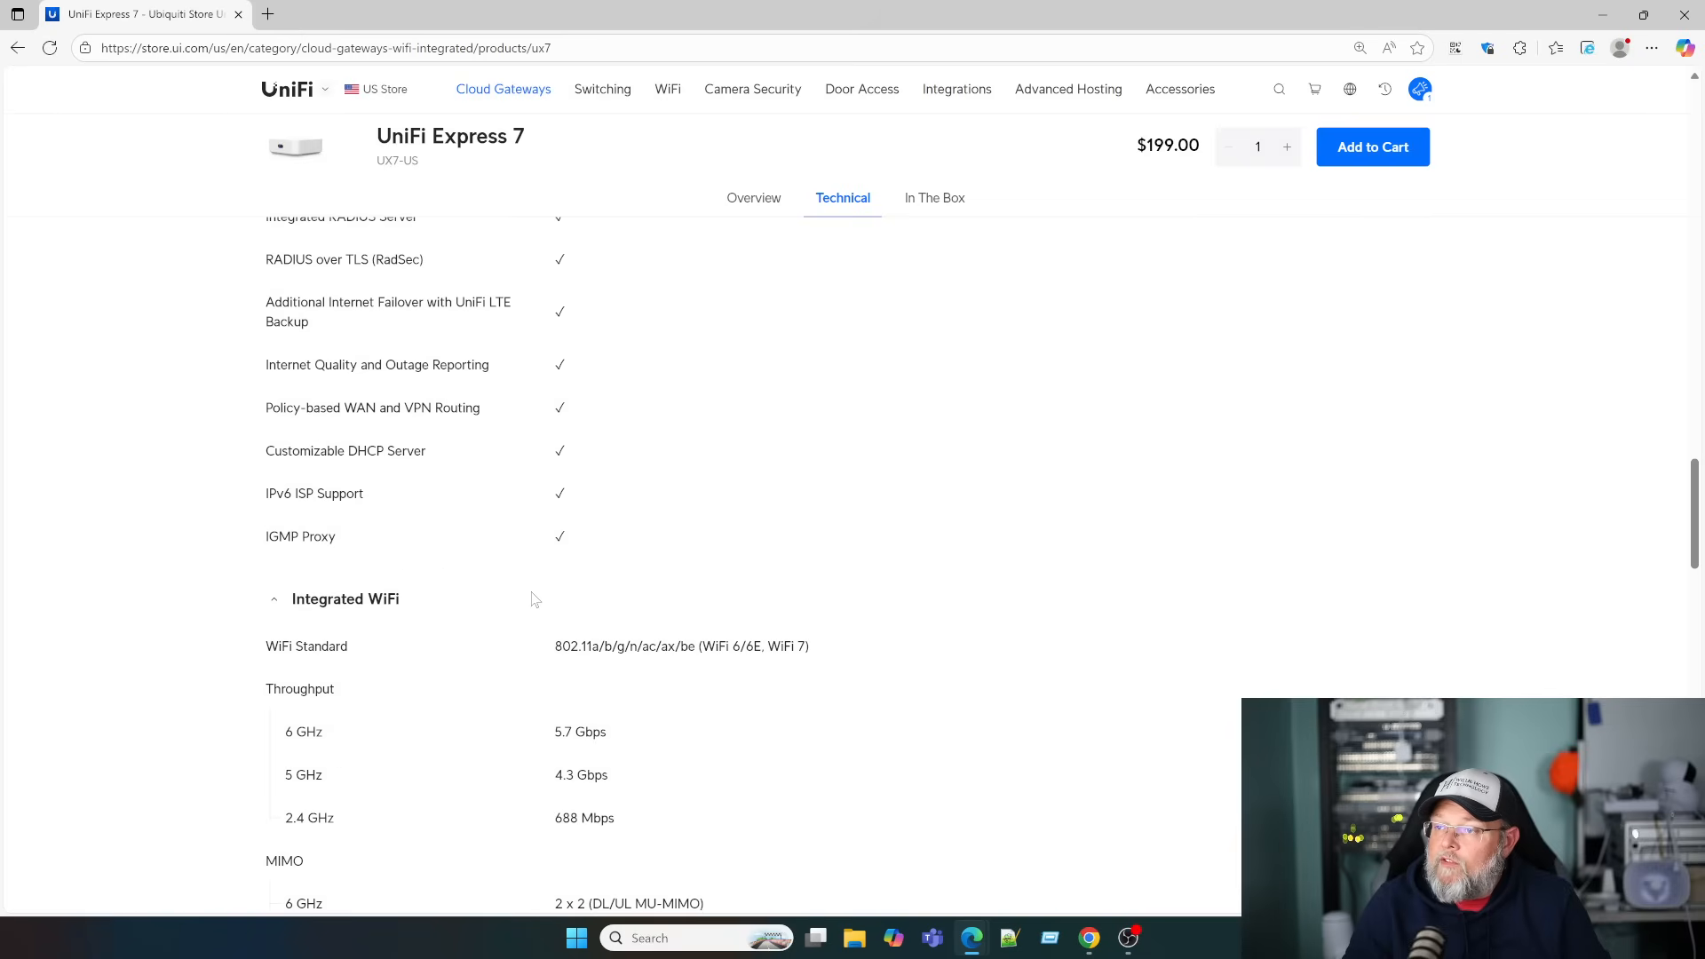
Read the remaining UX7 hardware and wireless specifications further down the Technical list
scroll(down, 3)
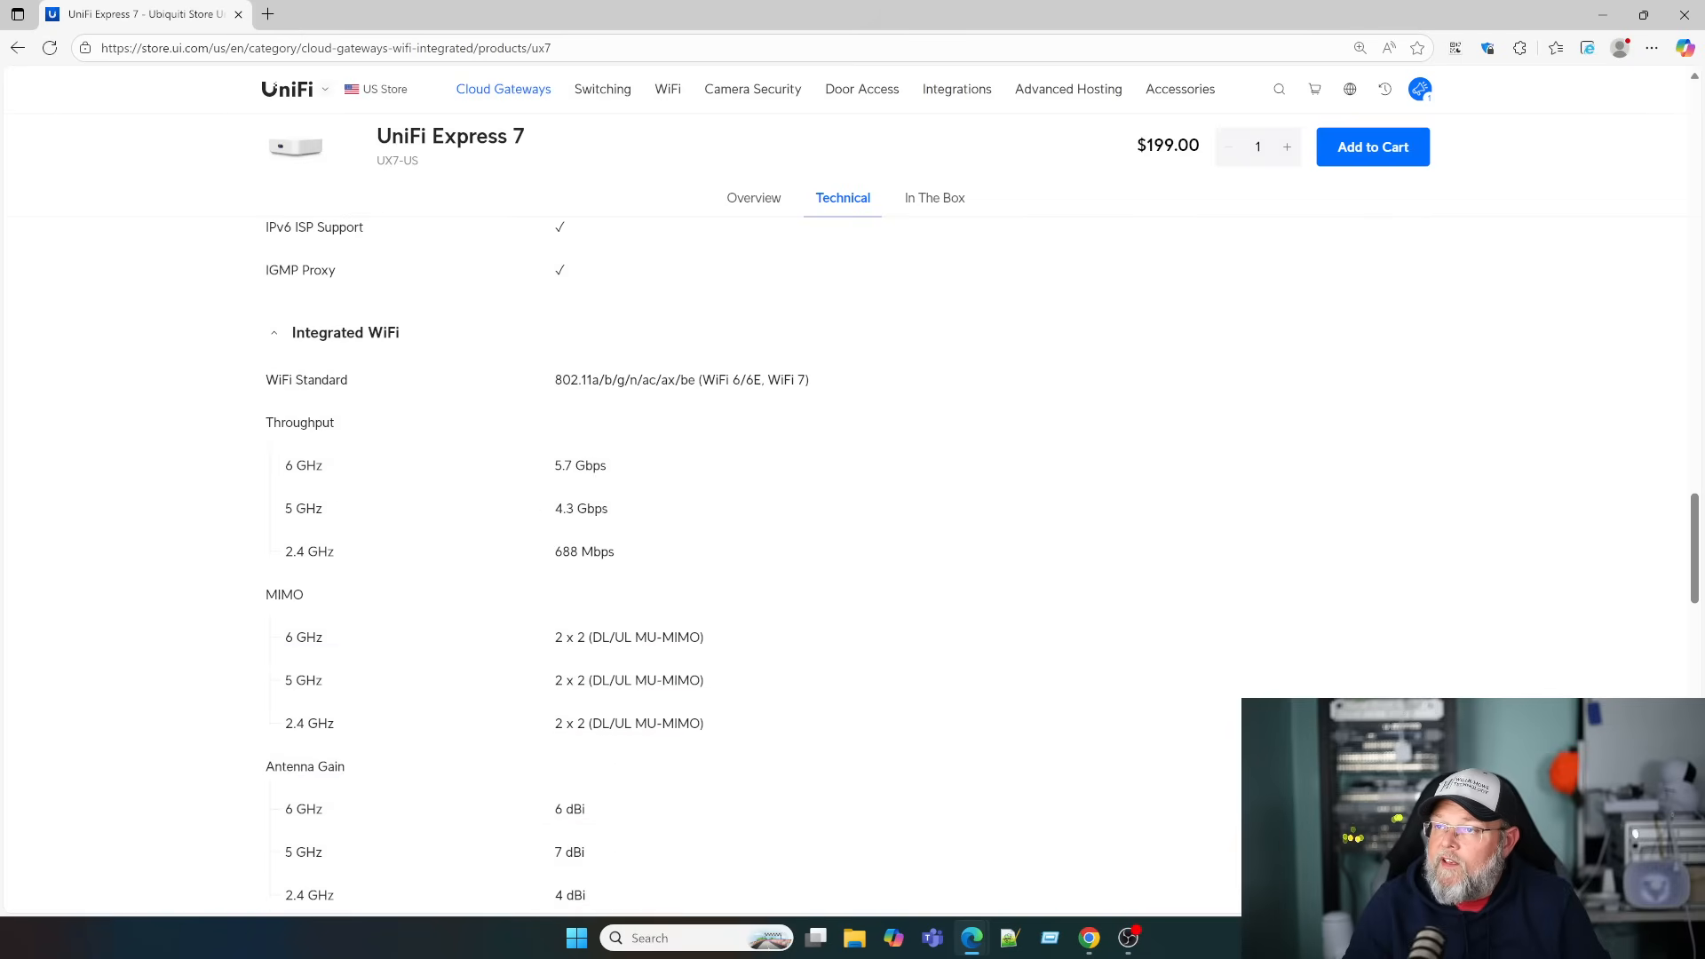
mouse_move(403, 561)
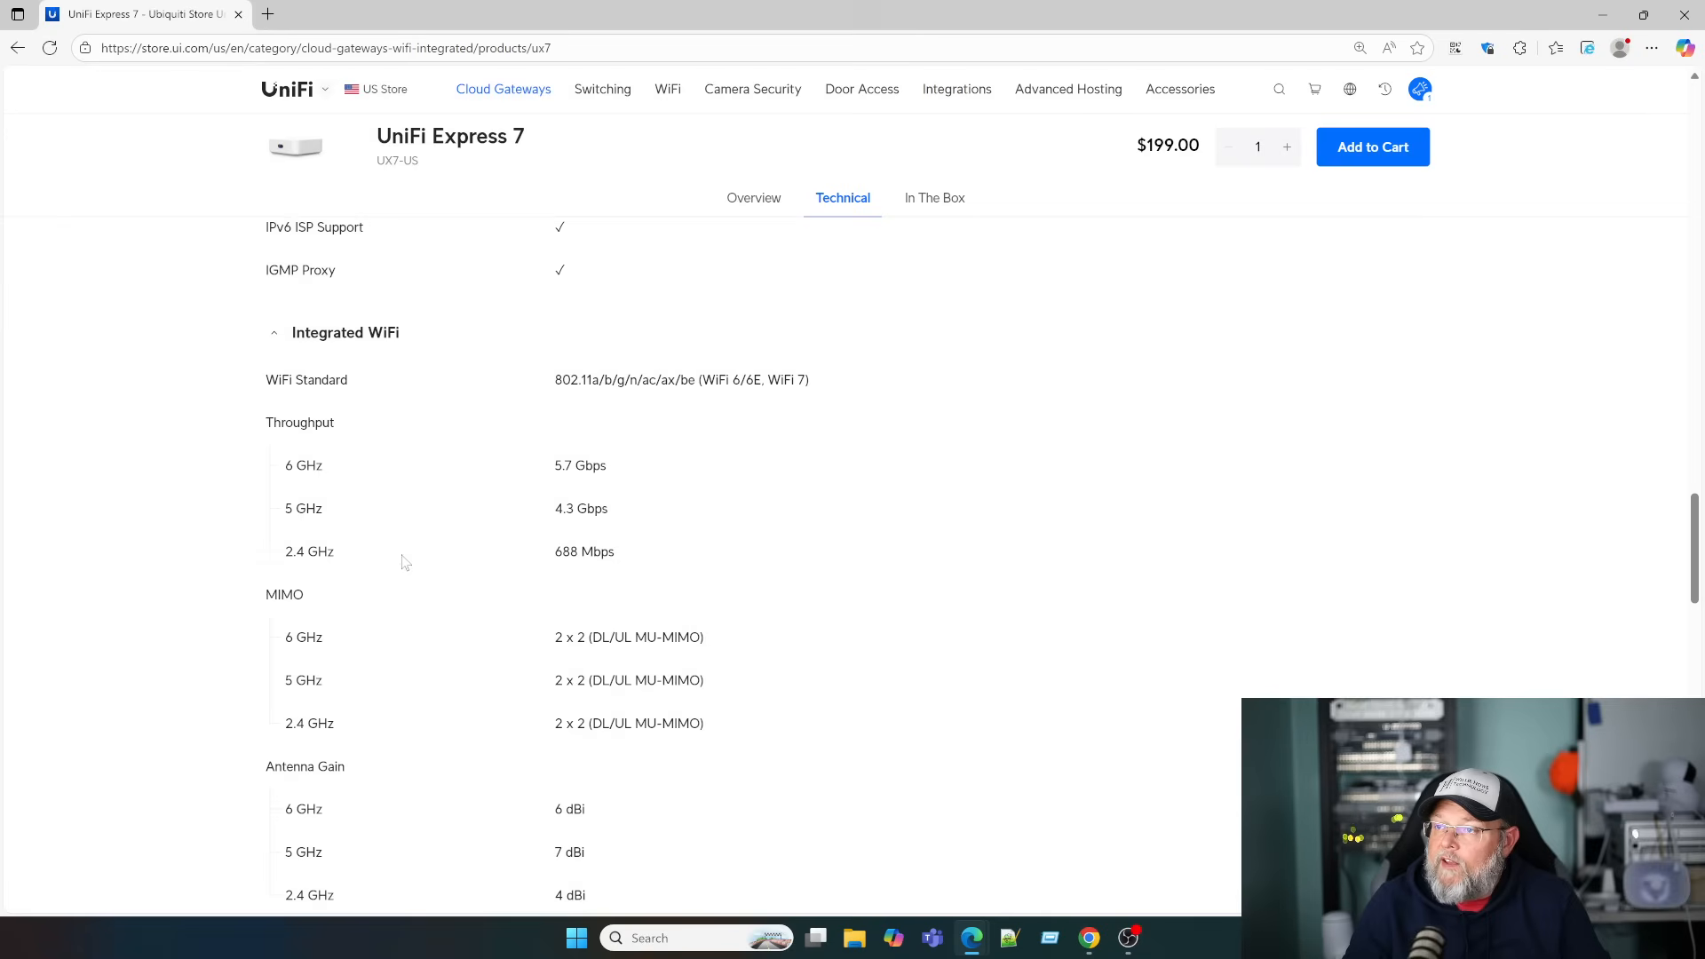
scroll(down, 3)
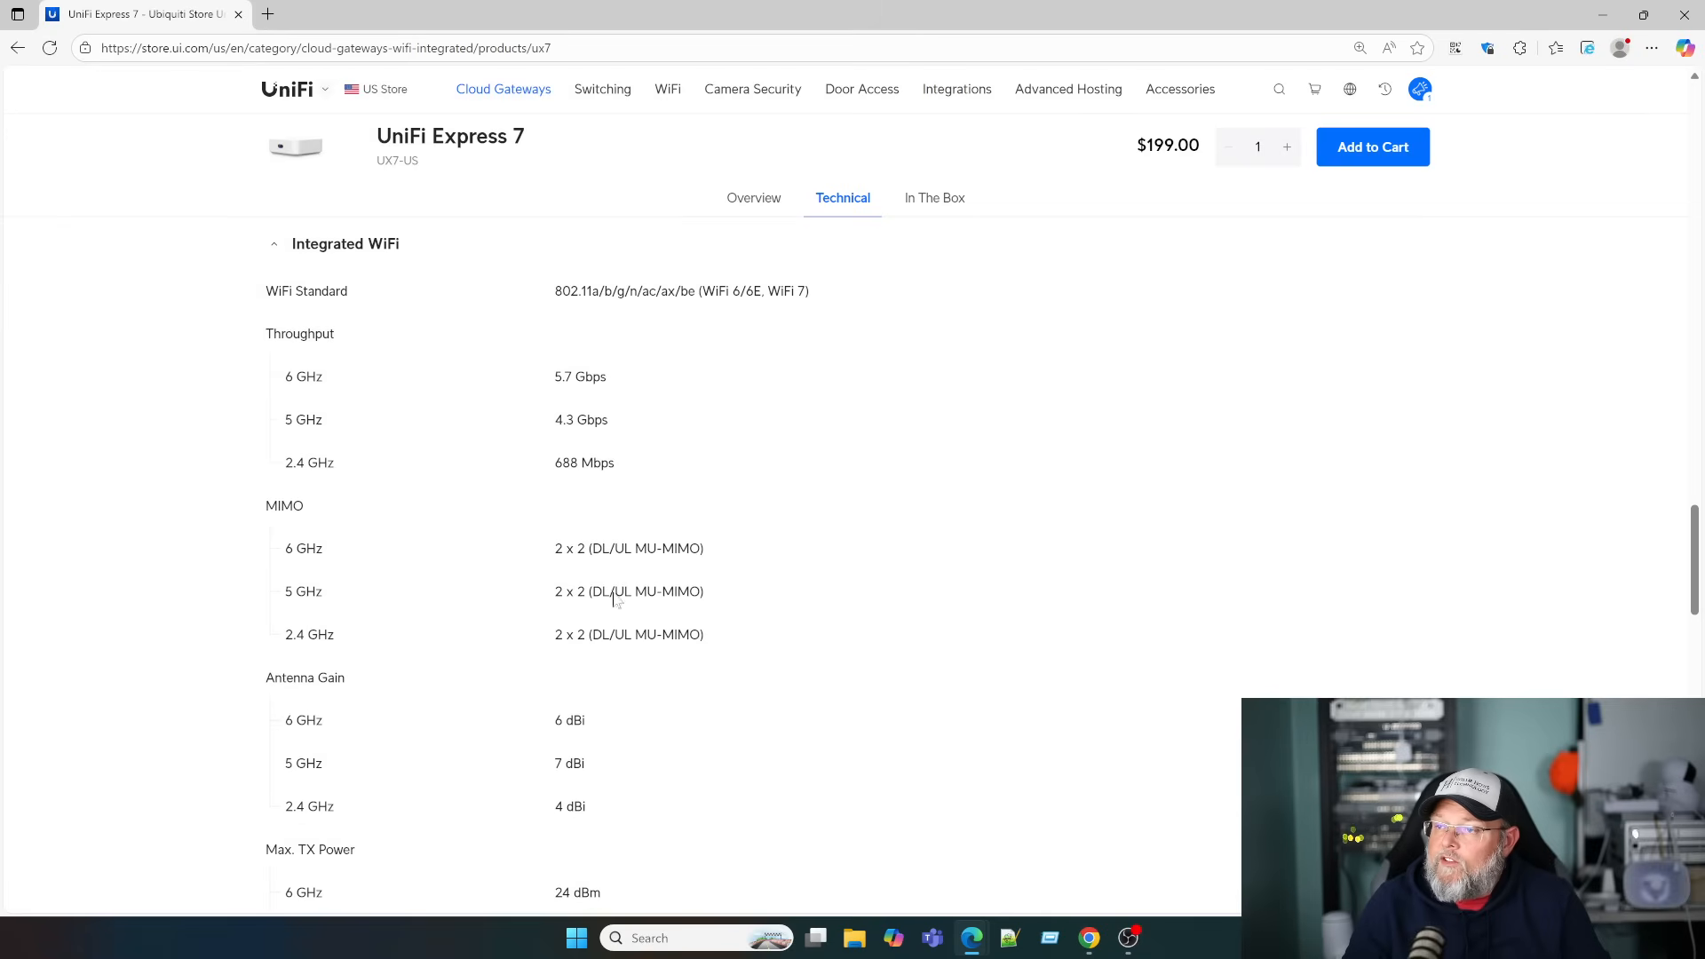
scroll(down, 3)
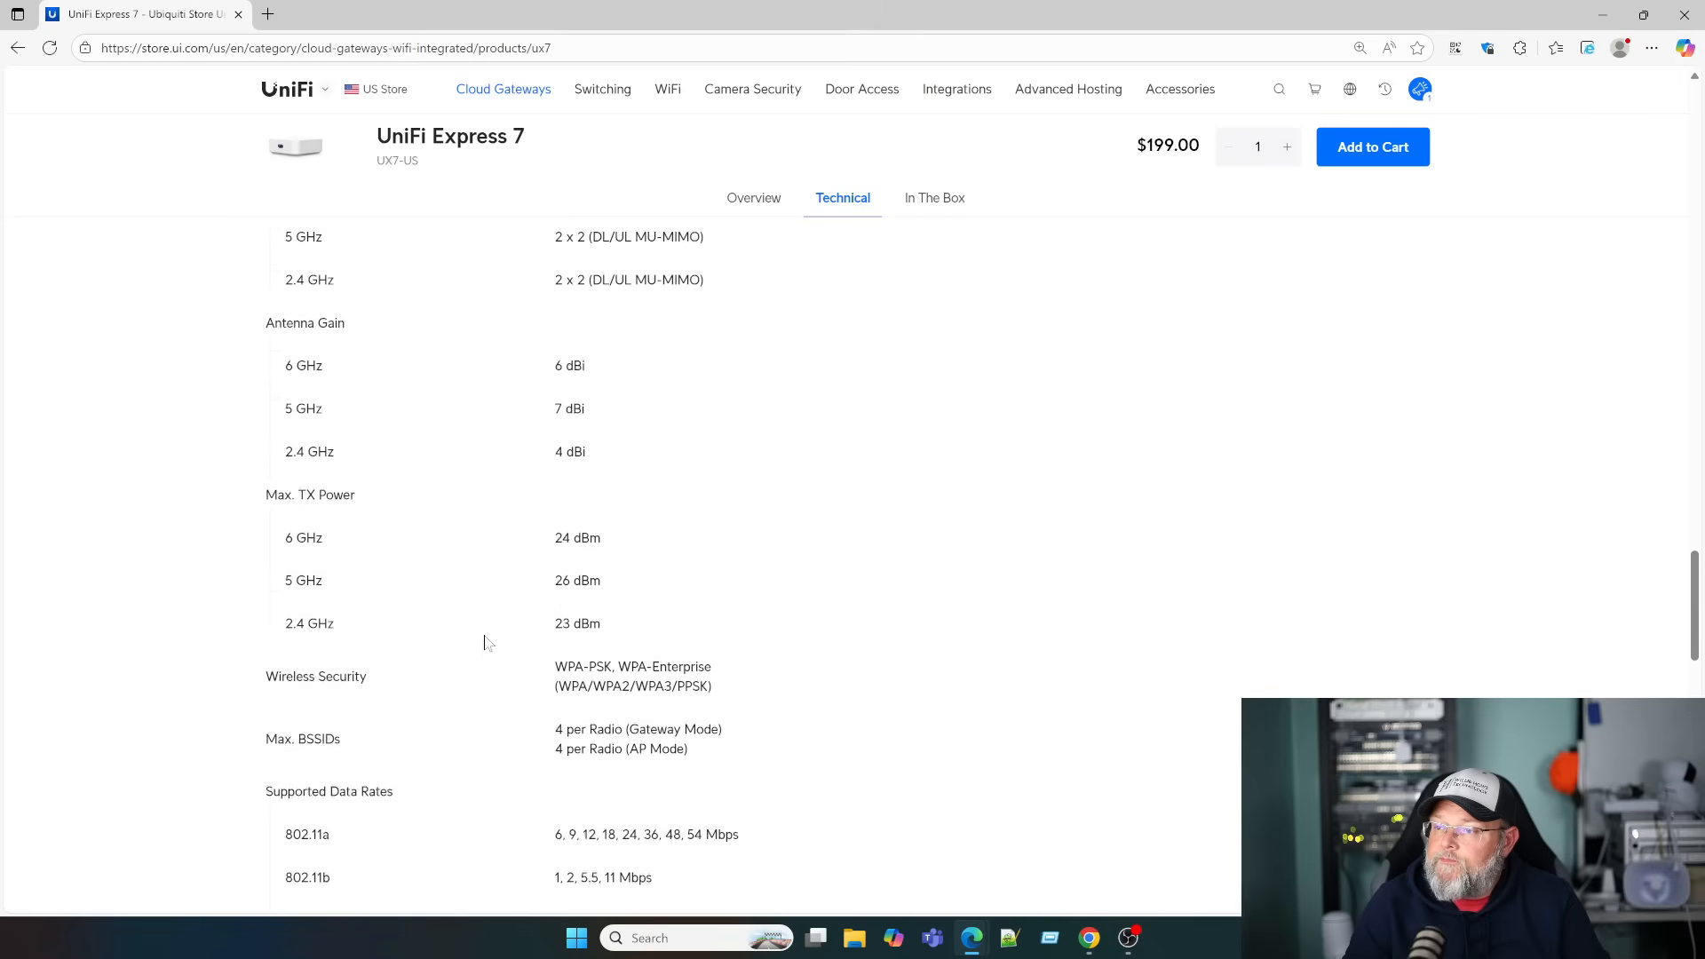
scroll(down, 3)
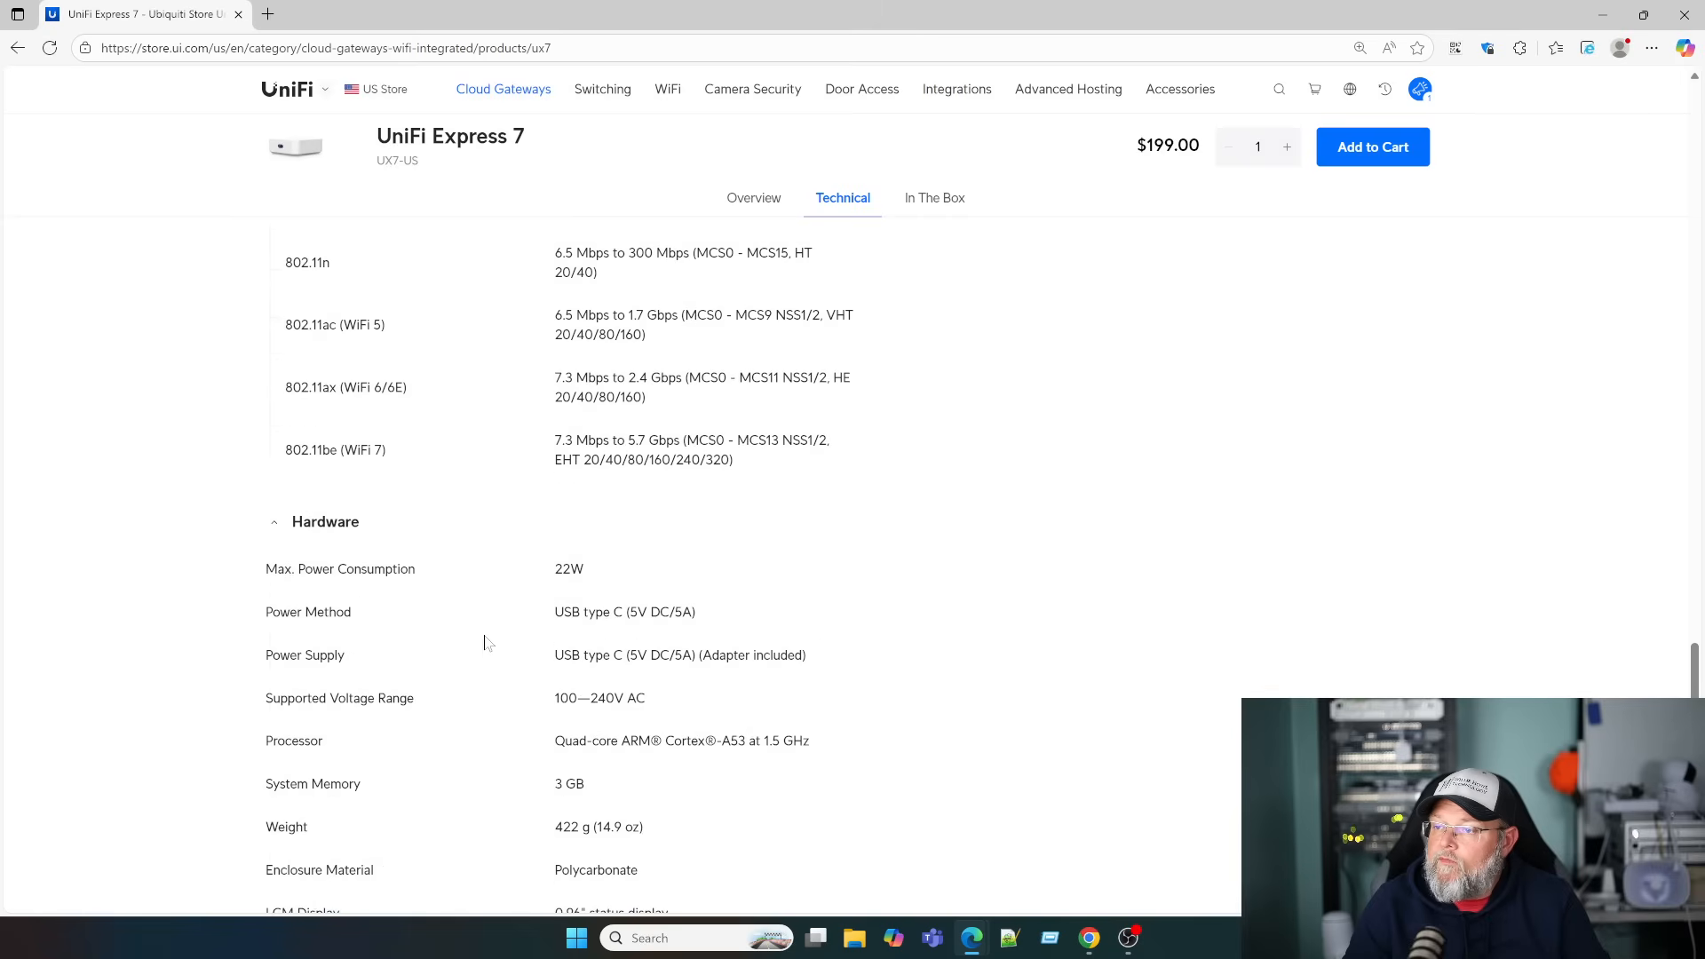
scroll(down, 3)
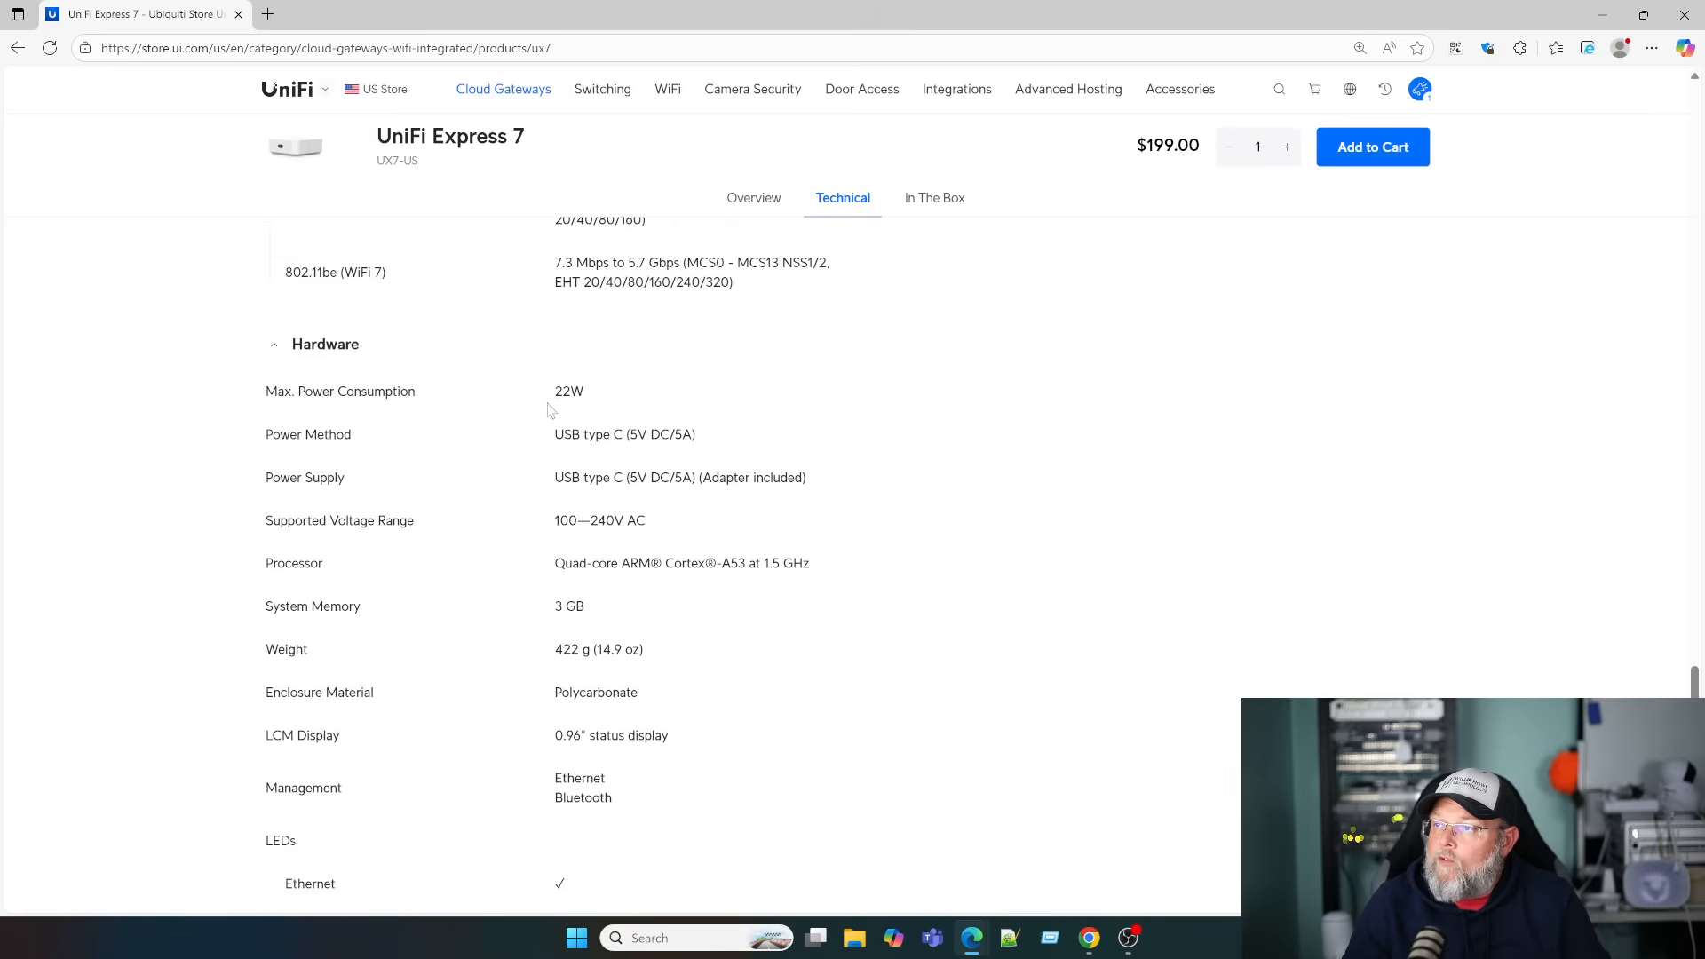
mouse_move(640, 451)
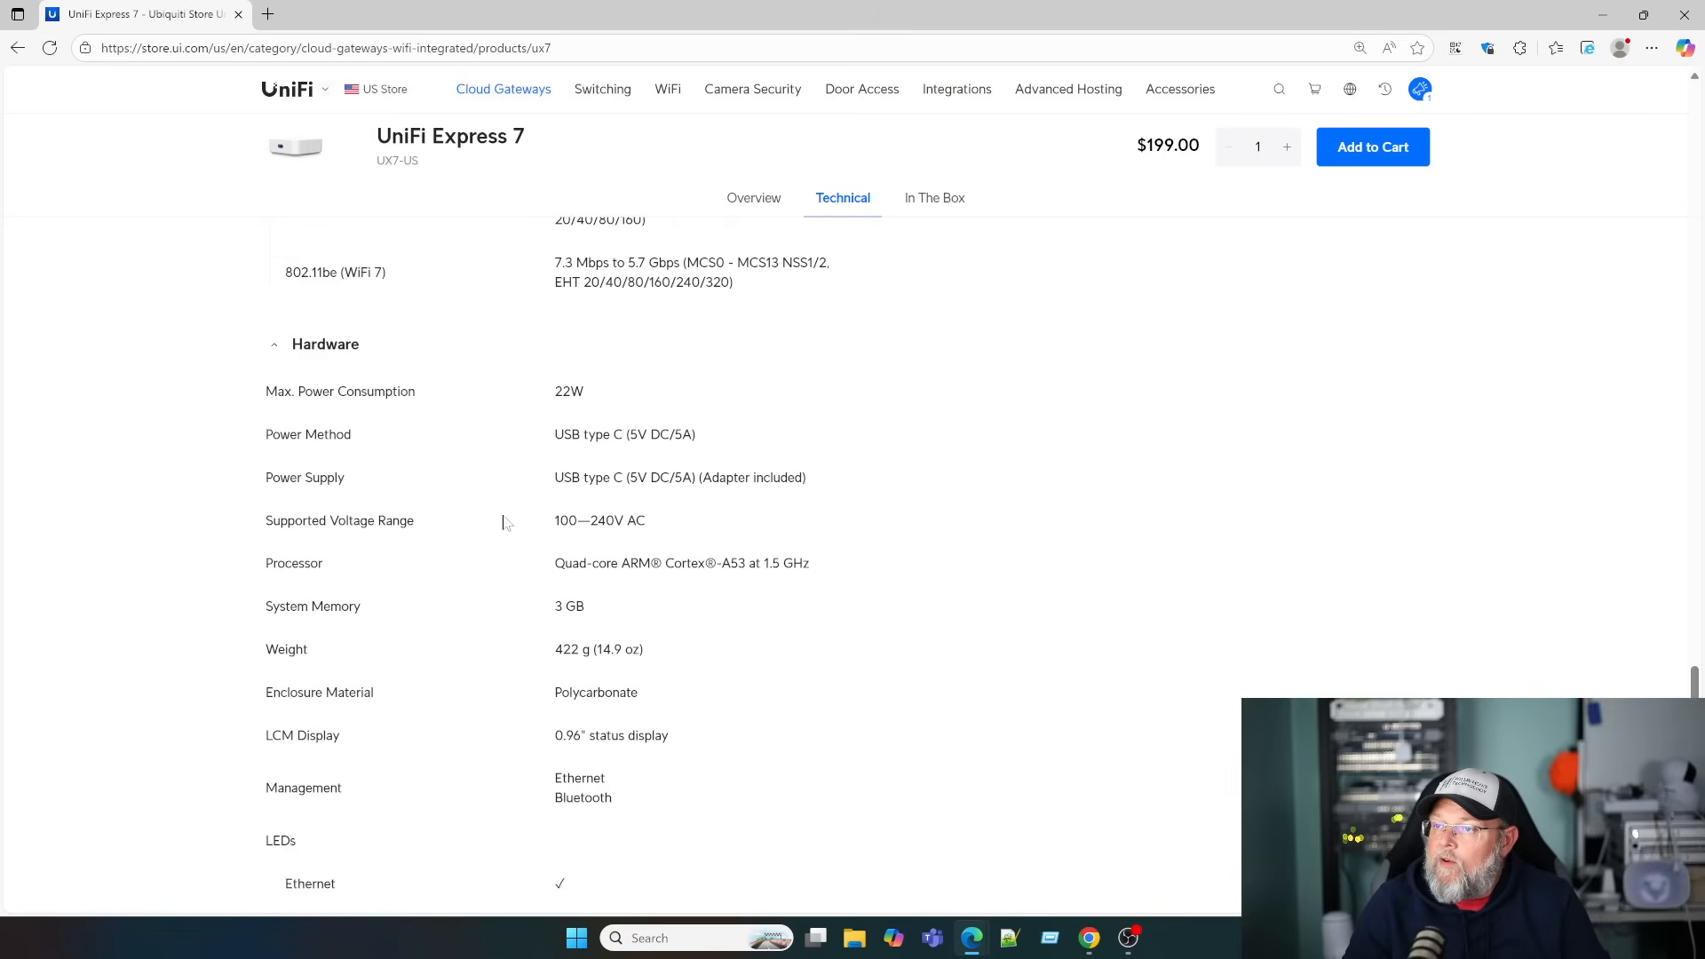
scroll(down, 3)
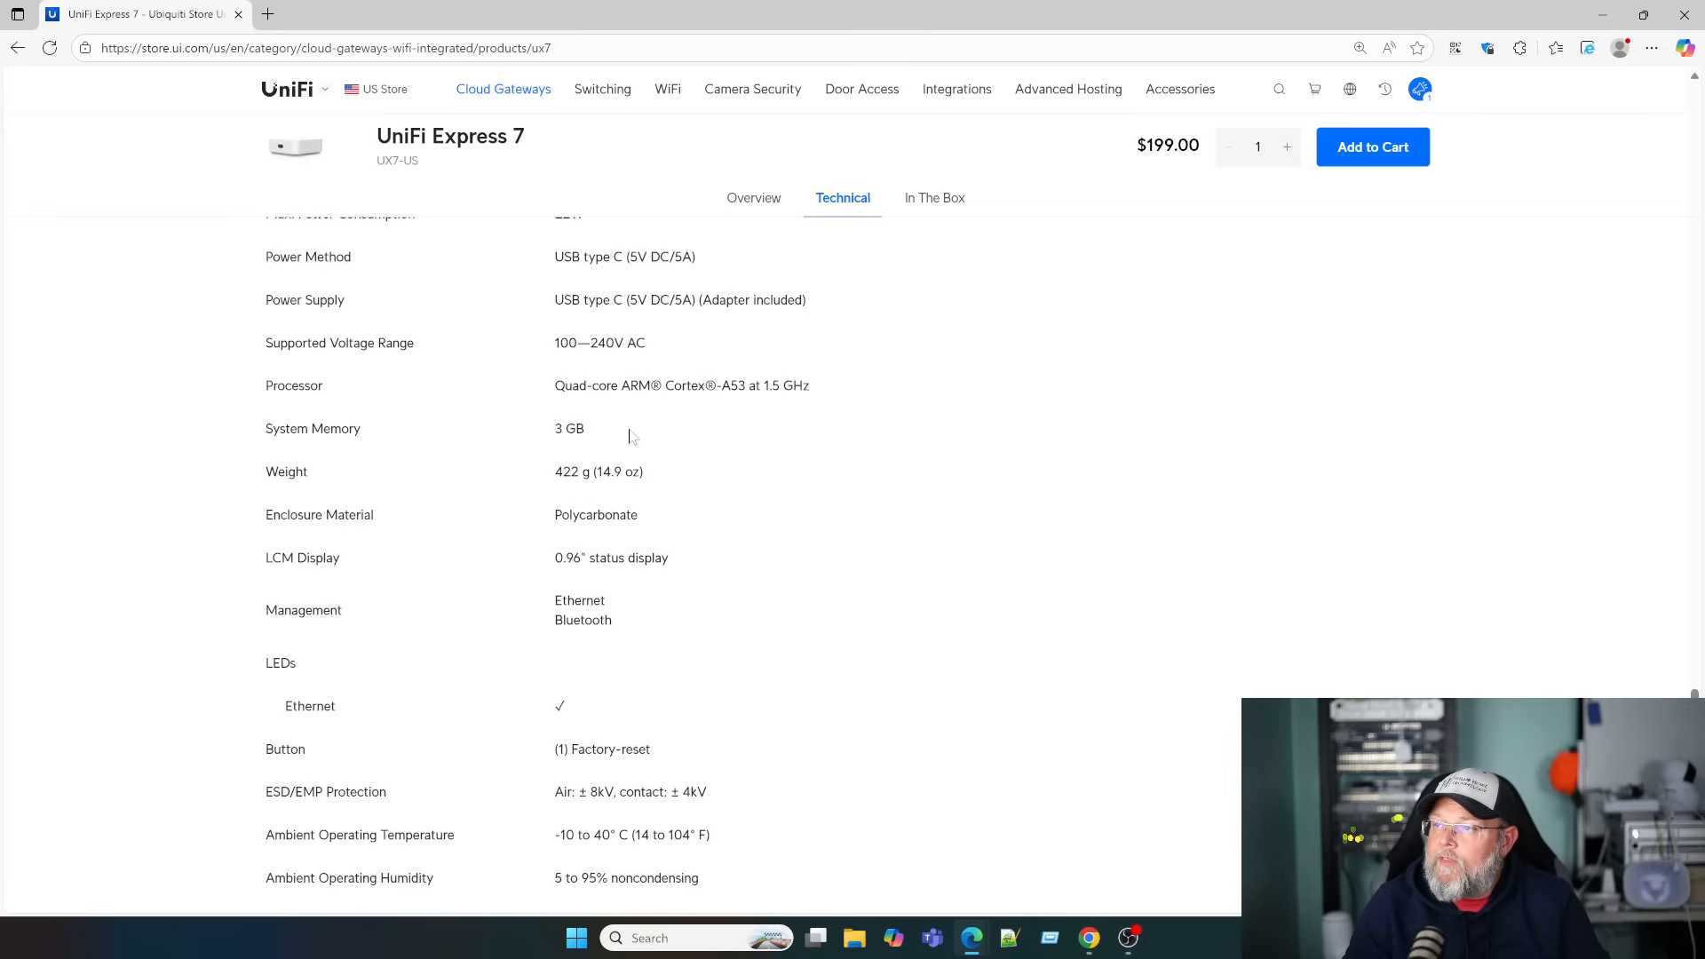
mouse_move(521, 527)
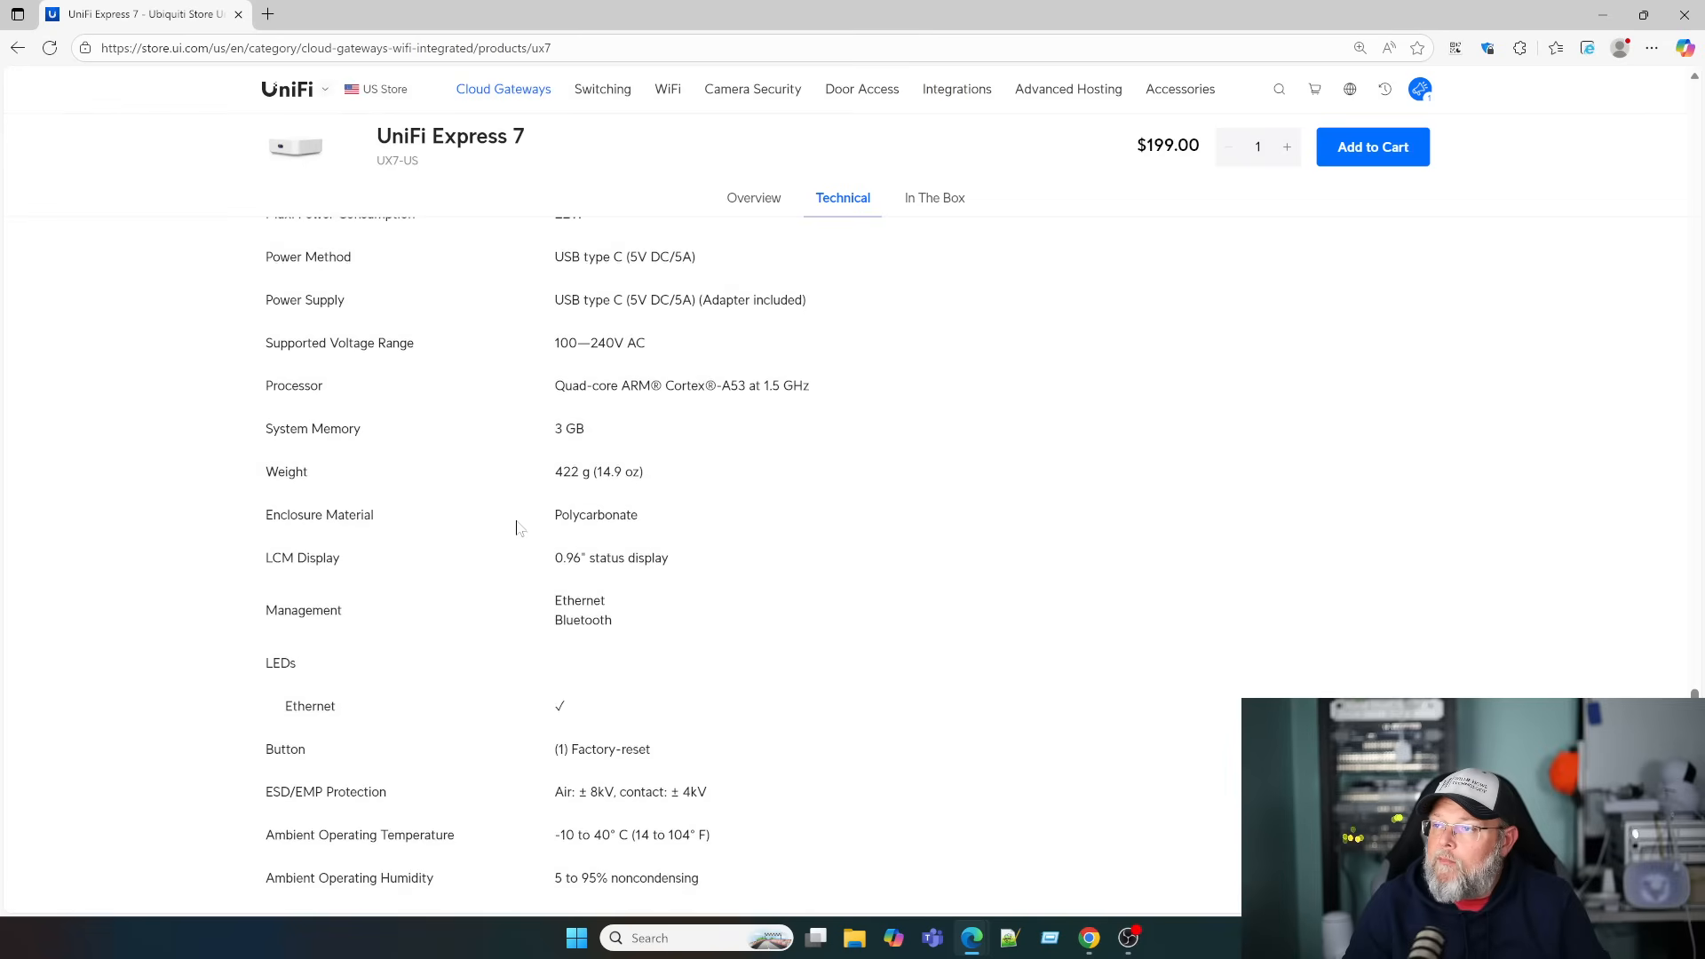
scroll(down, 3)
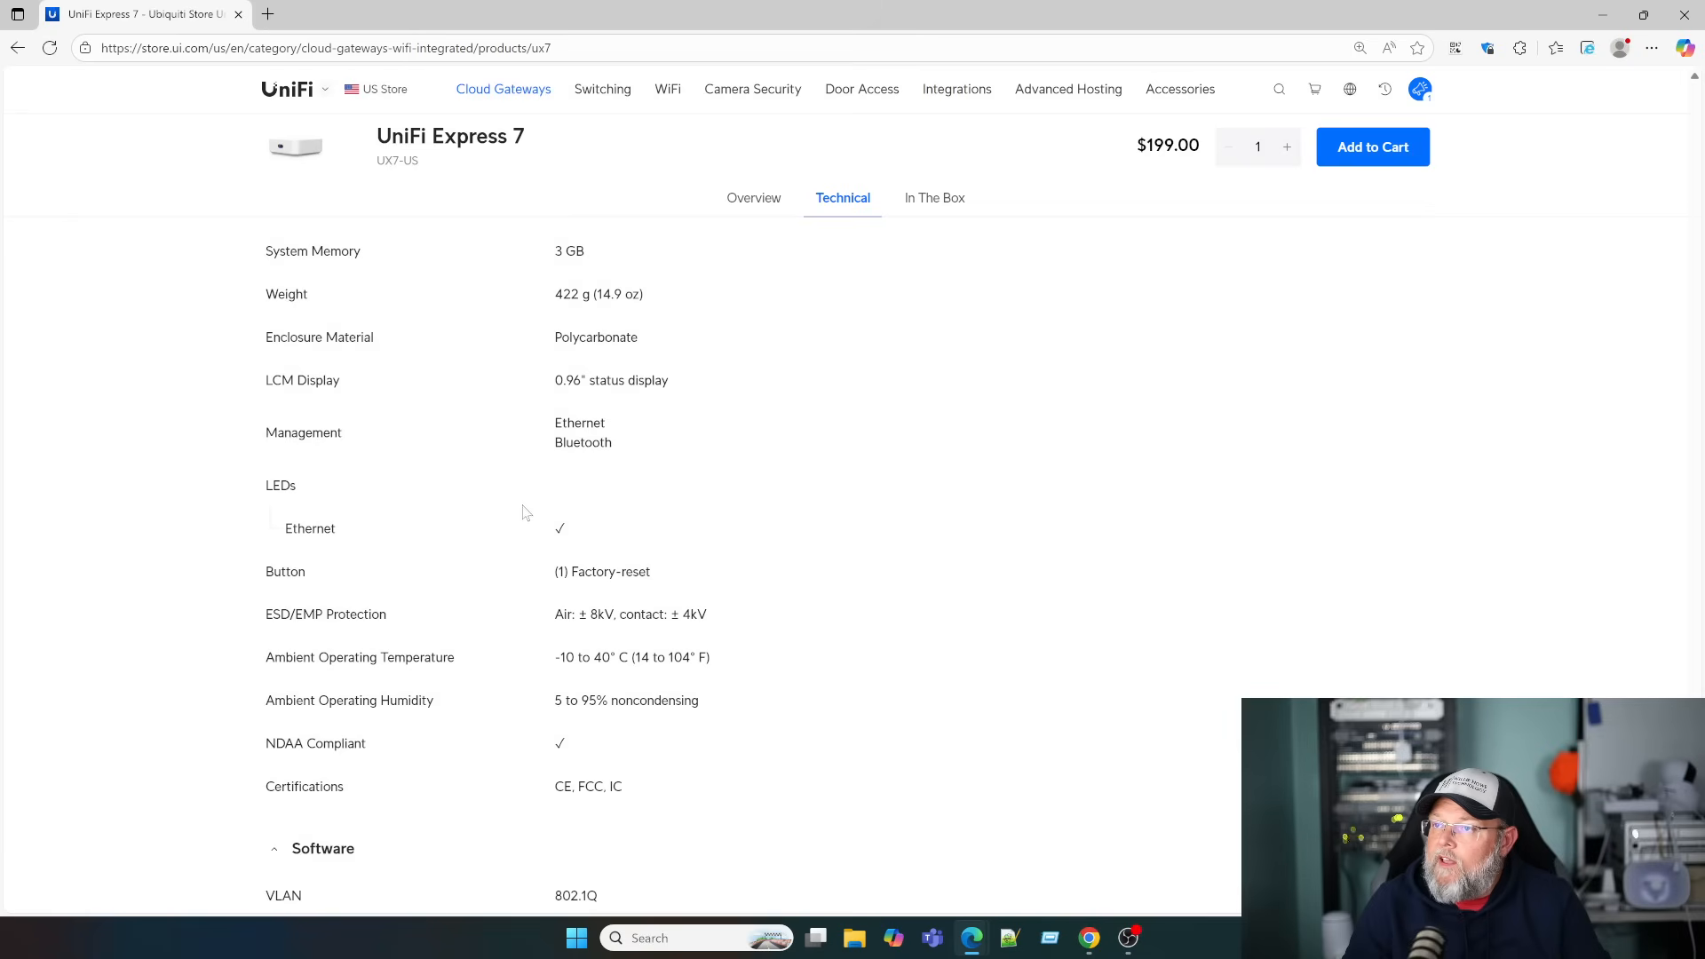
mouse_move(556, 458)
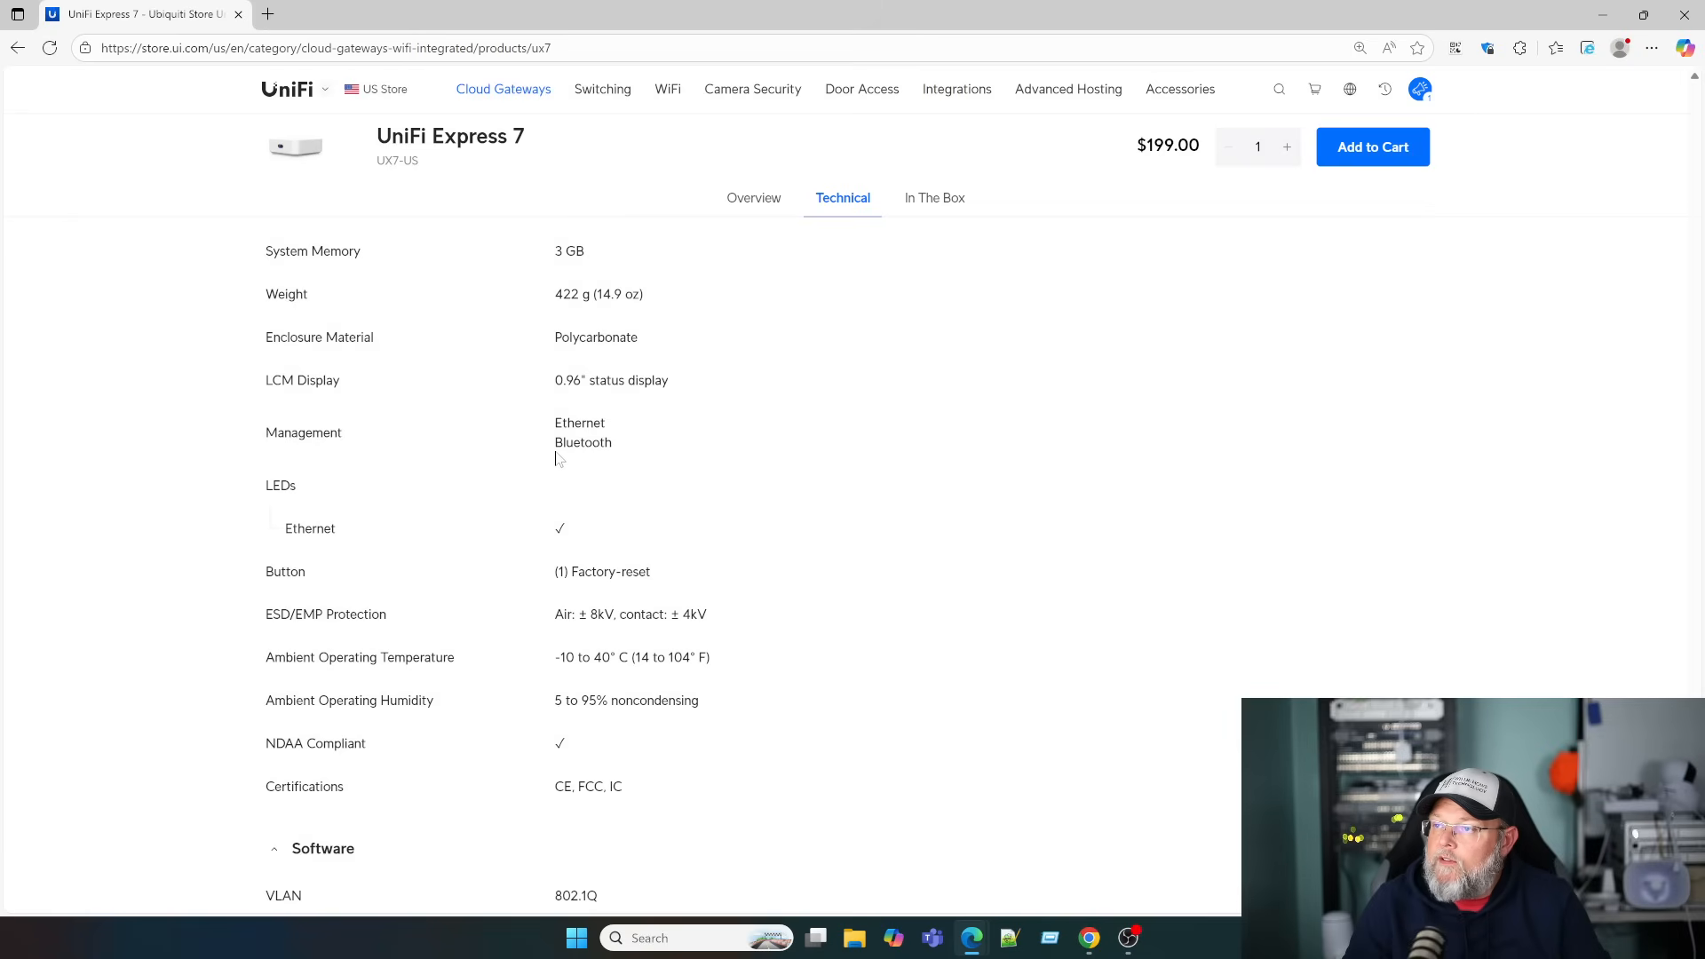
scroll(down, 3)
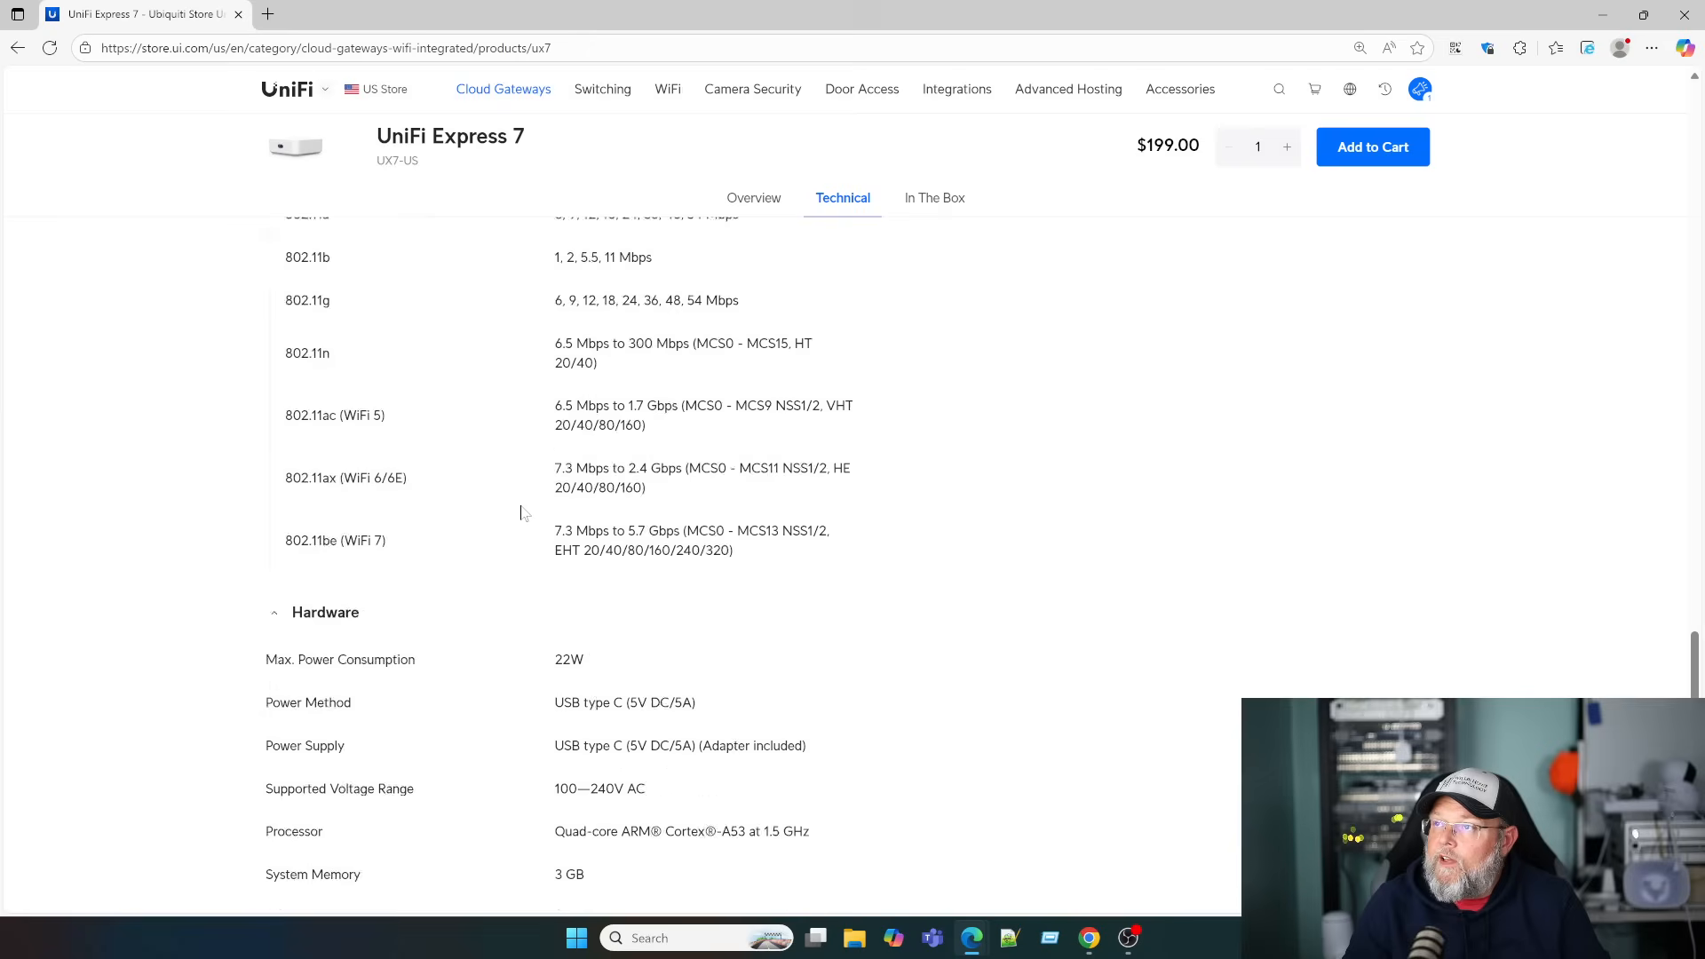
scroll(down, 3)
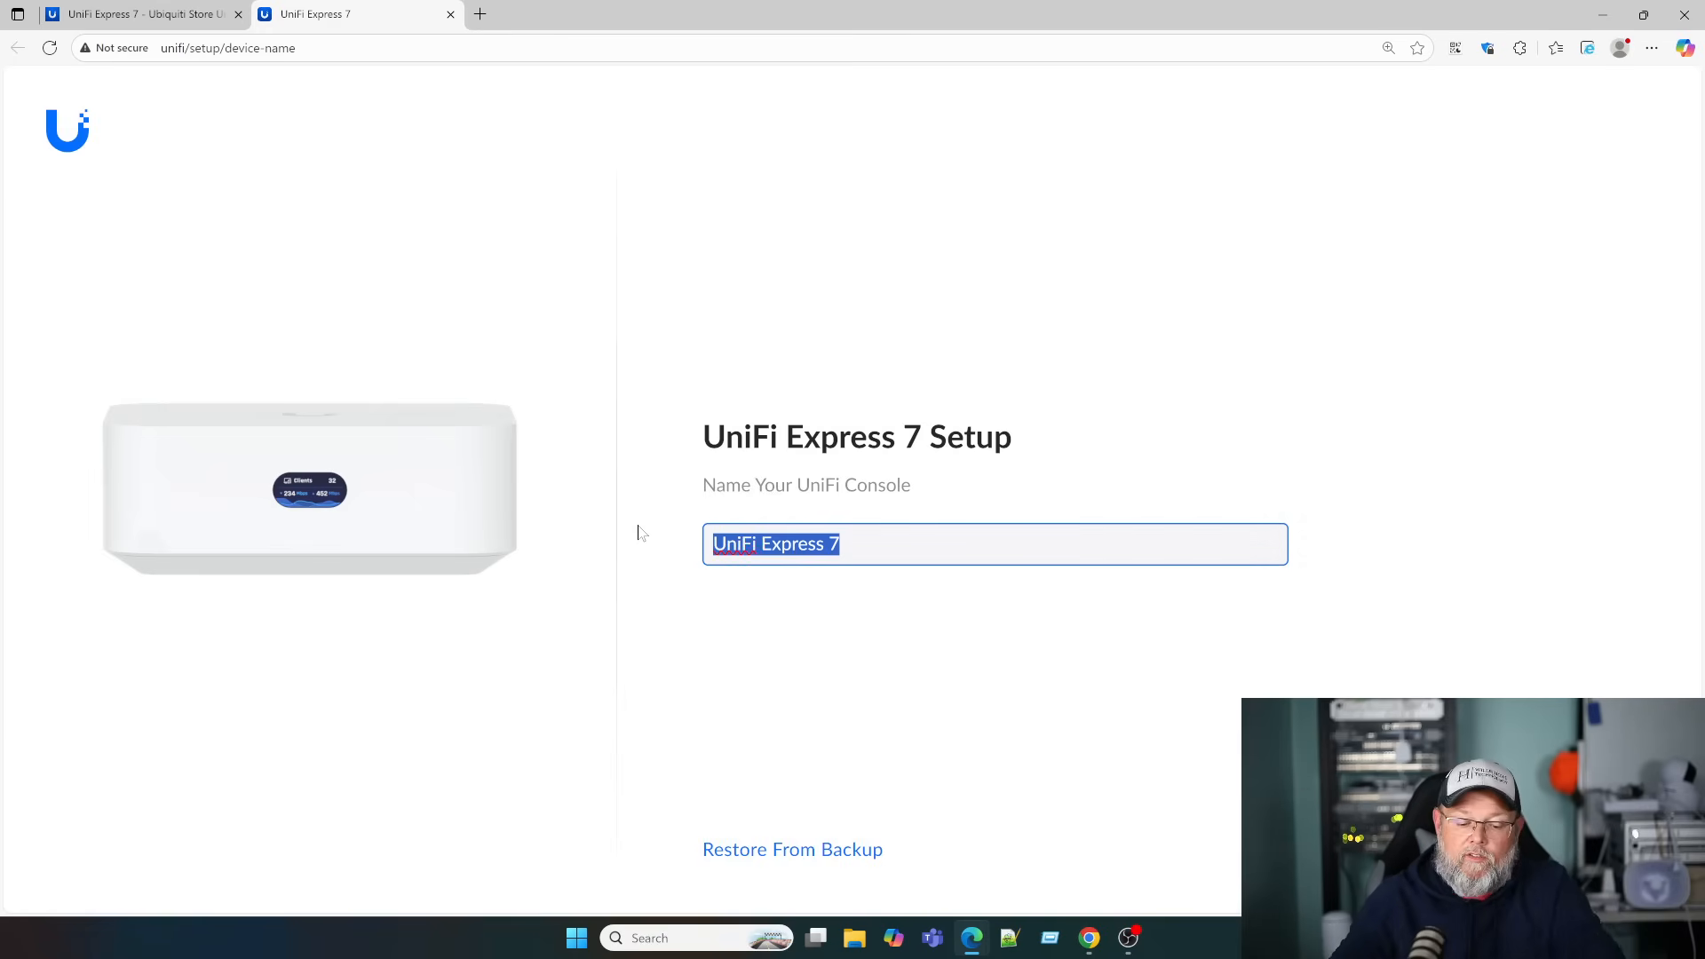
Replace the default console name with one starting 'WHT Express'
text(WHY)
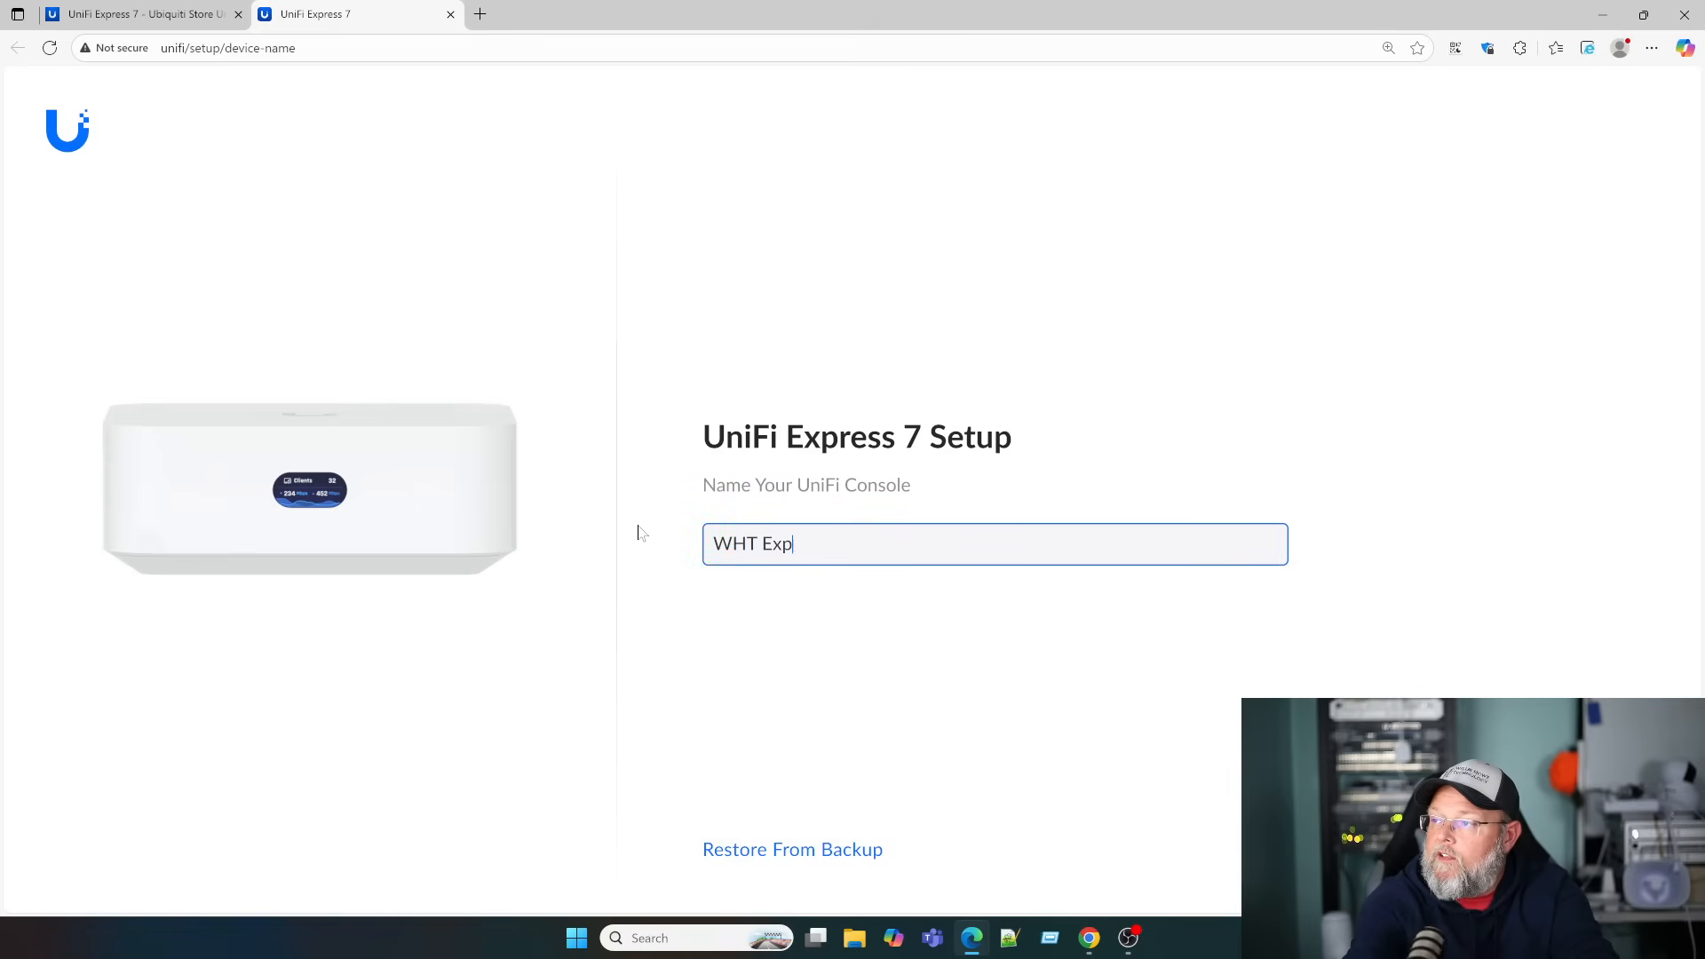
text(ress)
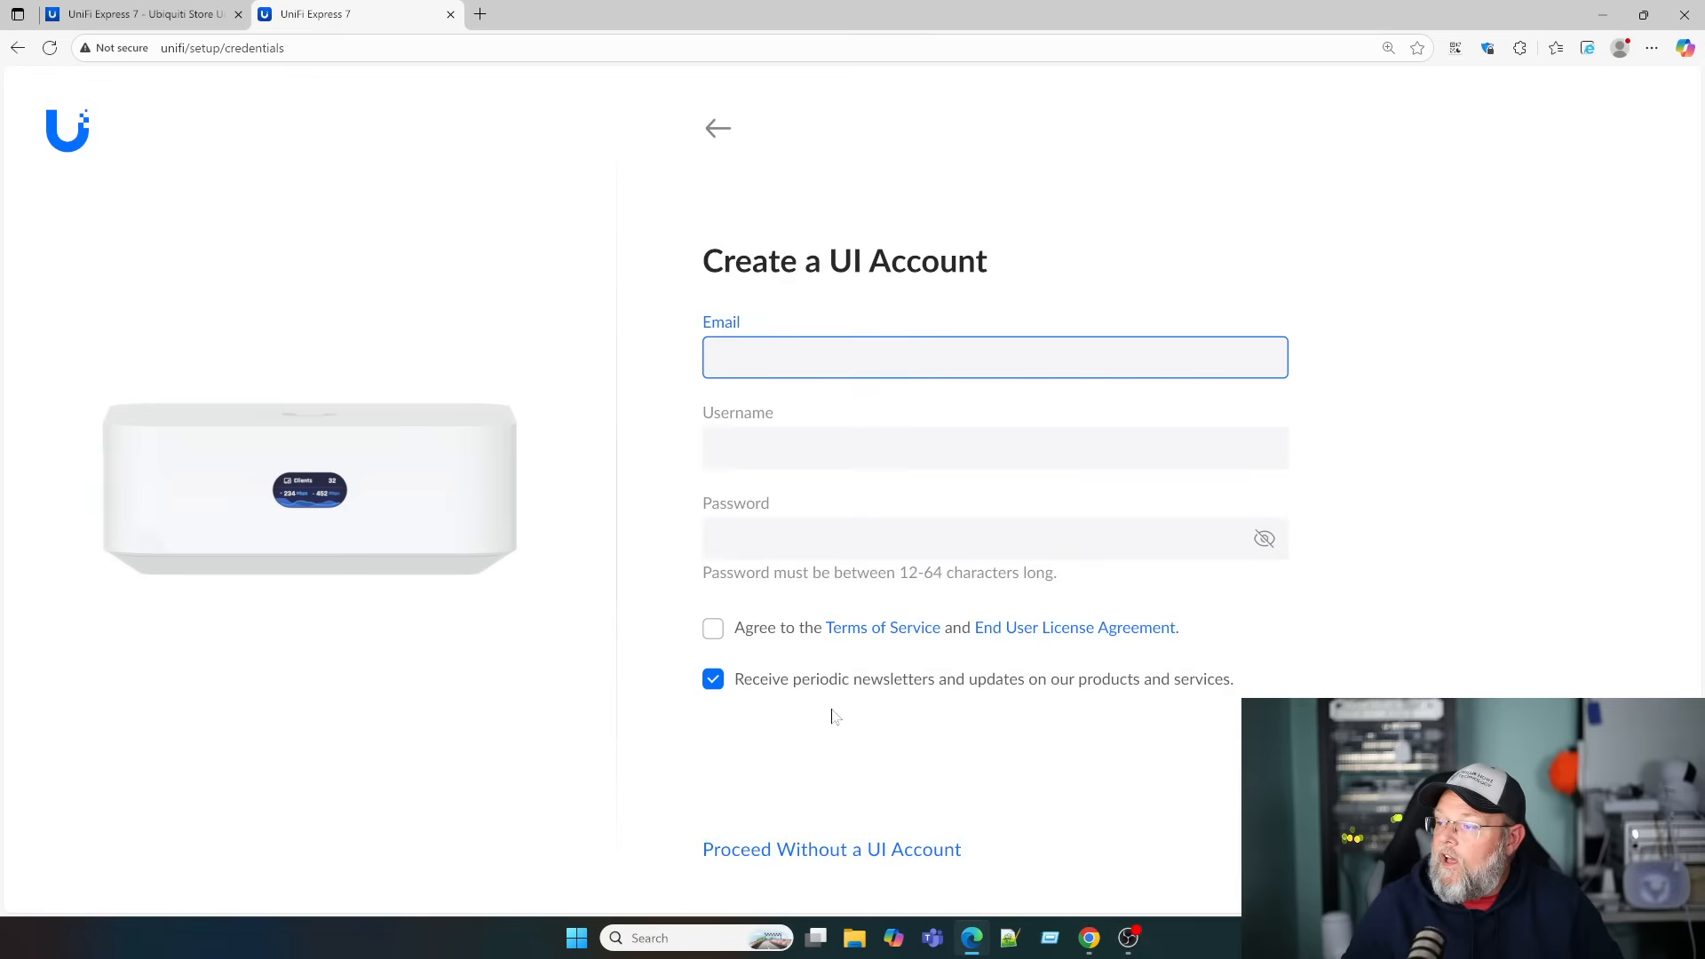
mouse_move(820, 711)
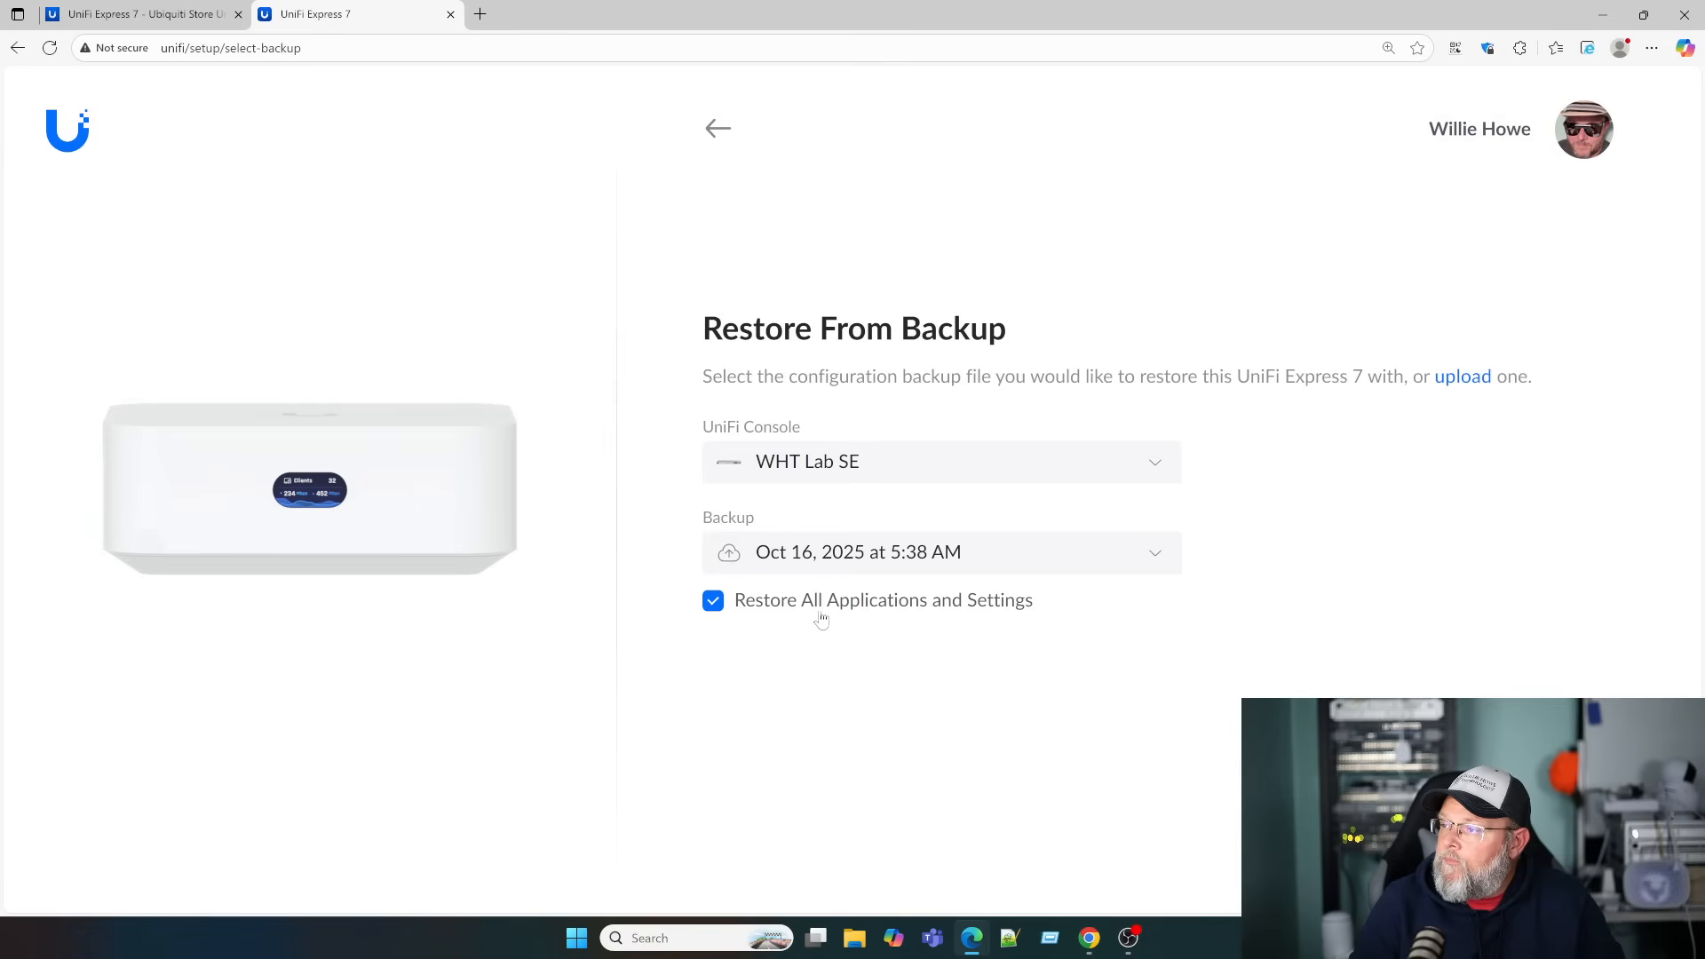
mouse_move(1534, 439)
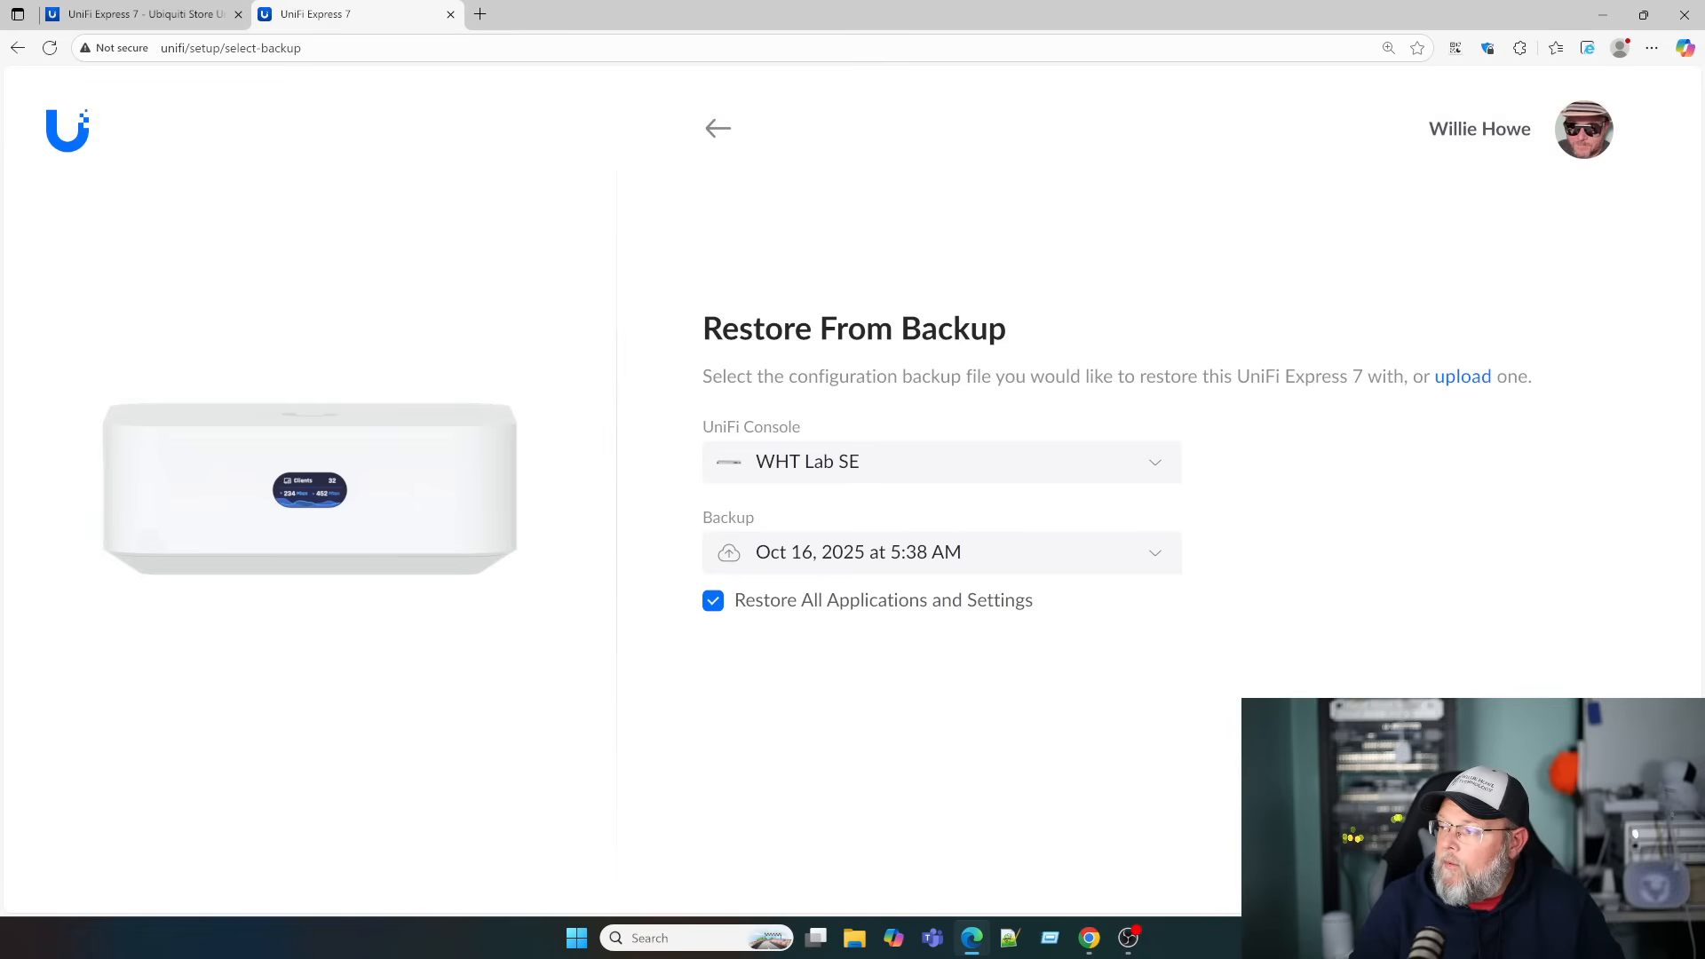
Skip the backup restore and enter the new Wi-Fi network name and password
click(718, 128)
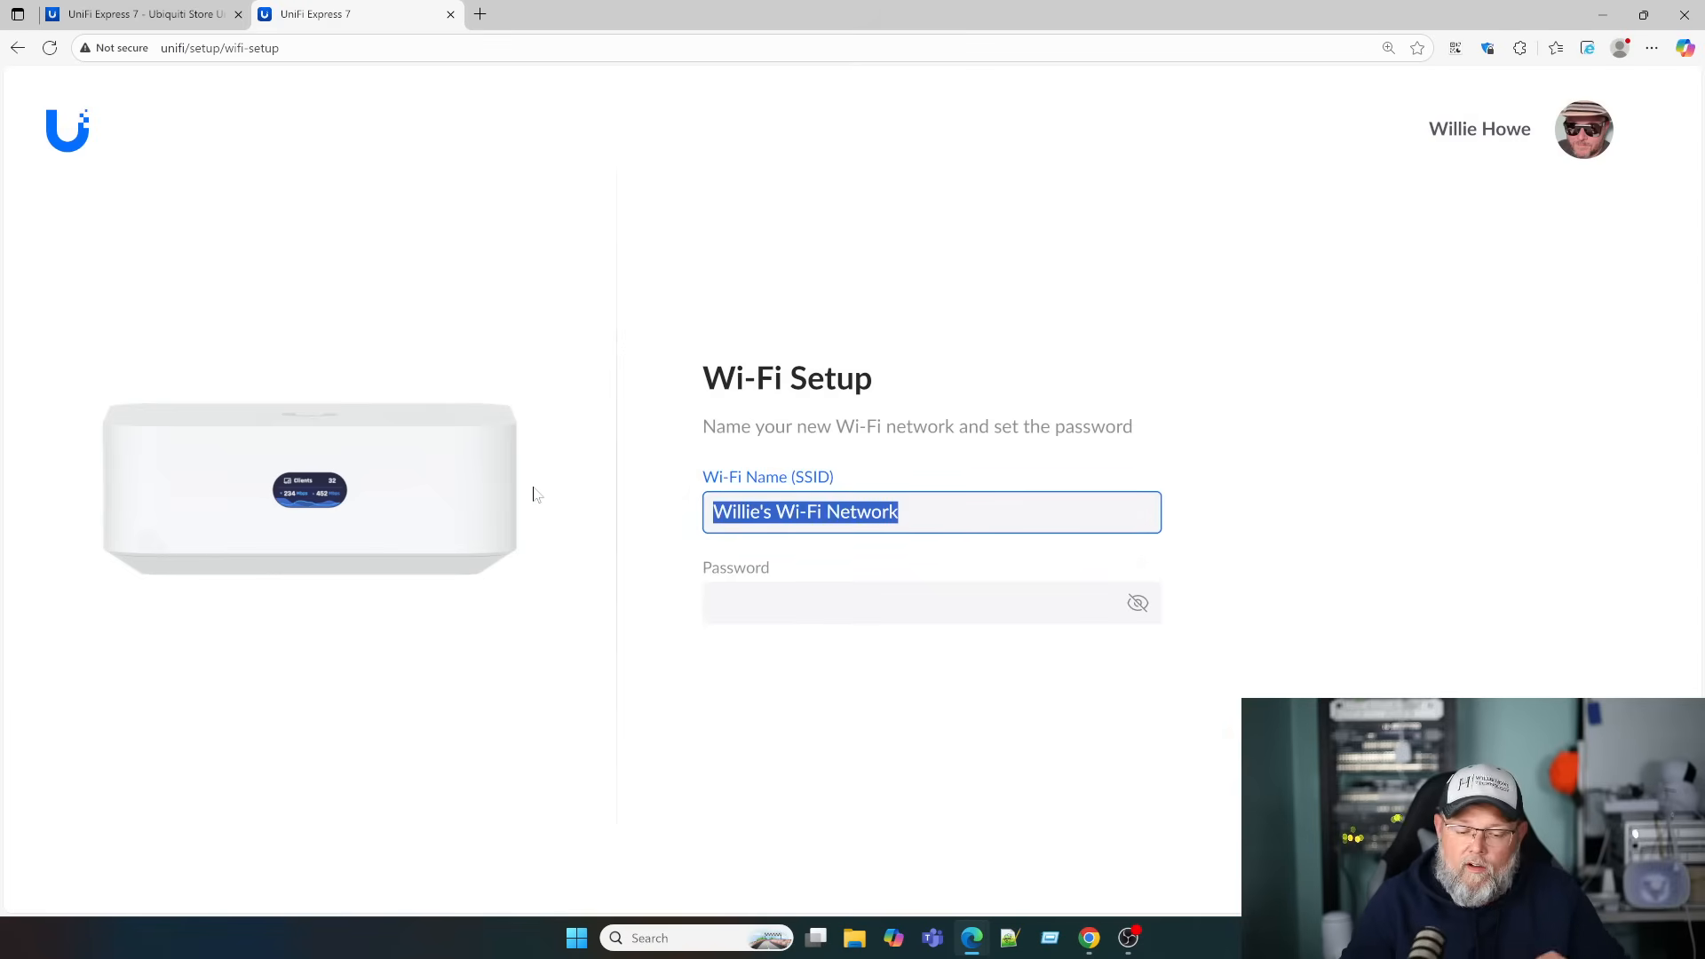
text(Exp)
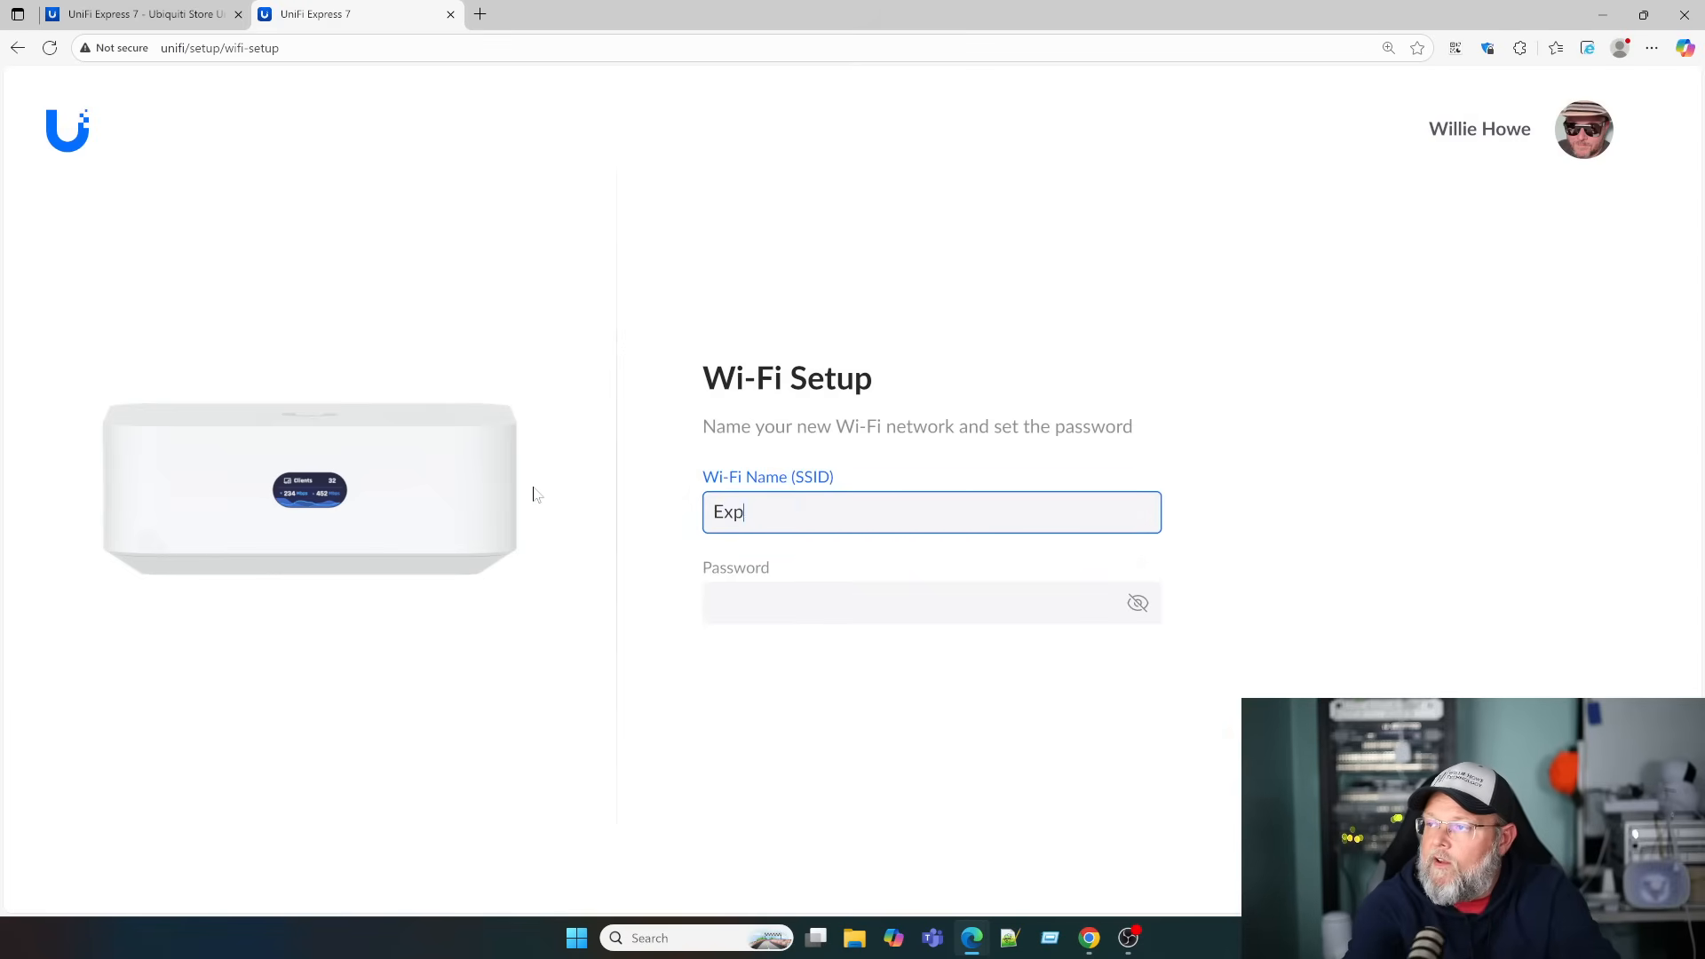
click(931, 602)
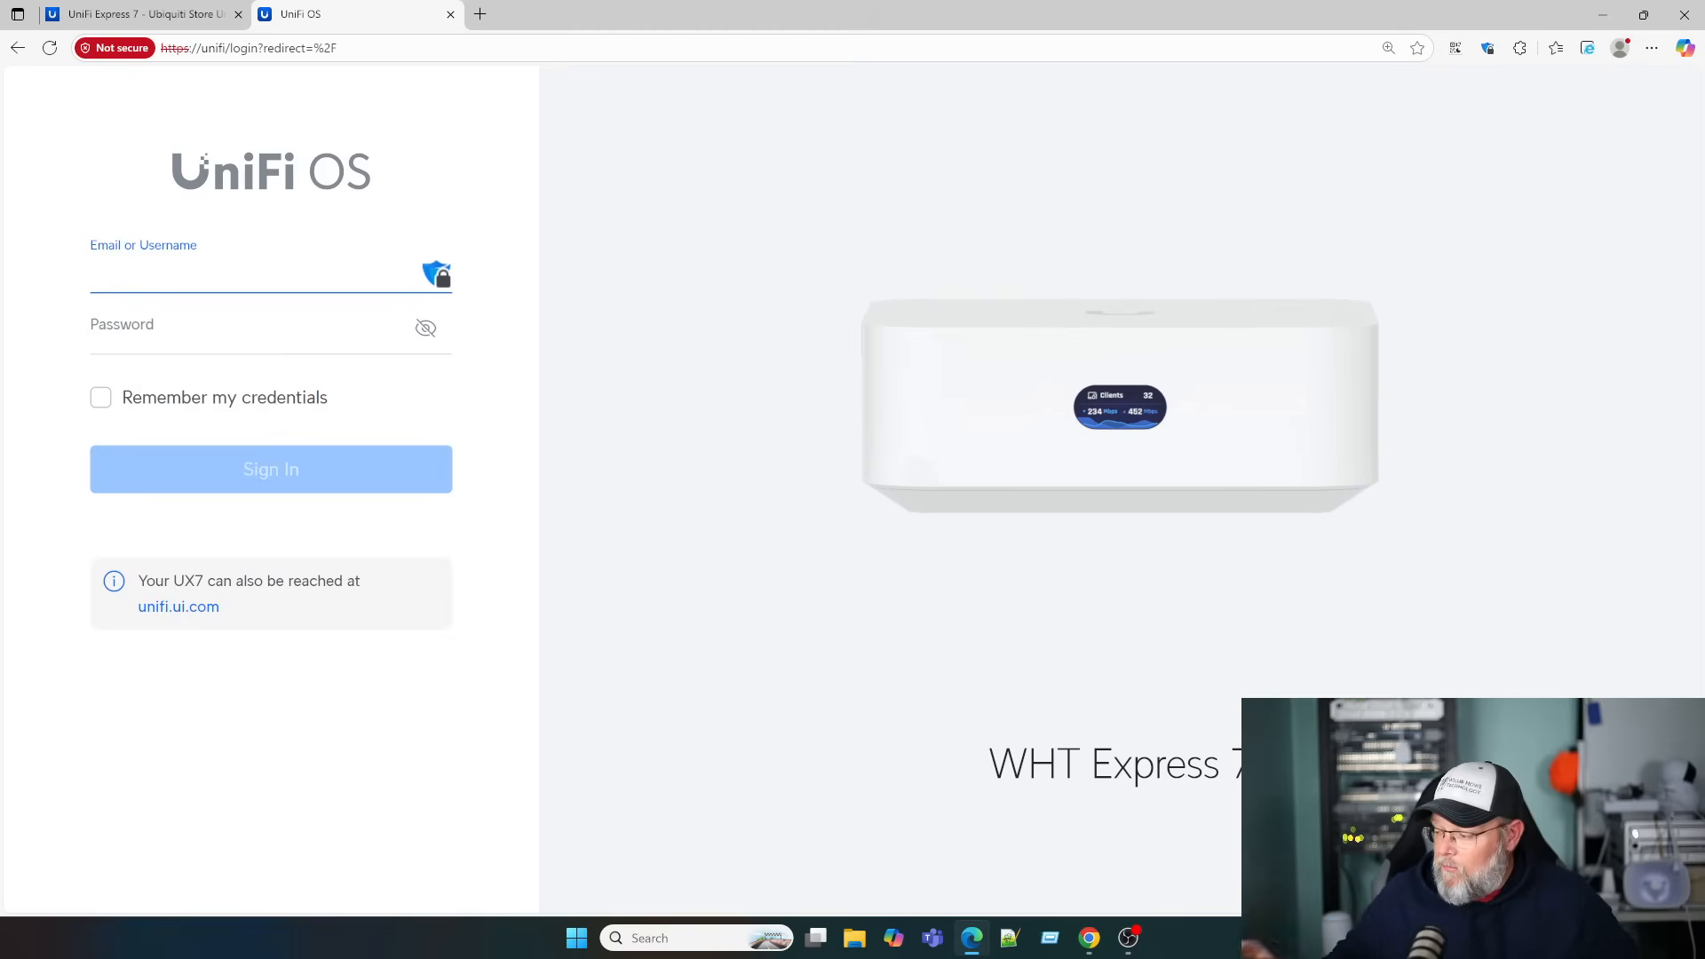
Sign in to the WHT Express 7 console and load the Network dashboard
click(270, 469)
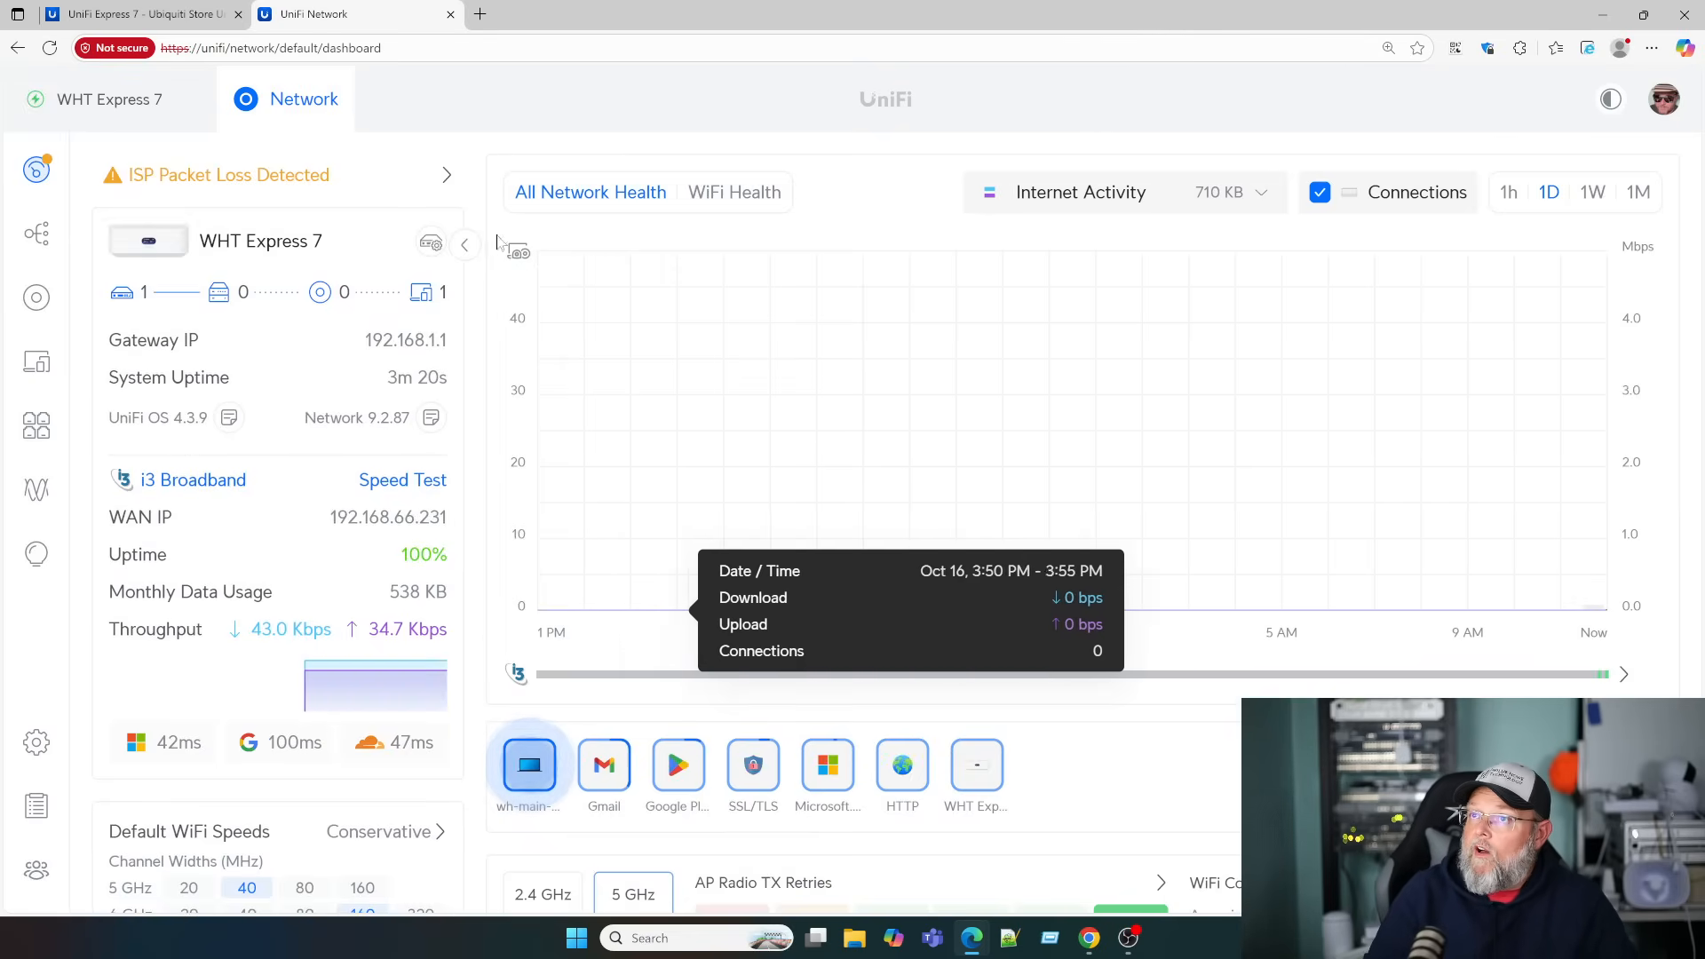
mouse_move(36, 296)
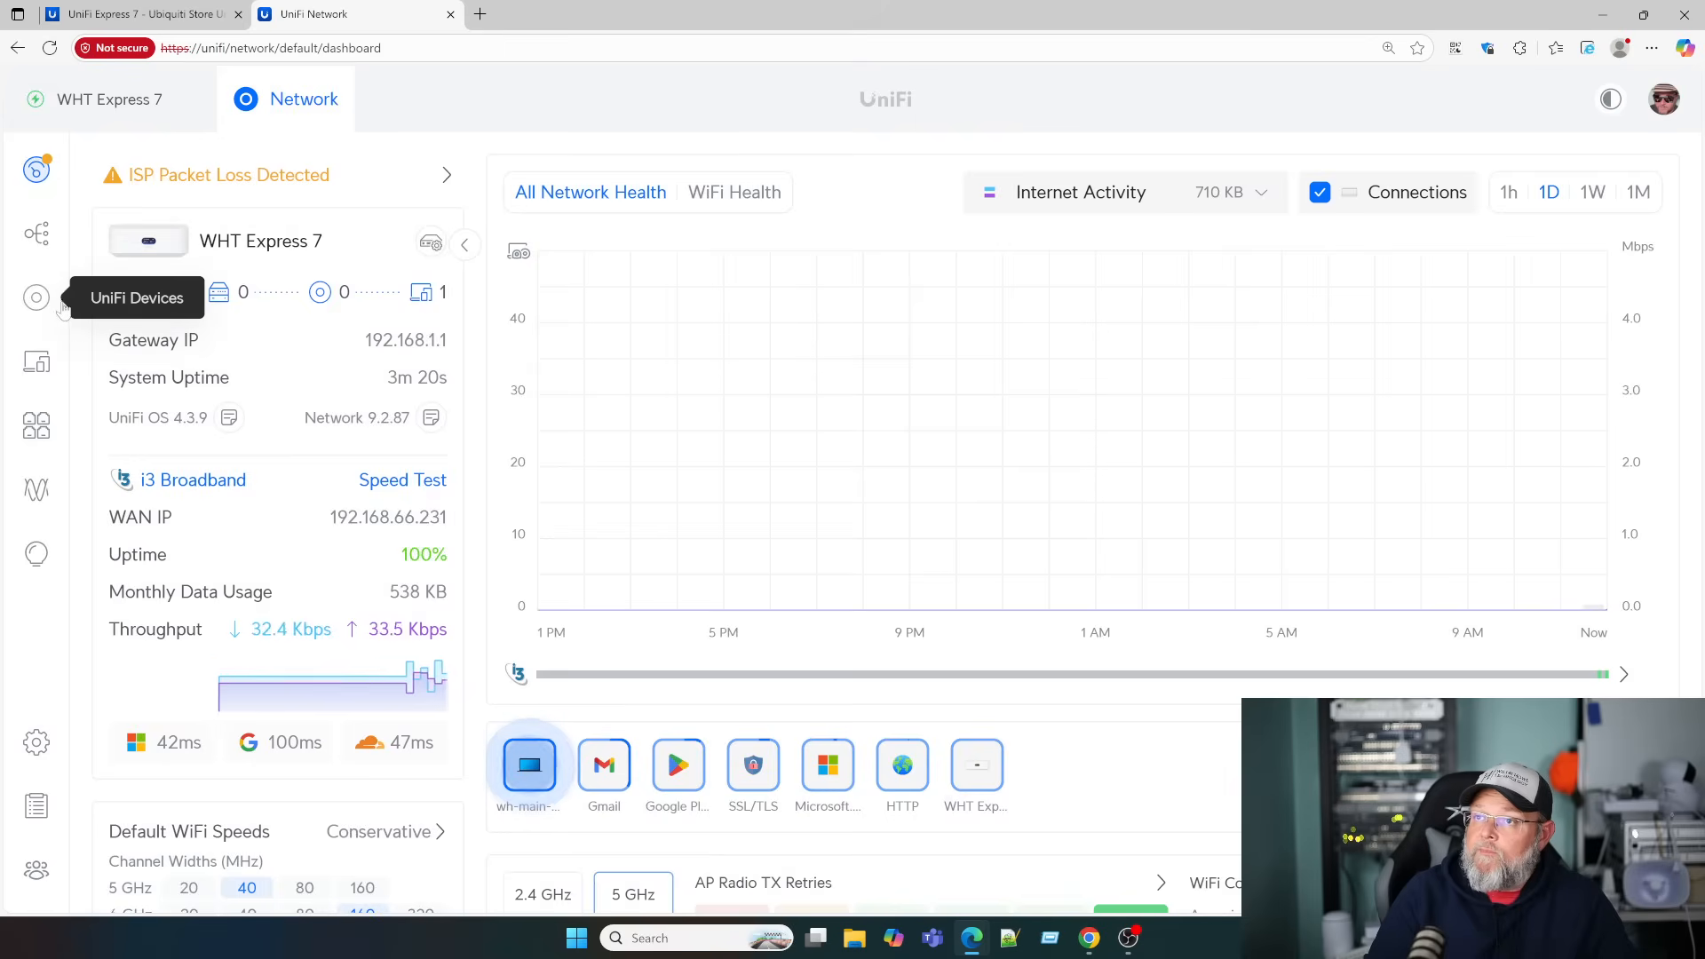
View the topology map, then the UniFi device list with WHT Express 7 at 192.168.1.1
click(36, 234)
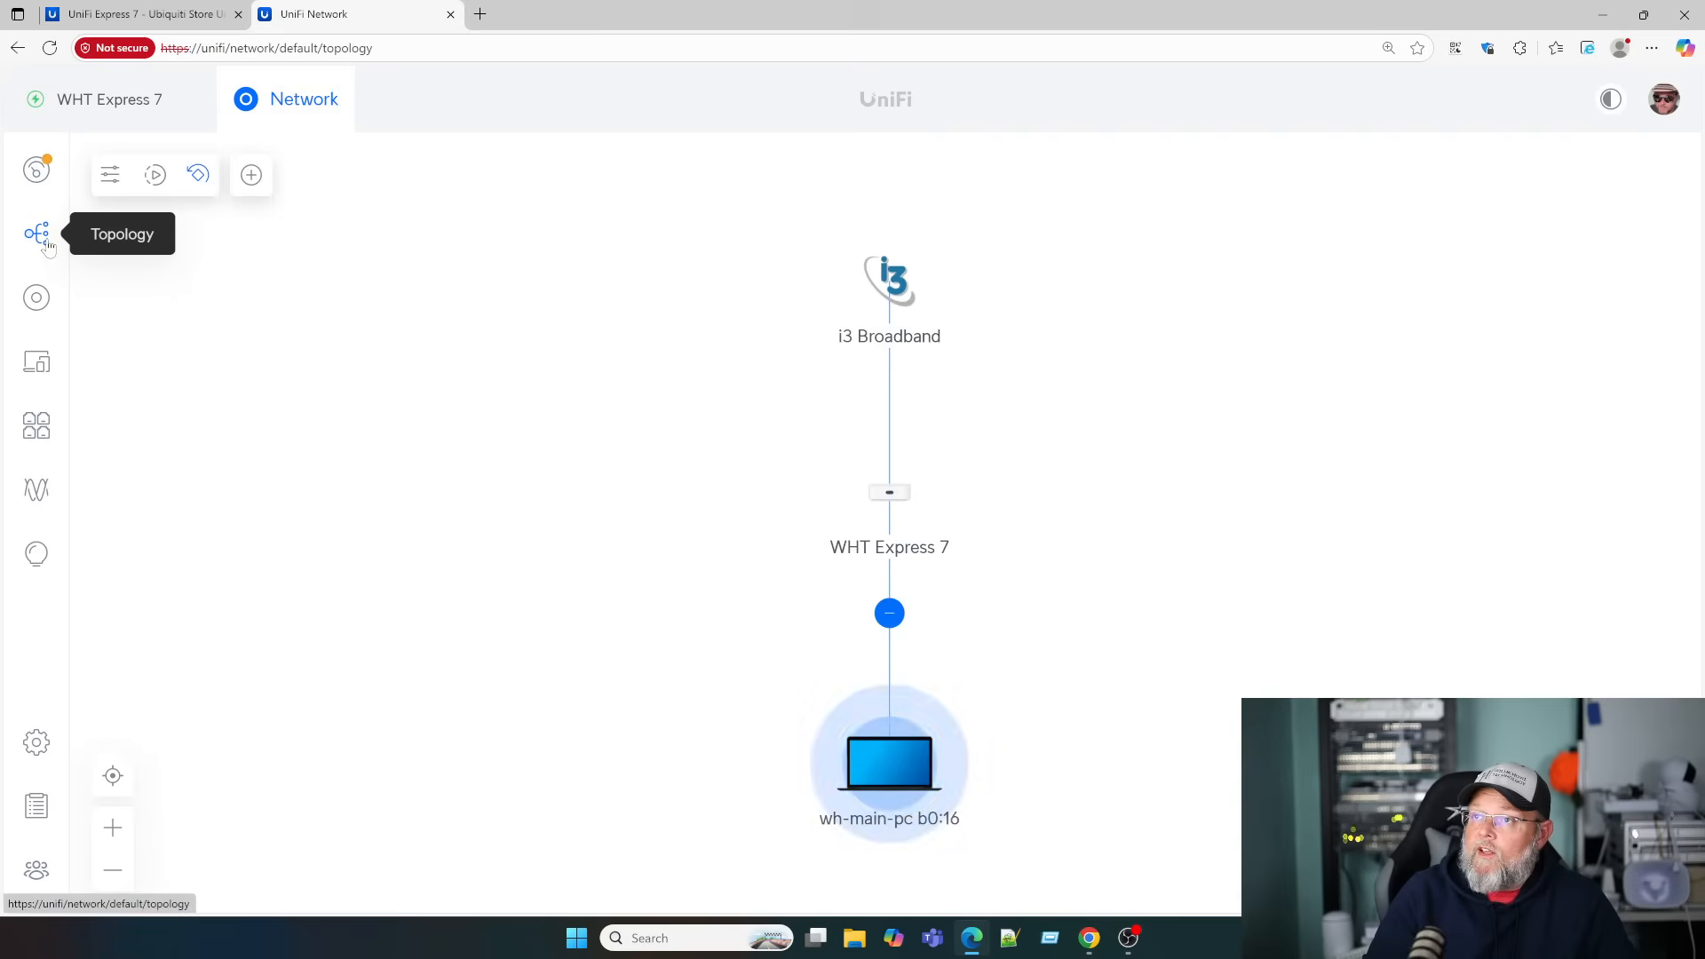
mouse_move(657, 500)
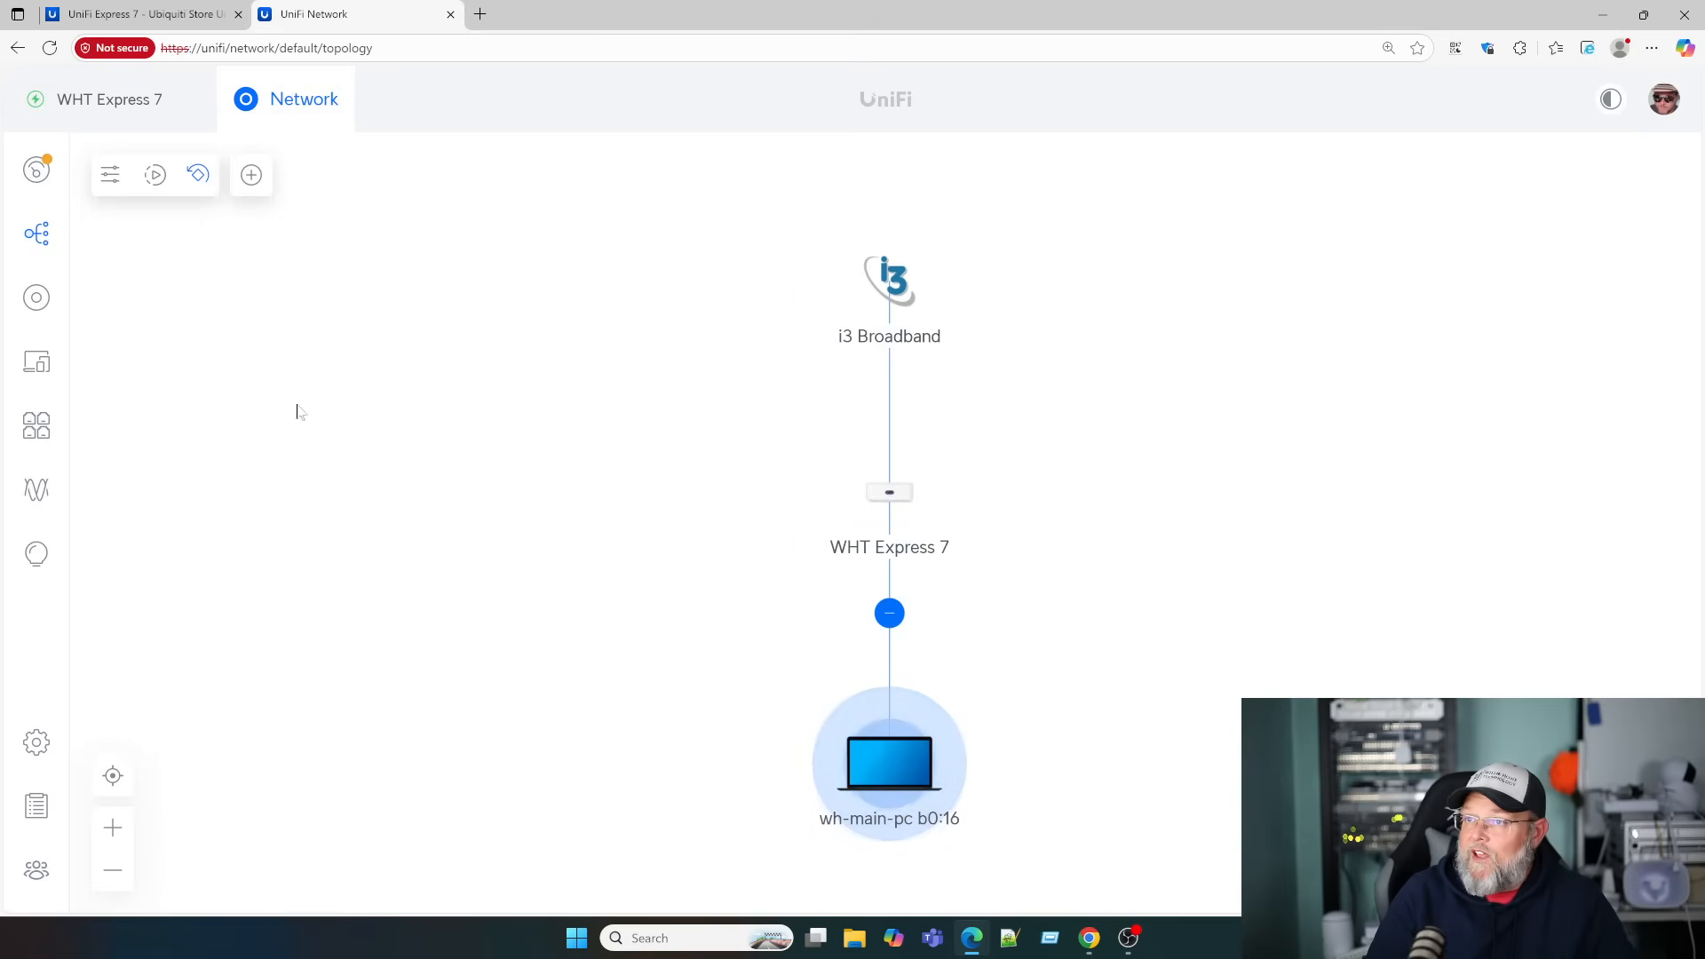
click(36, 297)
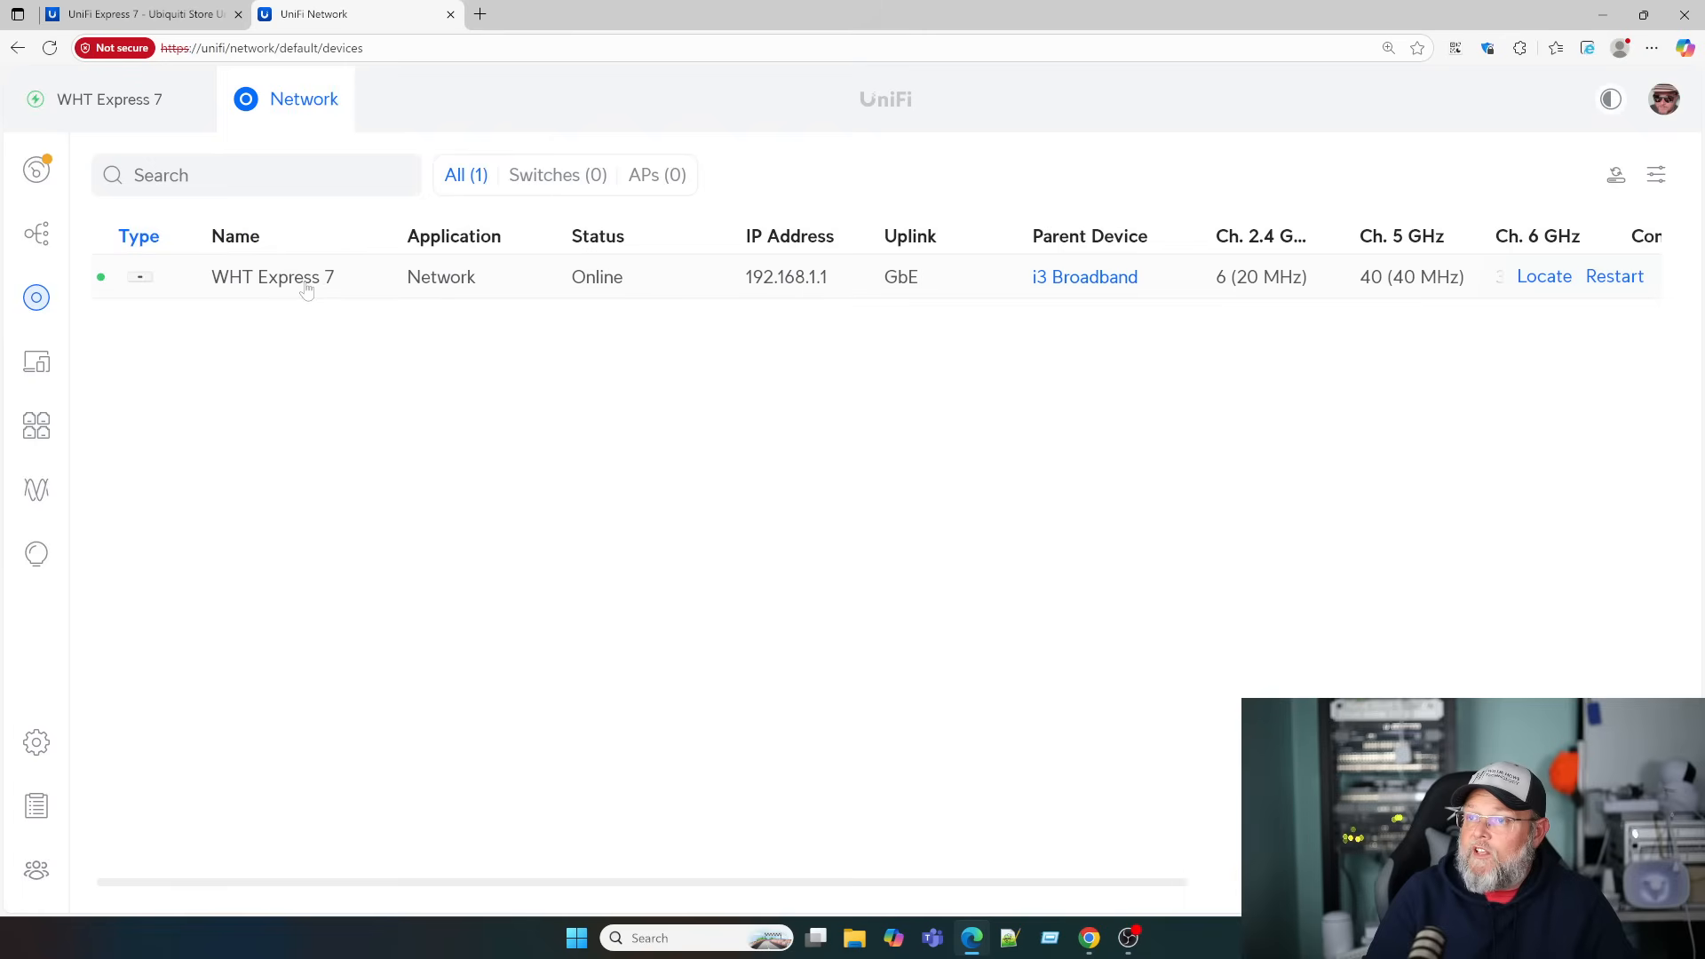
Review WHT Express 7's overview with ports, radios and system info, then its settings panel
click(271, 277)
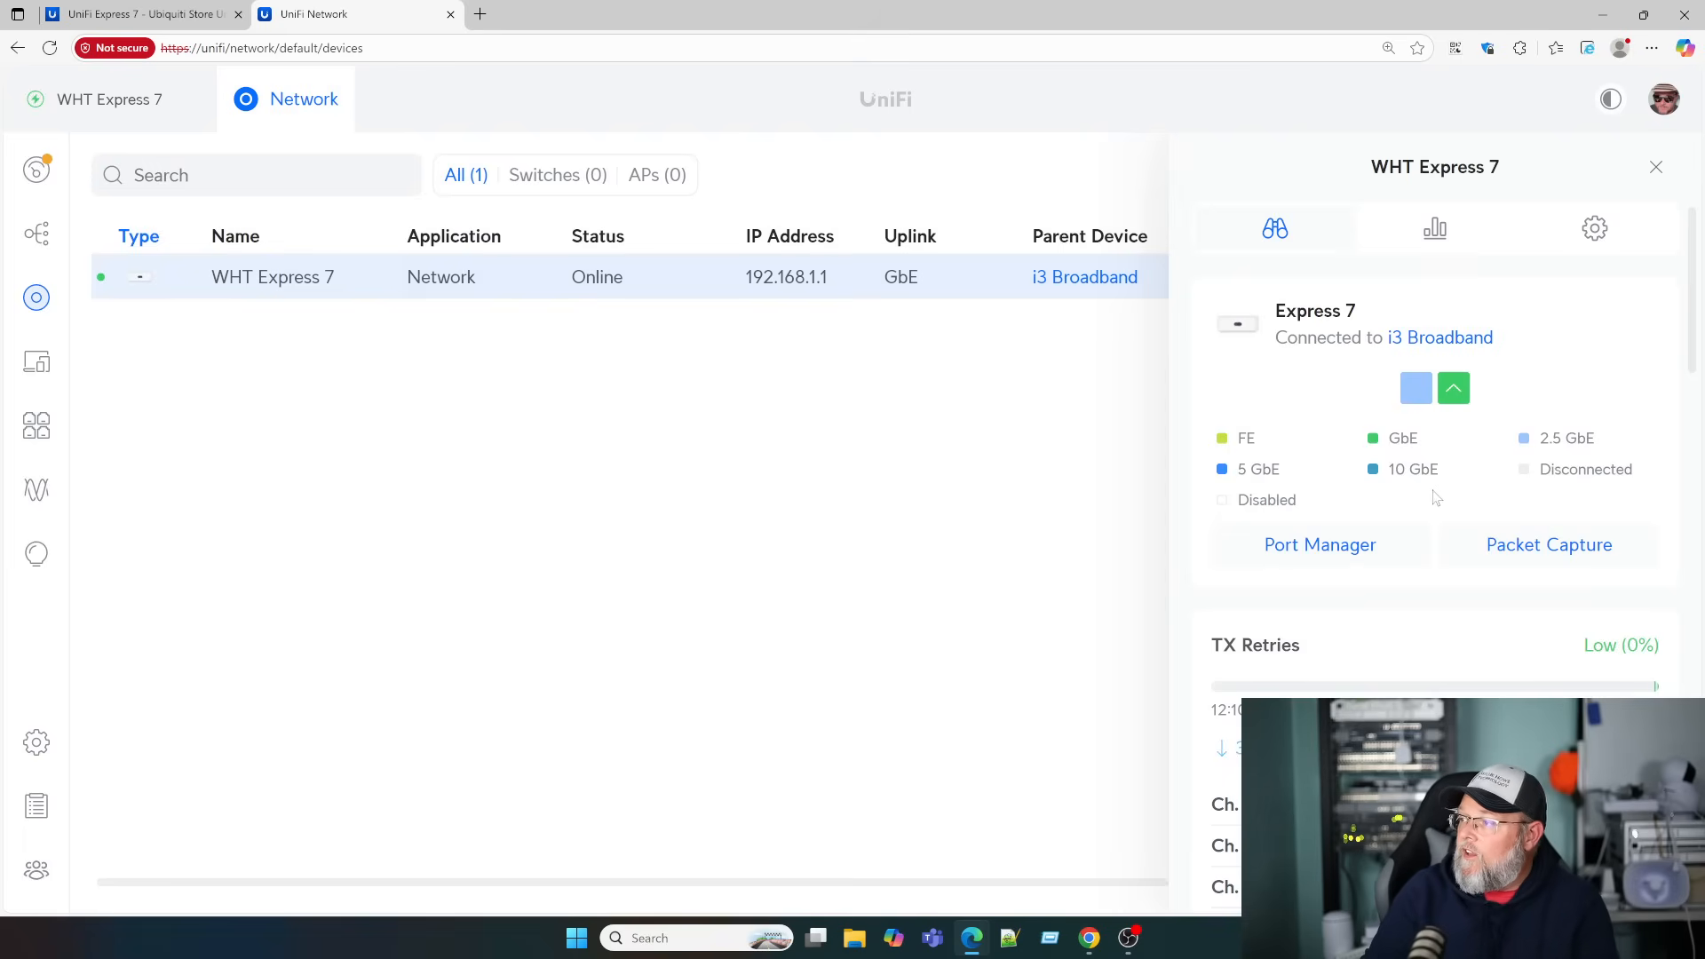
mouse_move(1533, 444)
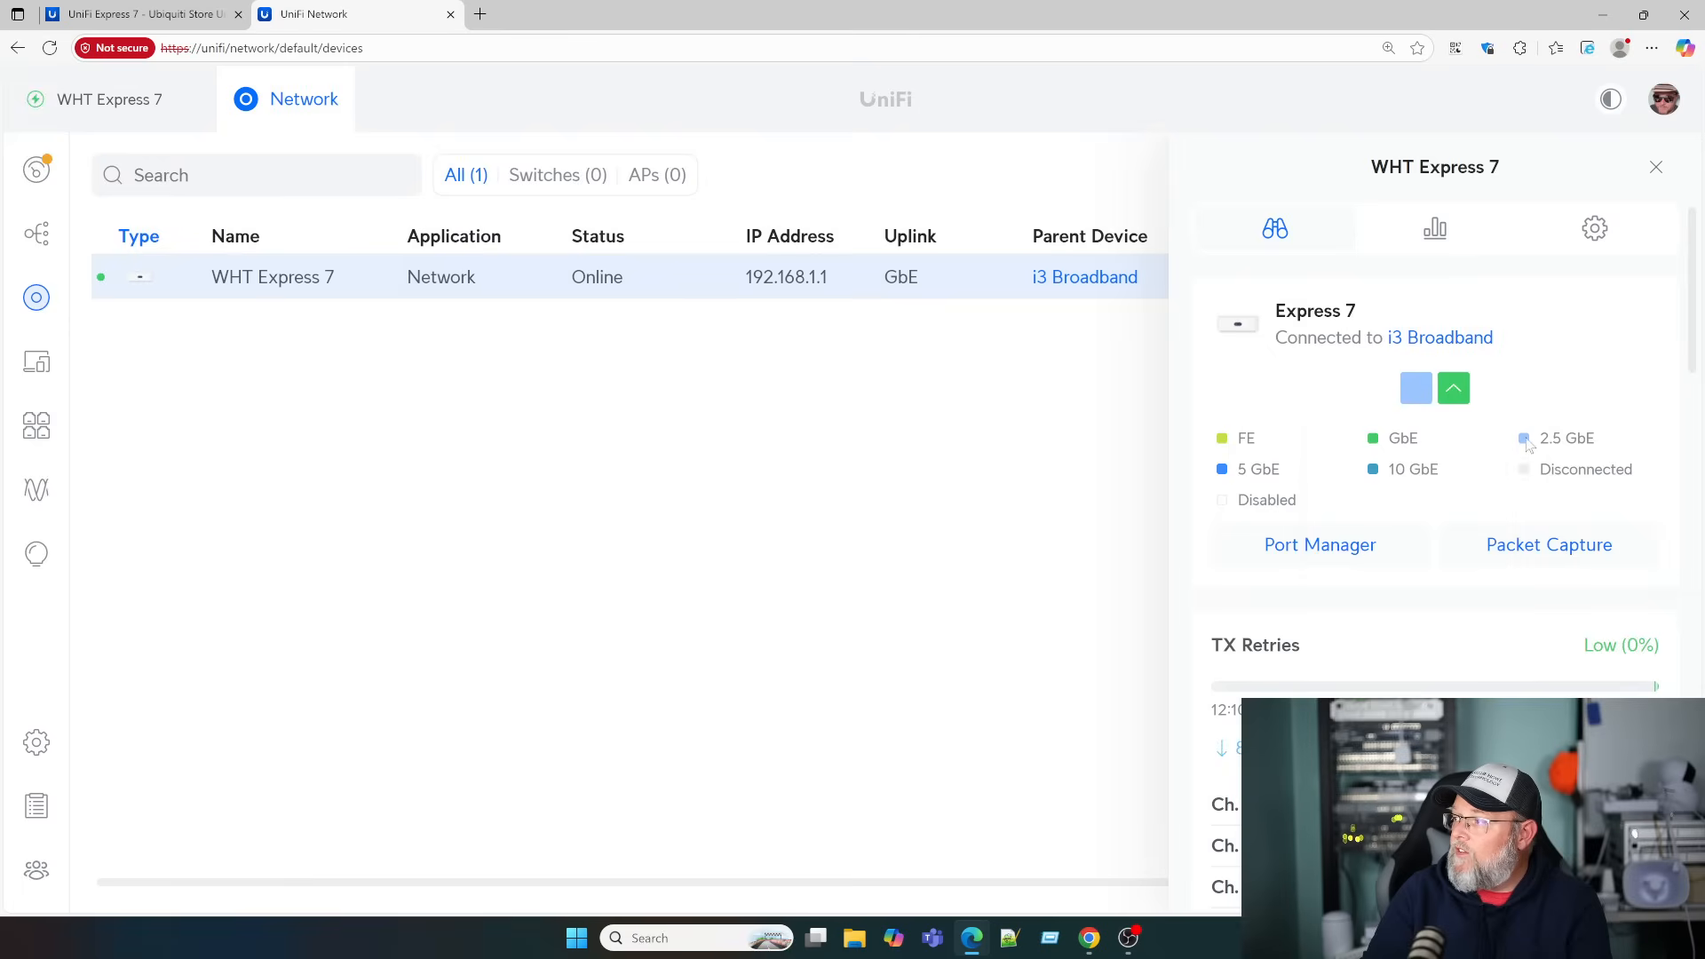
mouse_move(1481, 415)
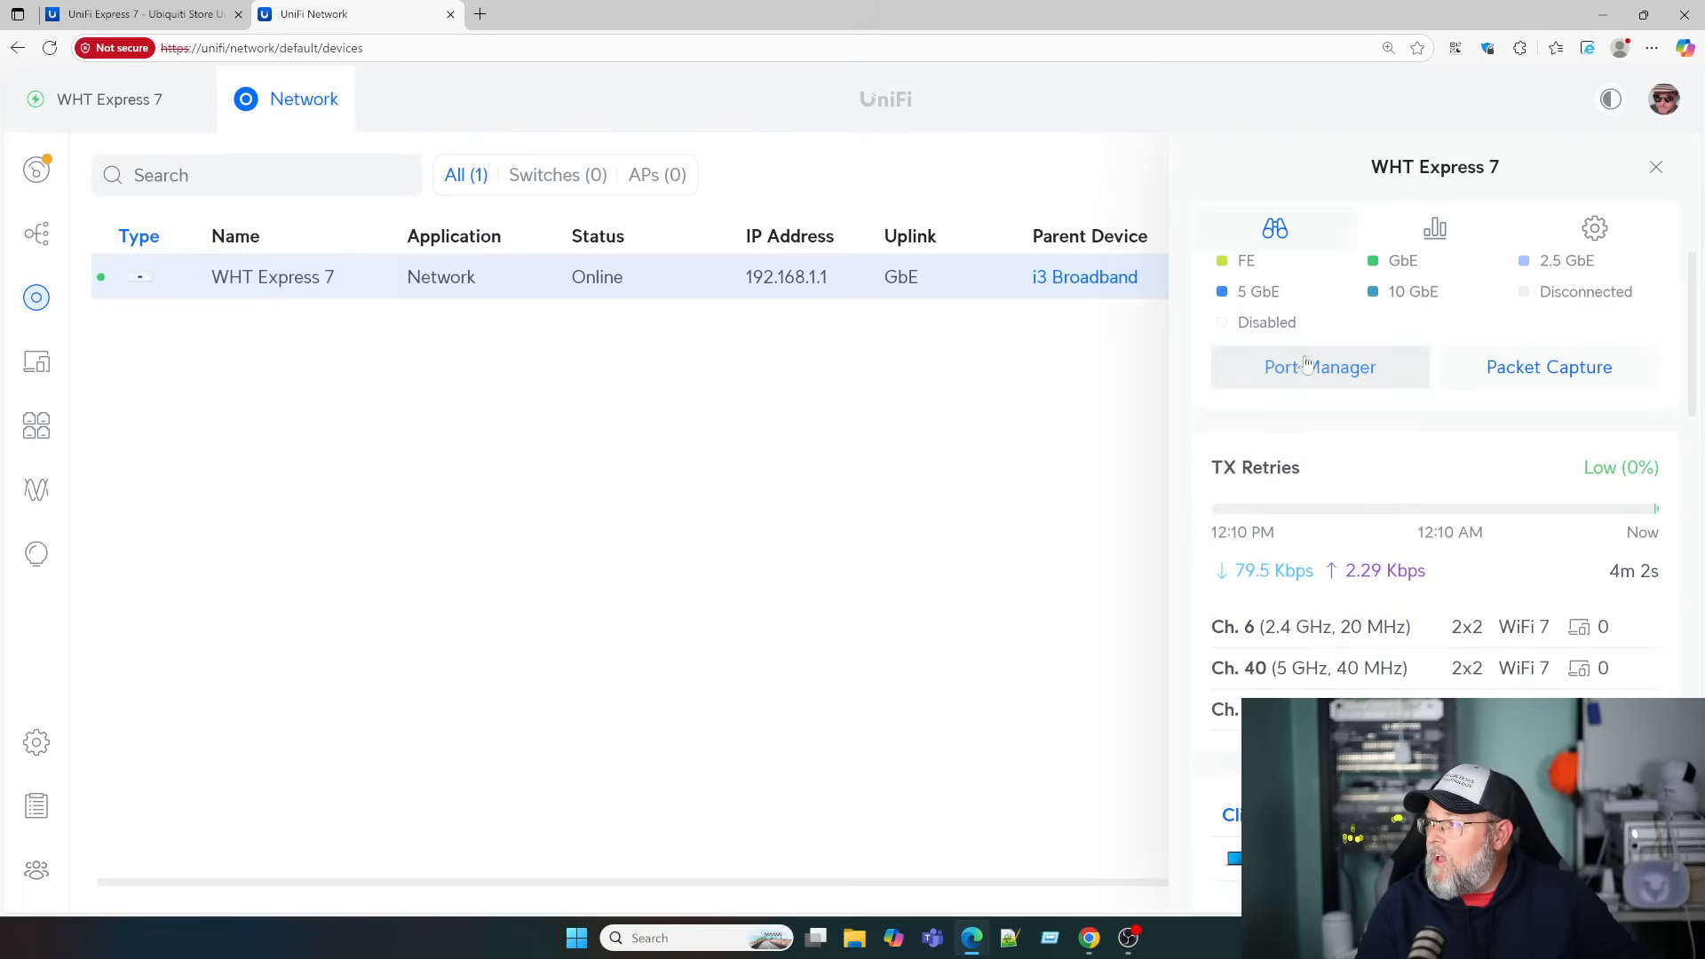
click(1435, 229)
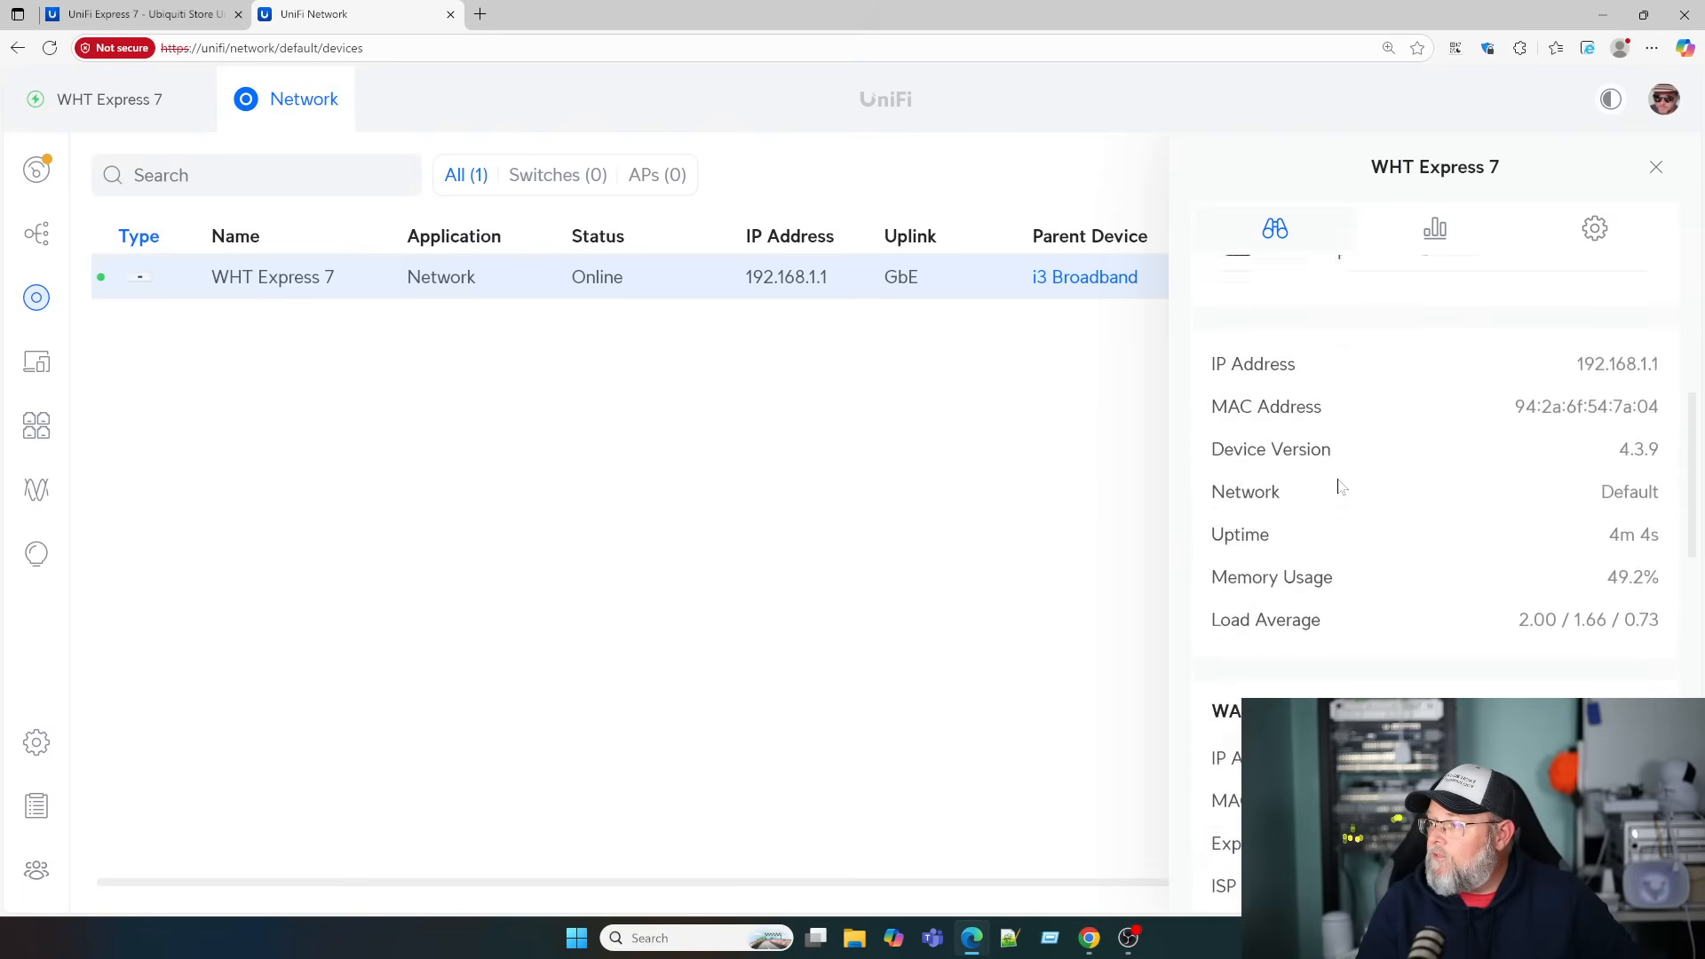
scroll(down, 3)
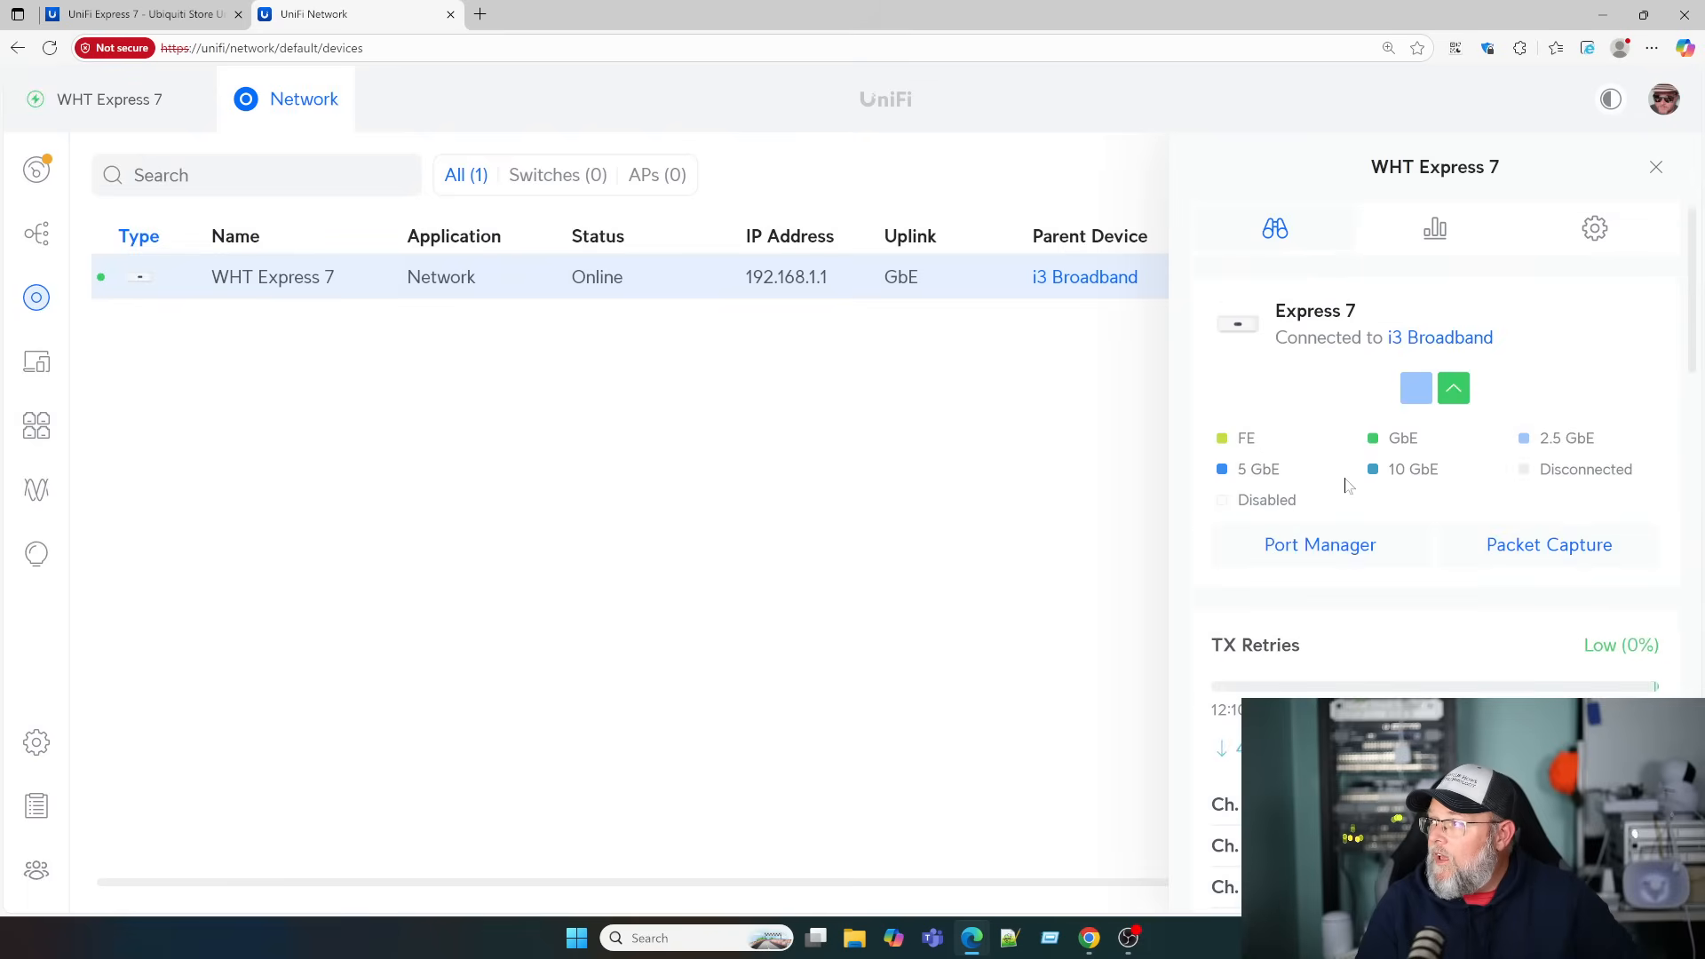
click(1595, 229)
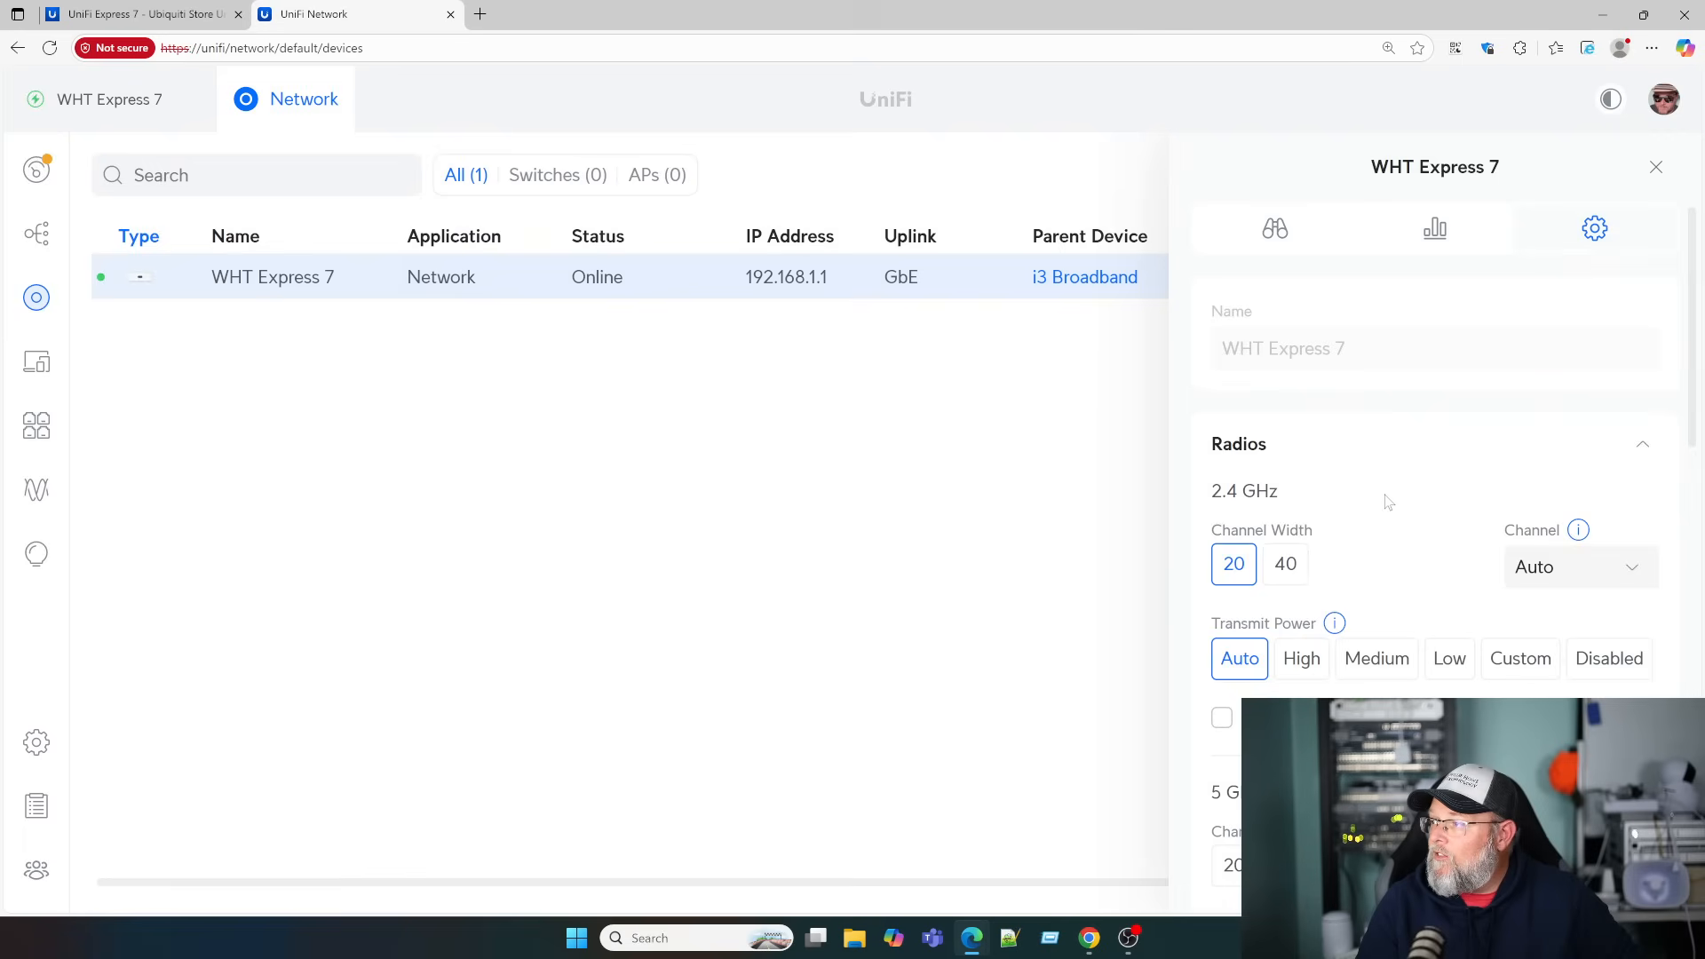
Look through the device's radio settings on channels 6, 40 and 37, then head to Settings
scroll(down, 3)
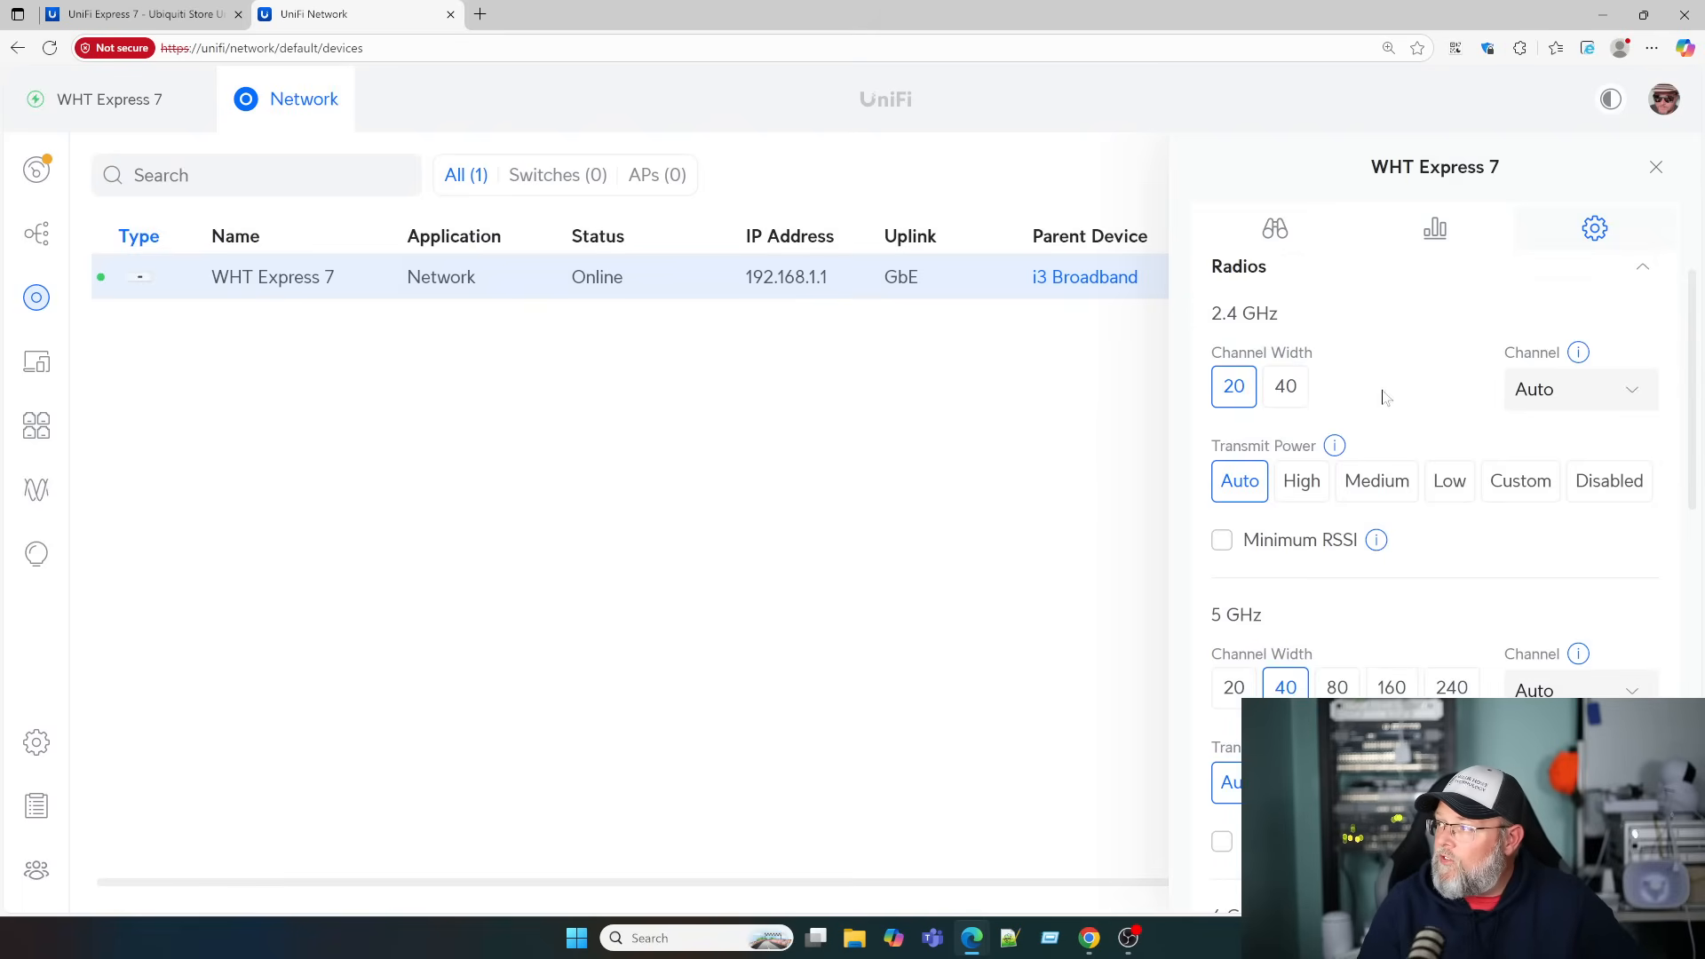
mouse_move(1490, 368)
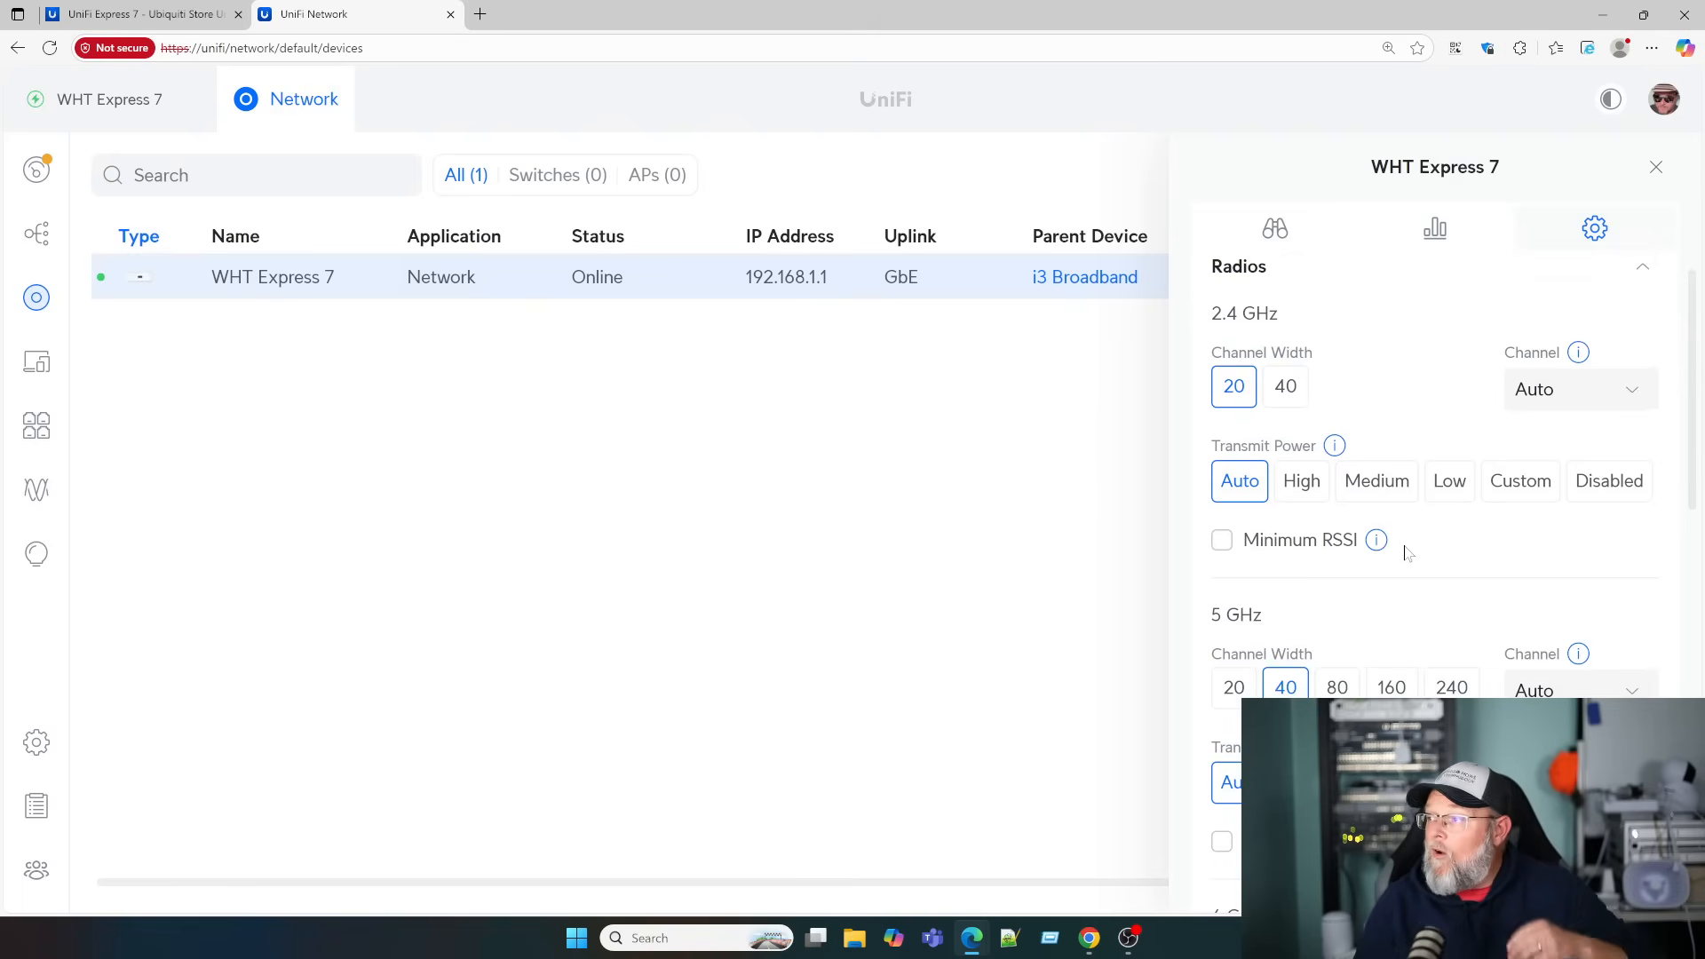
scroll(down, 3)
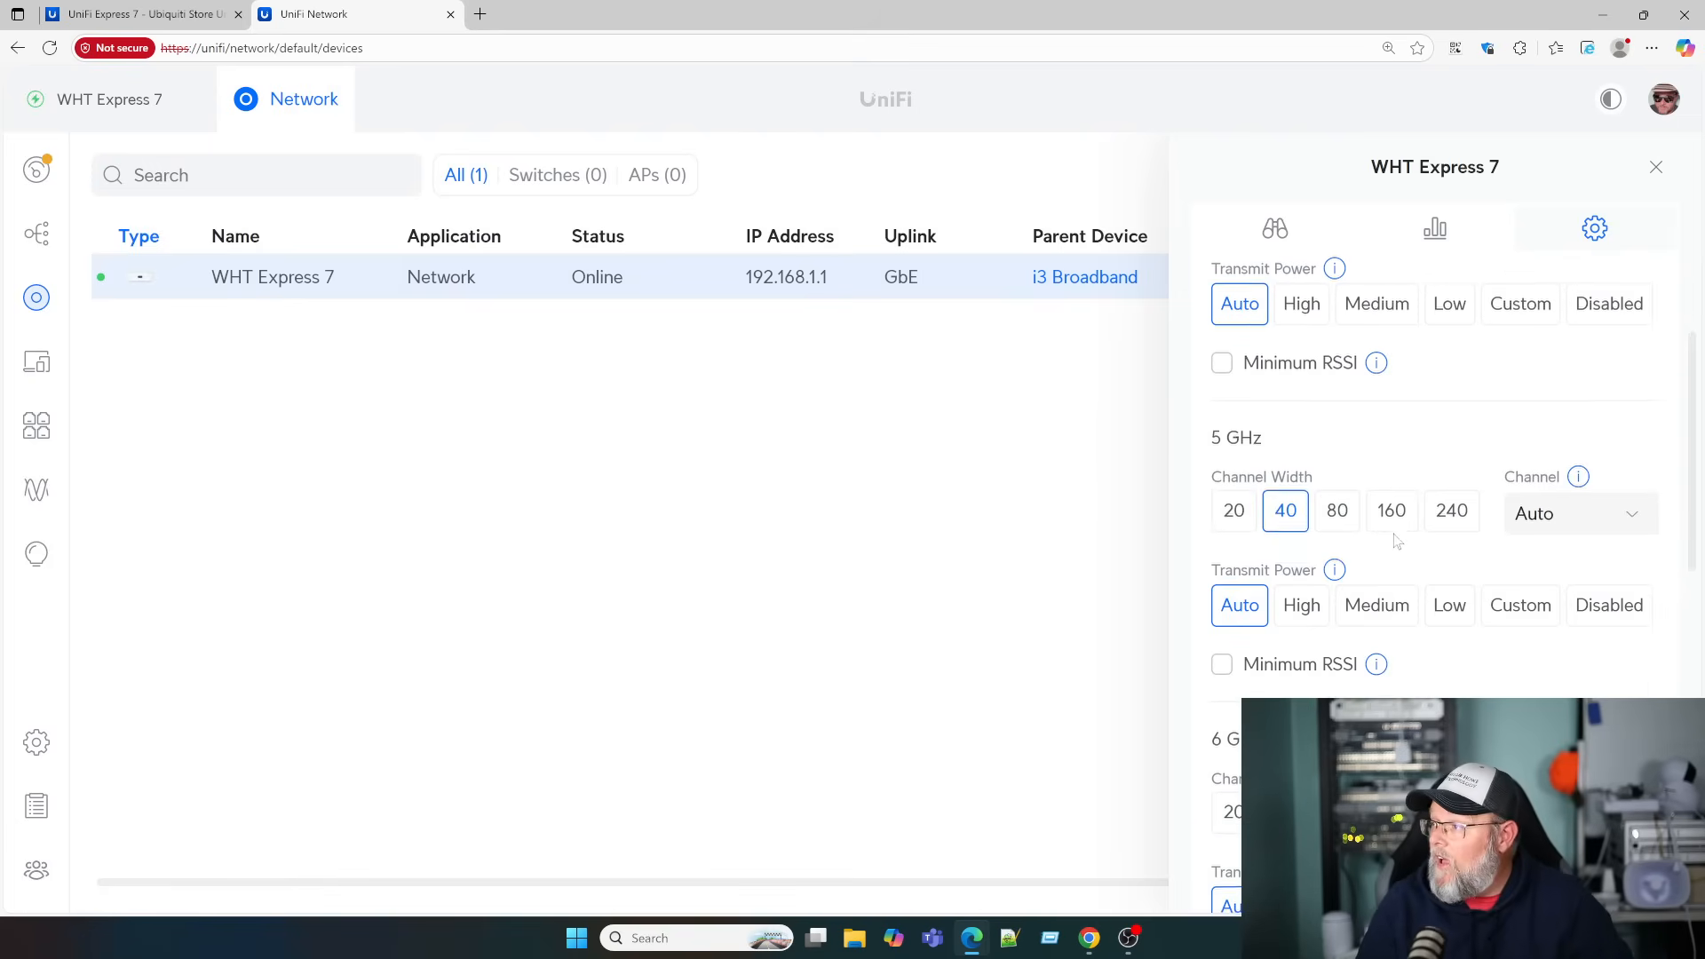
scroll(down, 3)
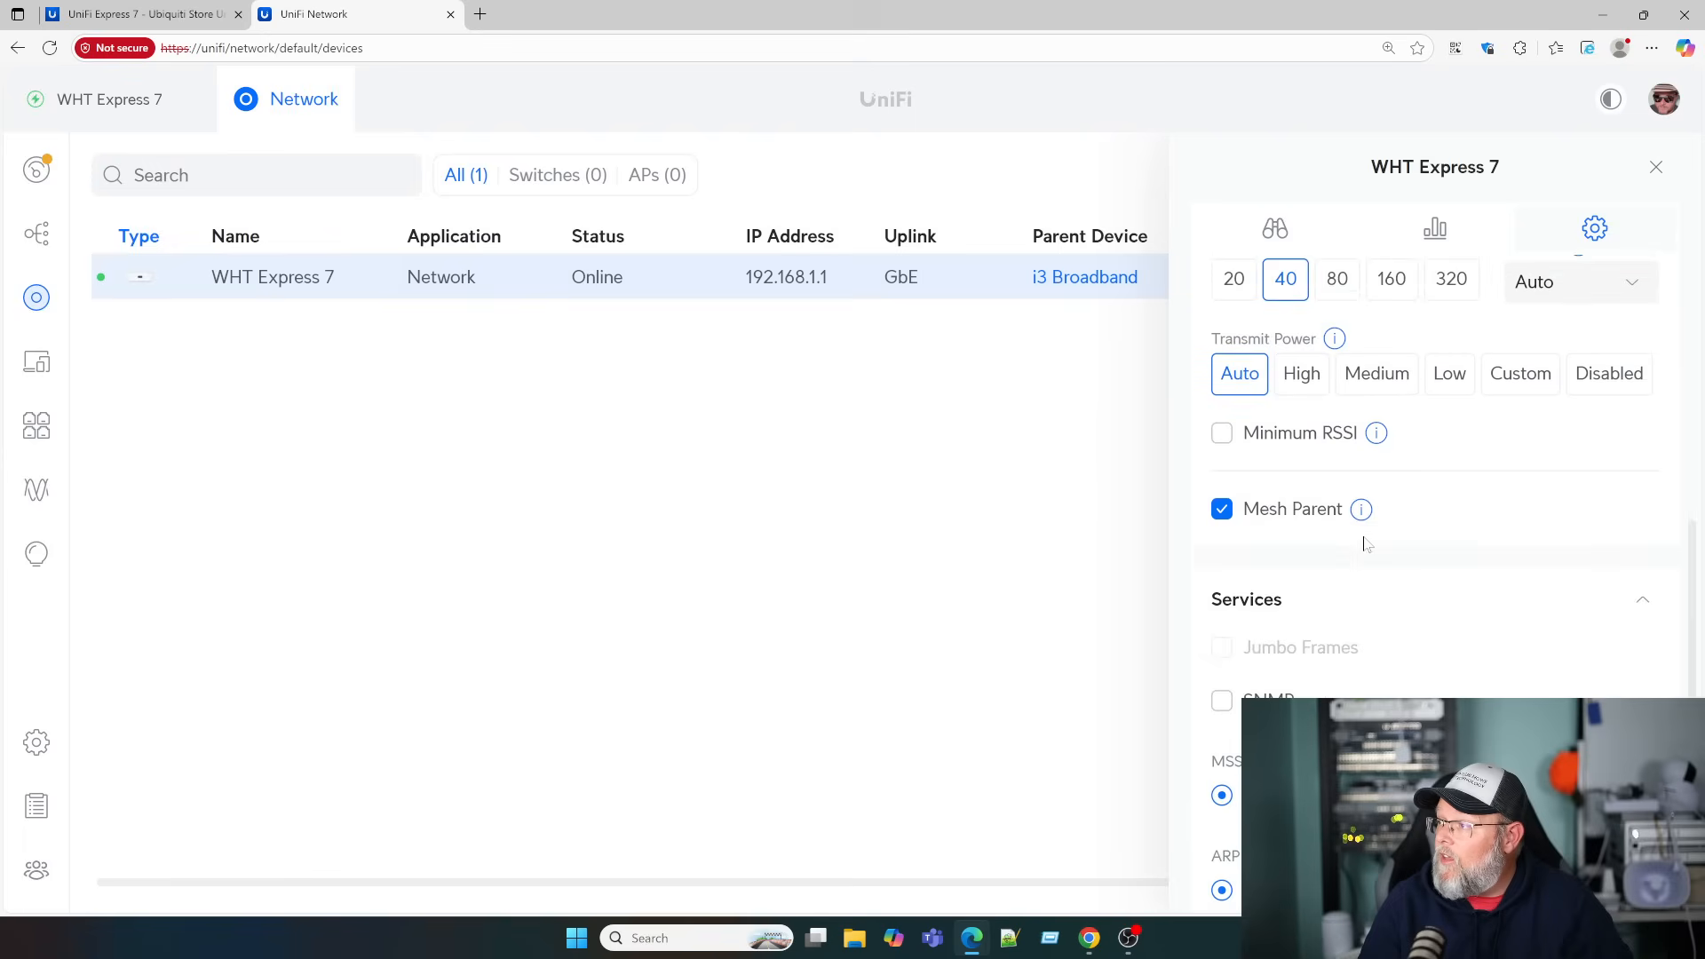
scroll(down, 3)
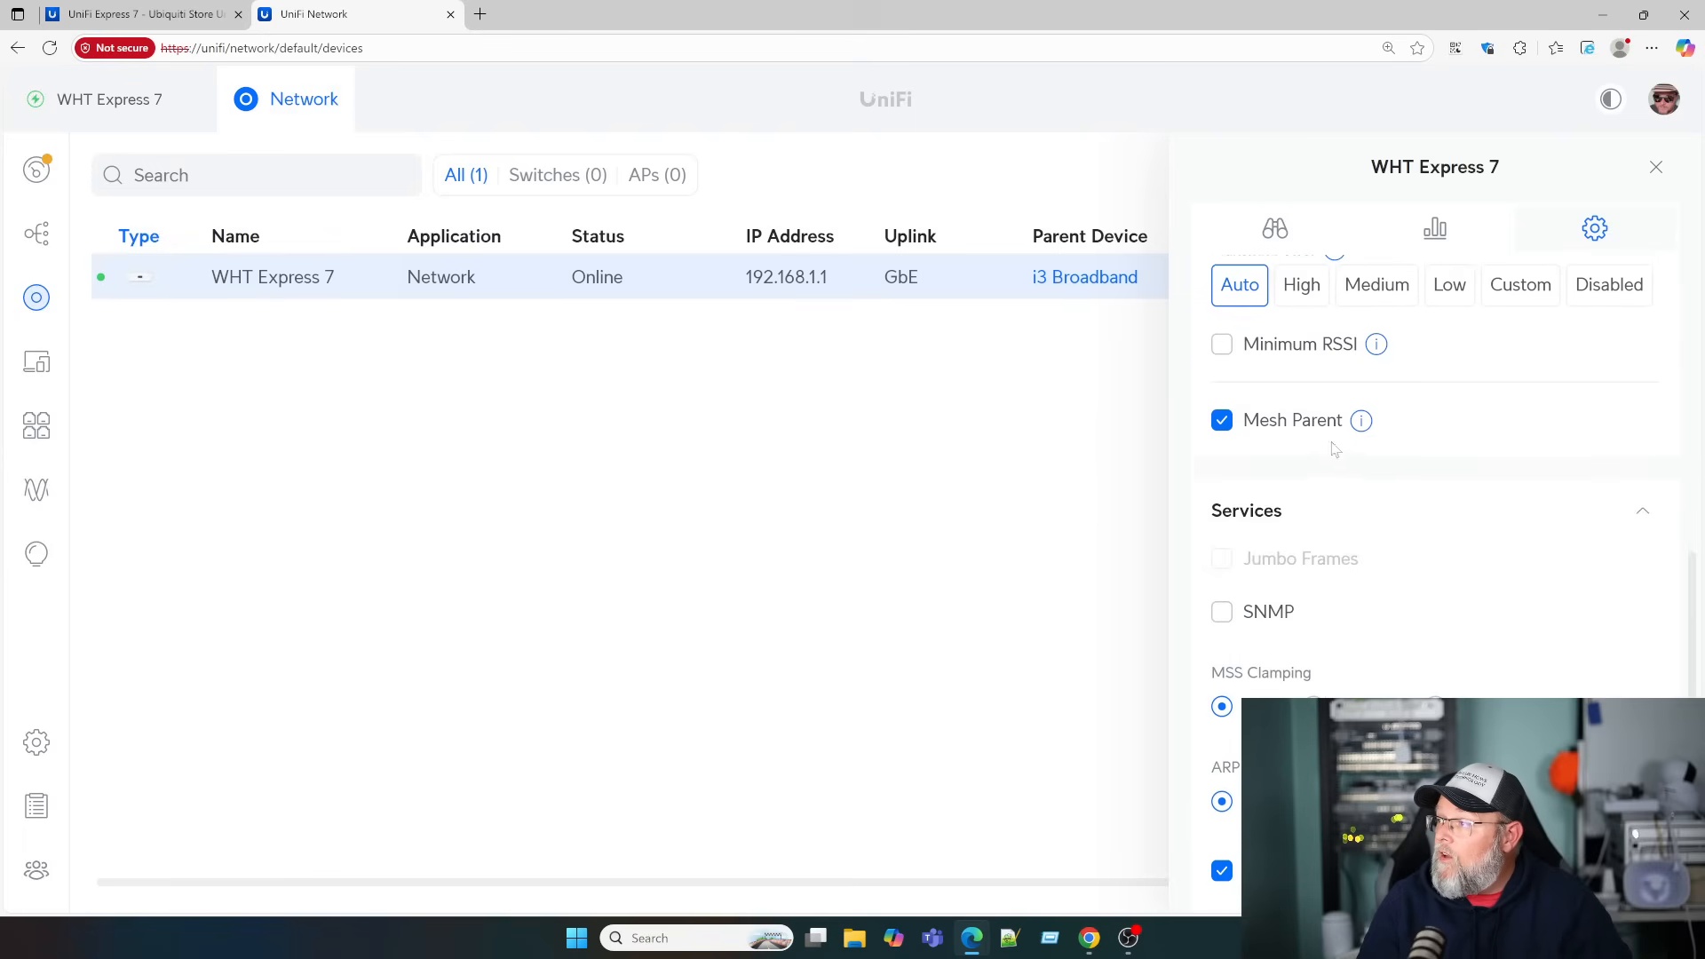
mouse_move(1361, 423)
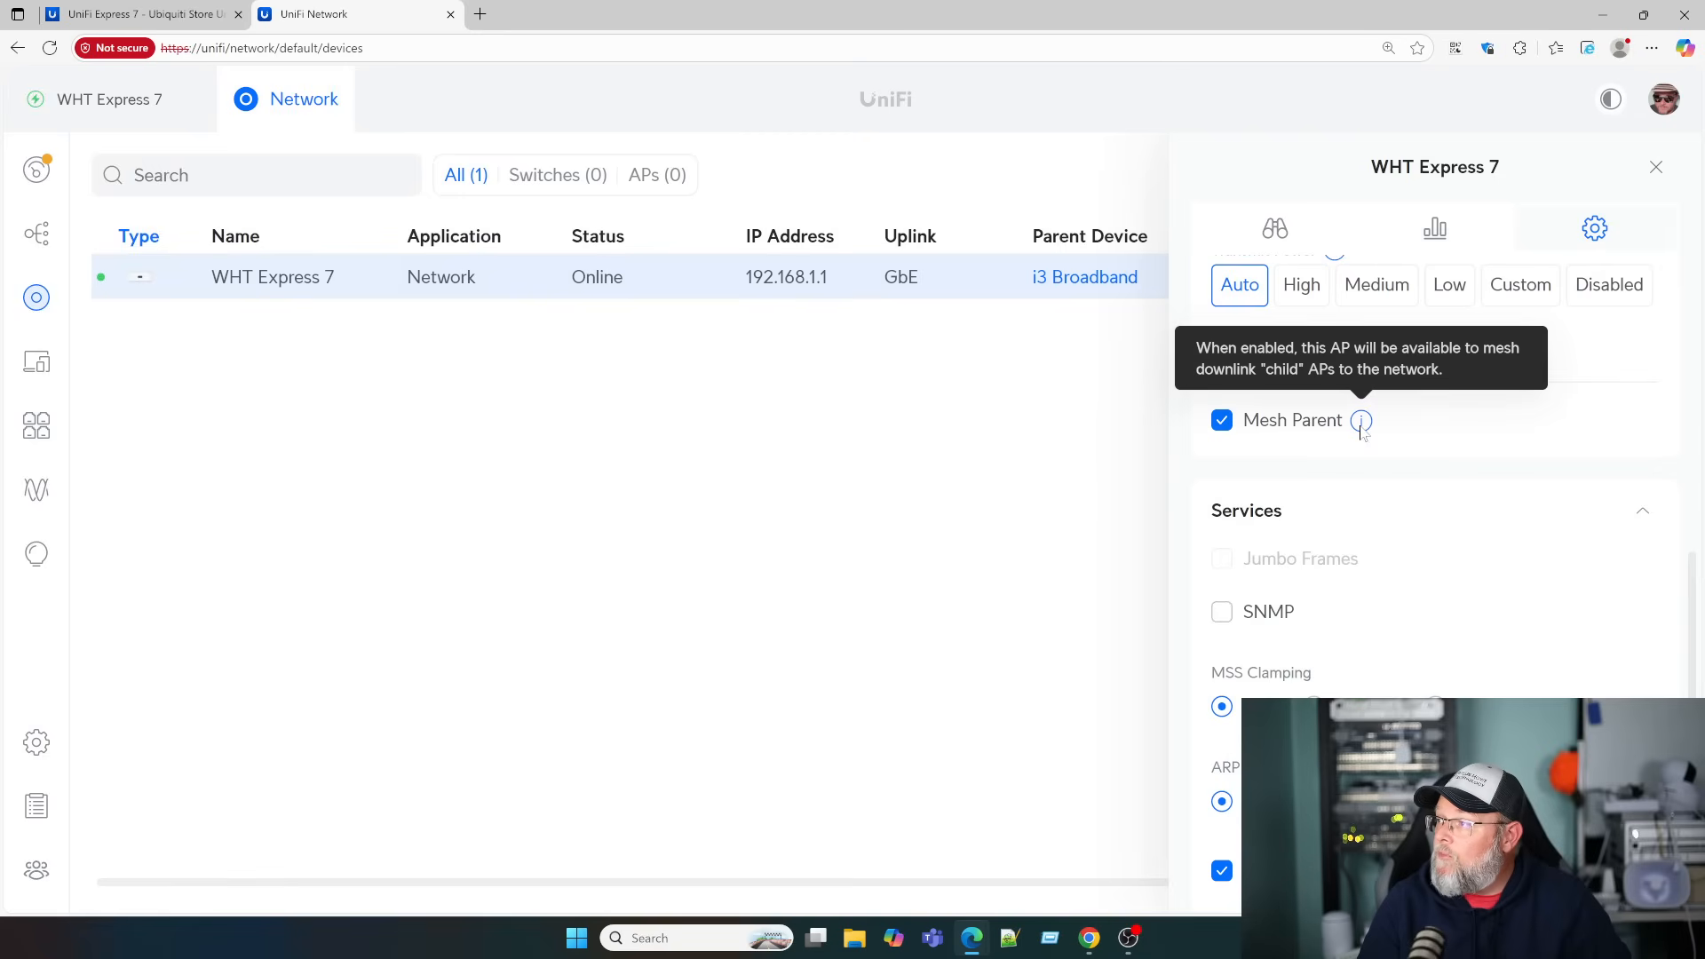
scroll(down, 3)
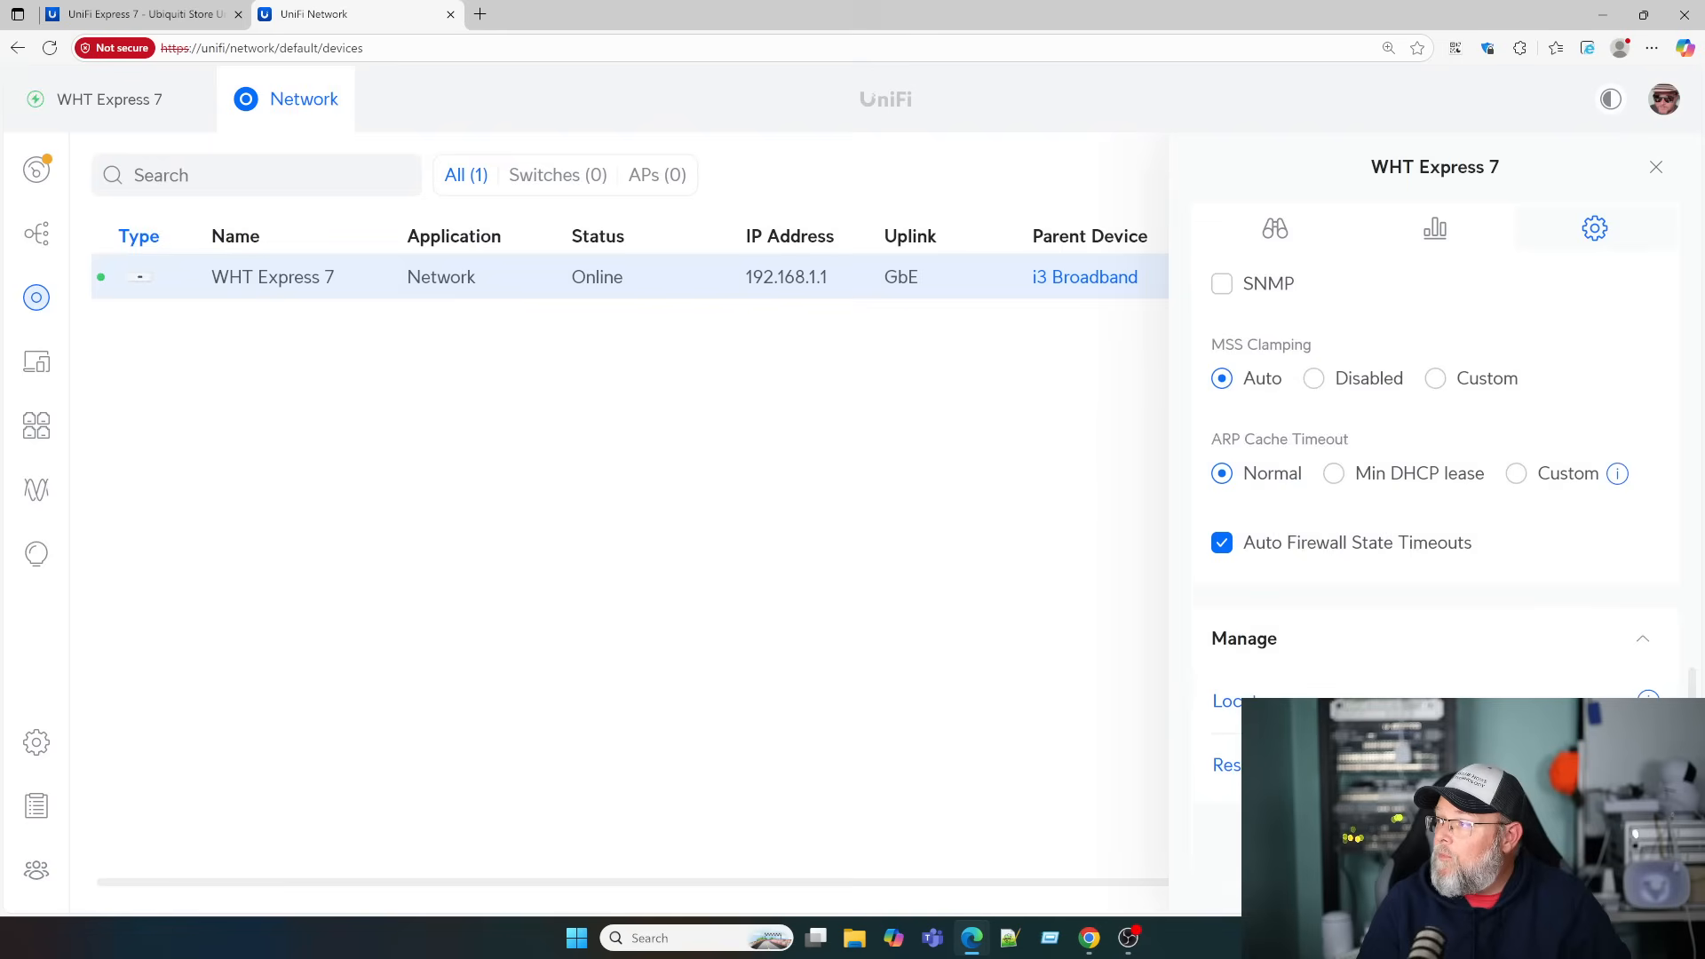
mouse_move(1313, 512)
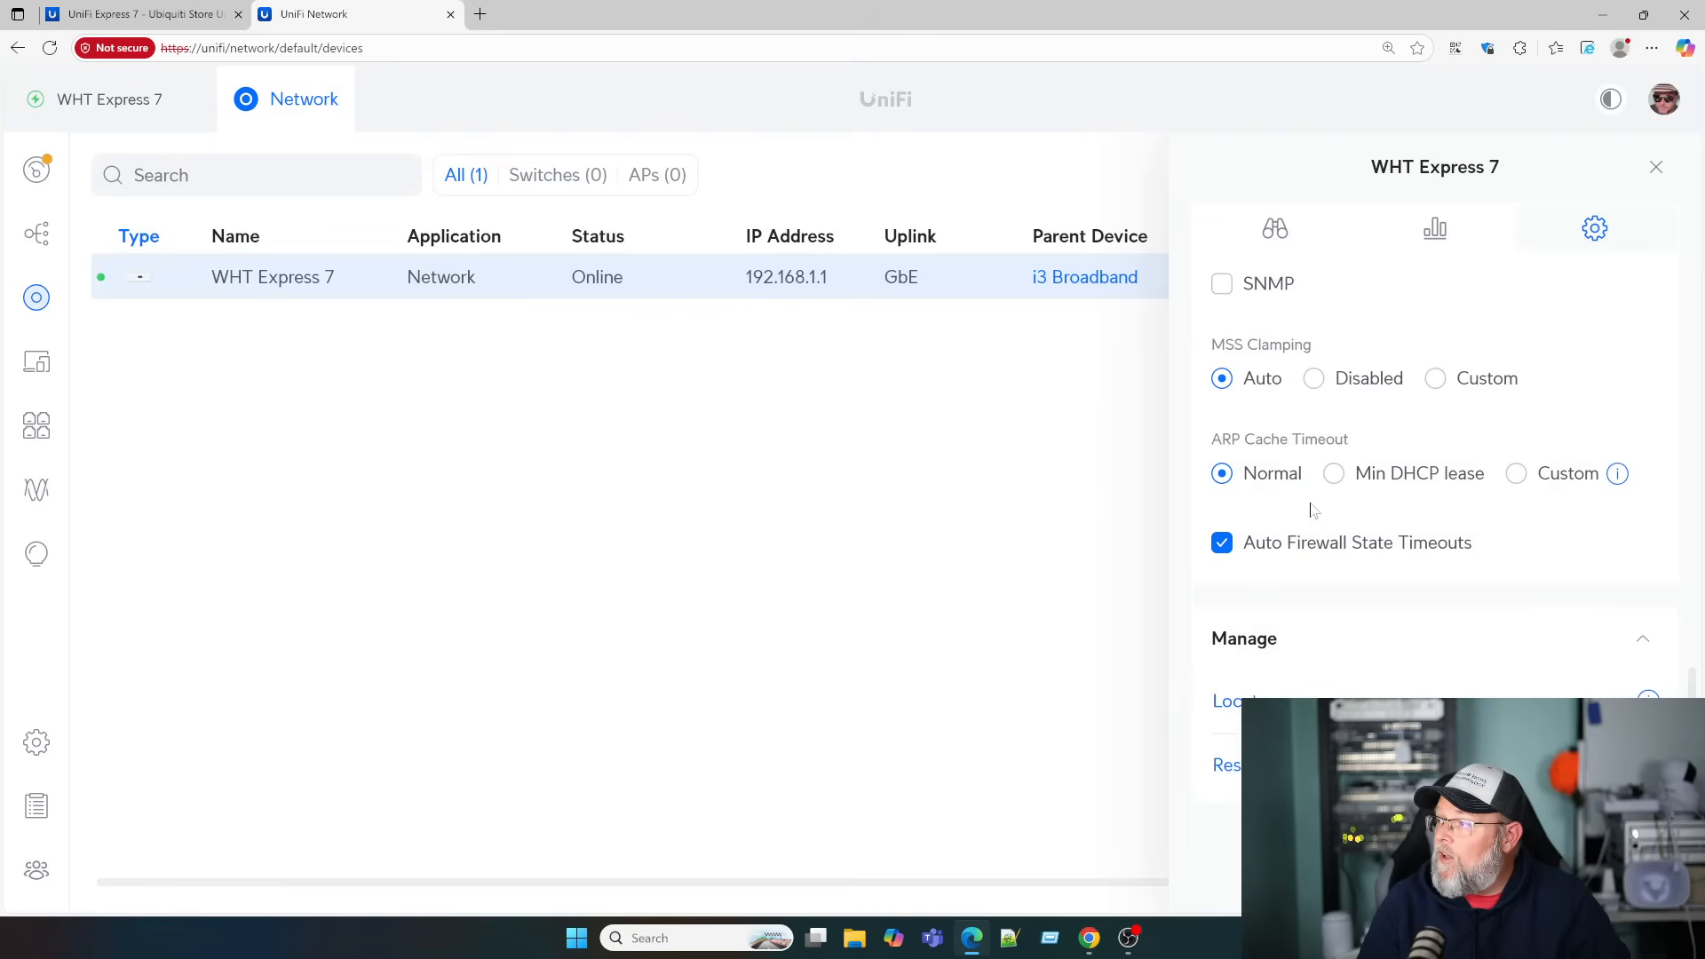
mouse_move(1288, 582)
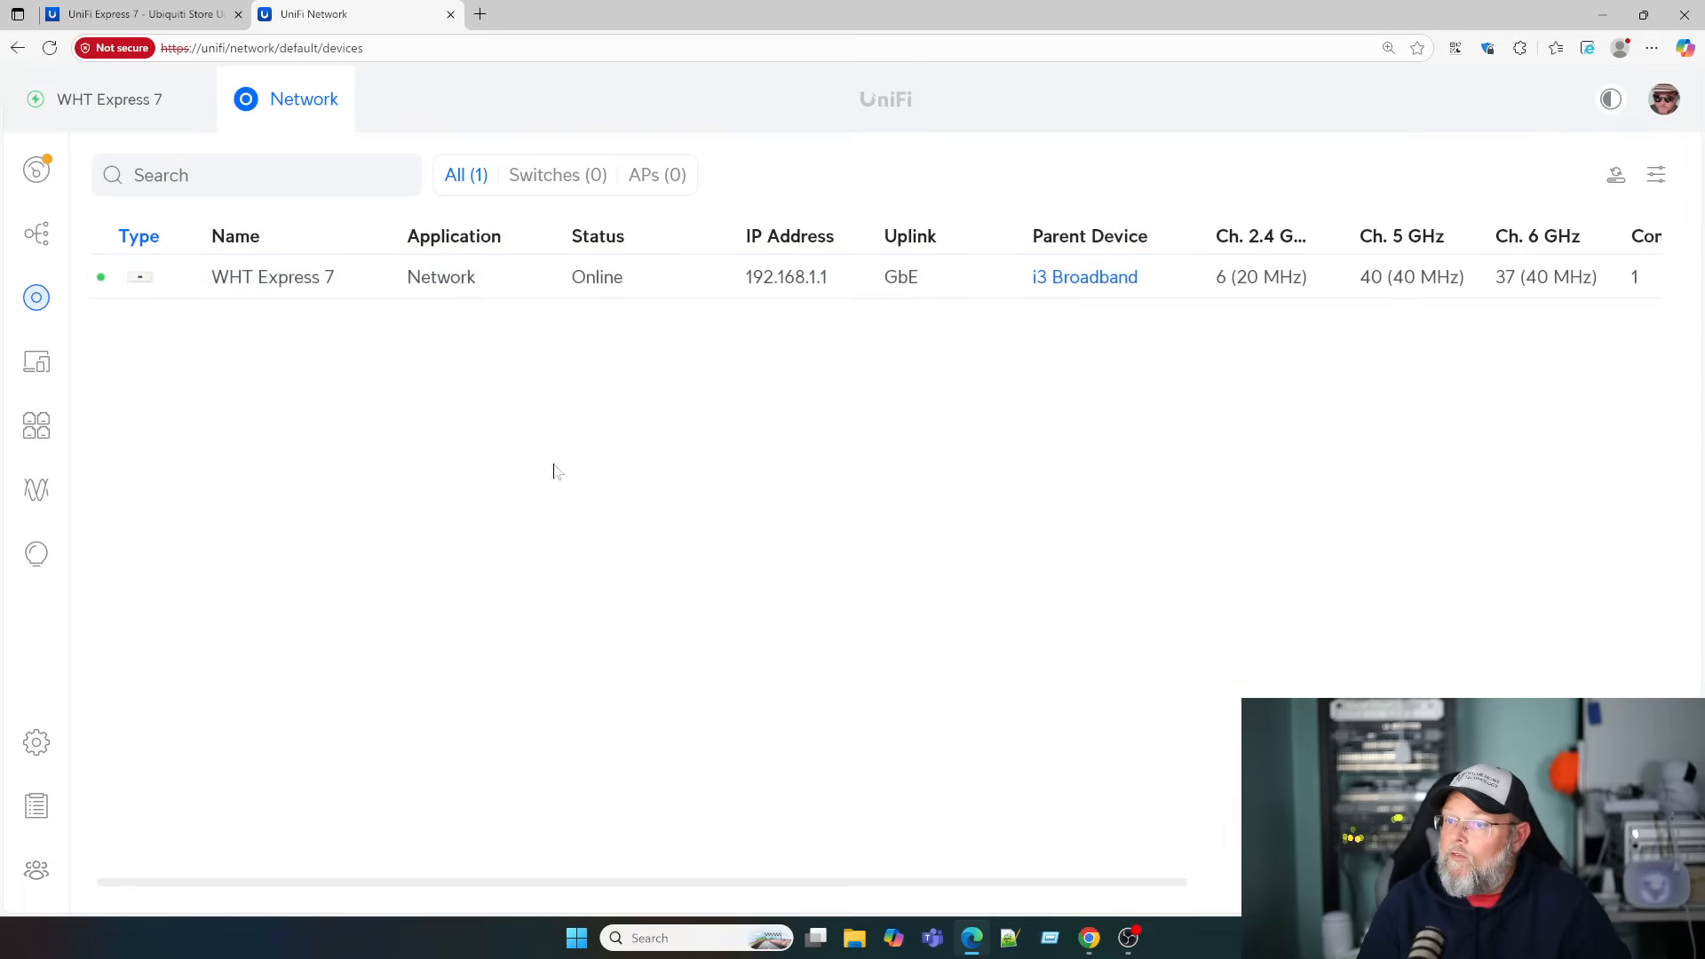
click(35, 742)
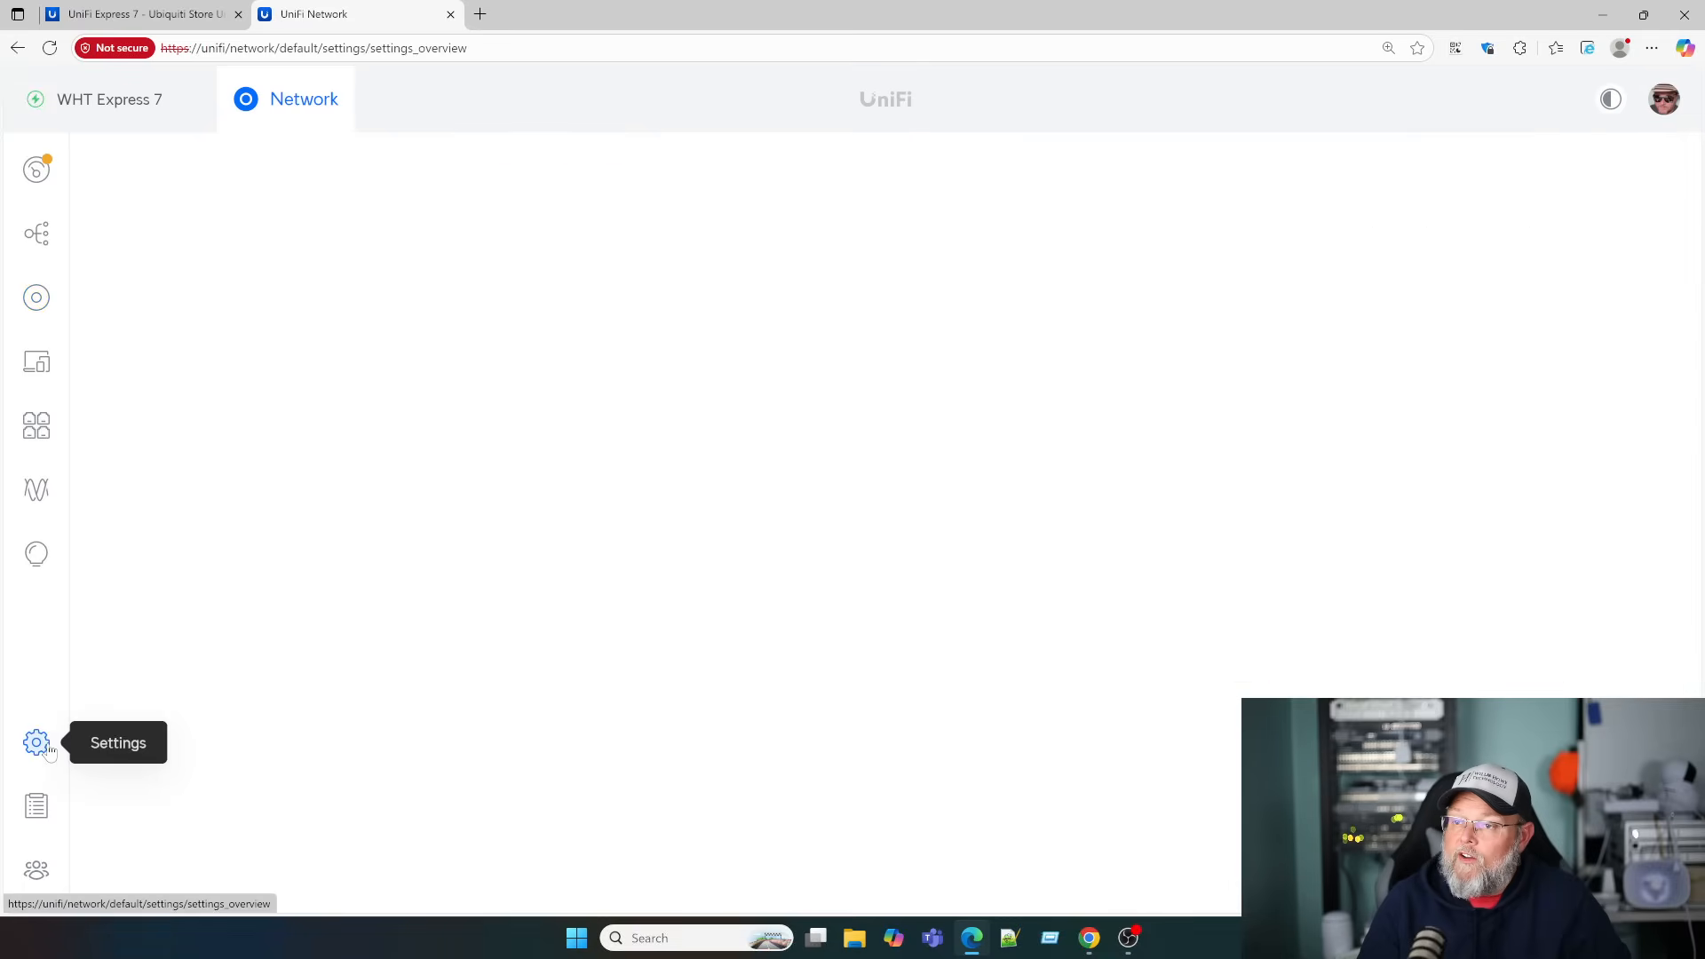
Show Control Plane updates: UniFi OS 4.3.9 current, Network 9.2.87 with 9.5.21 available
click(36, 743)
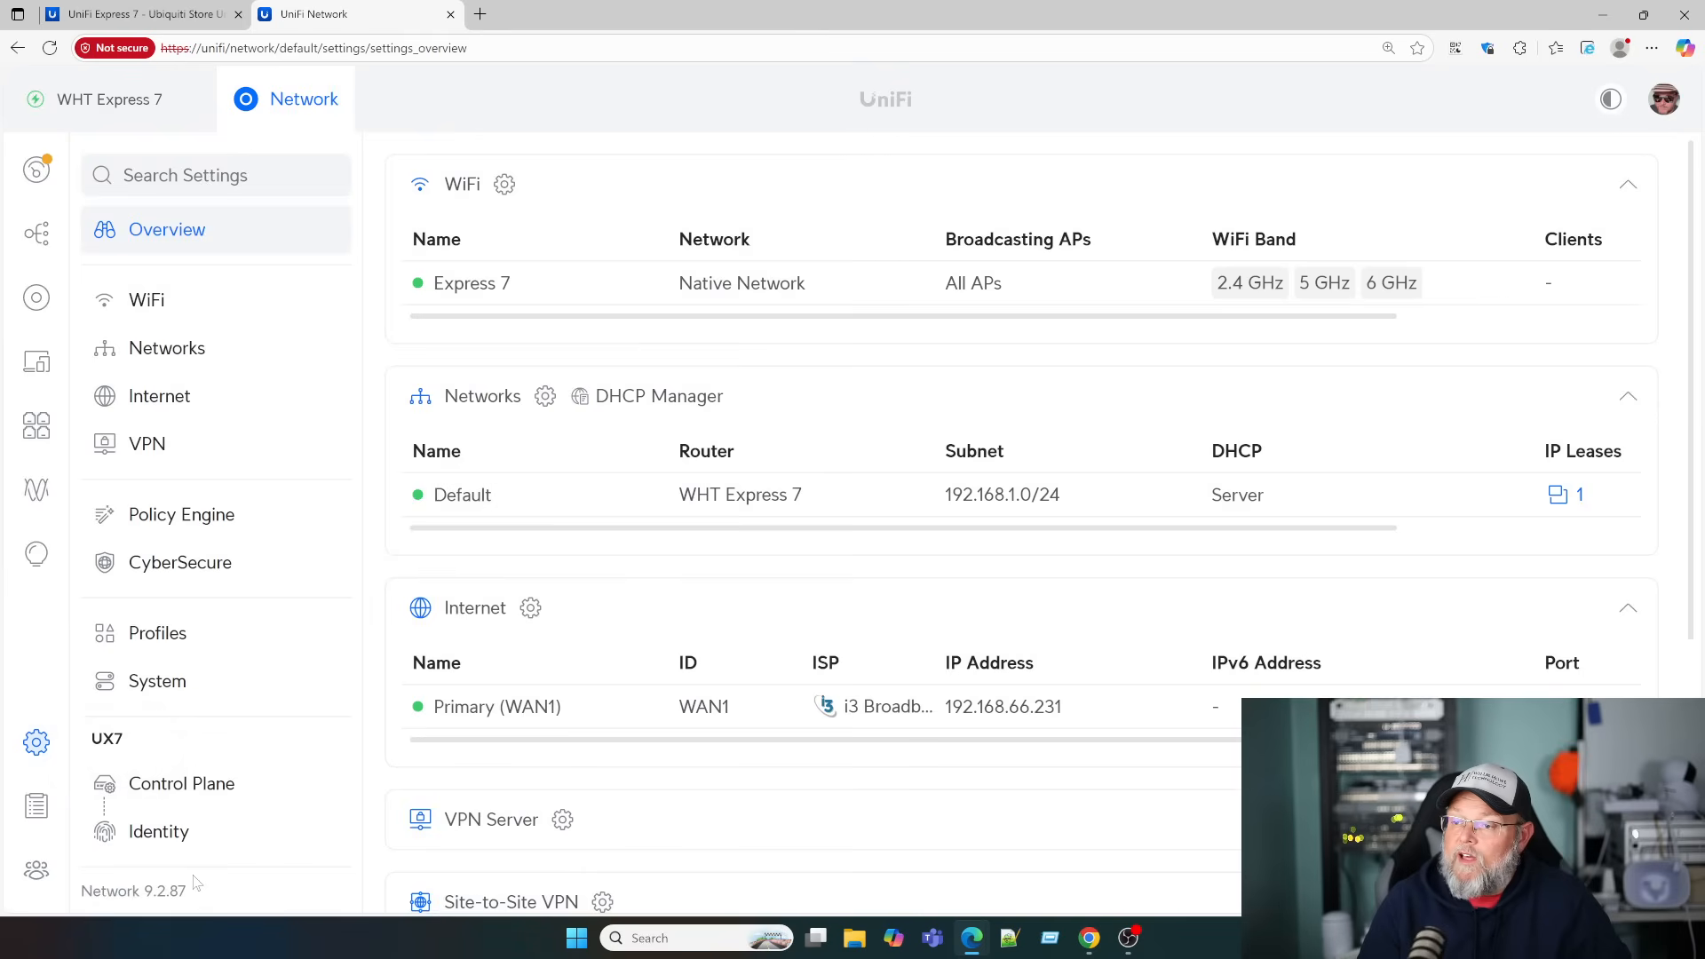
mouse_move(57, 609)
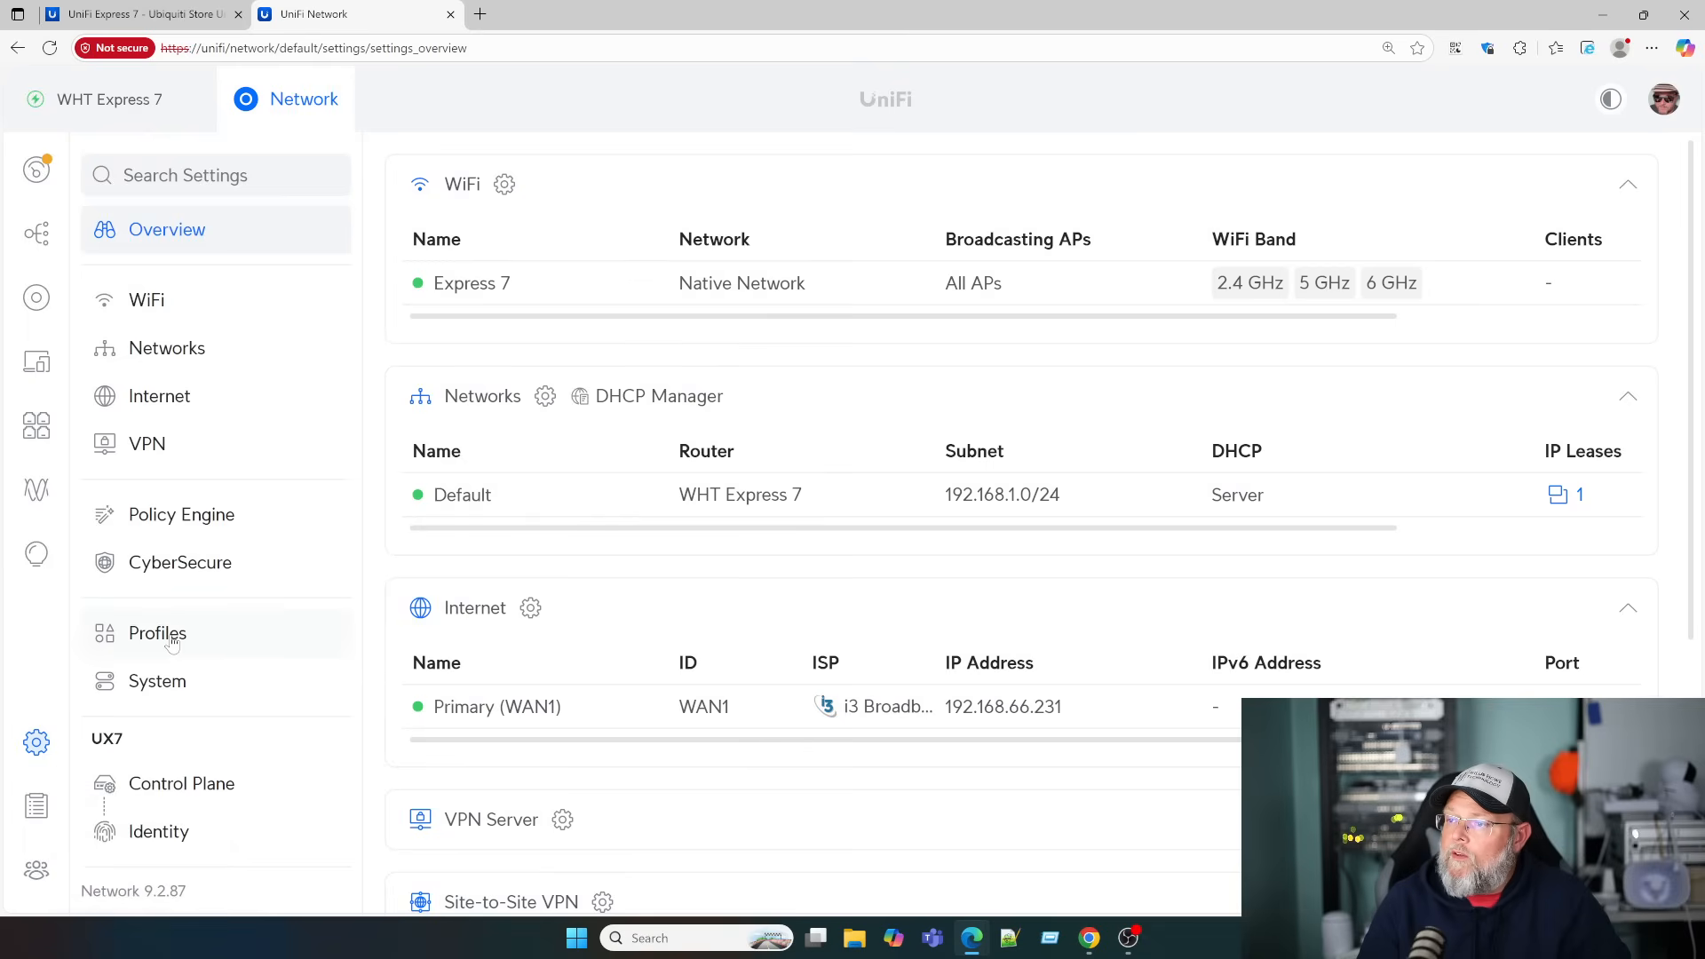
scroll(down, 3)
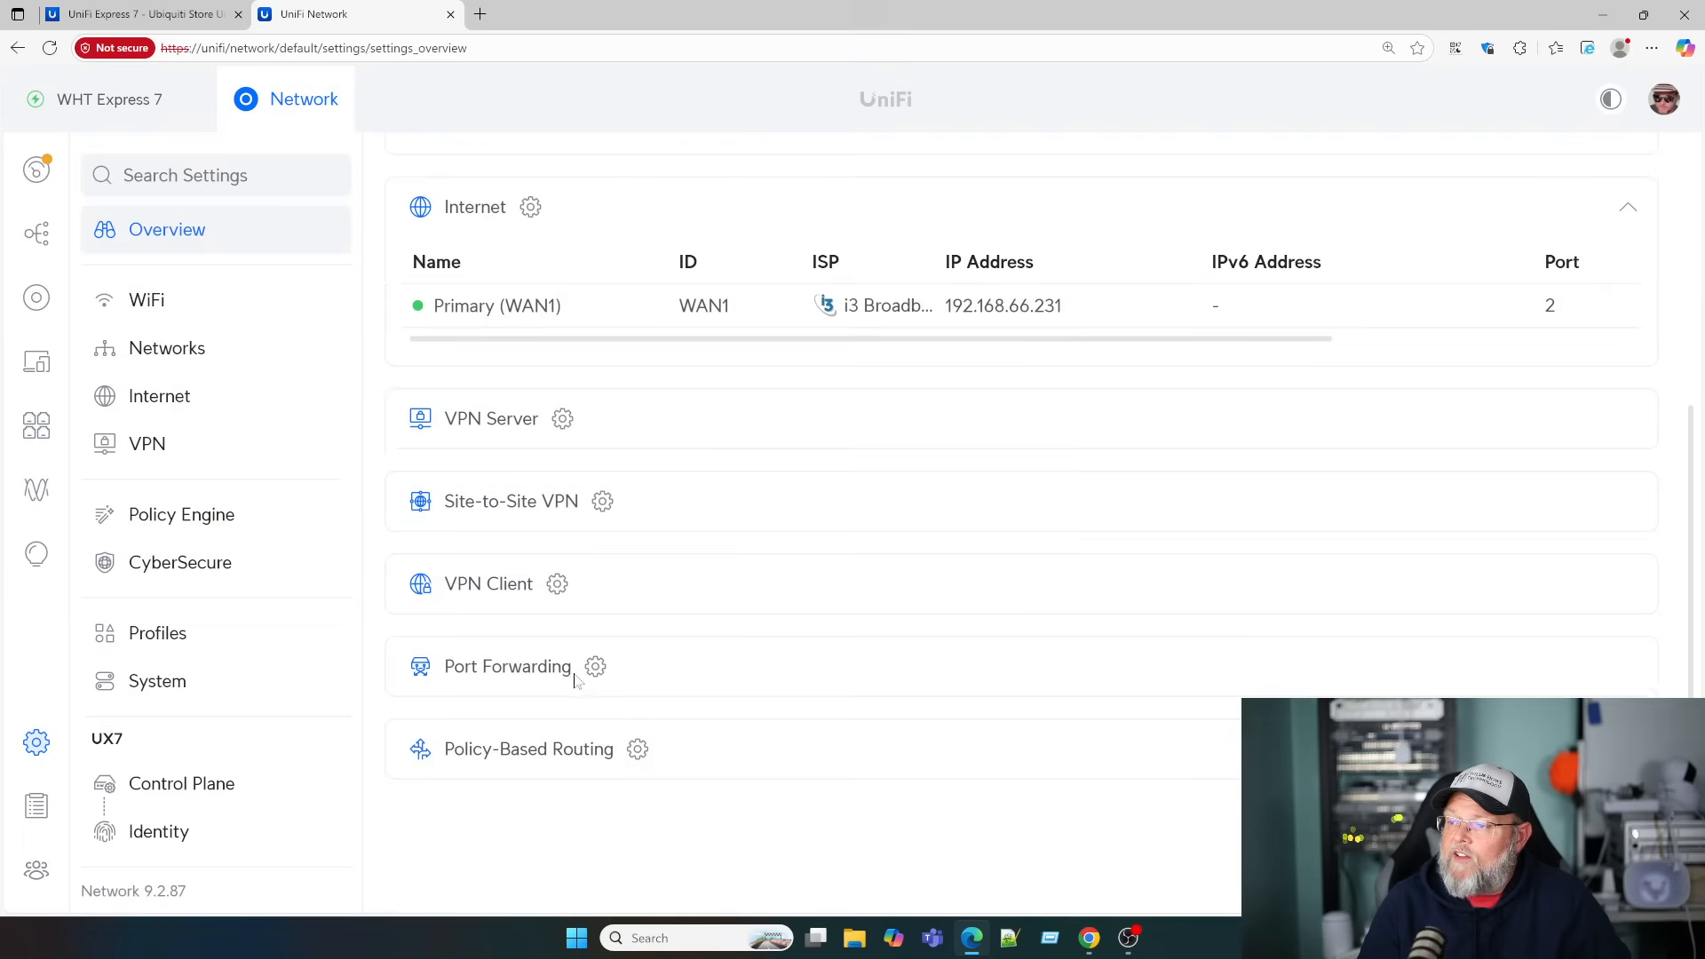
click(181, 783)
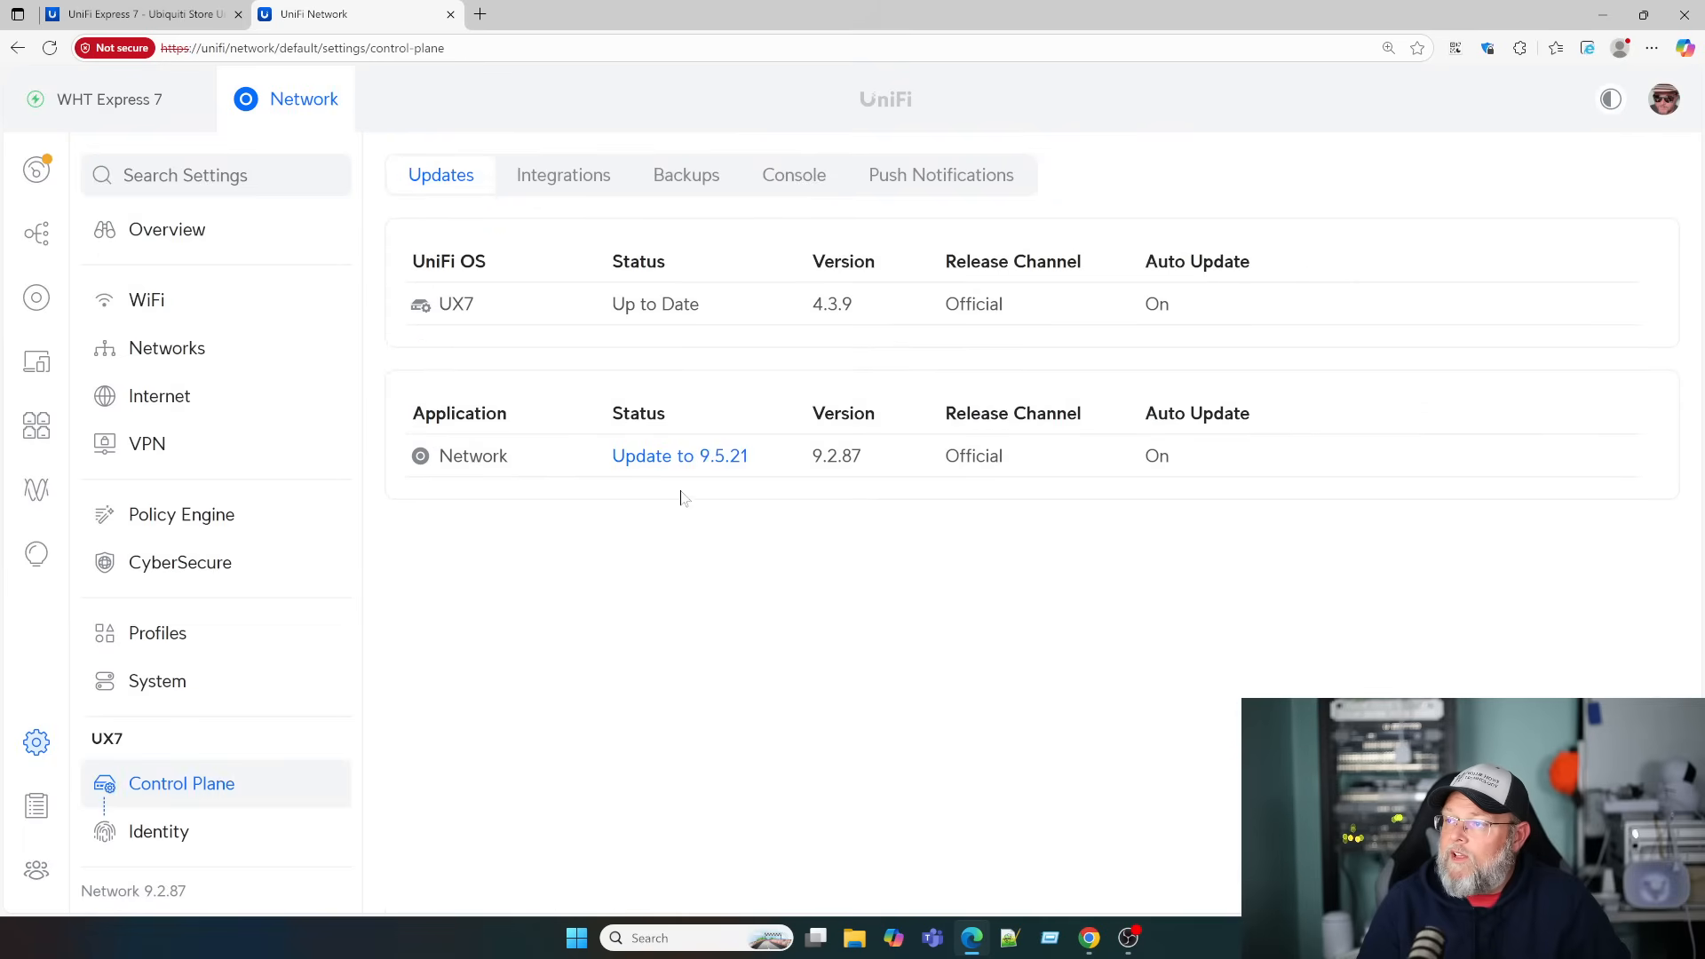
mouse_move(873, 497)
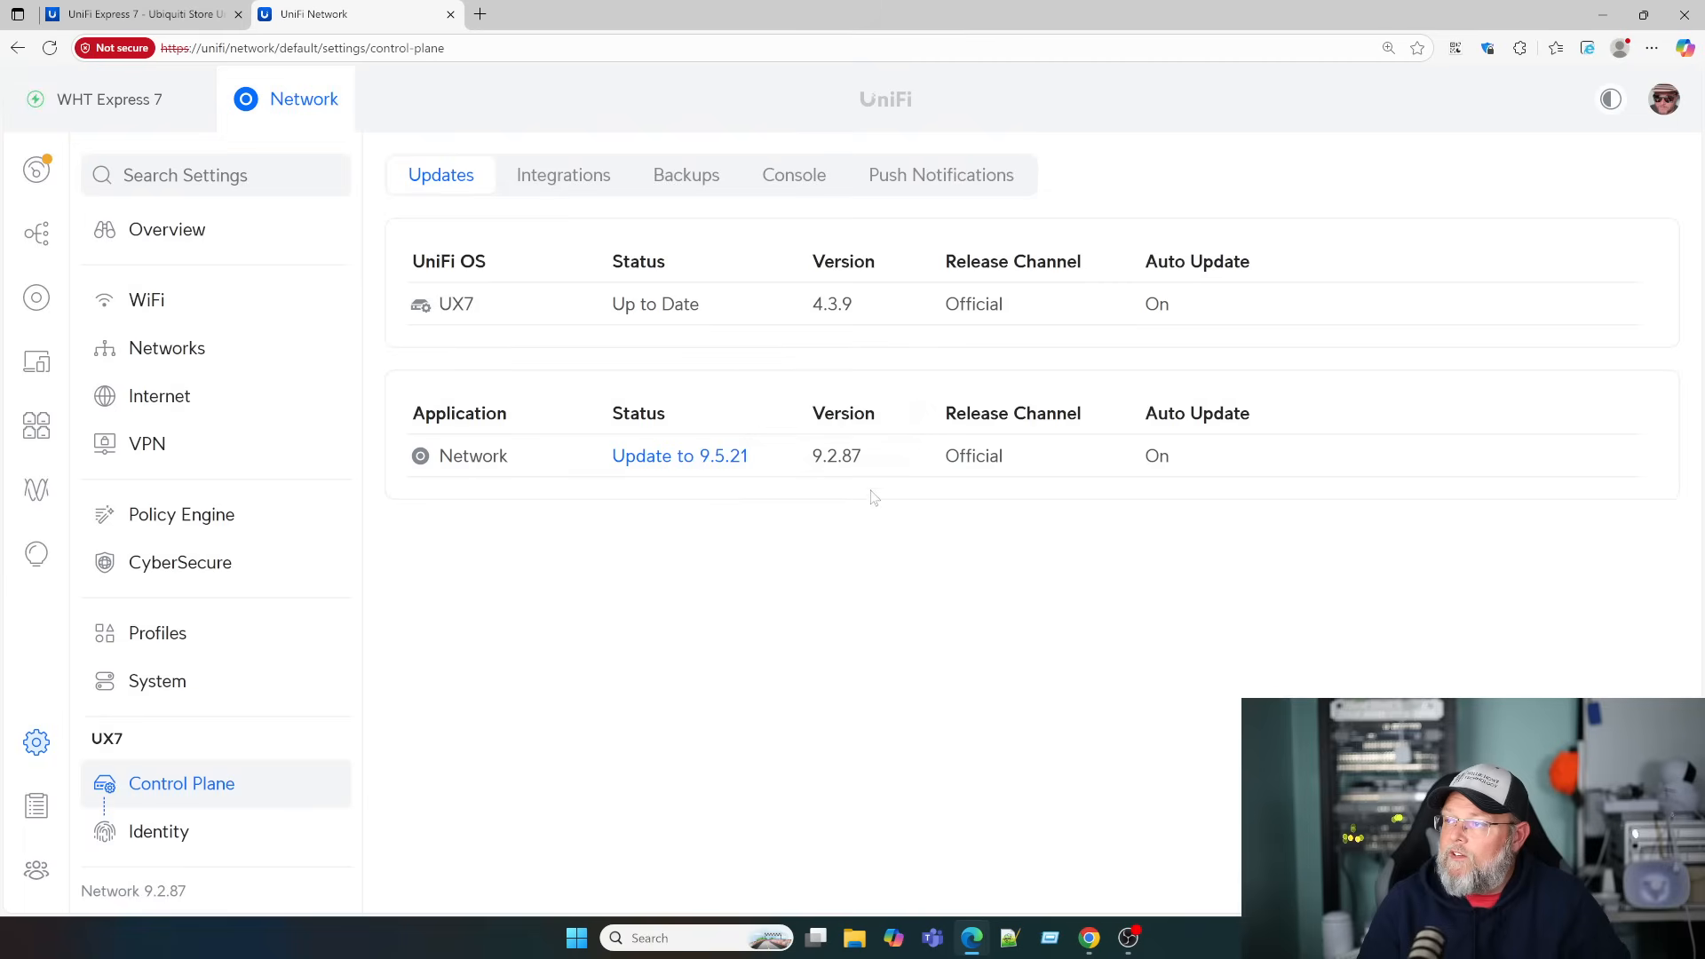
mouse_move(764, 604)
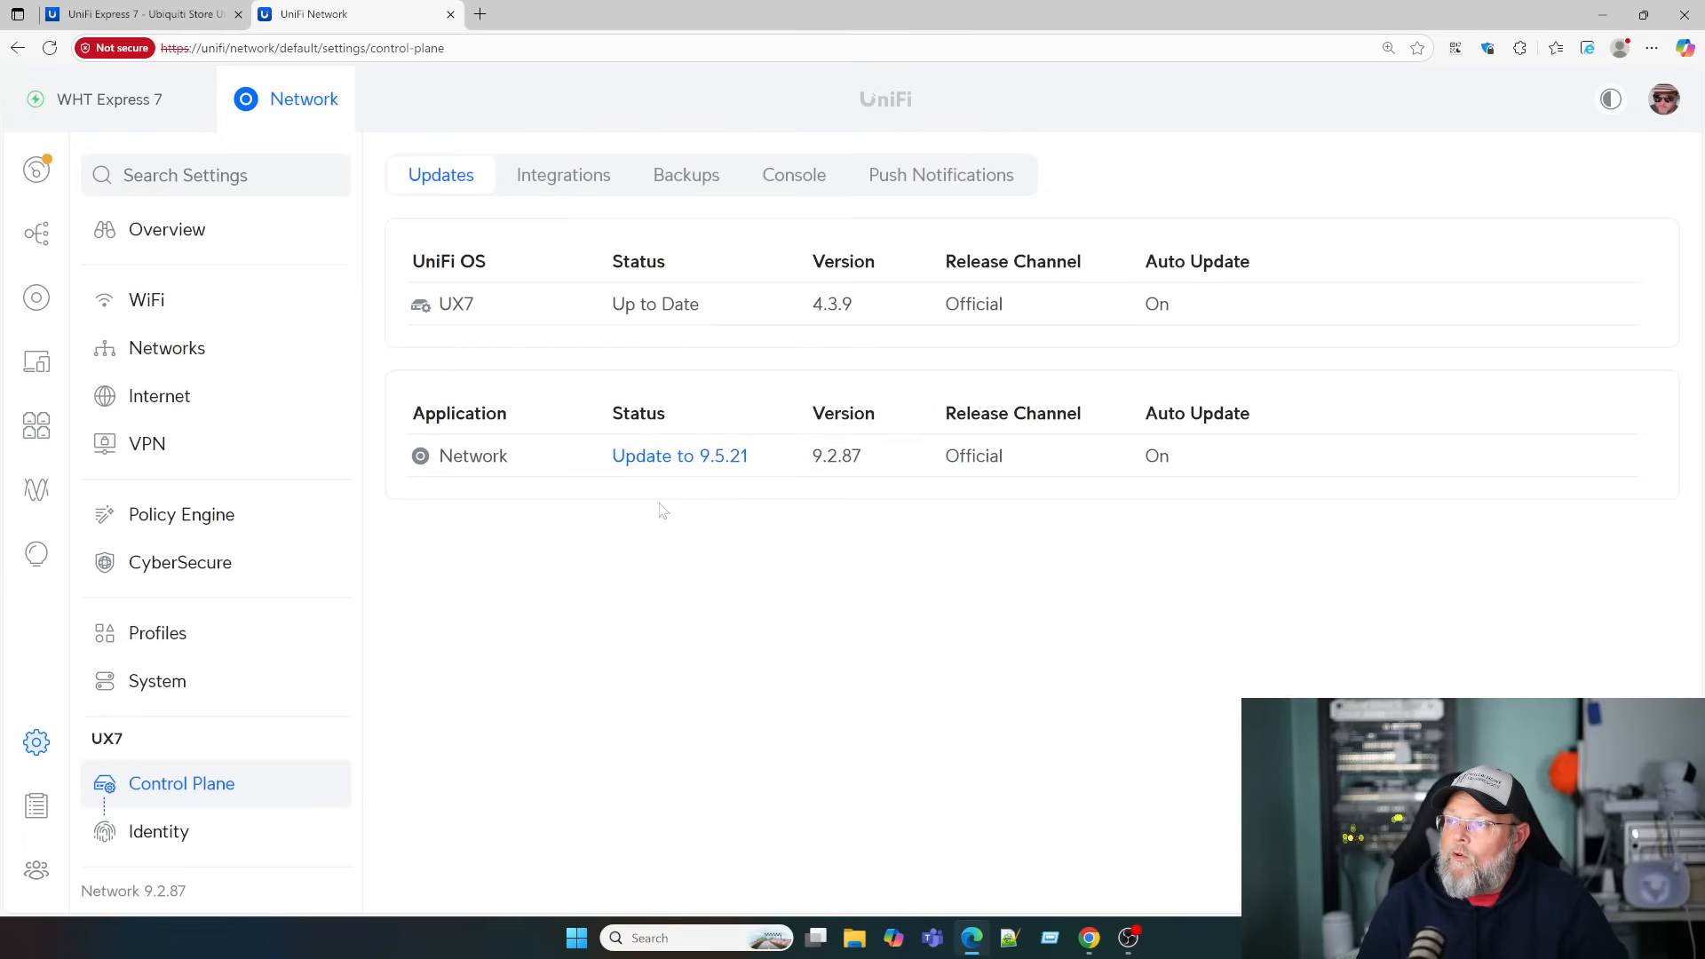
mouse_move(331, 484)
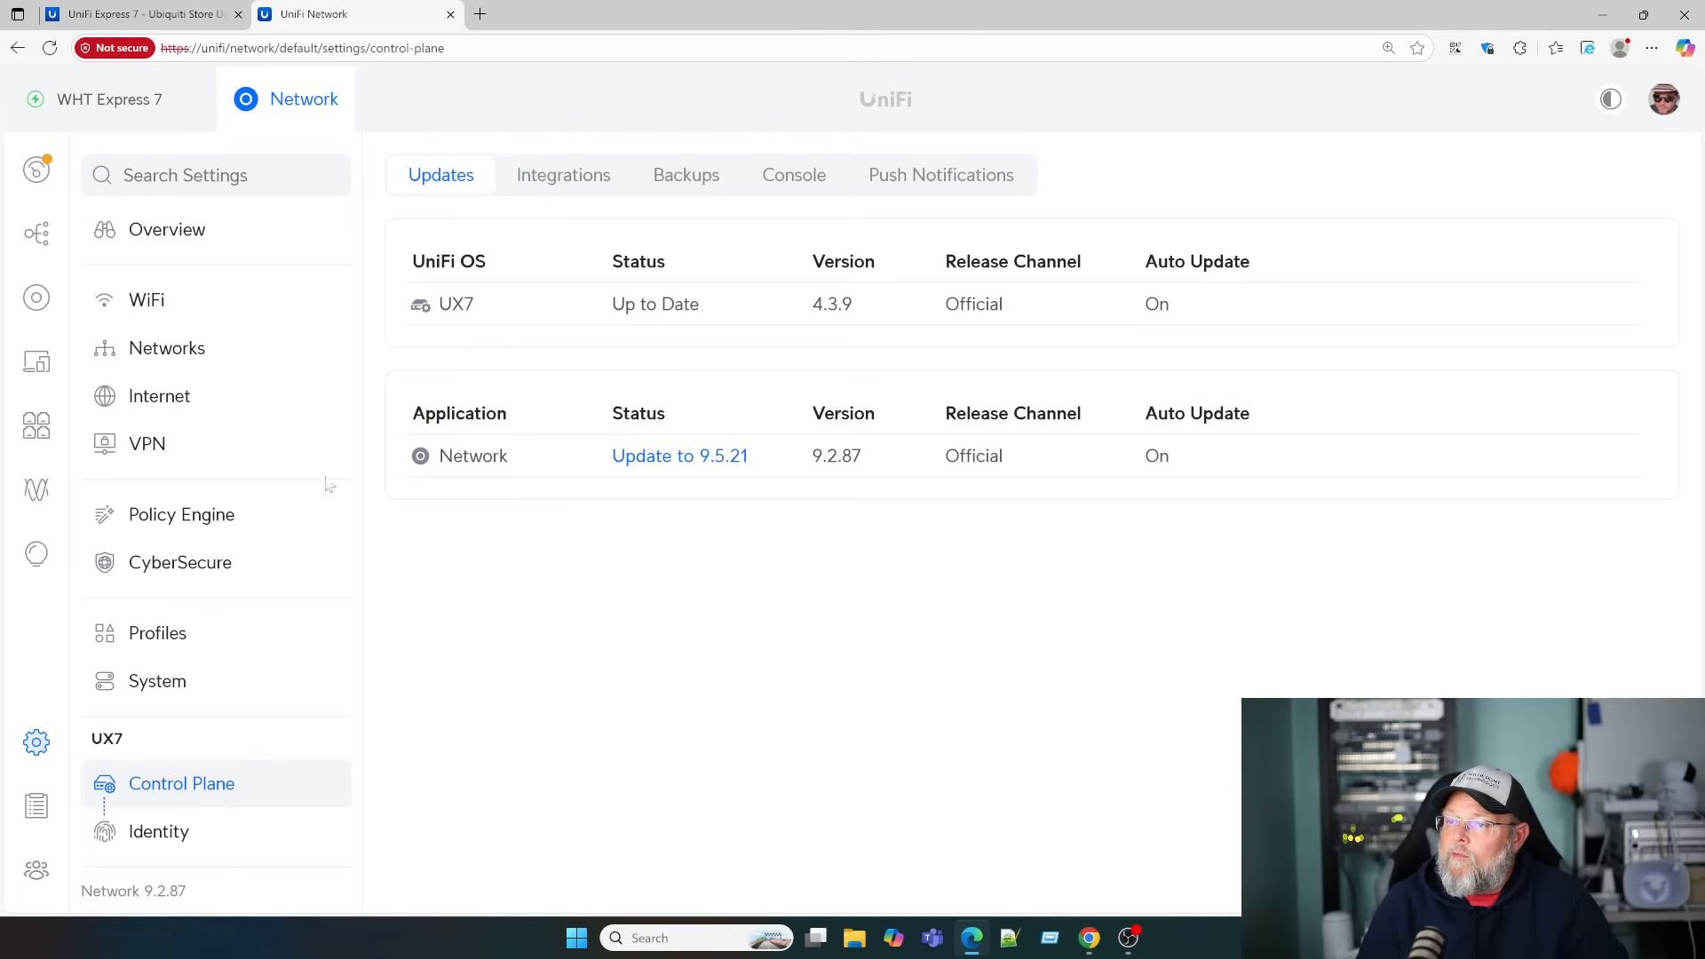
mouse_move(144, 588)
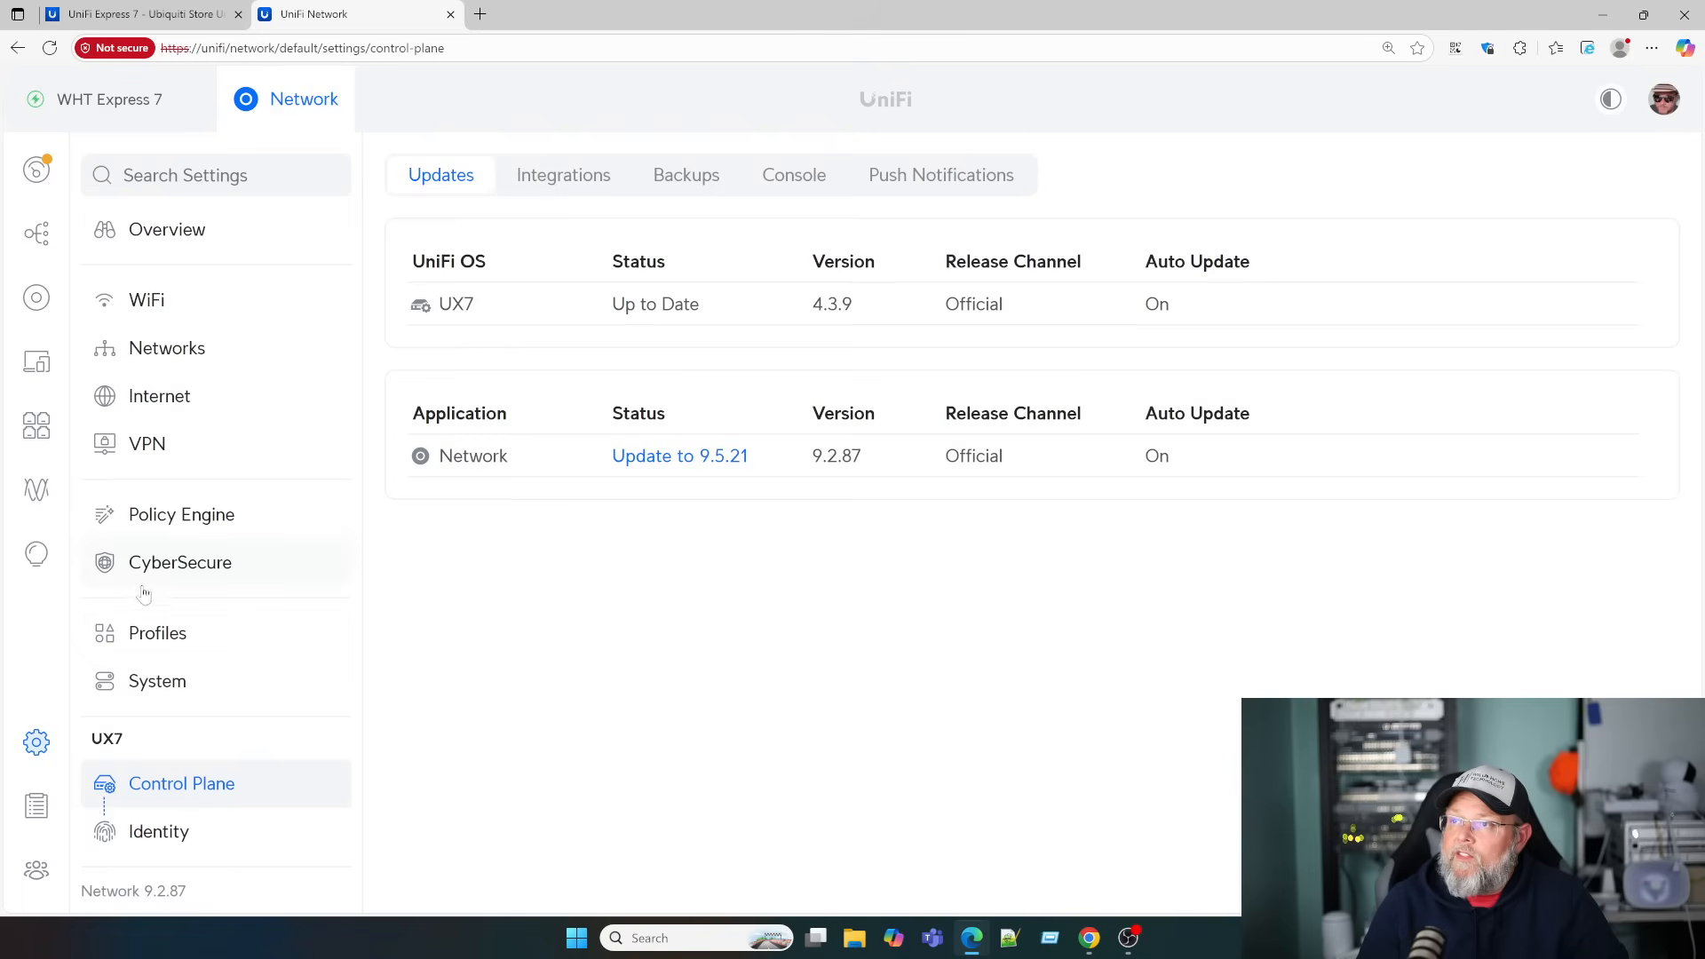
click(792, 175)
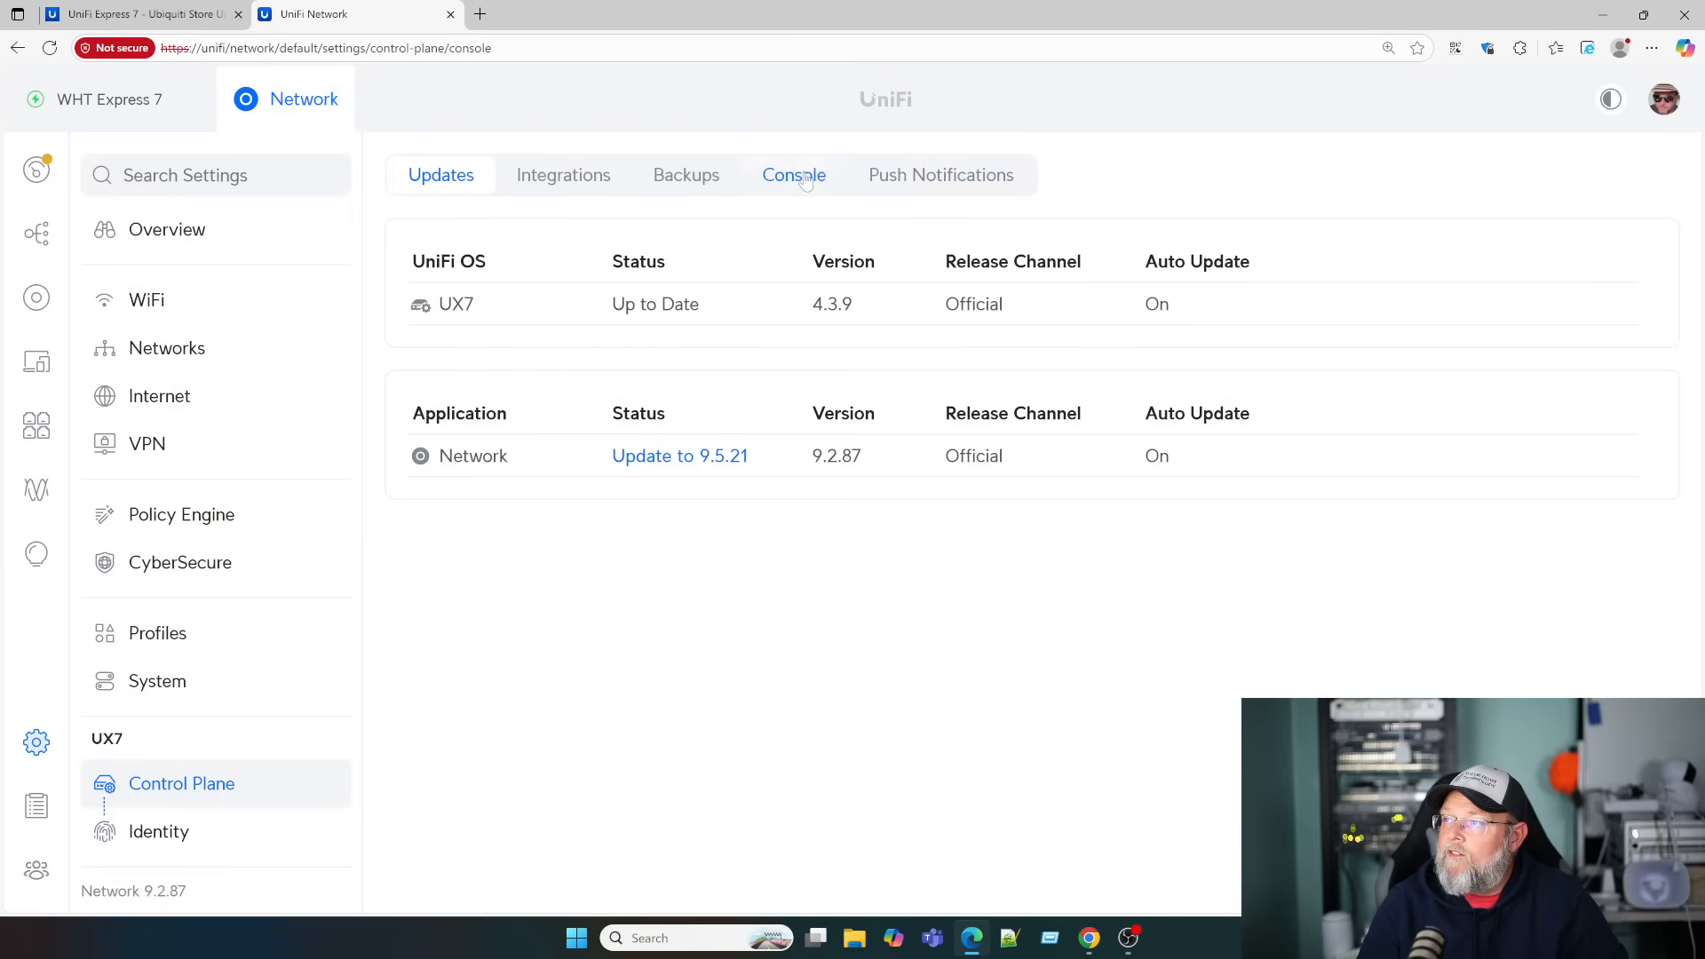
Review Console options like name, time zone, Remote Access and restart, then return to WHT Express 7 details
click(794, 175)
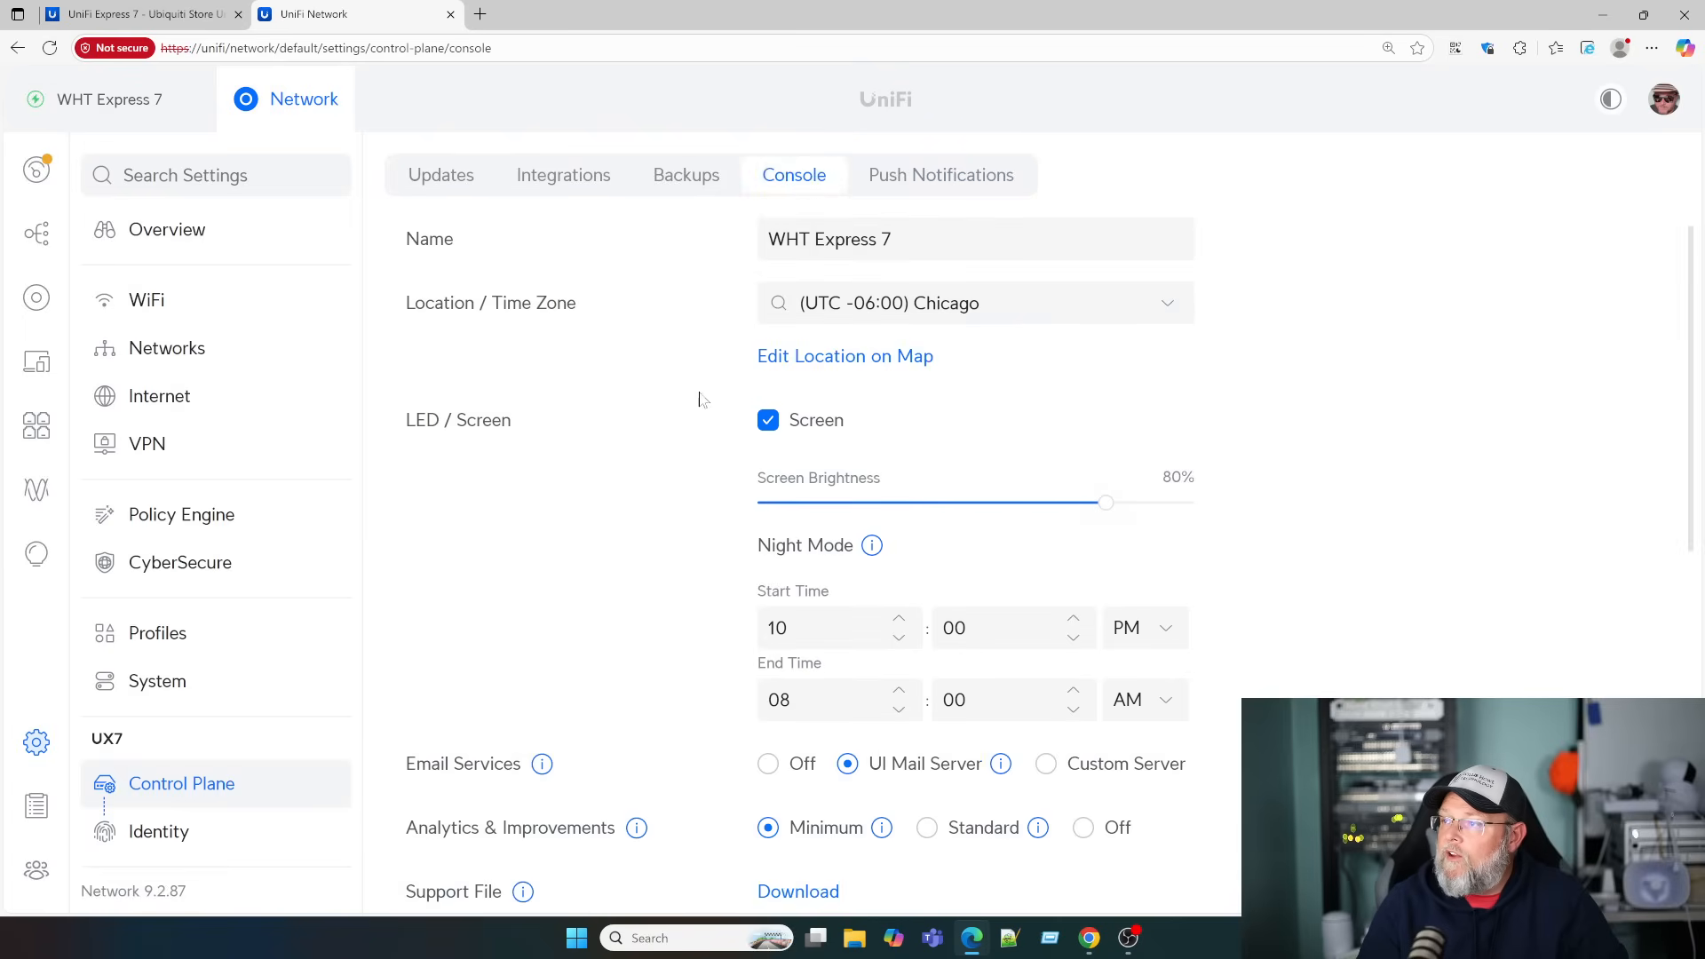
scroll(down, 3)
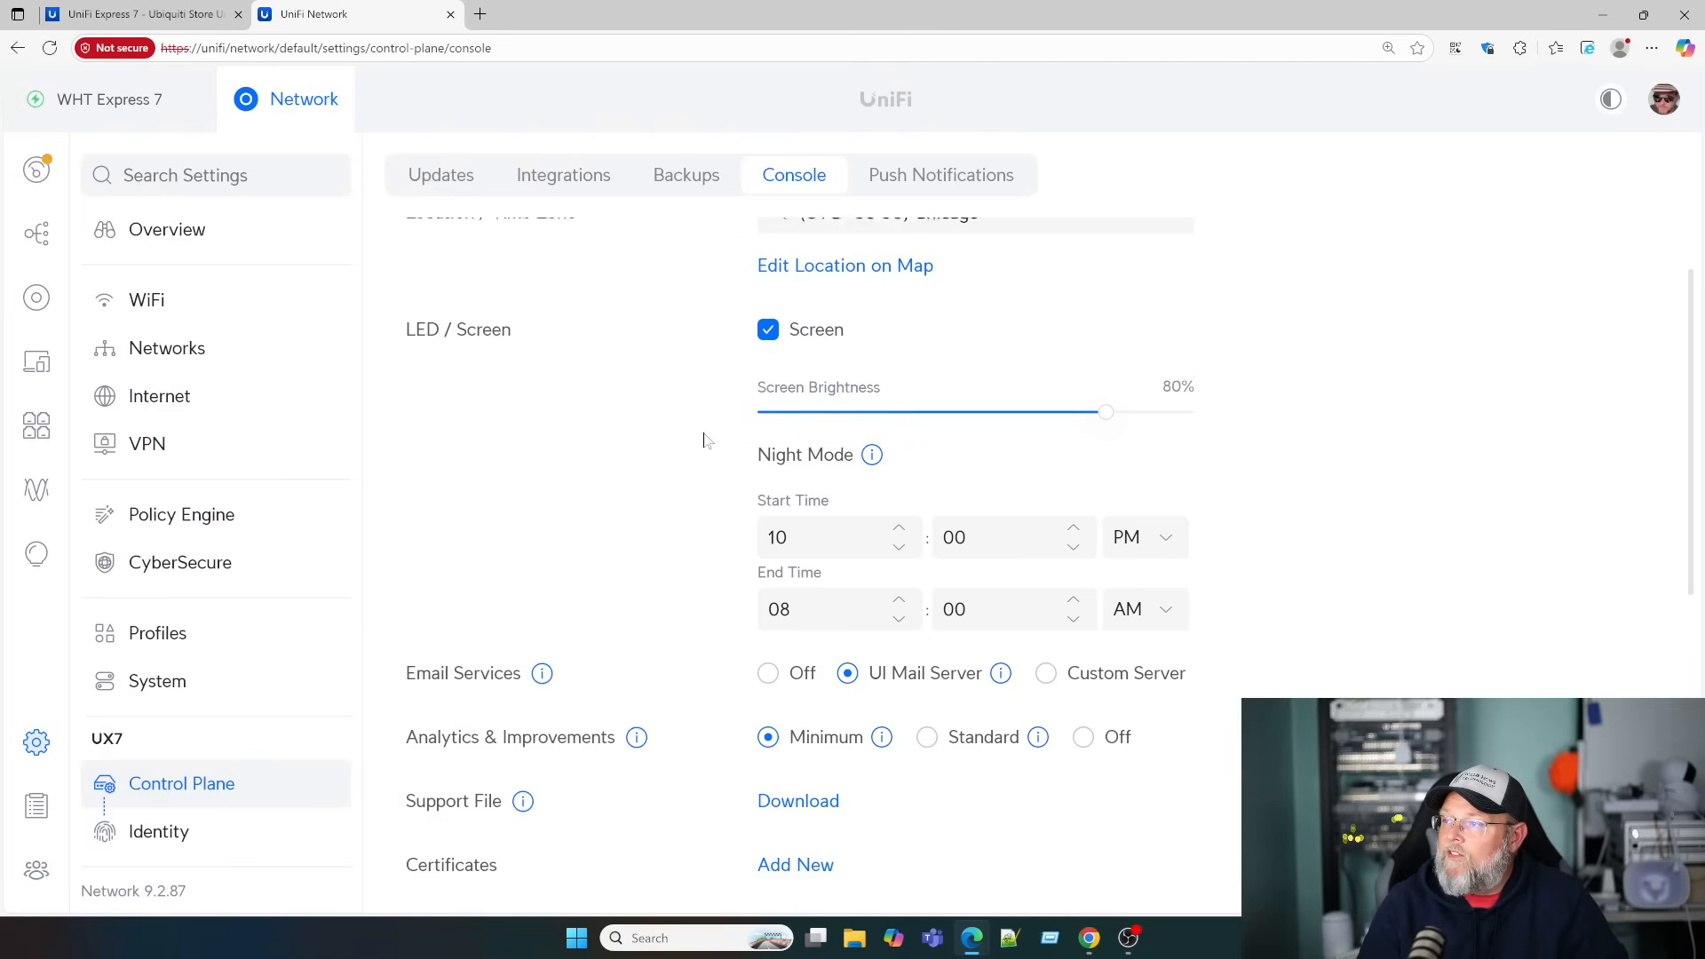
scroll(down, 3)
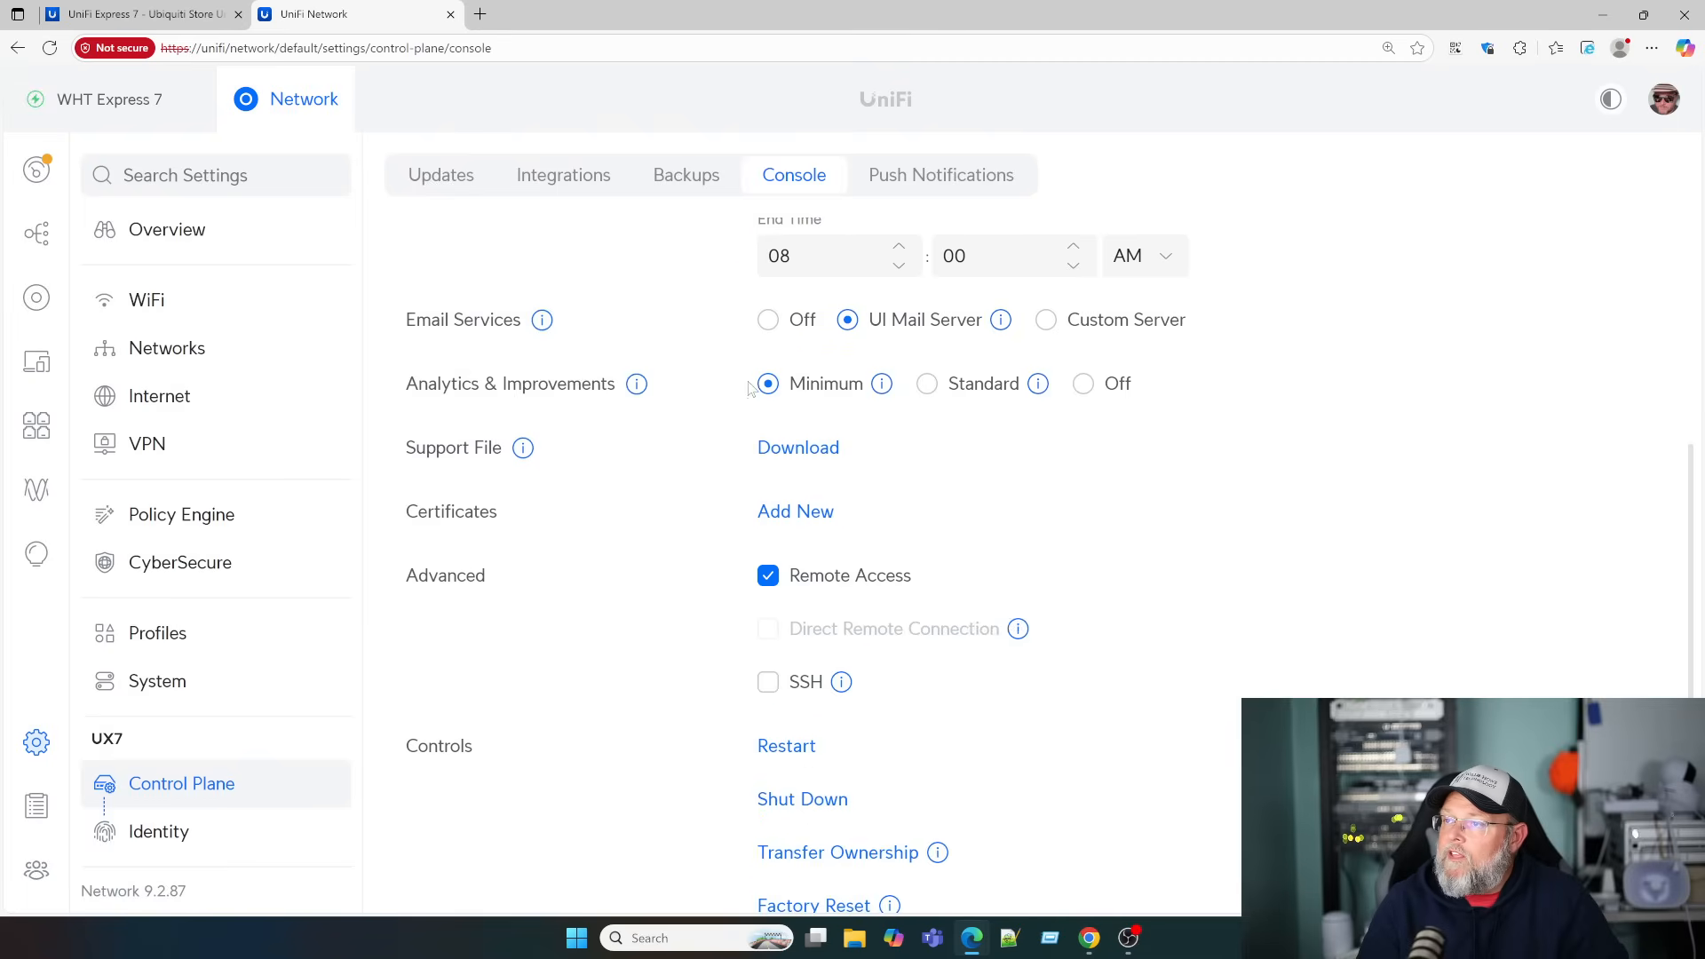
scroll(down, 3)
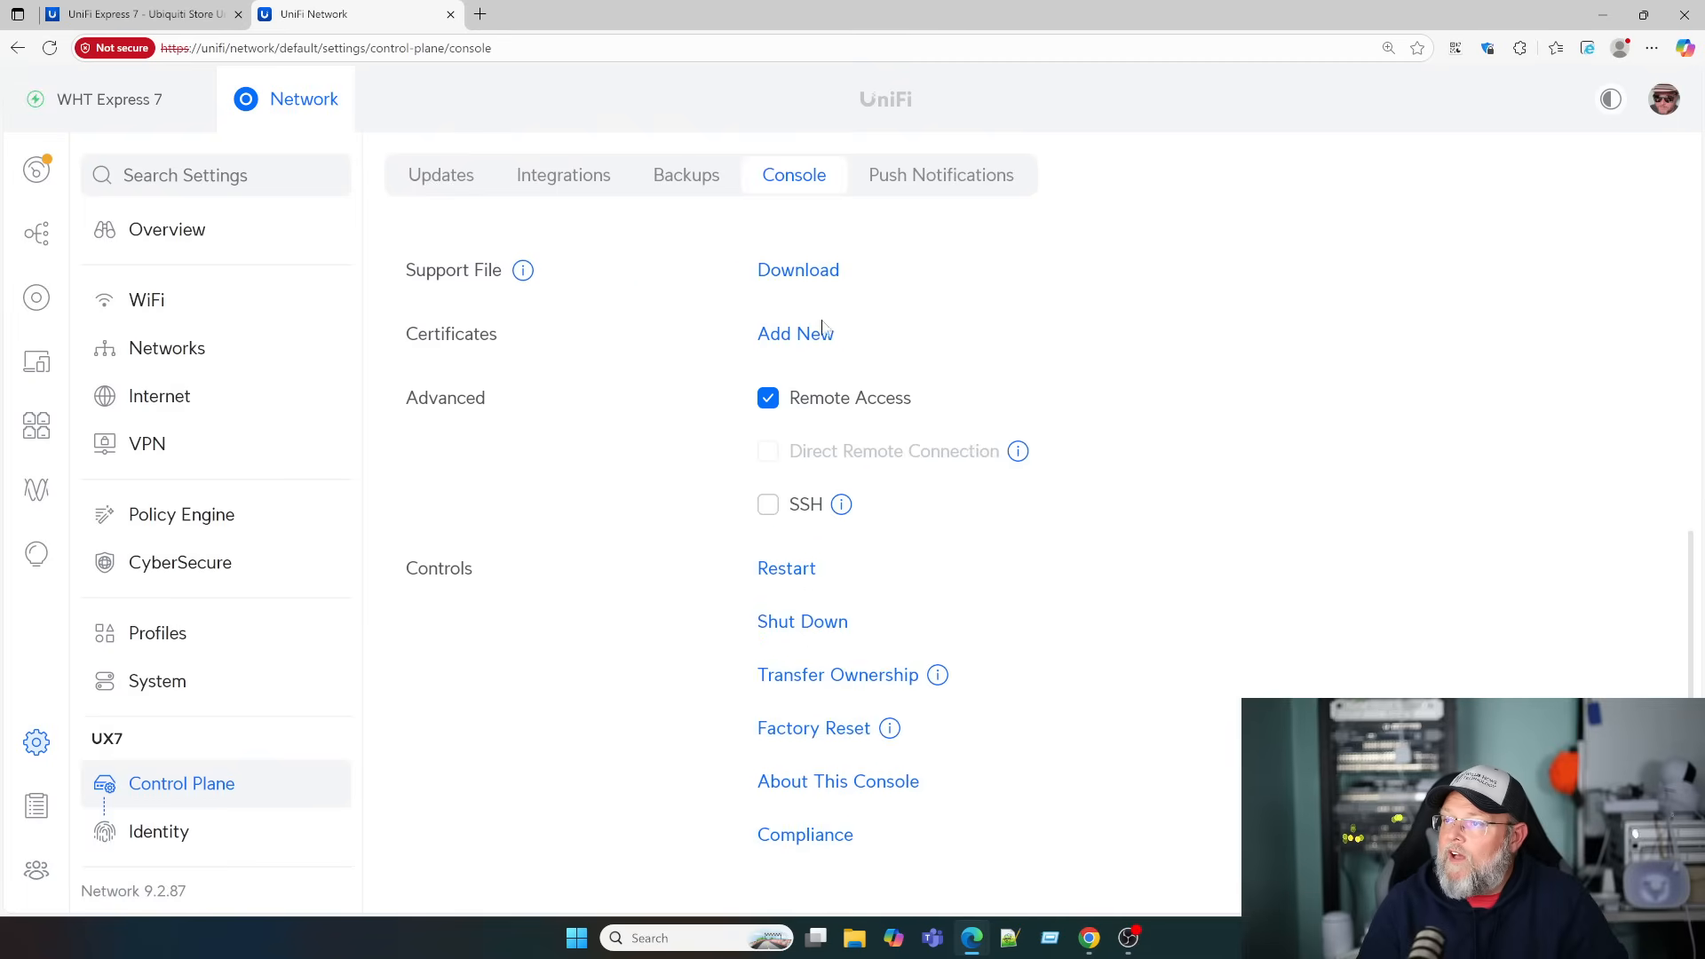
scroll(down, 3)
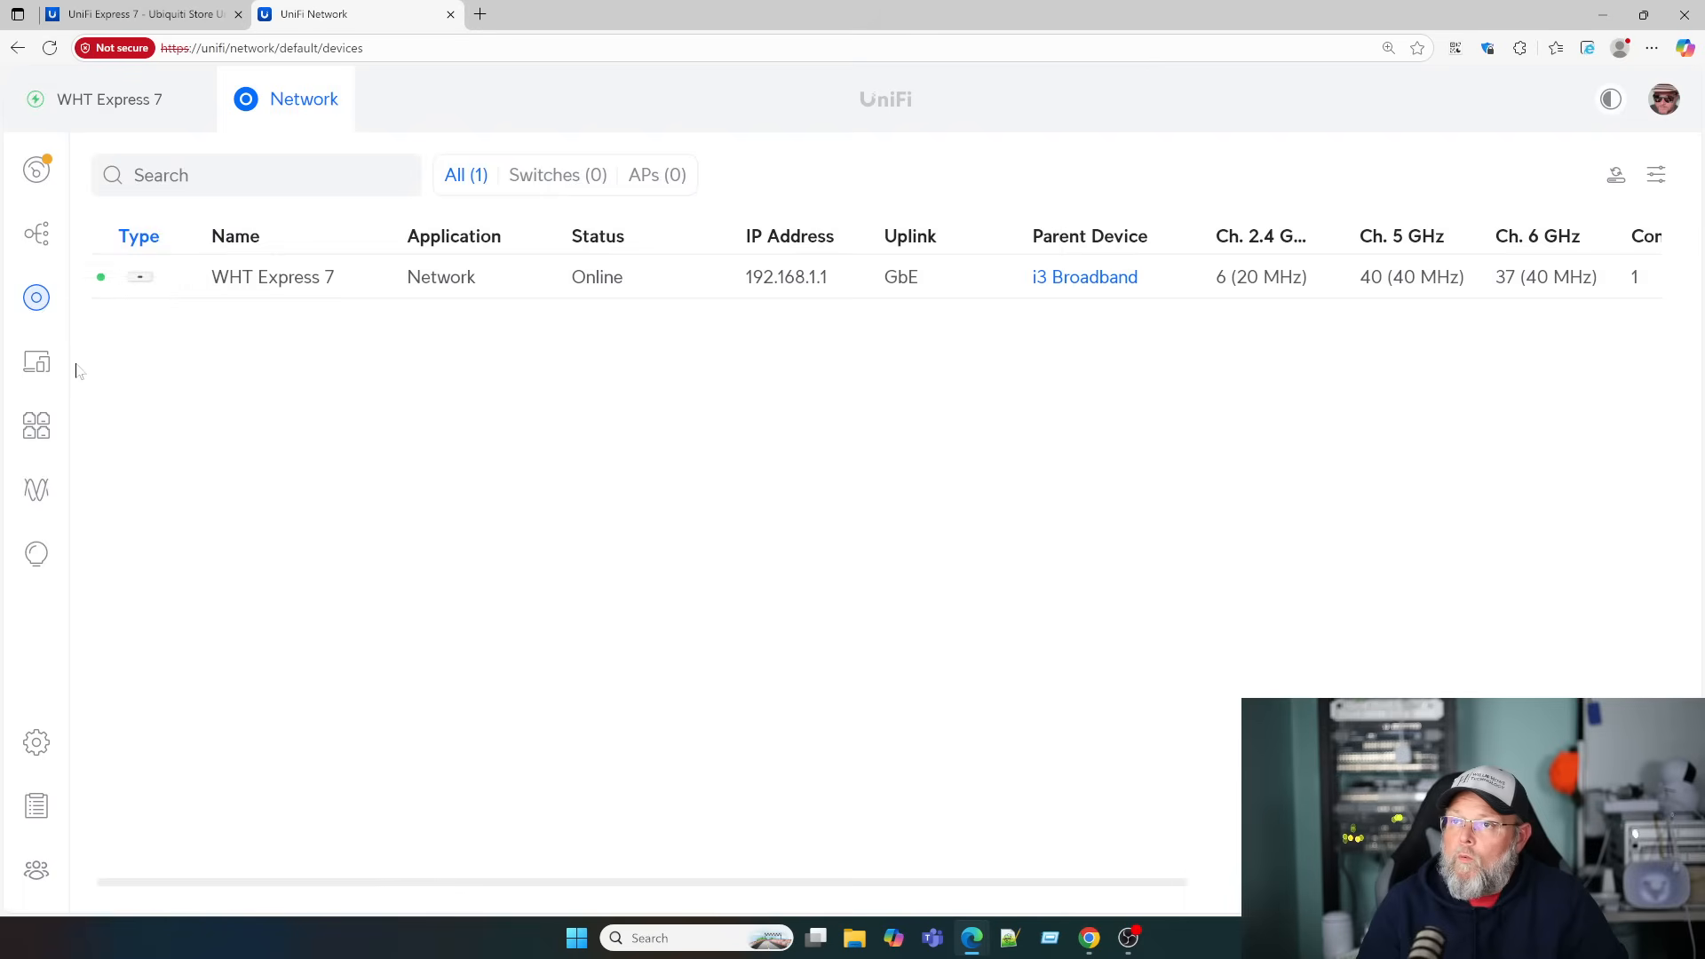
click(35, 362)
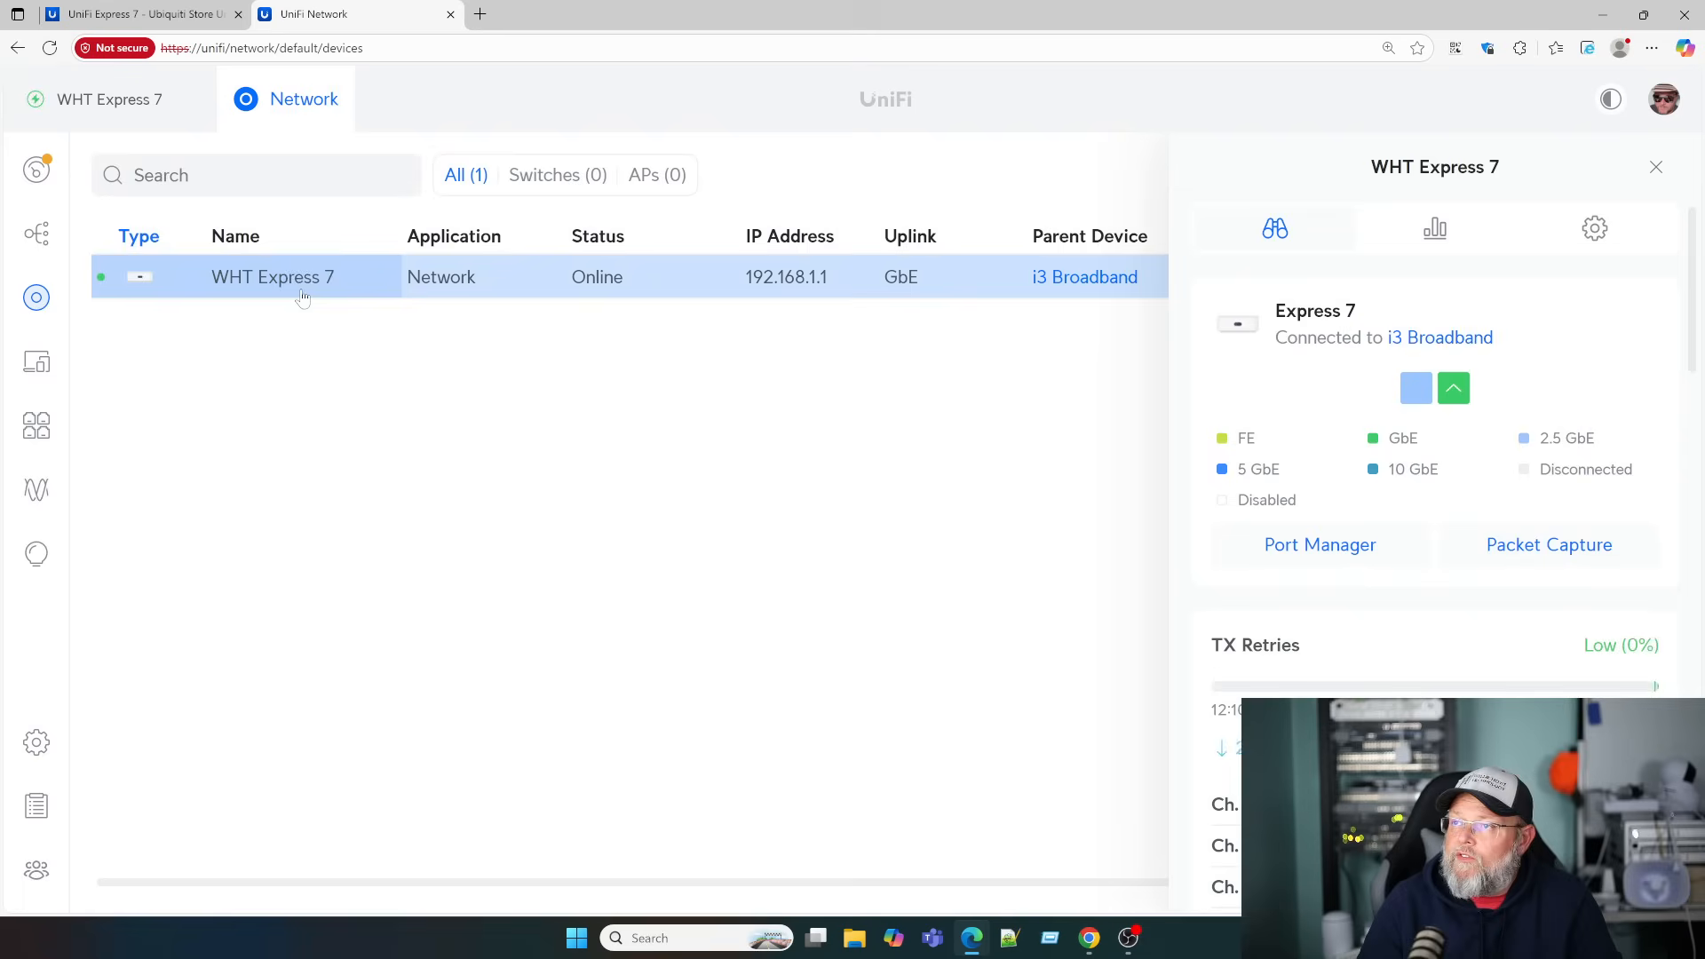
Show the WHT Express 7's radio settings with channel width and transmit power per band
click(1595, 229)
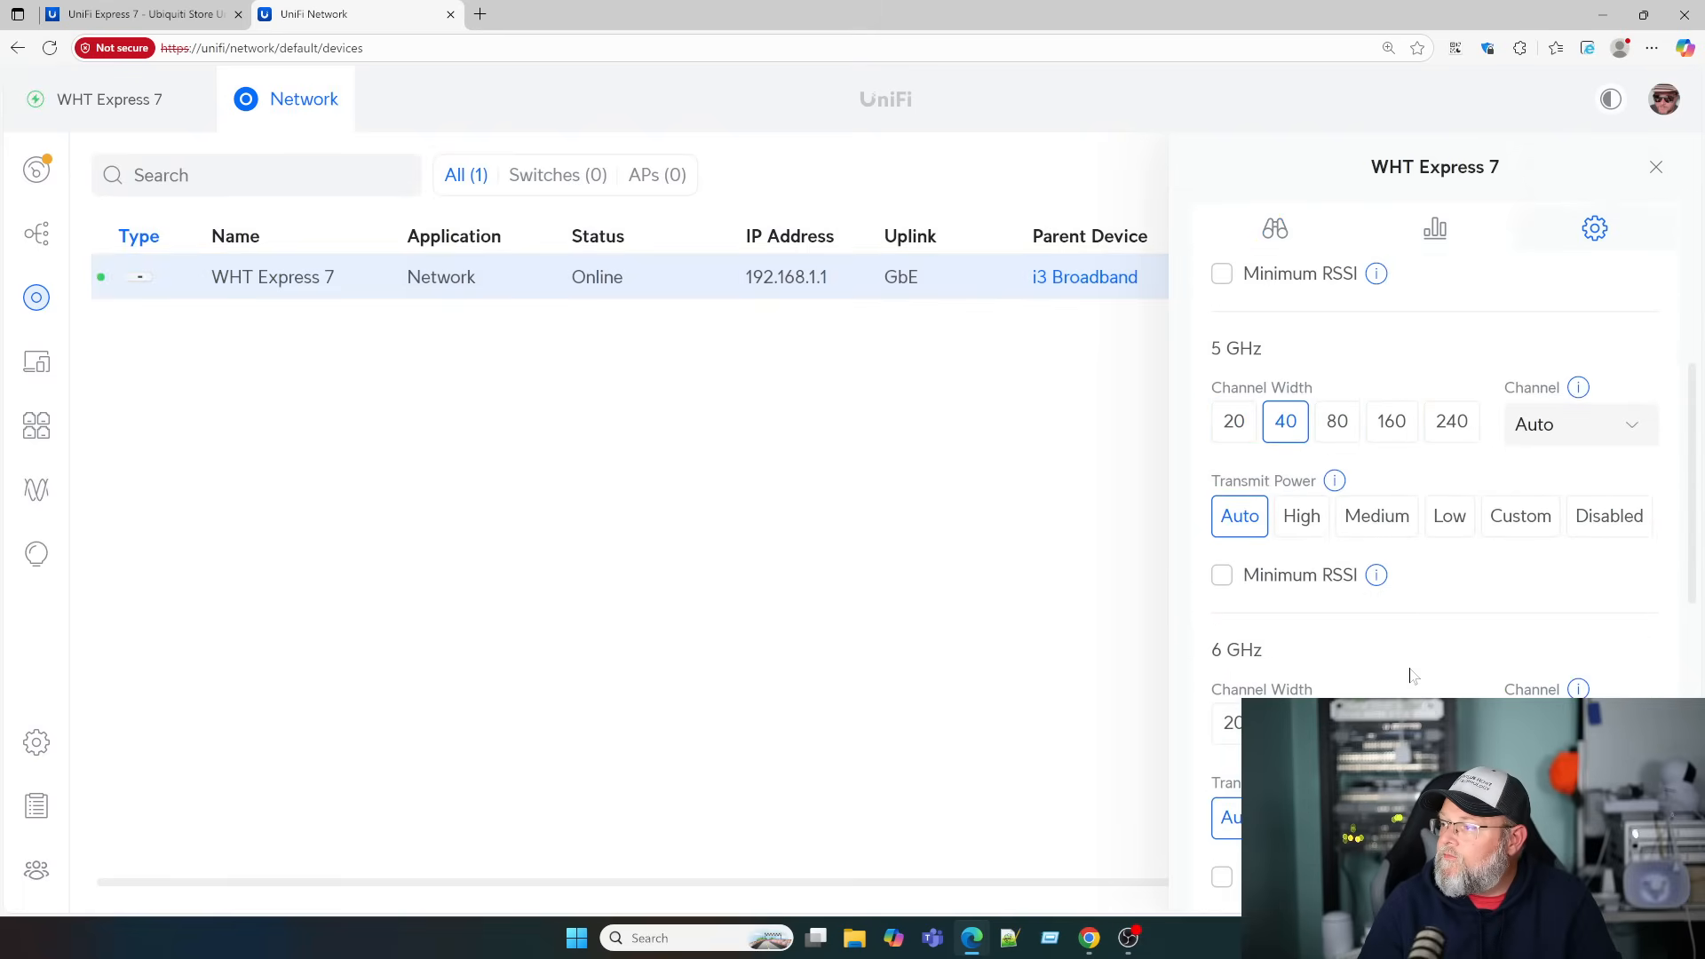
scroll(down, 3)
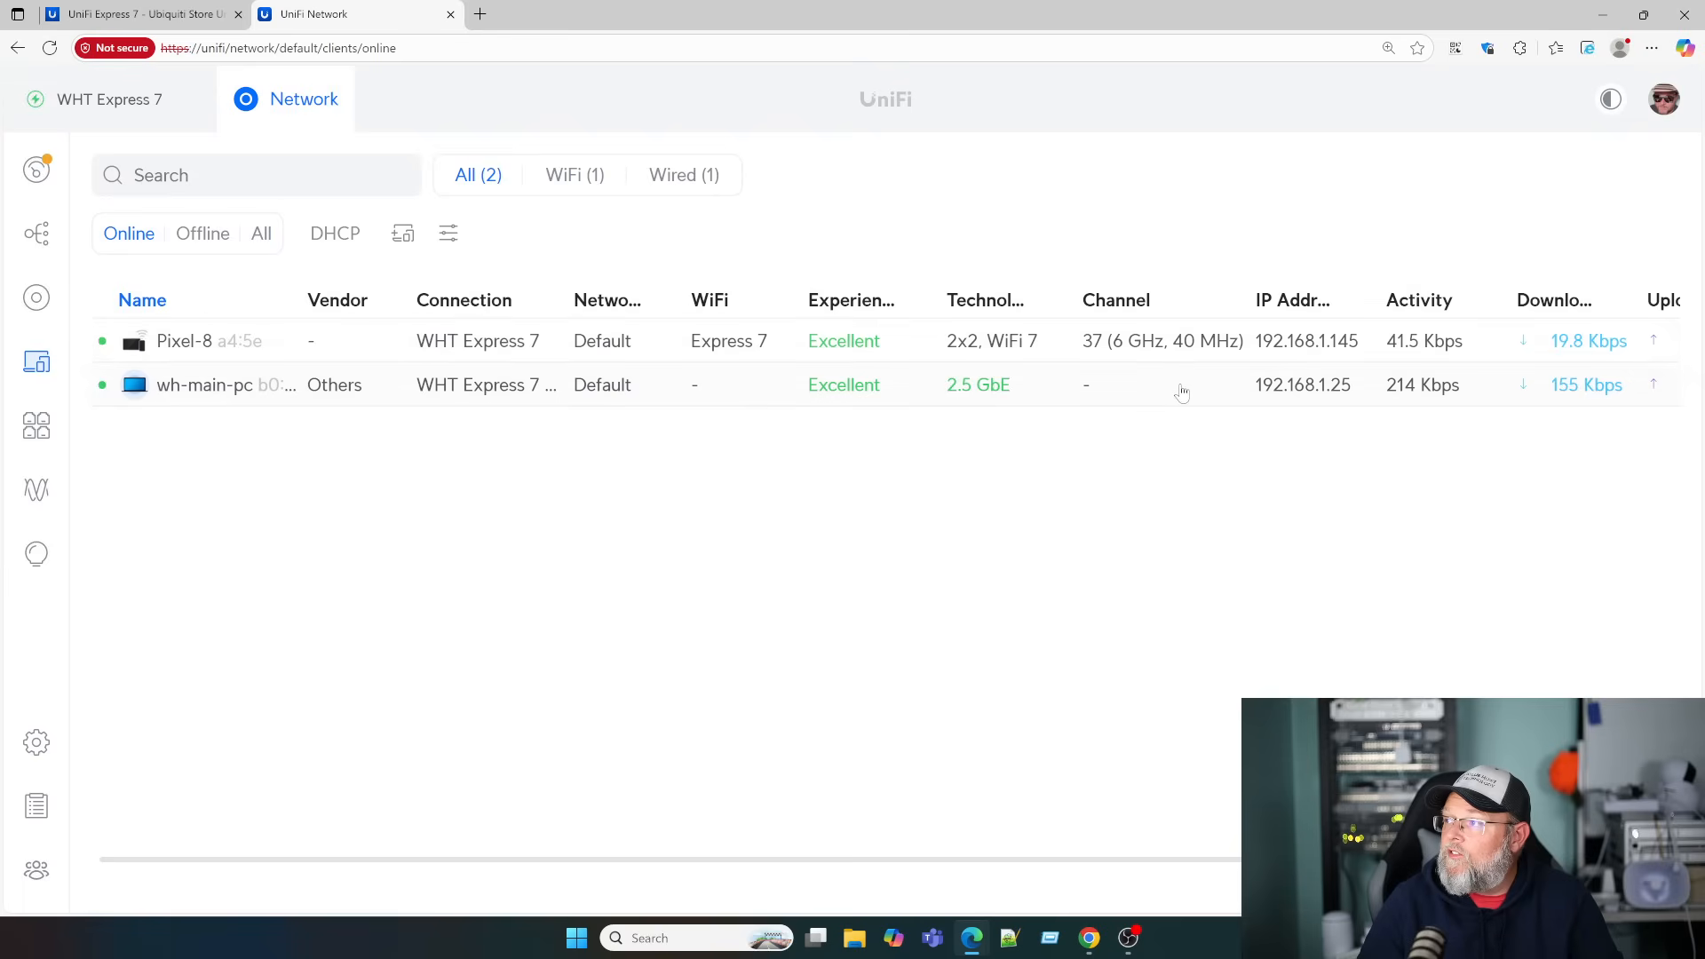
mouse_move(1101, 480)
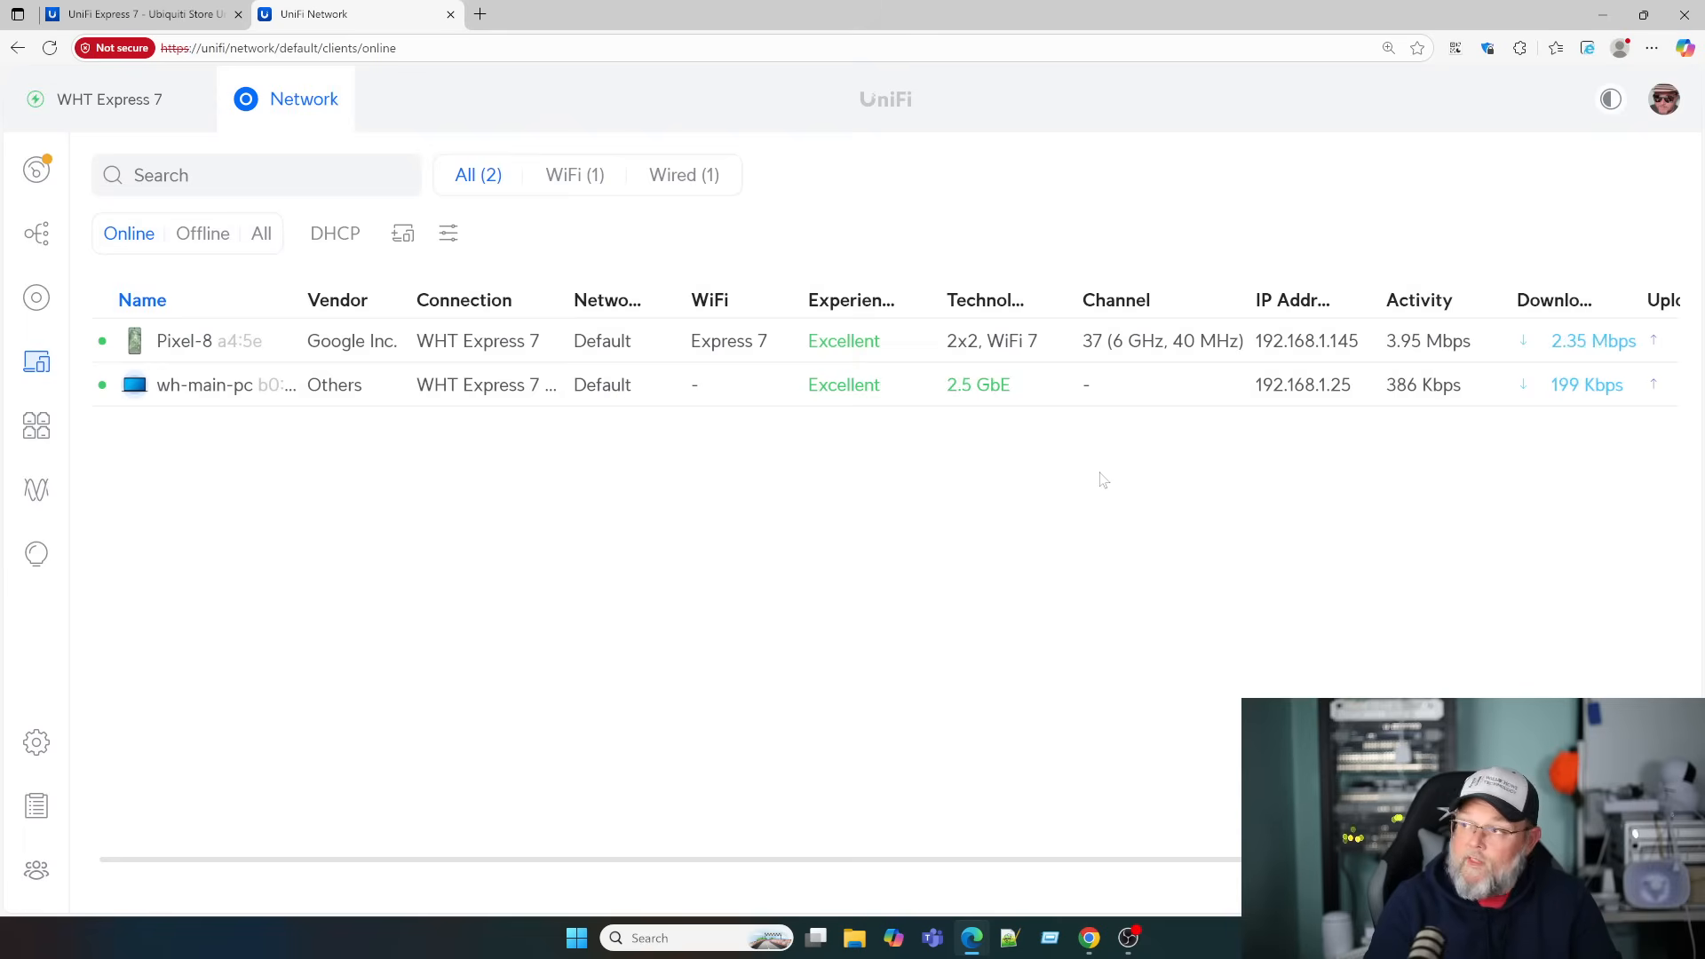
Review the Pixel-8 phone's WiFi 7 6 GHz connection details, then dismiss the panel
click(209, 341)
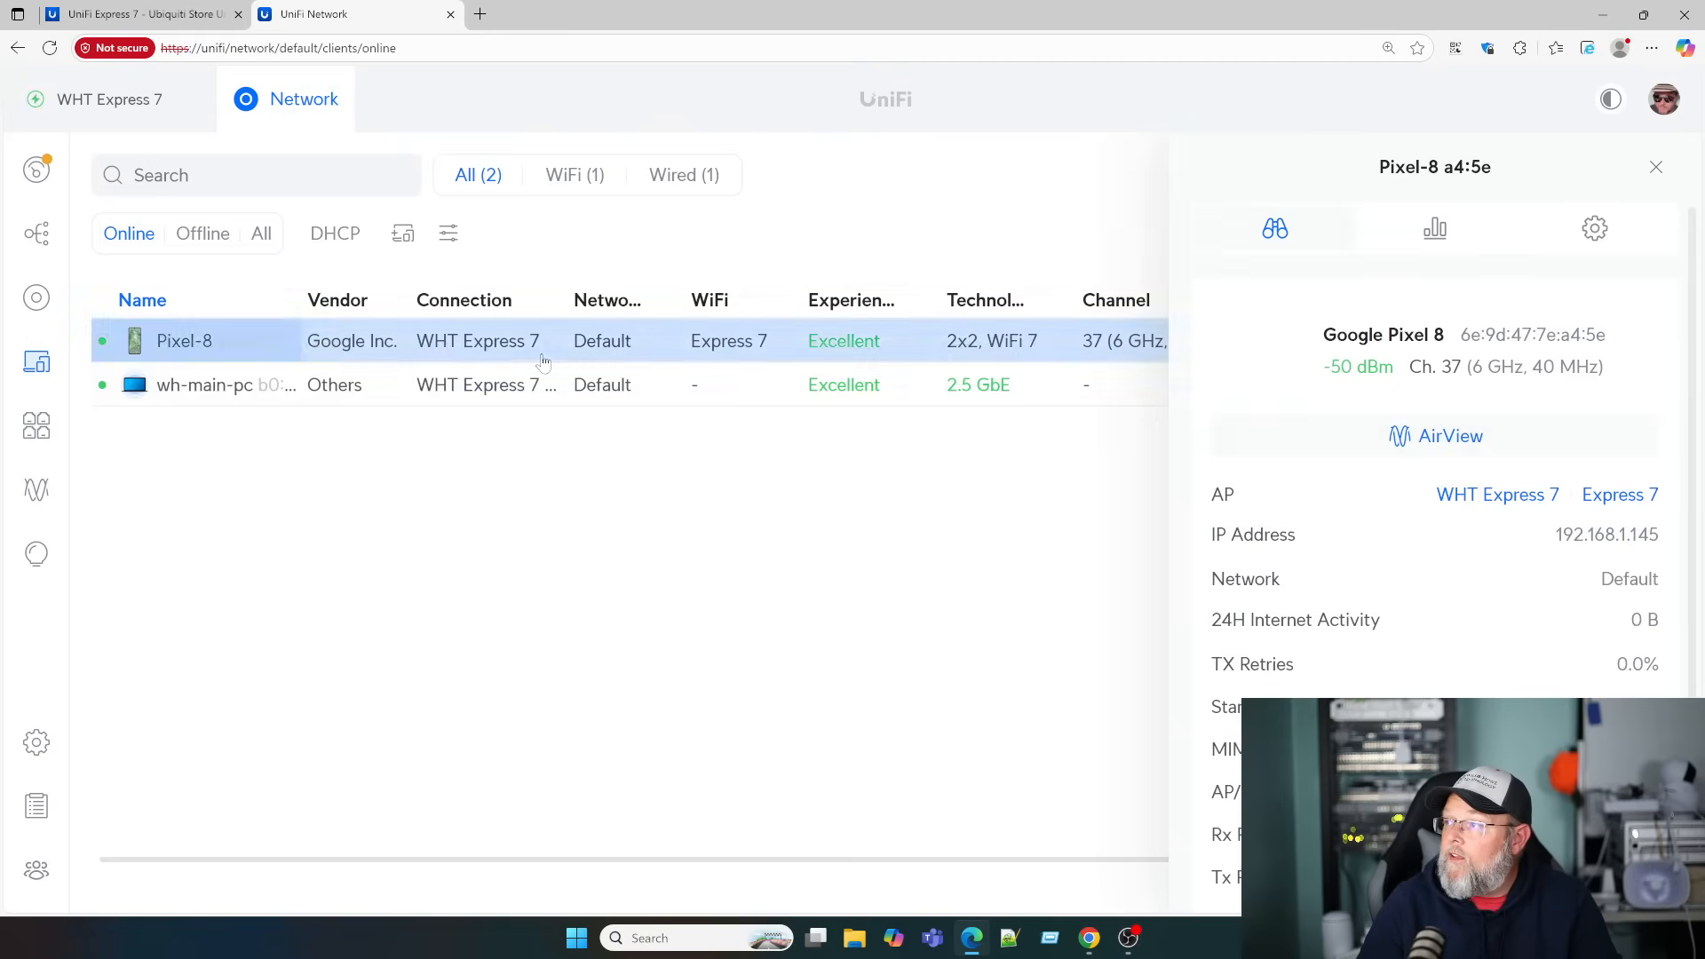
scroll(down, 3)
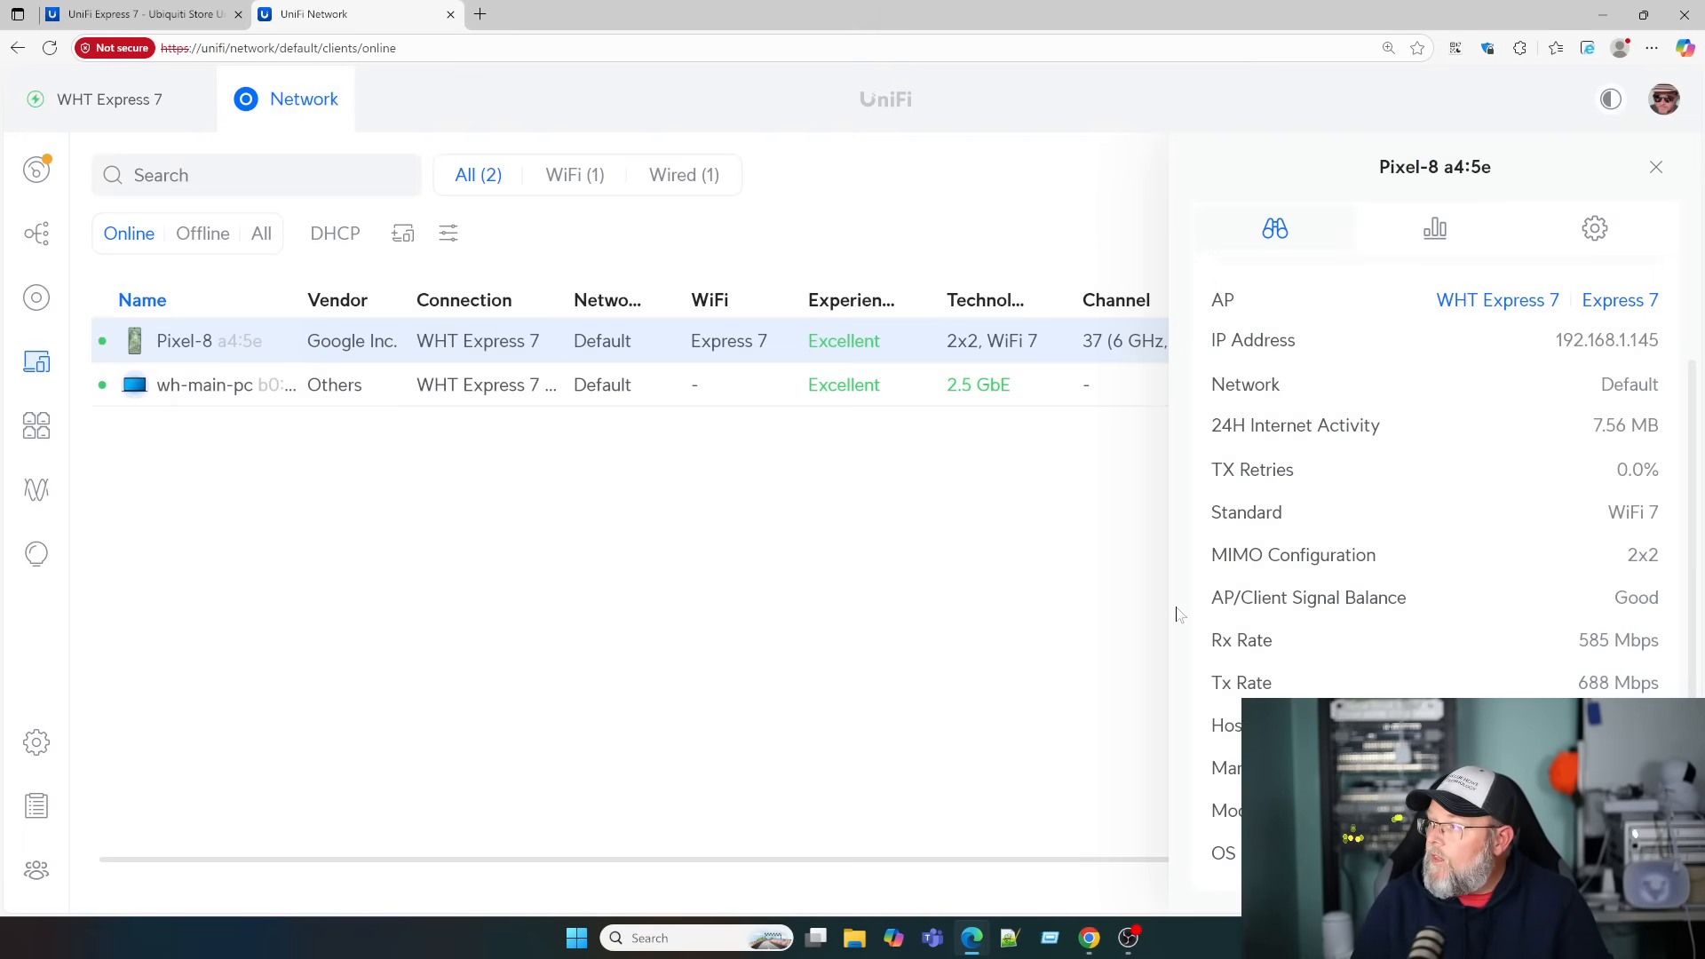
mouse_move(1595, 229)
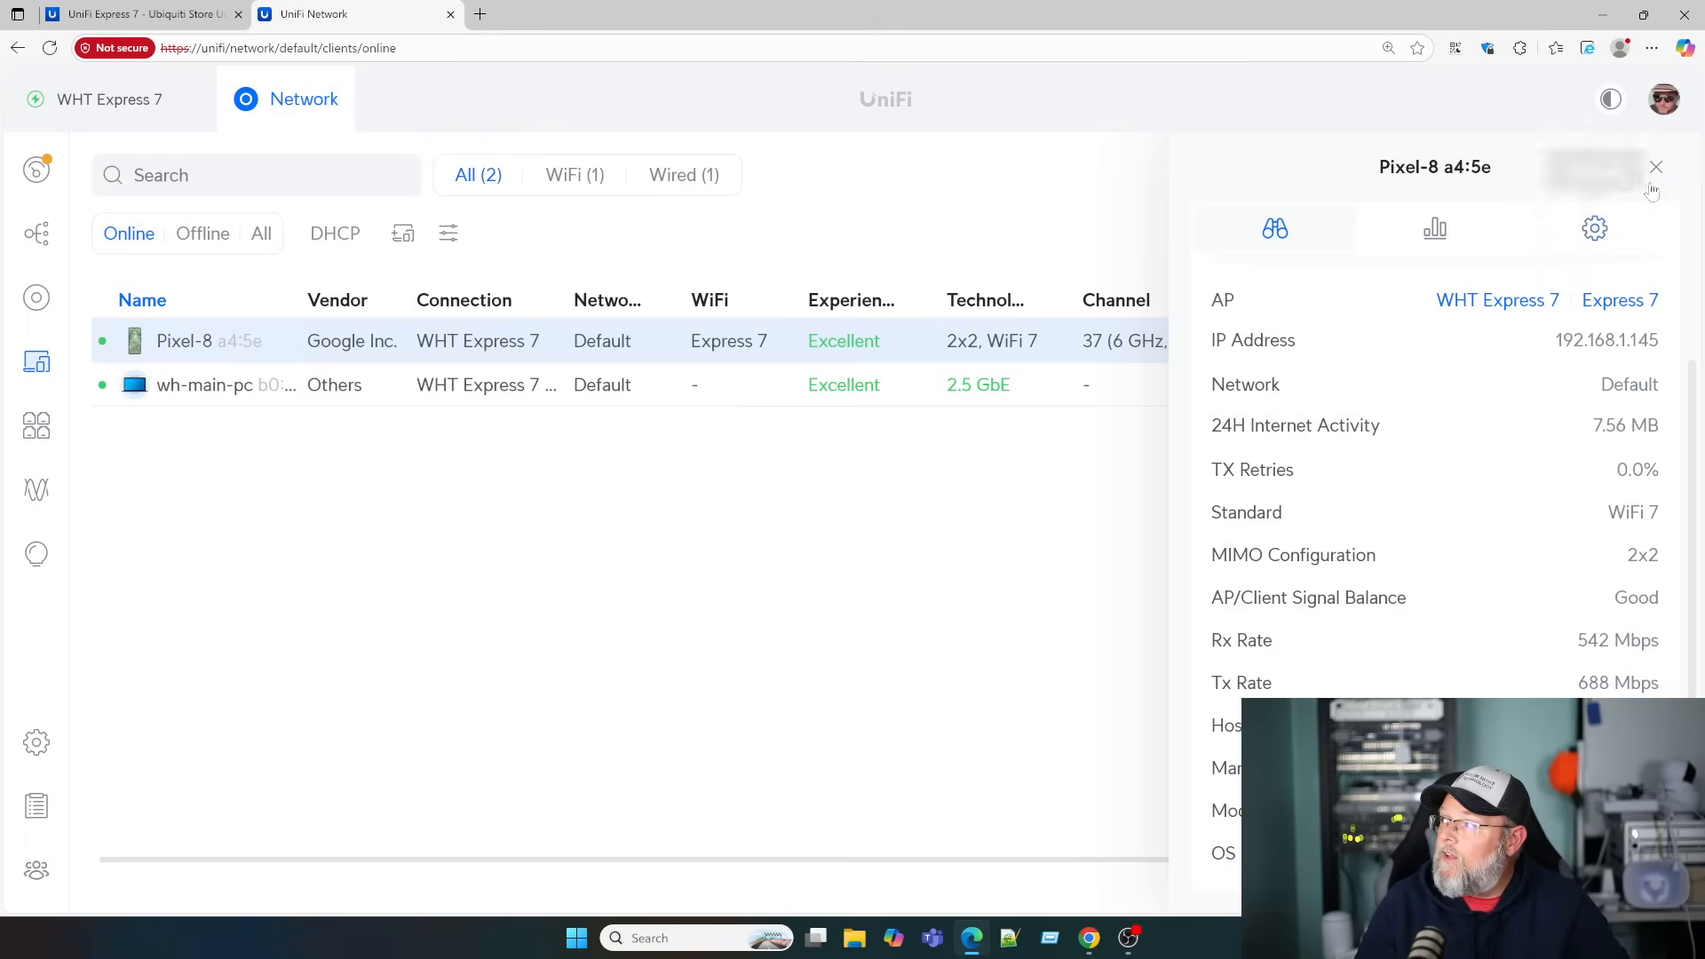
click(1655, 167)
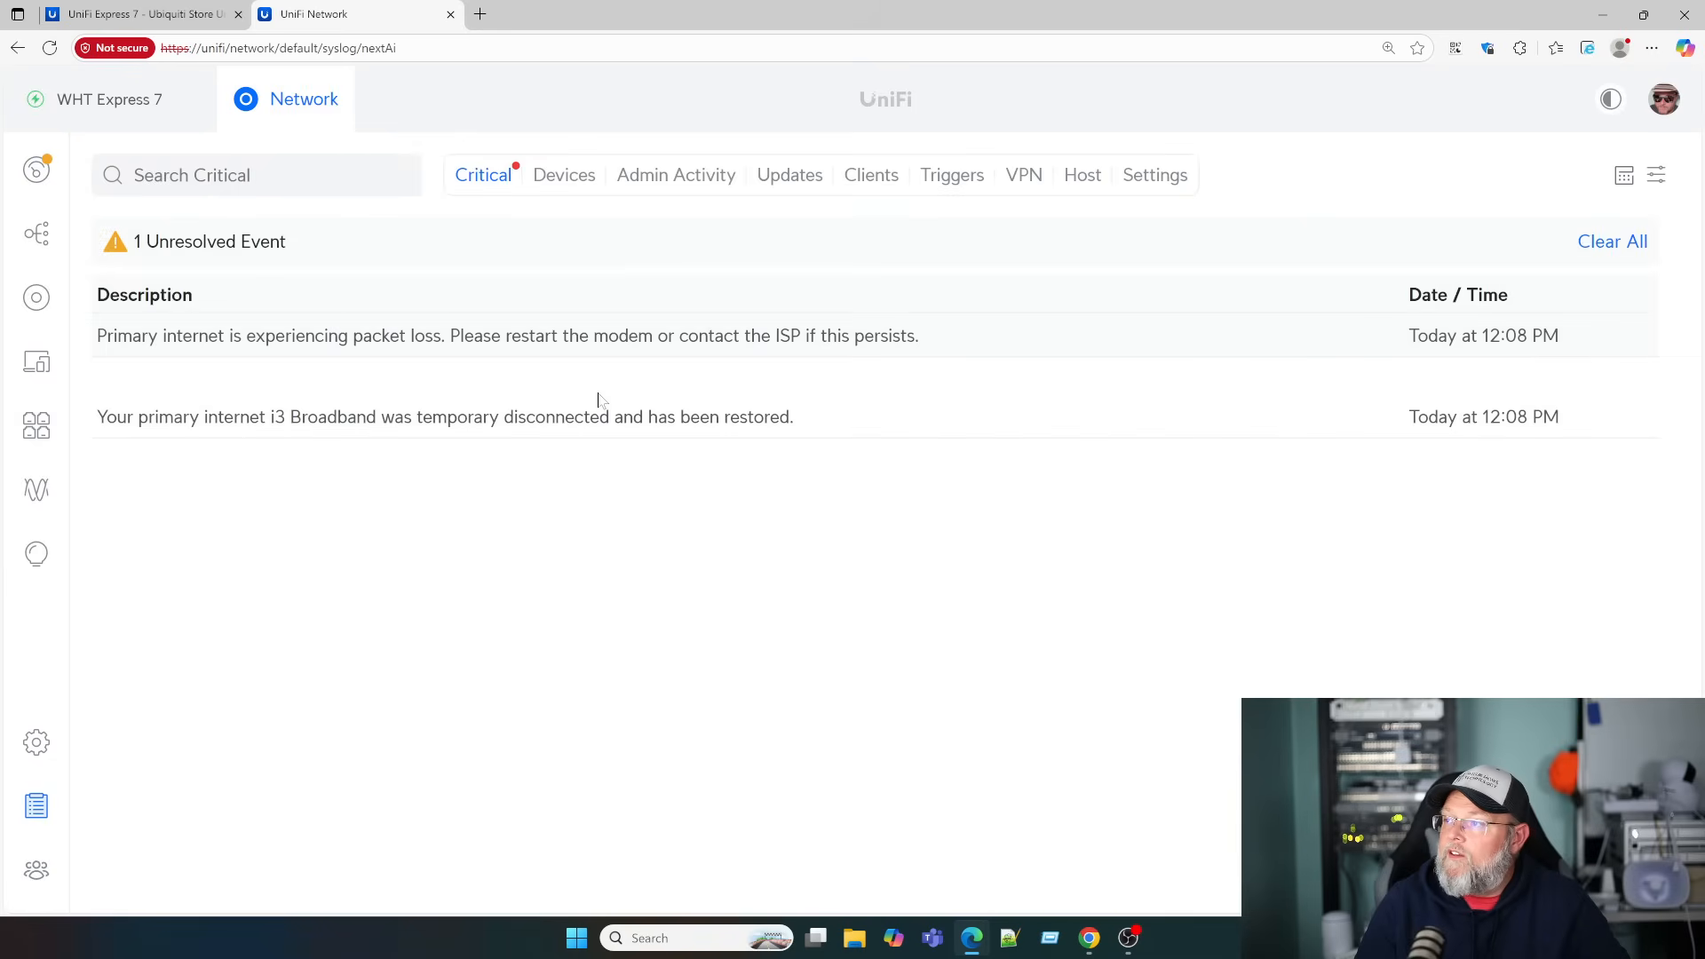
mouse_move(410, 360)
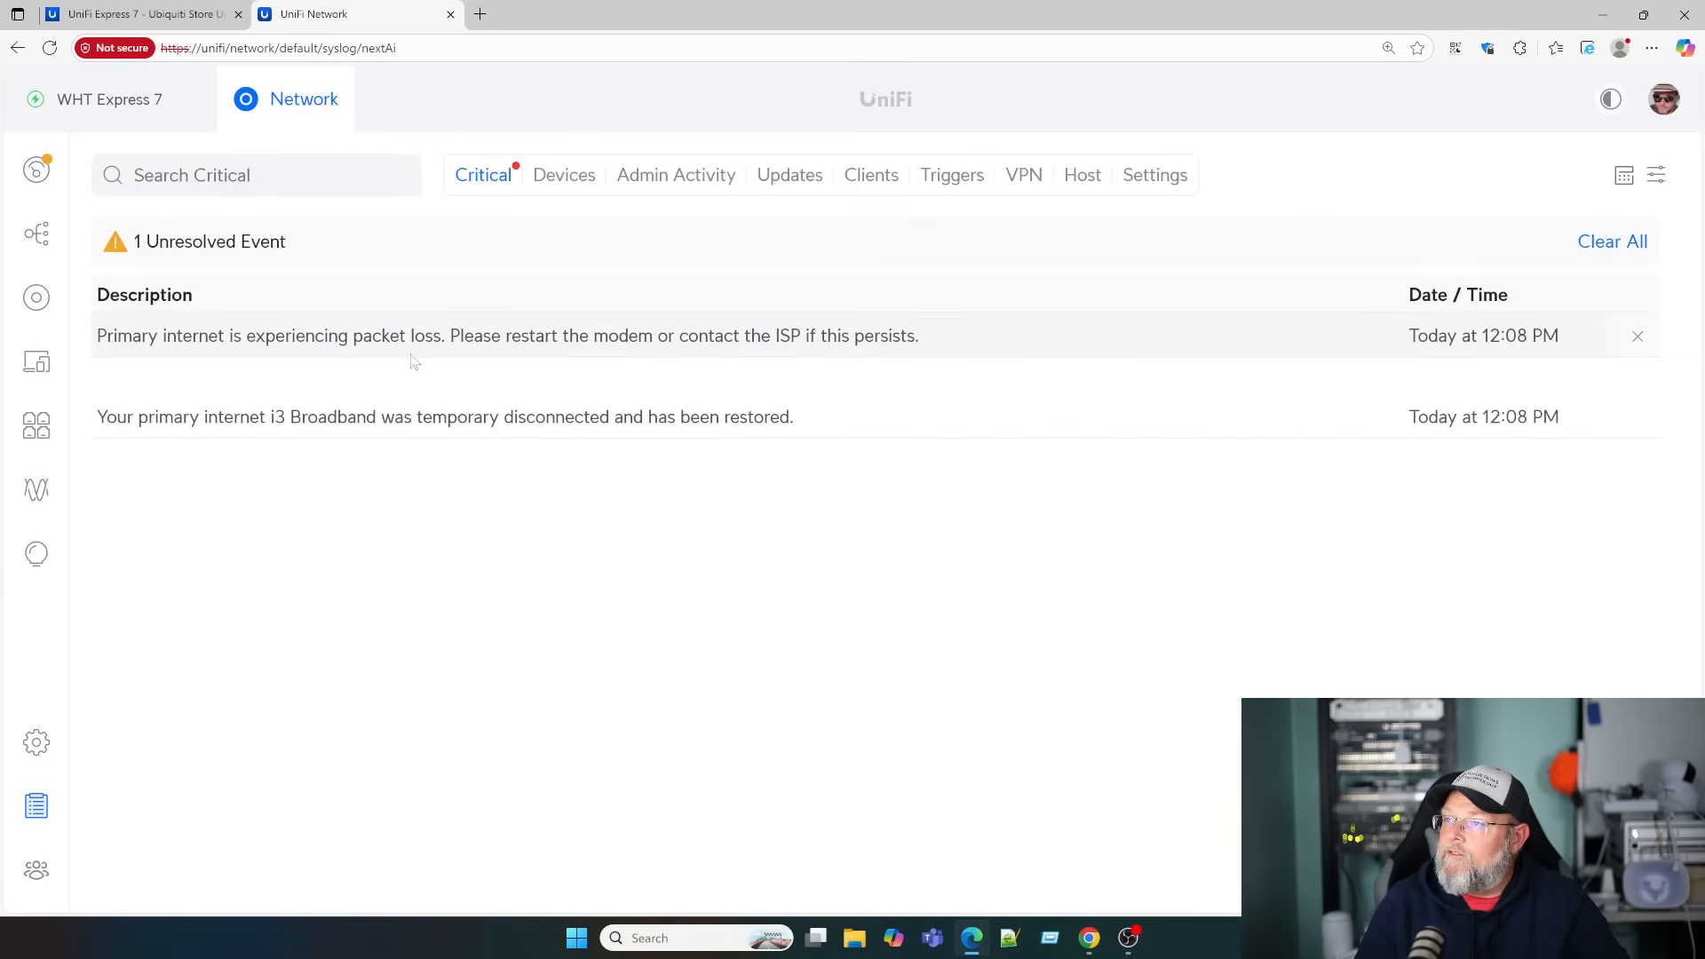
mouse_move(36, 171)
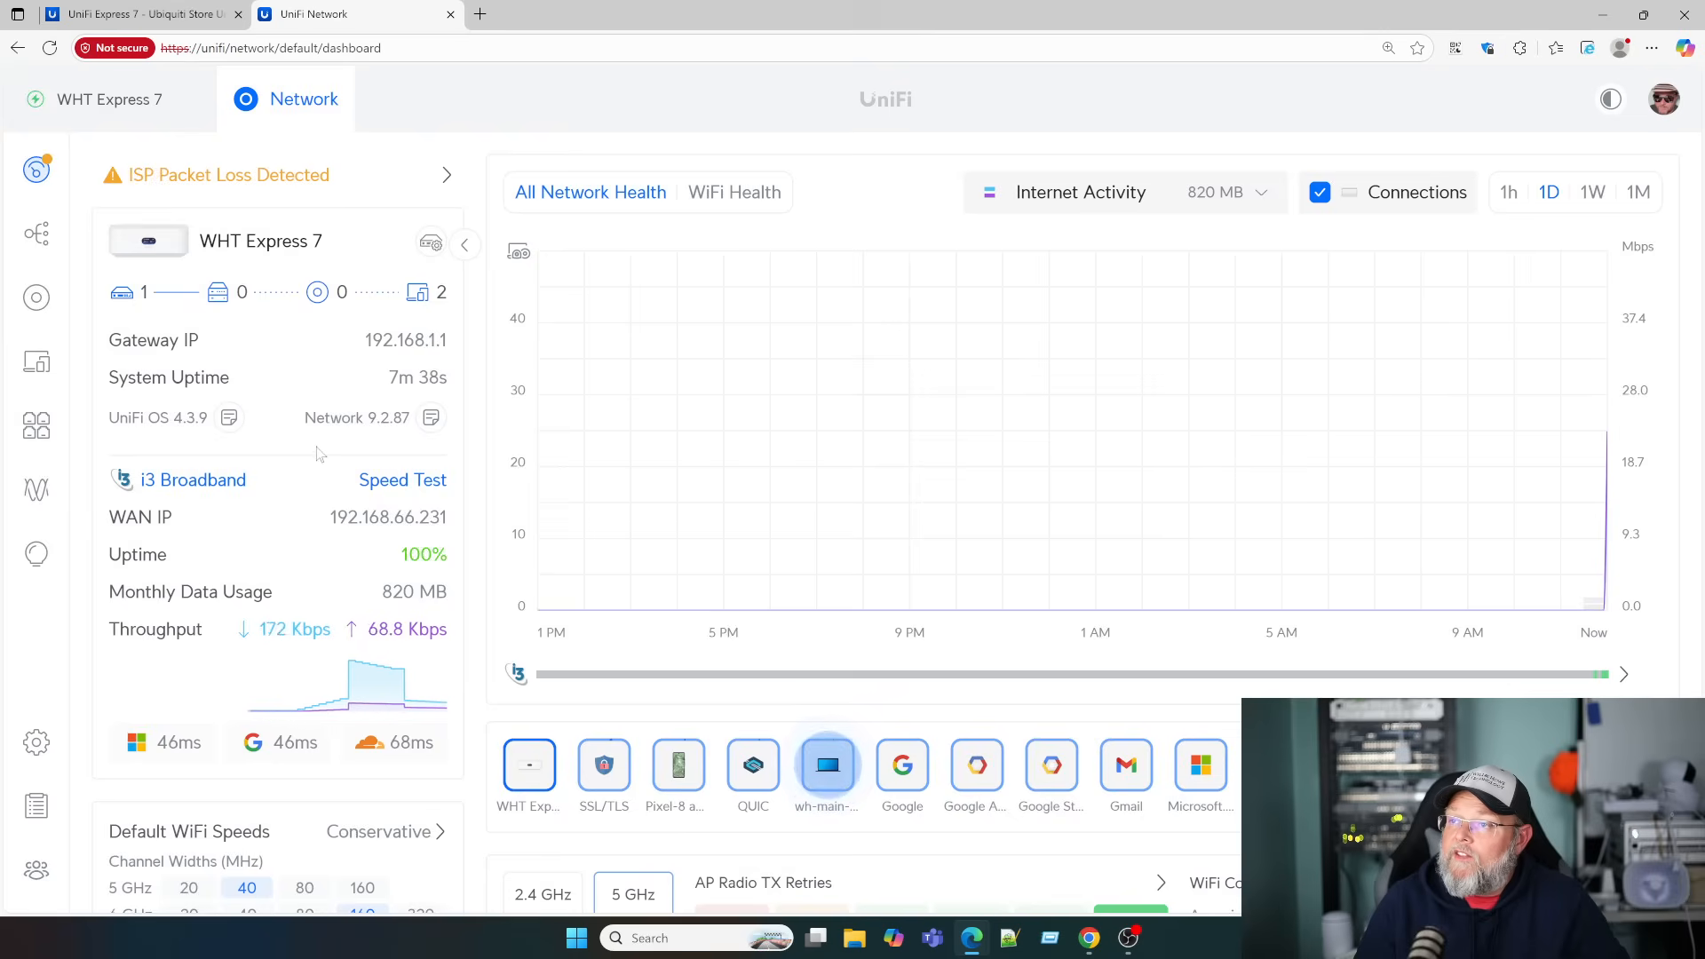
Scroll the dashboard to the ISP packet-loss warning, throughput and top client applications
scroll(down, 3)
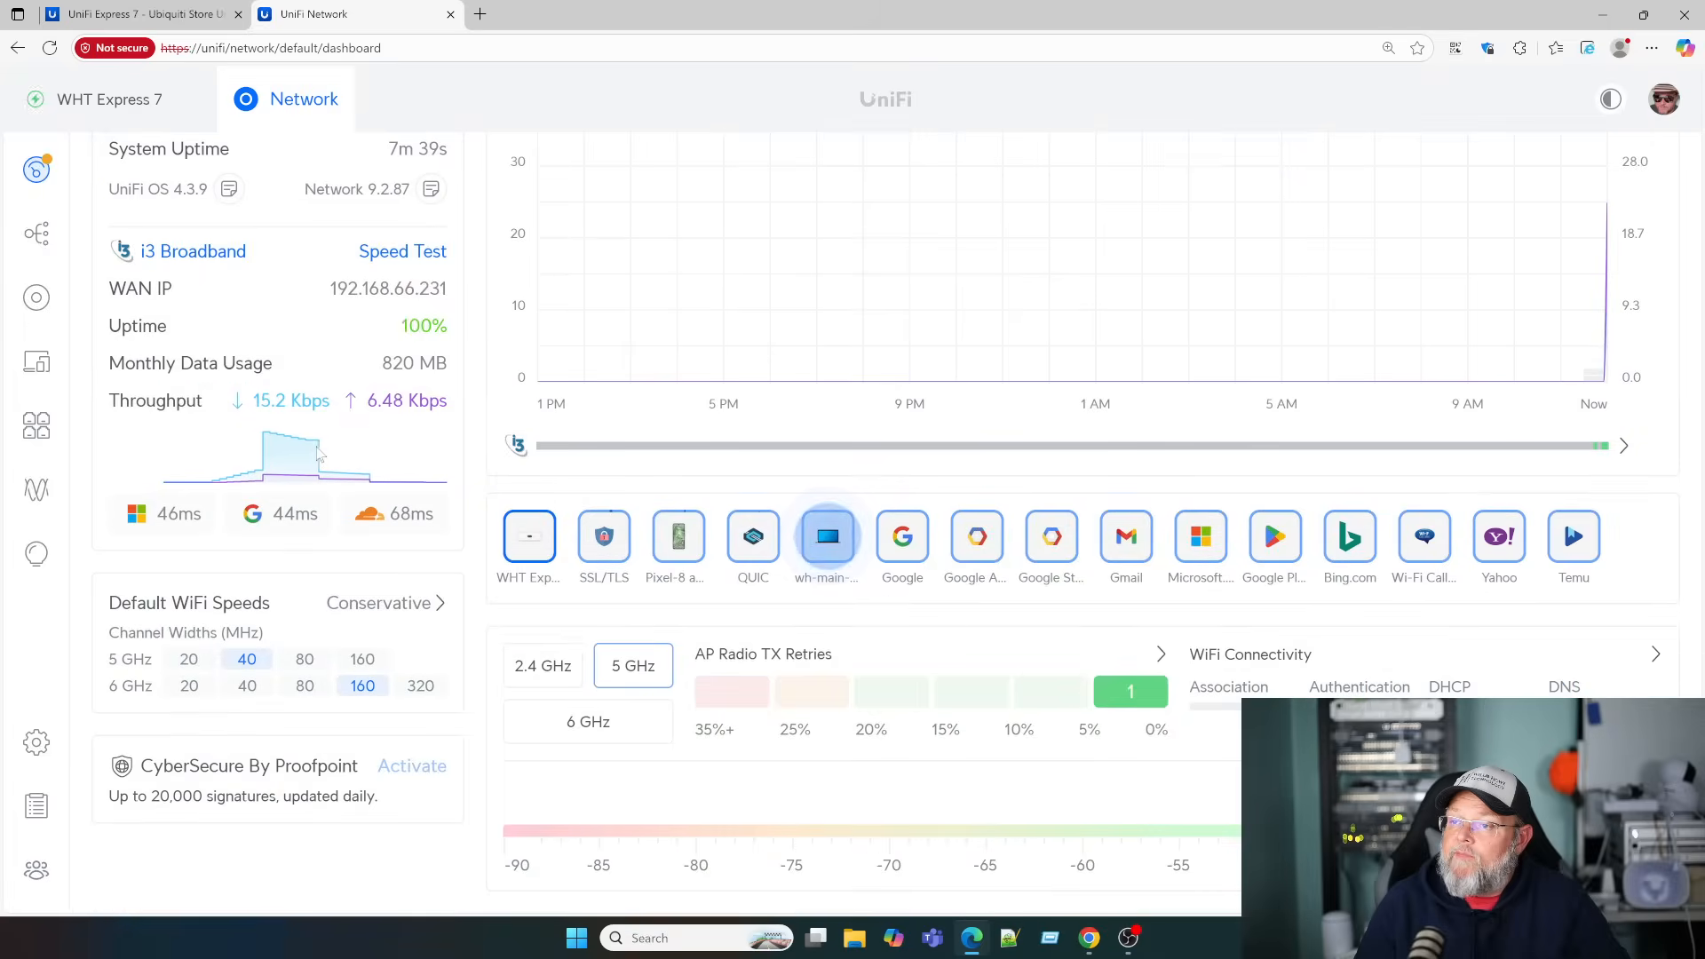